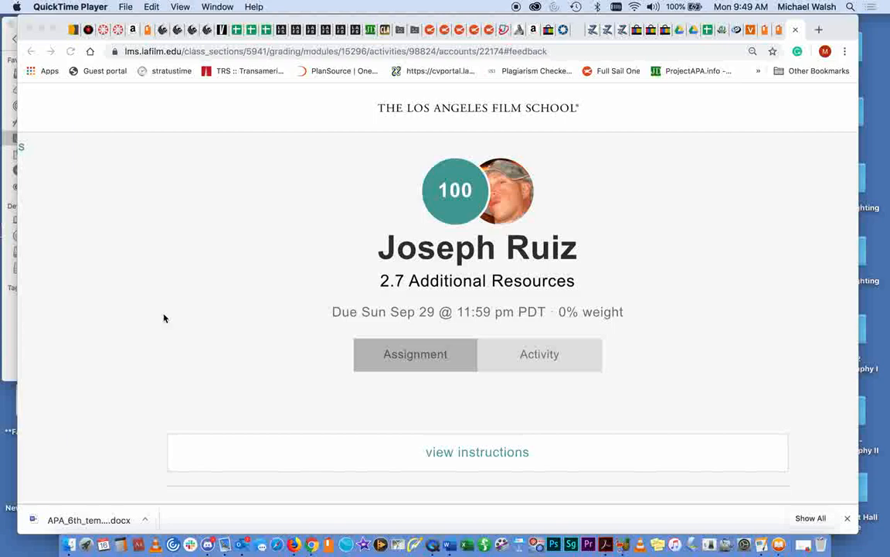
mouse_move(161, 173)
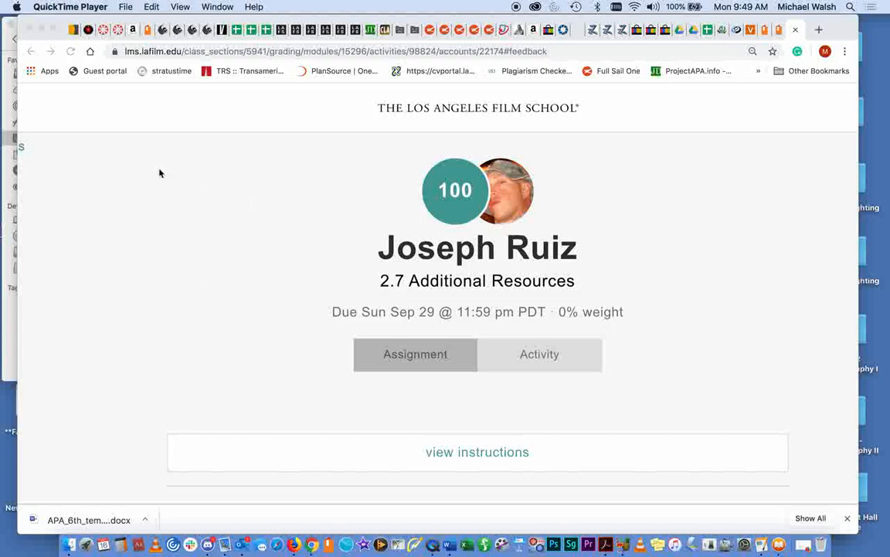
mouse_move(280, 271)
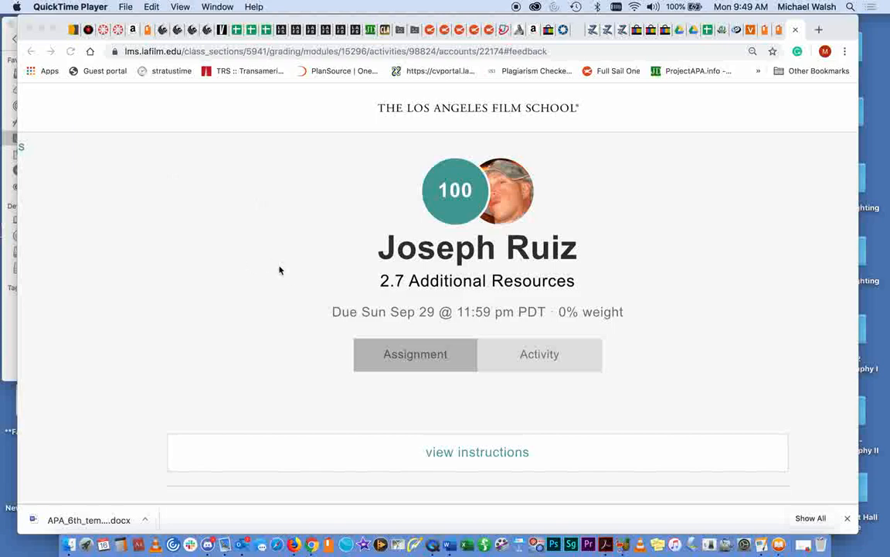
mouse_move(279, 291)
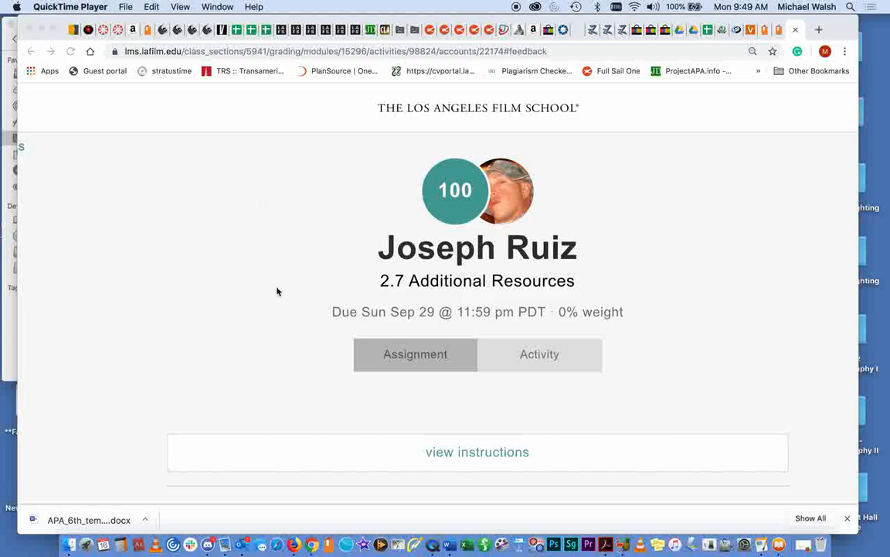
Scroll past the Completion section to Joseph's barn-door vs softbox lighting question.
scroll(down, 3)
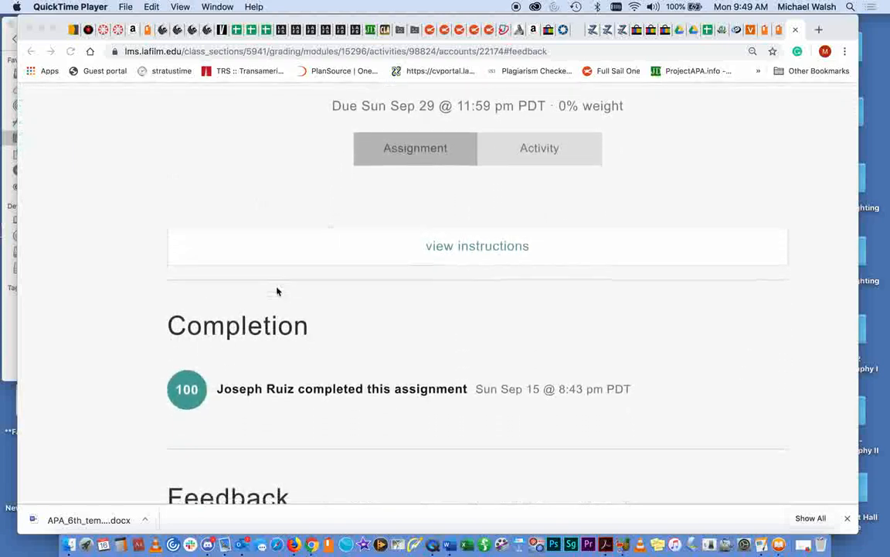
scroll(down, 3)
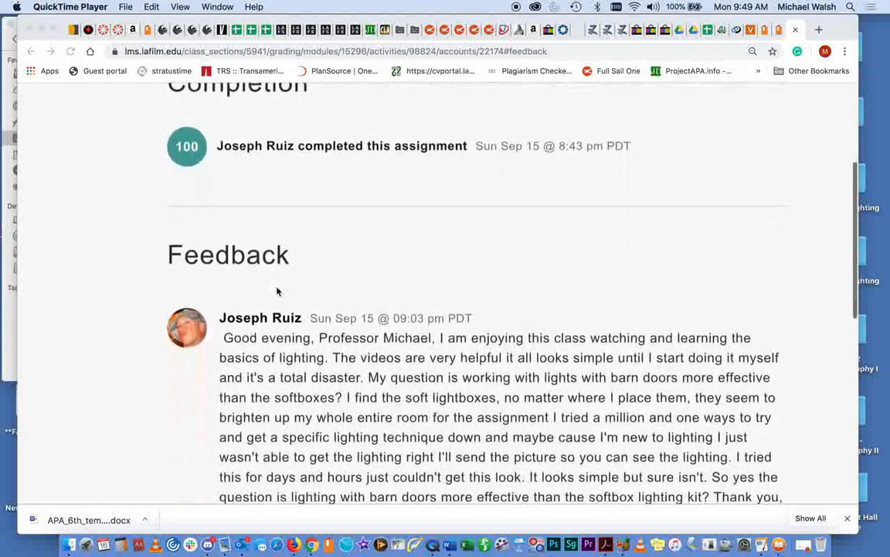
scroll(down, 3)
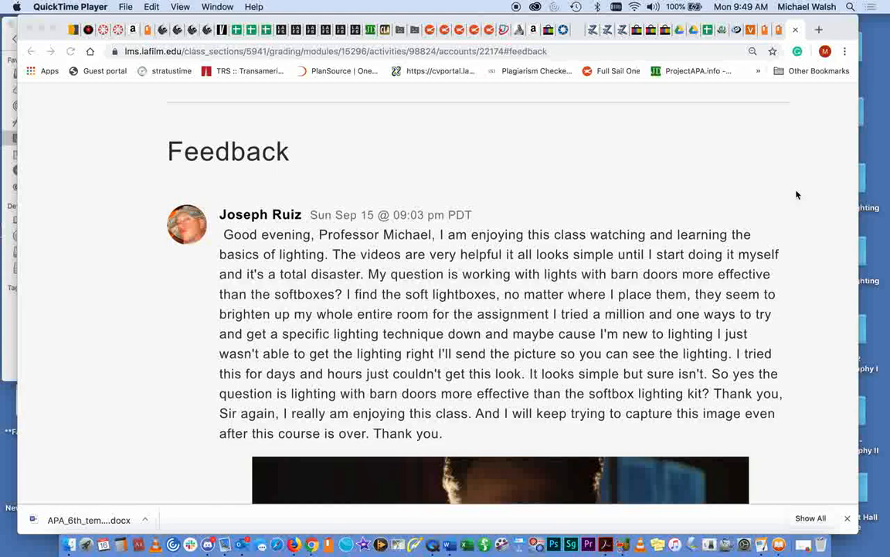
mouse_move(538, 209)
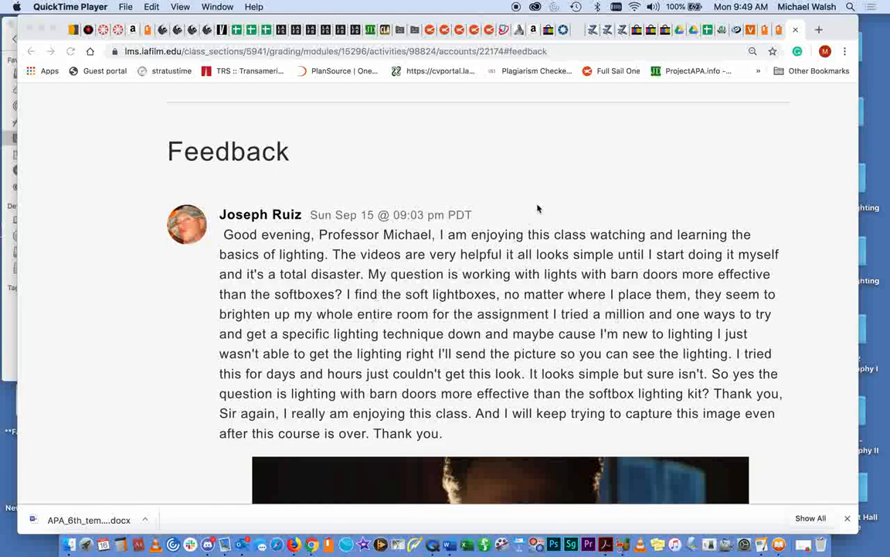
mouse_move(770, 160)
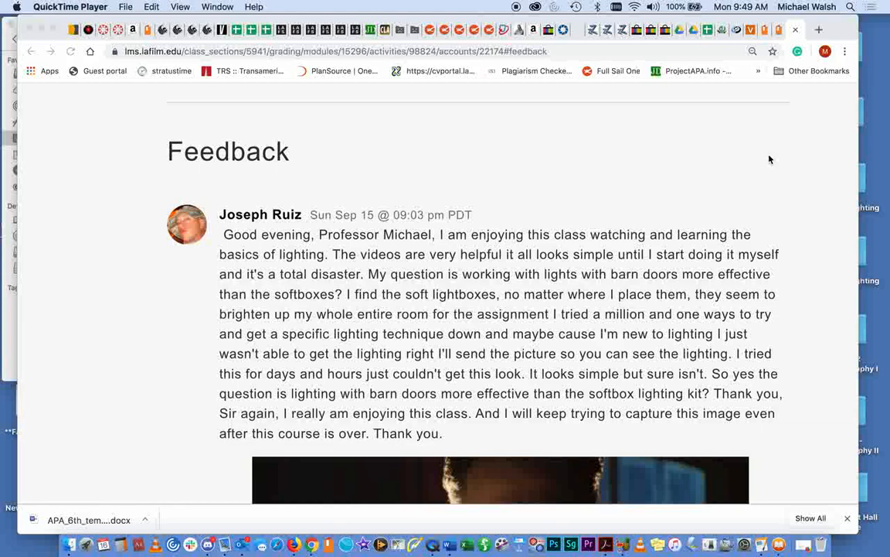
mouse_move(804, 234)
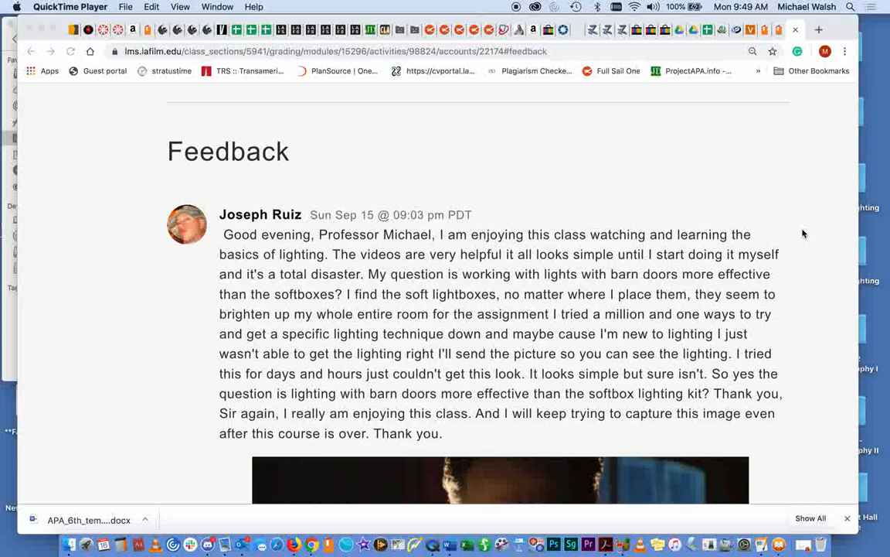
mouse_move(810, 229)
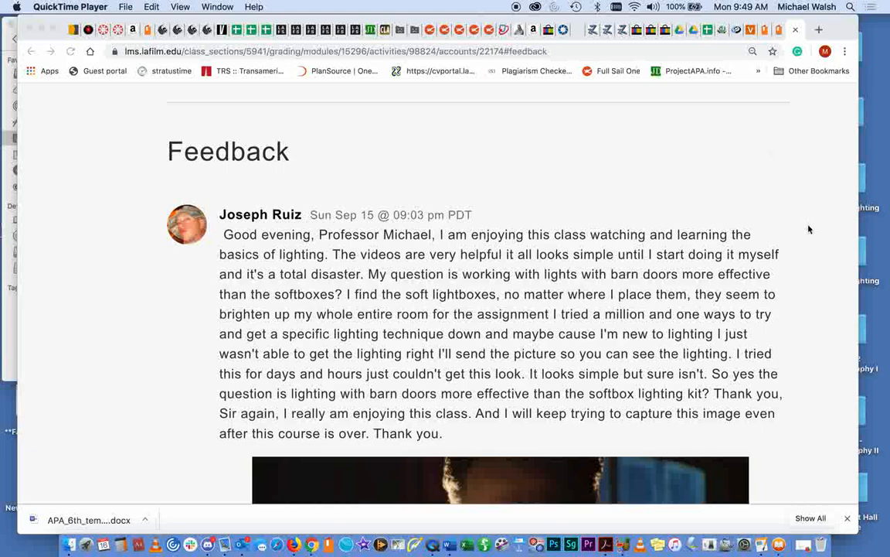
Scroll down the feedback post to reveal the attached reference film still.
scroll(down, 3)
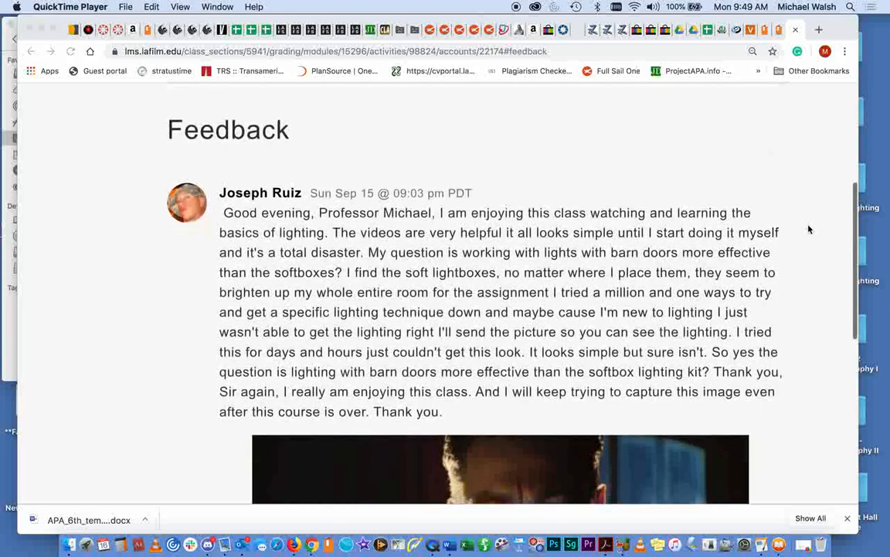
scroll(down, 3)
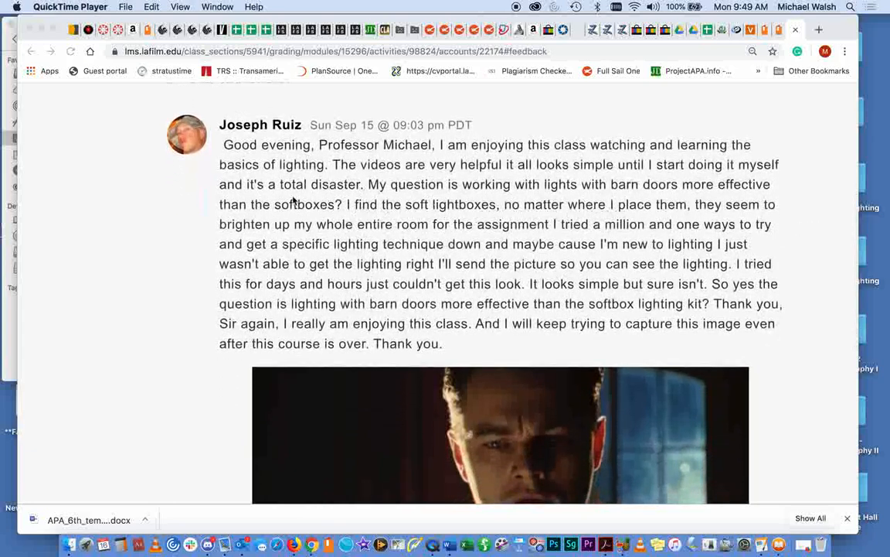
mouse_move(832, 271)
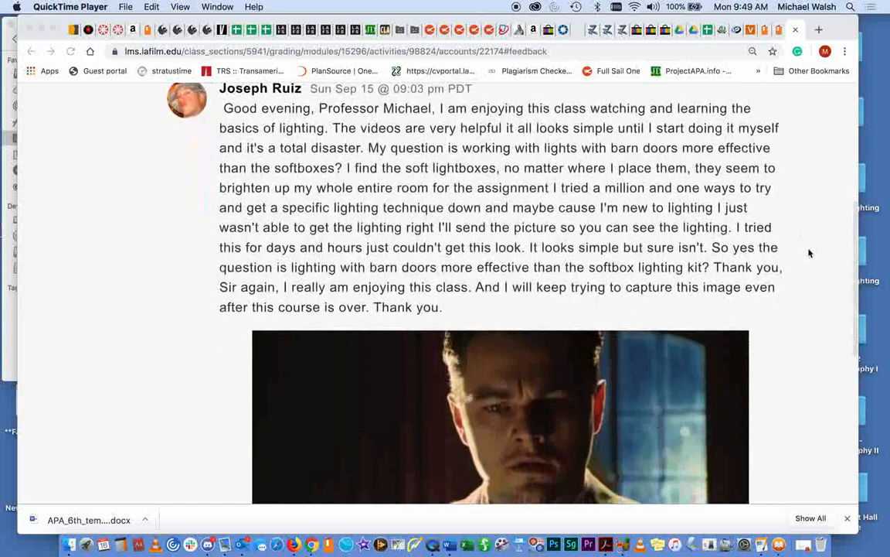
scroll(down, 3)
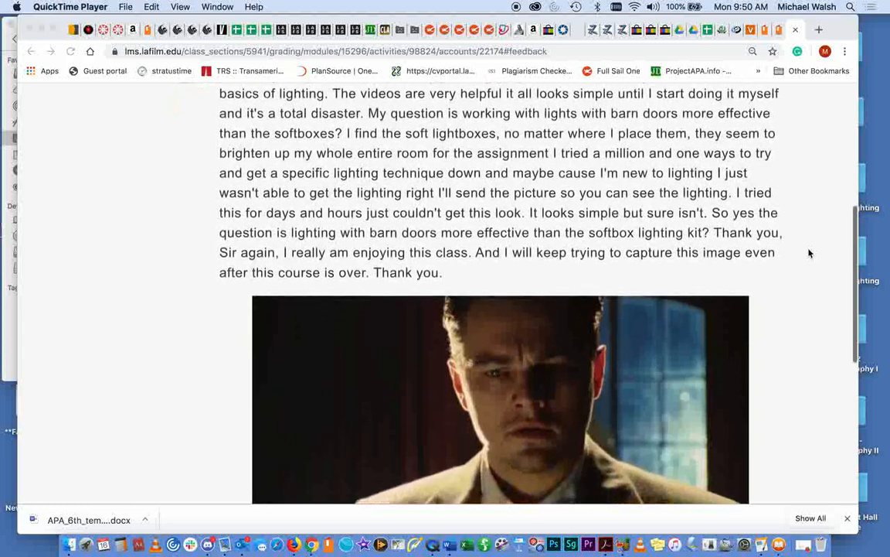
scroll(down, 3)
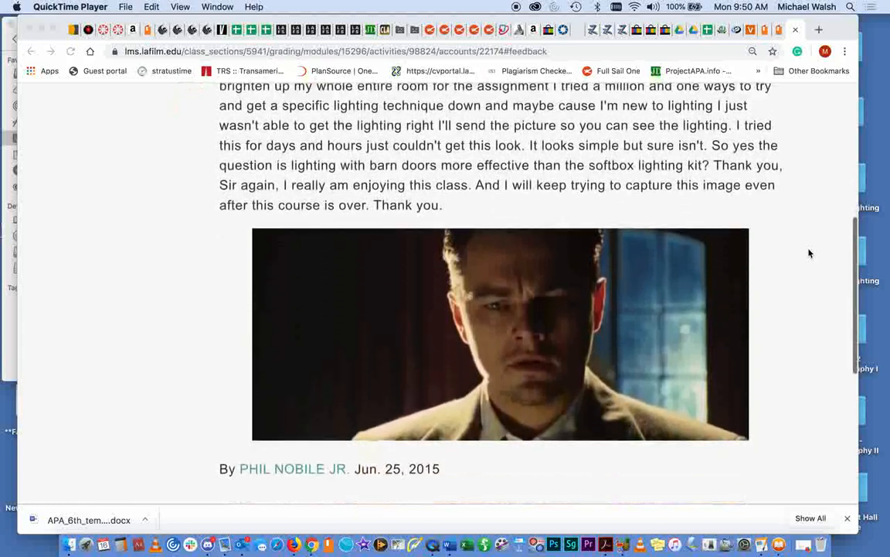
scroll(down, 3)
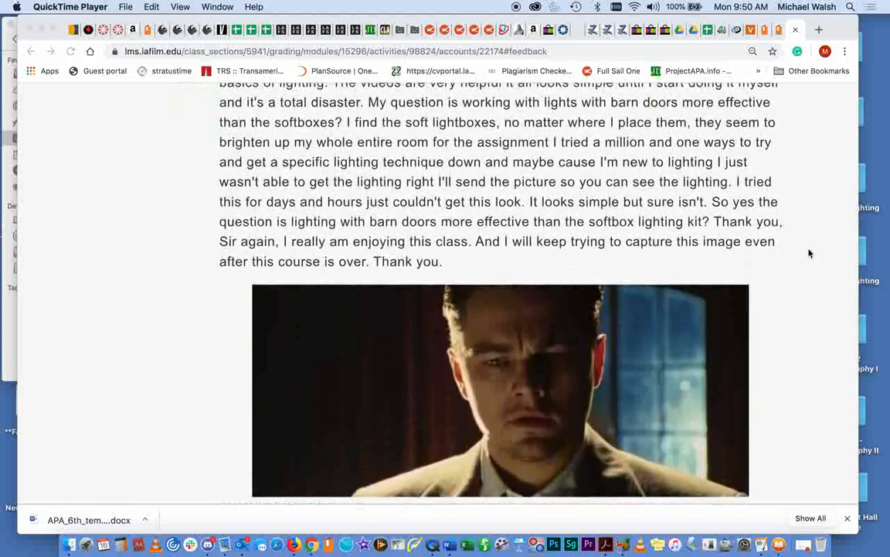
mouse_move(550, 320)
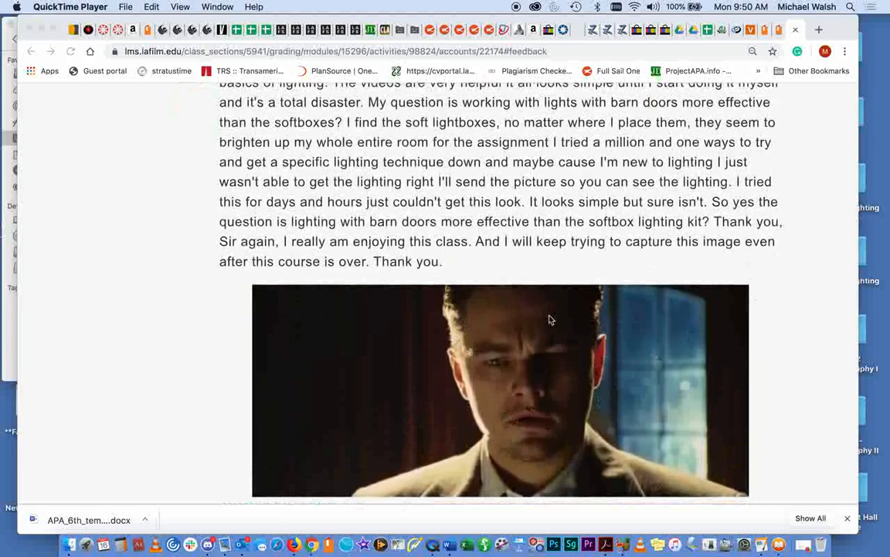
mouse_move(788, 353)
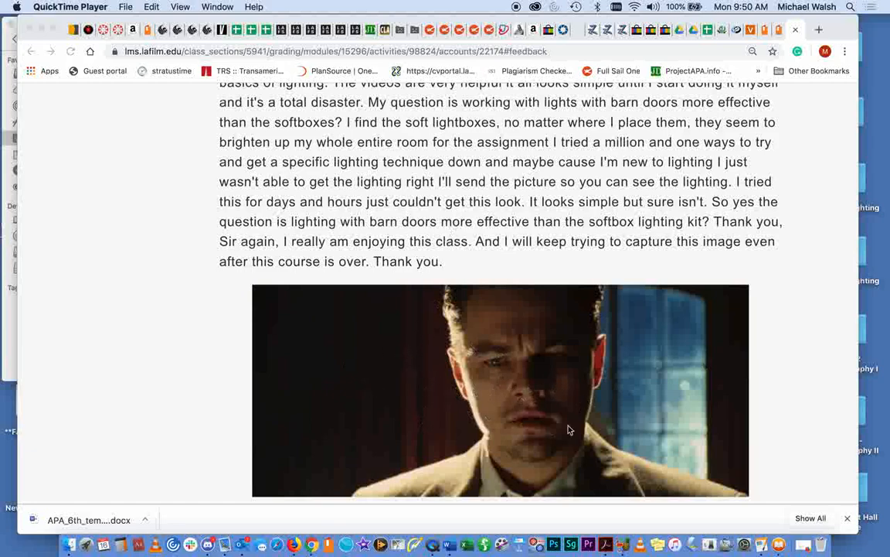
mouse_move(179, 352)
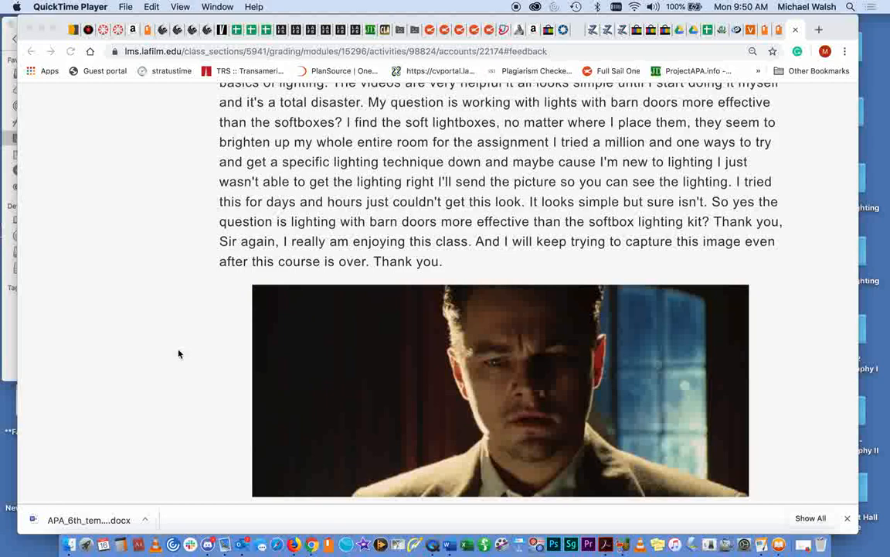
mouse_move(654, 335)
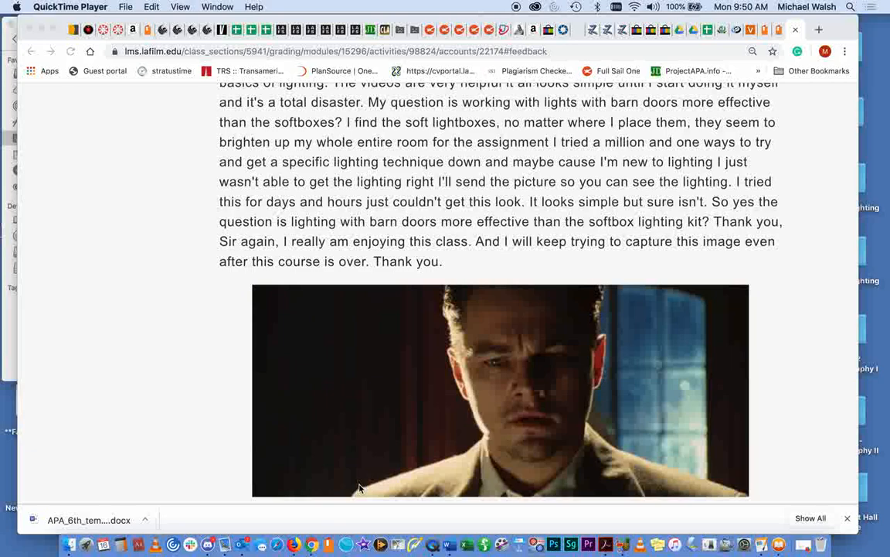
mouse_move(526, 353)
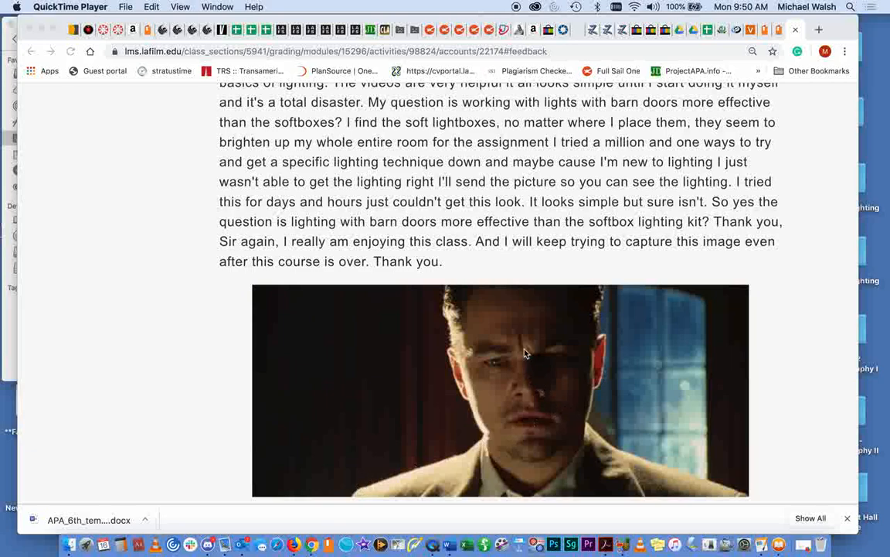
mouse_move(798, 384)
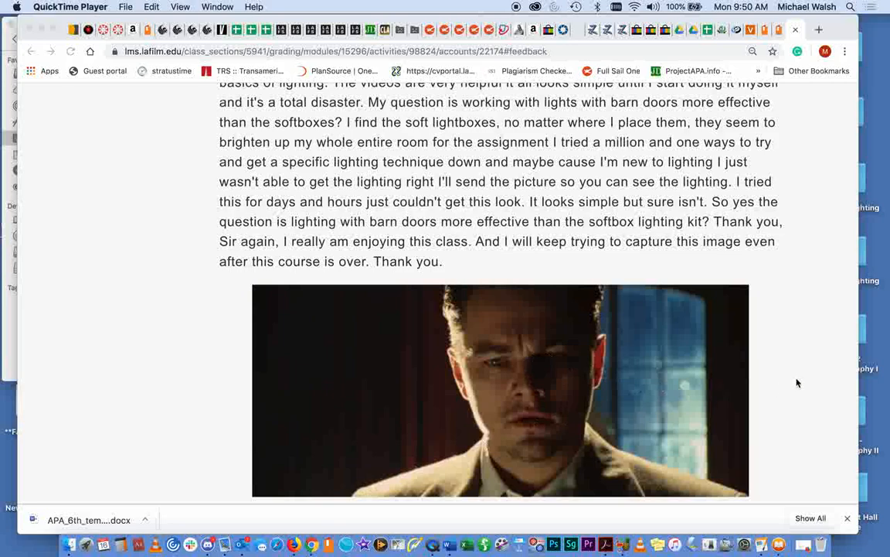
mouse_move(807, 372)
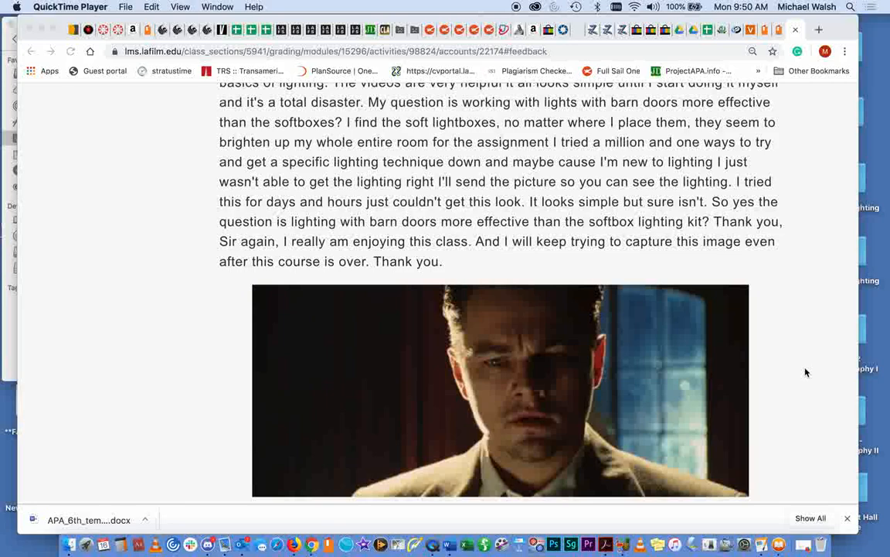
mouse_move(659, 376)
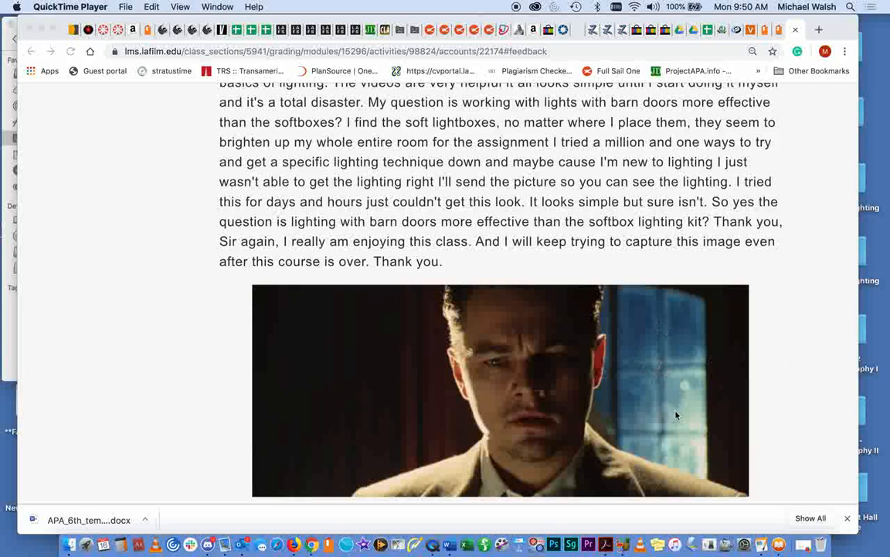
mouse_move(713, 371)
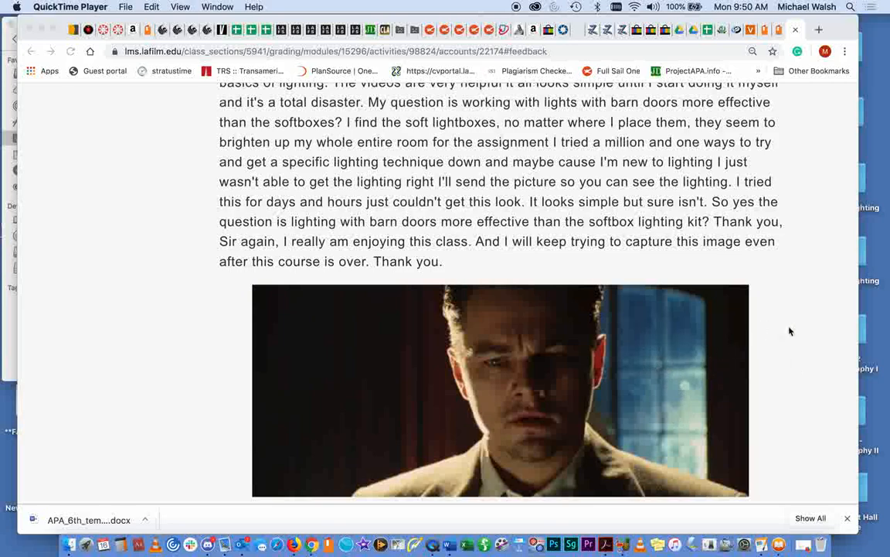
mouse_move(646, 372)
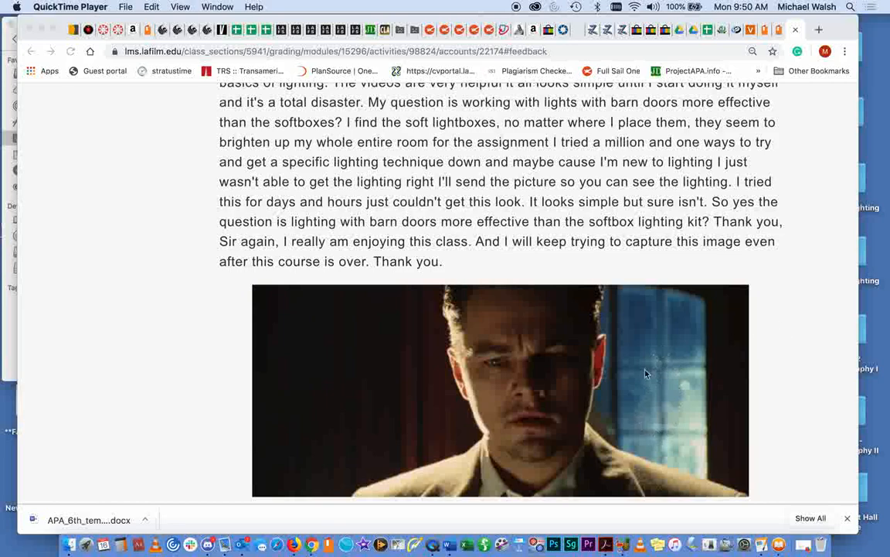
mouse_move(680, 427)
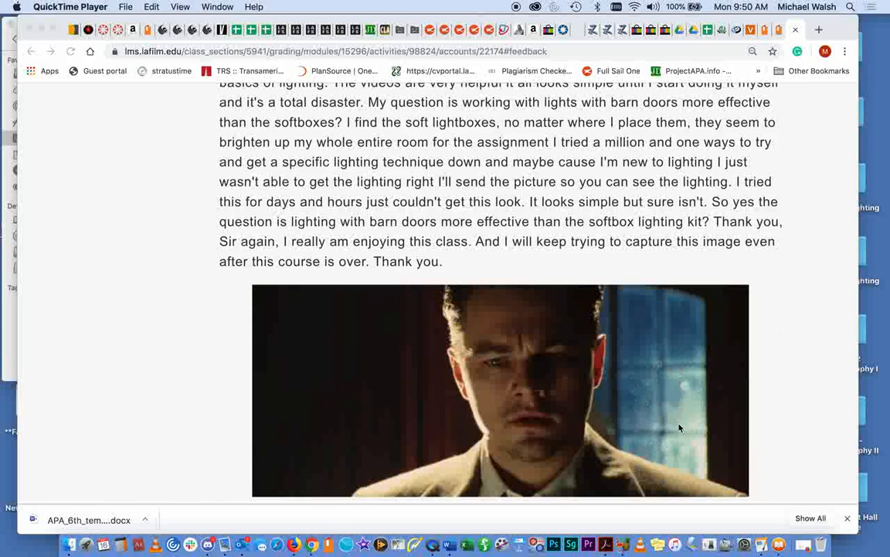
mouse_move(671, 417)
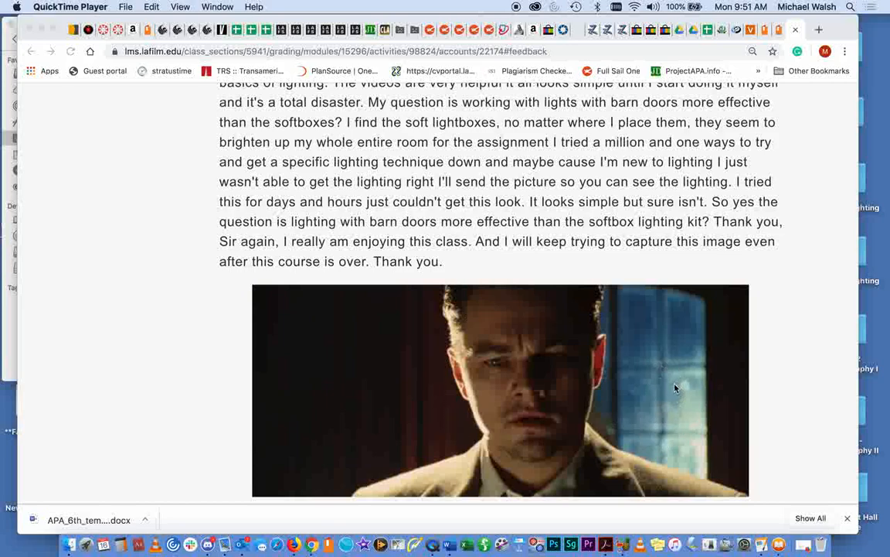
mouse_move(681, 431)
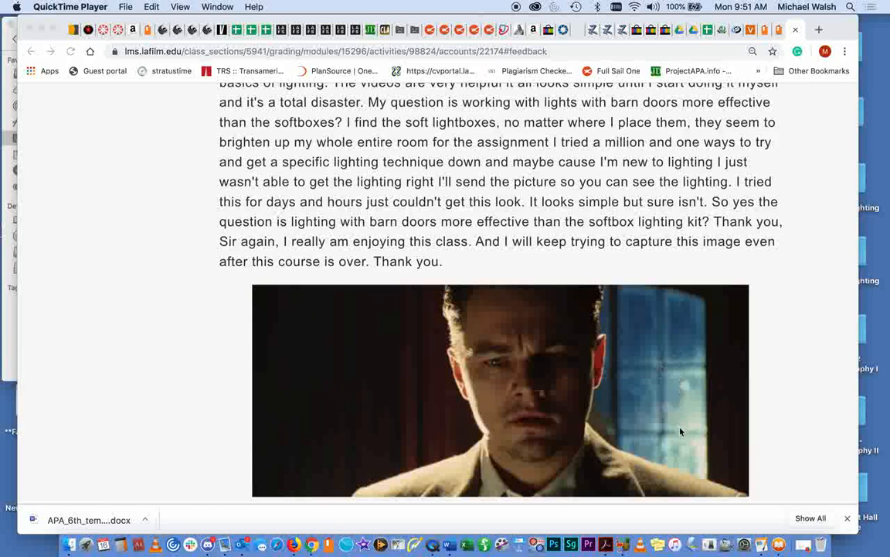
mouse_move(596, 301)
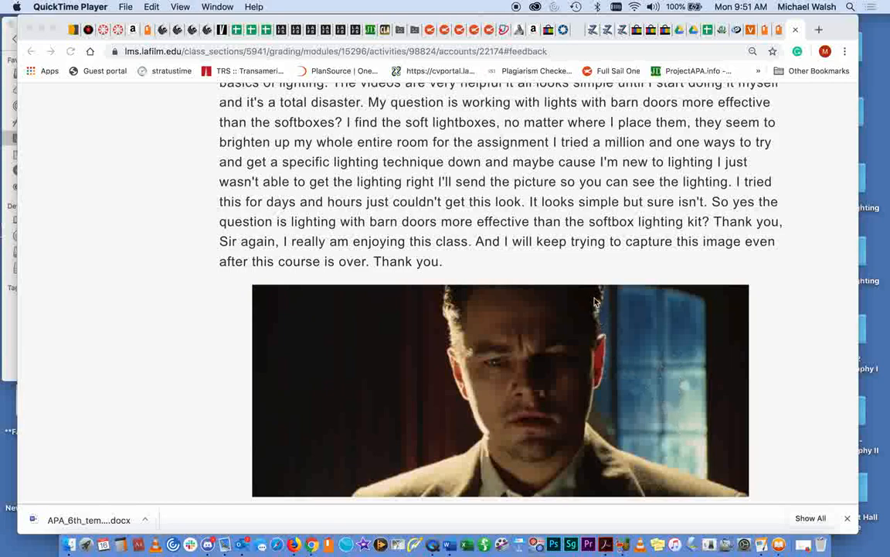
mouse_move(461, 402)
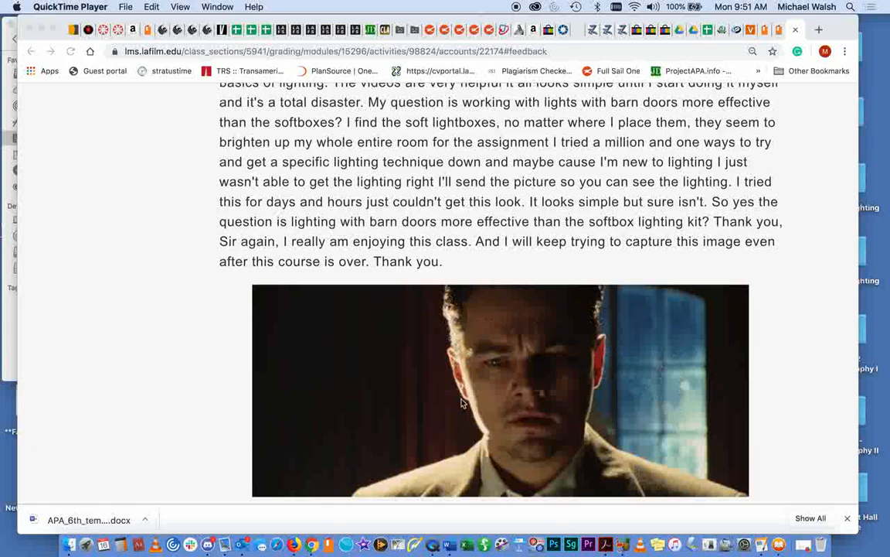
mouse_move(652, 405)
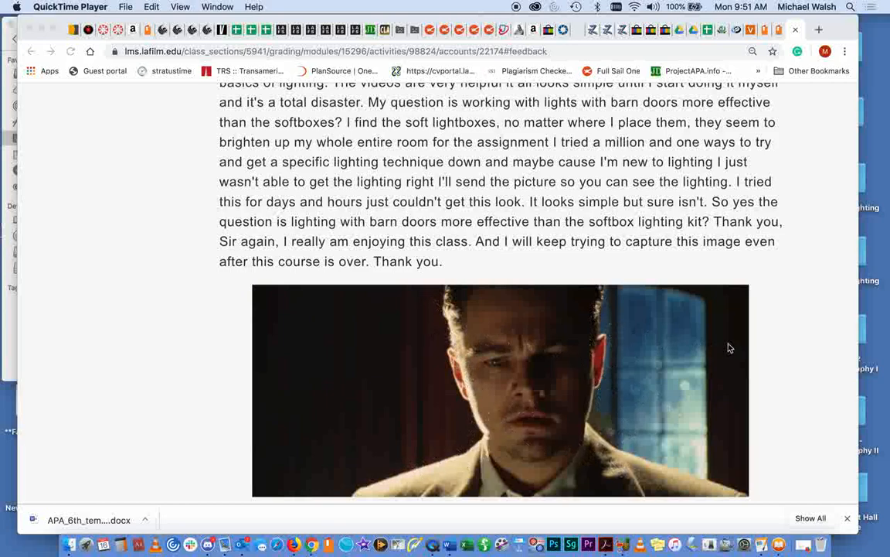
mouse_move(687, 424)
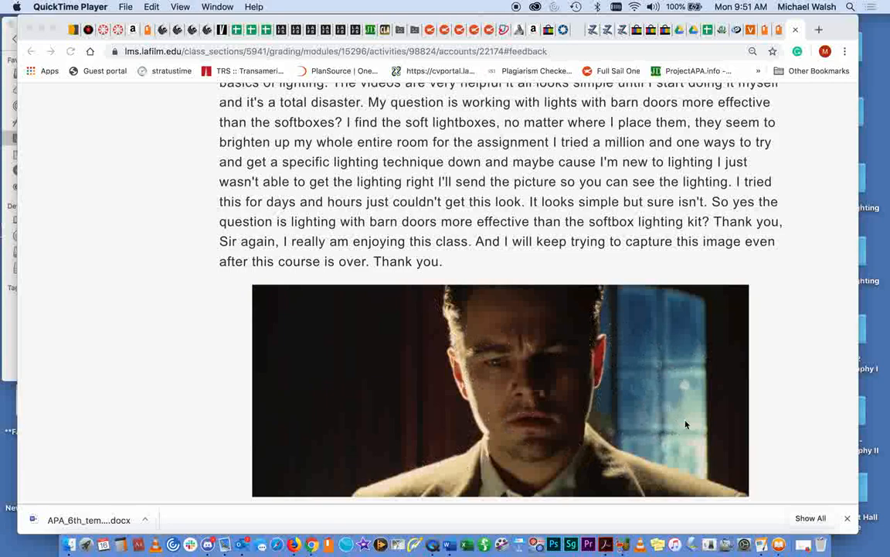
mouse_move(658, 386)
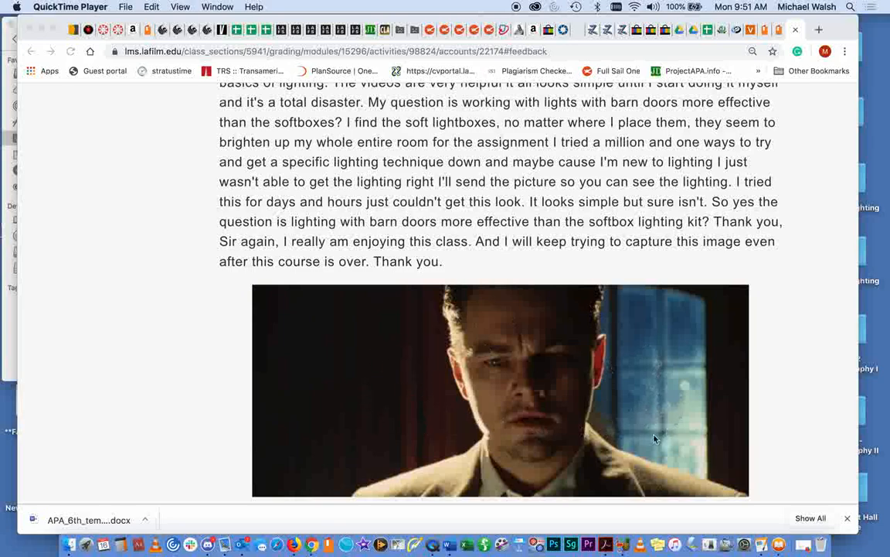
mouse_move(724, 371)
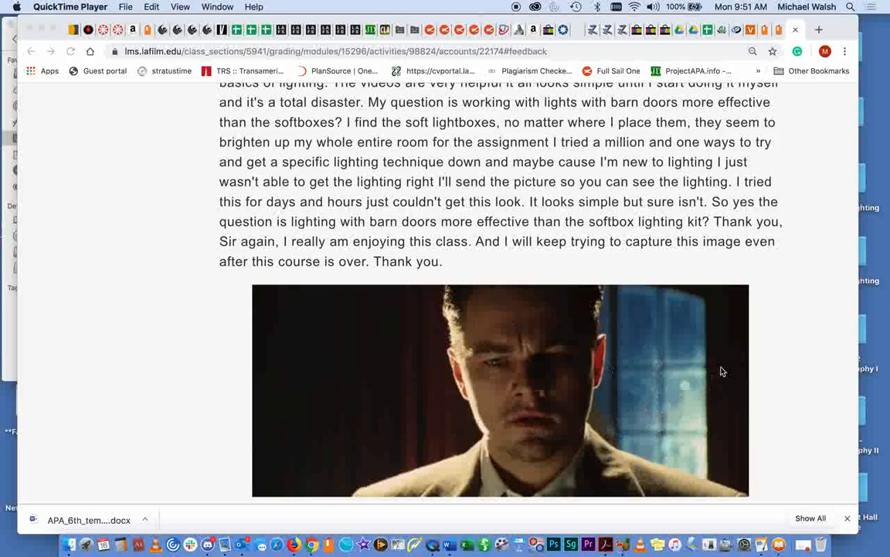
mouse_move(346, 350)
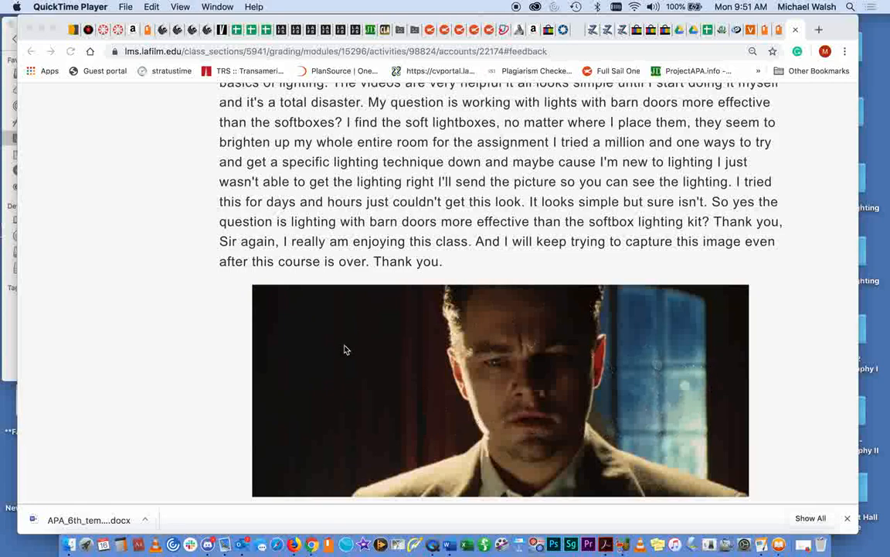
mouse_move(379, 364)
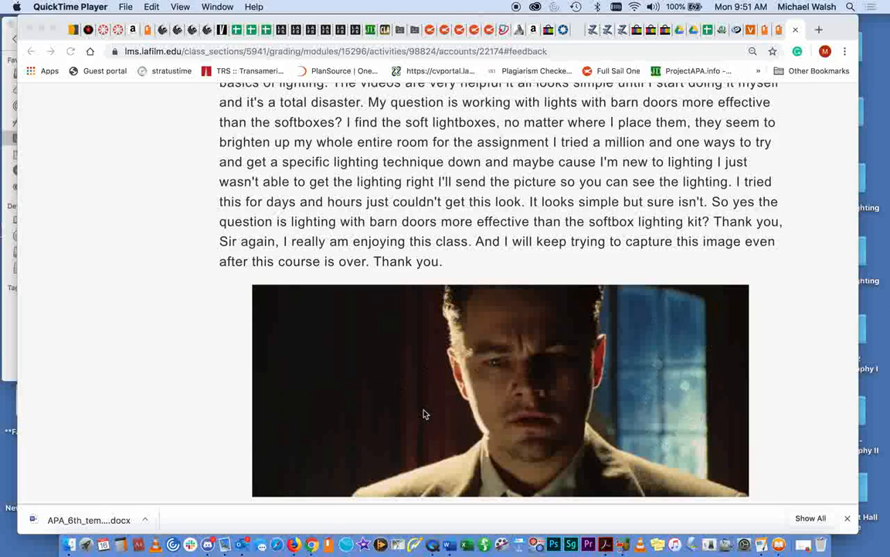
mouse_move(395, 392)
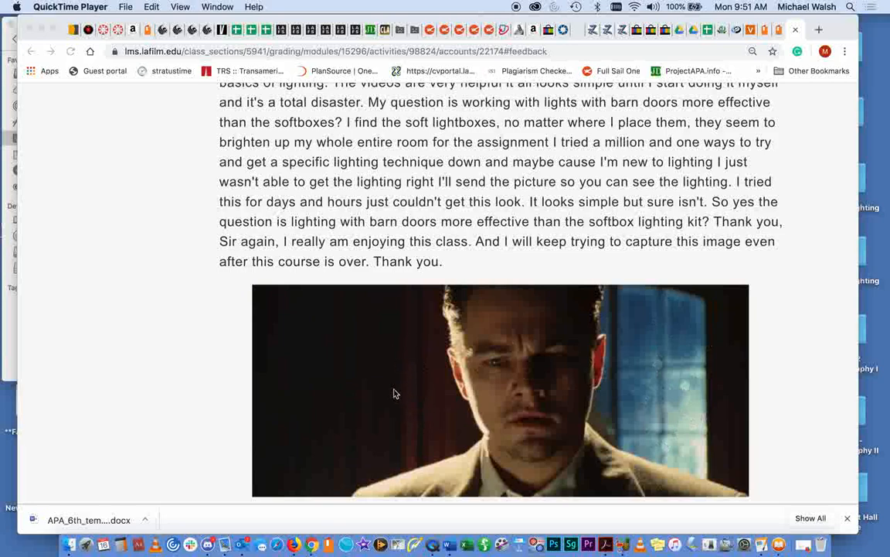
mouse_move(433, 411)
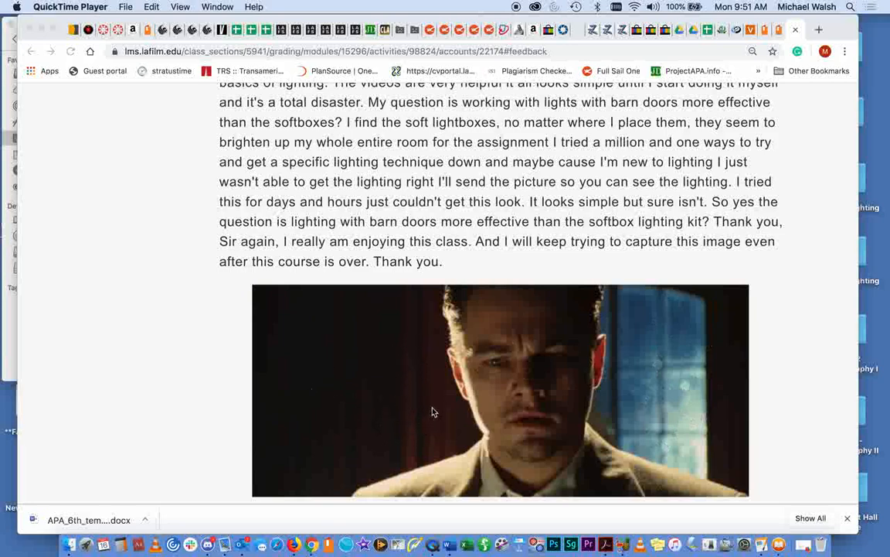
mouse_move(417, 427)
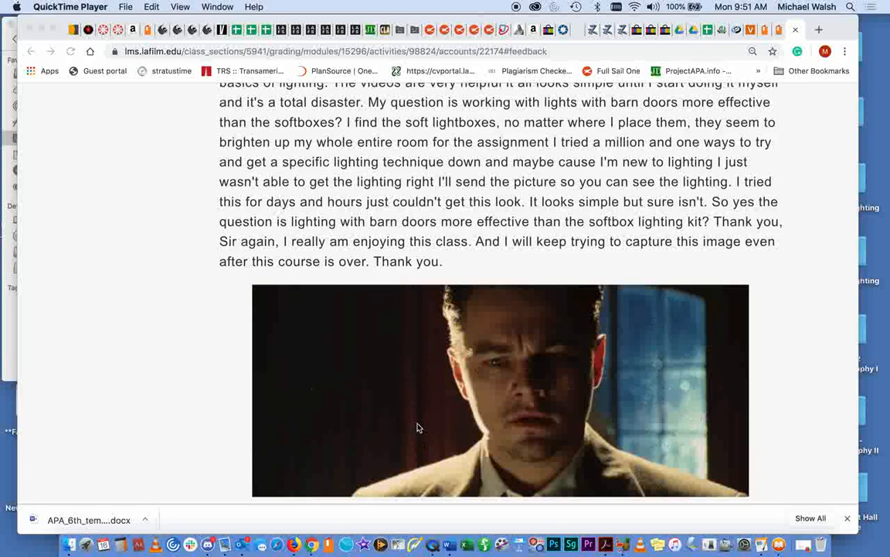
mouse_move(427, 382)
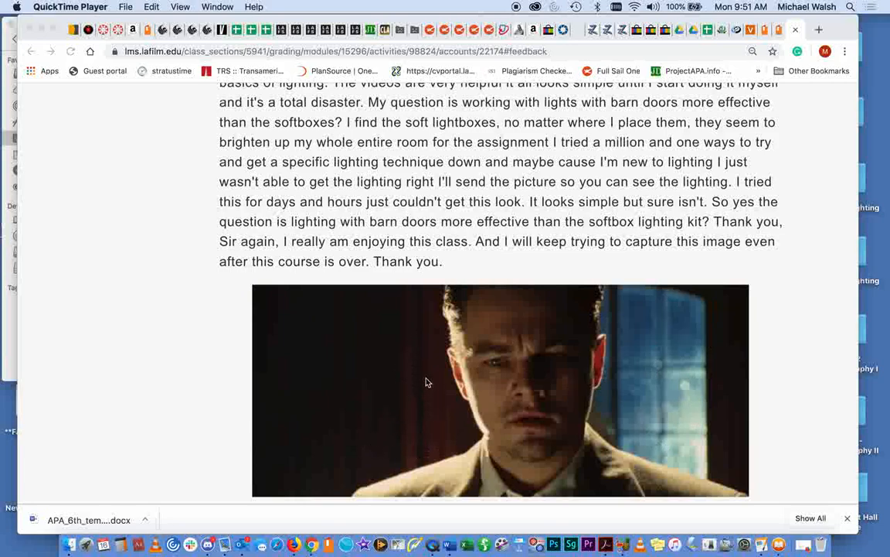
mouse_move(415, 390)
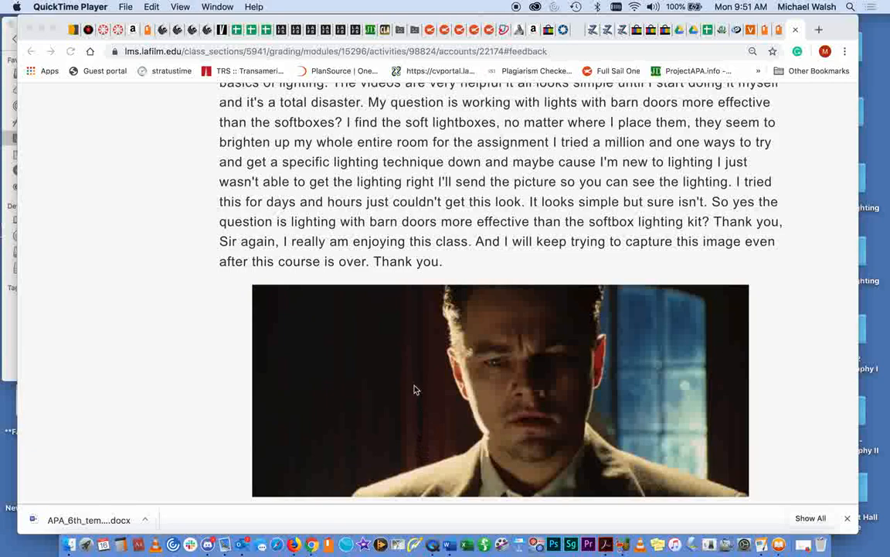
mouse_move(415, 430)
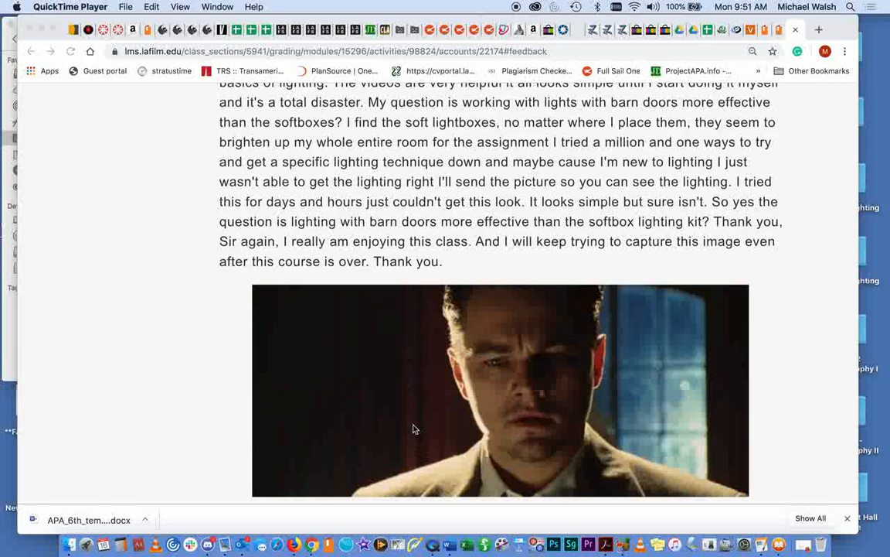
mouse_move(426, 439)
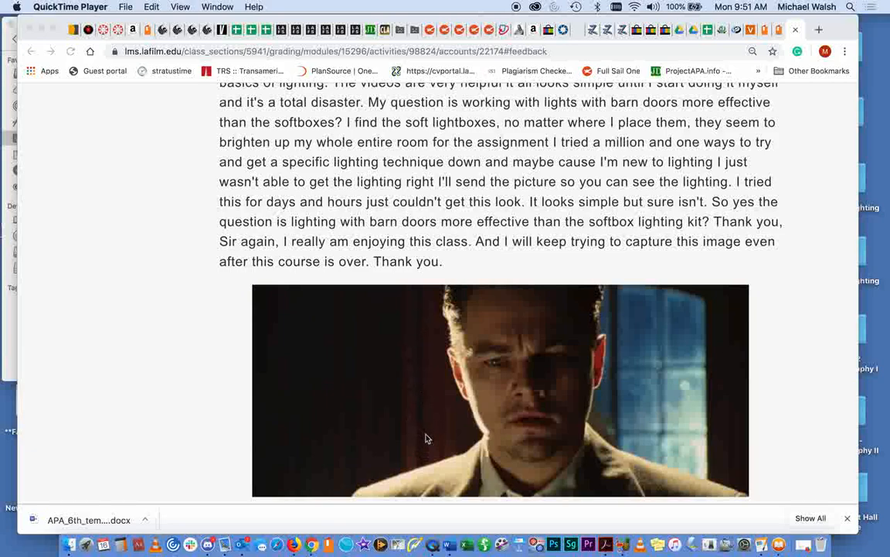
mouse_move(408, 386)
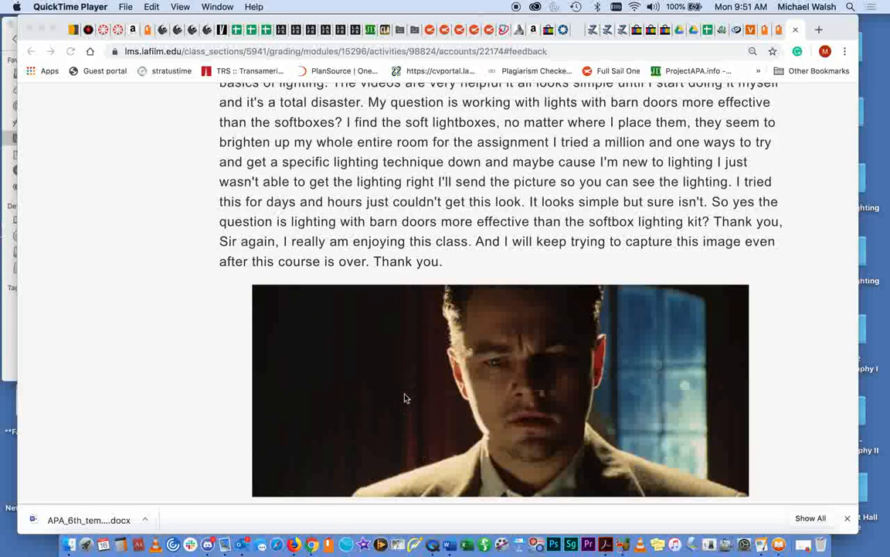
mouse_move(688, 399)
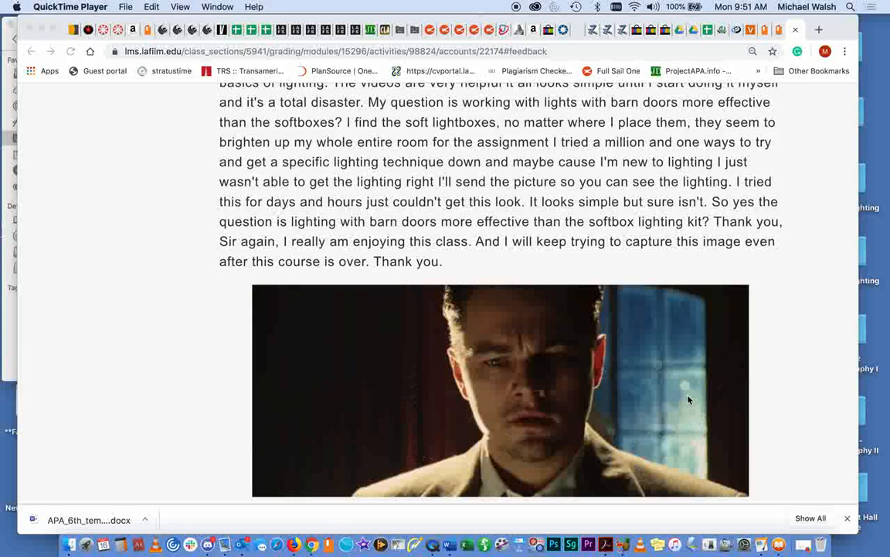
mouse_move(684, 368)
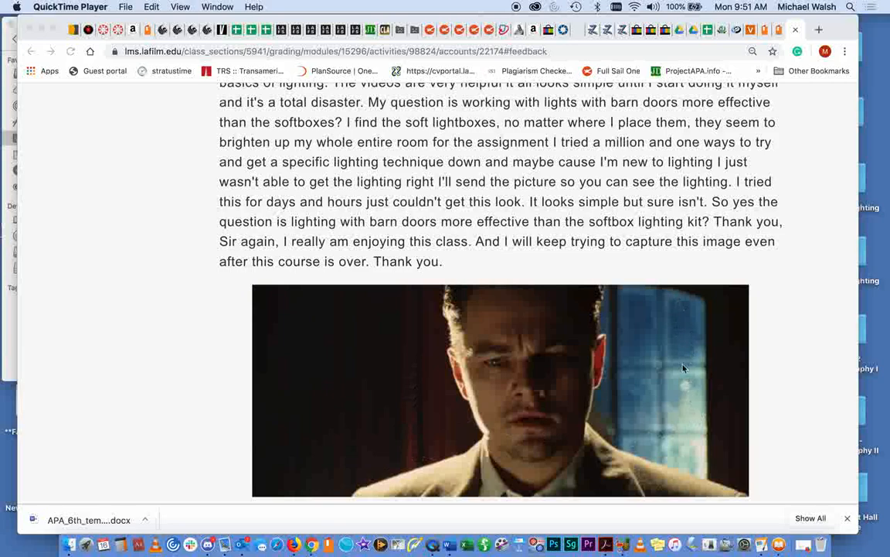
mouse_move(730, 346)
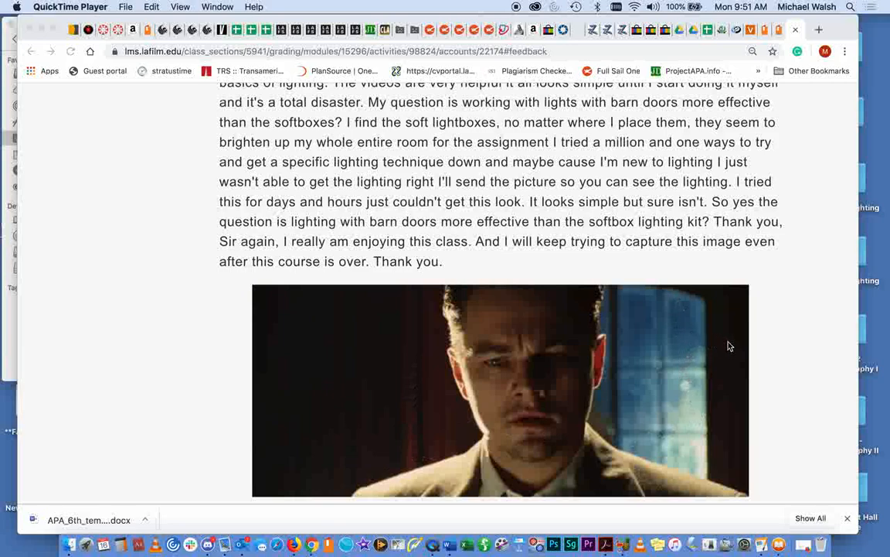
mouse_move(424, 368)
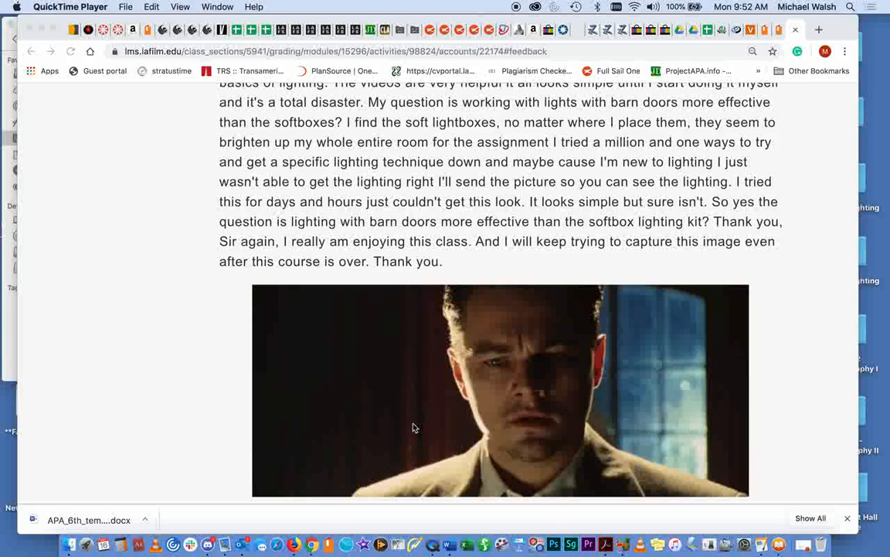
mouse_move(413, 415)
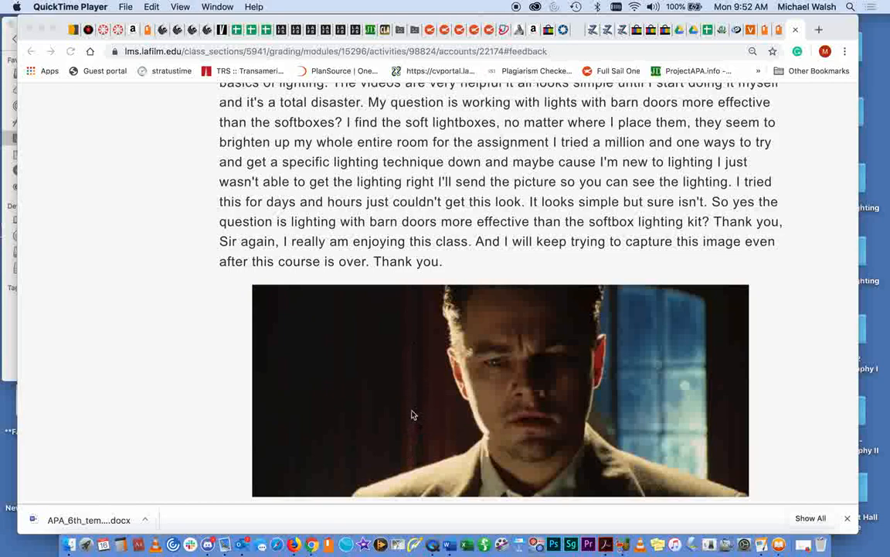
mouse_move(534, 335)
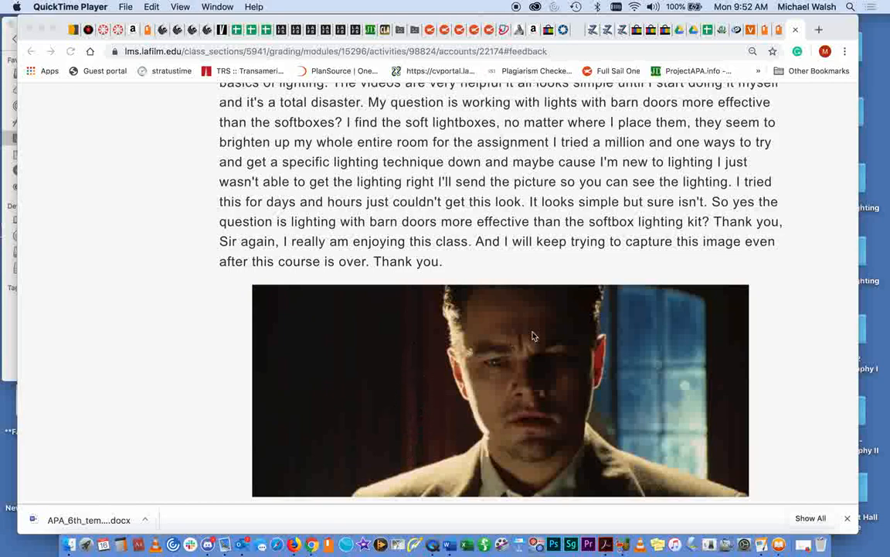
mouse_move(705, 264)
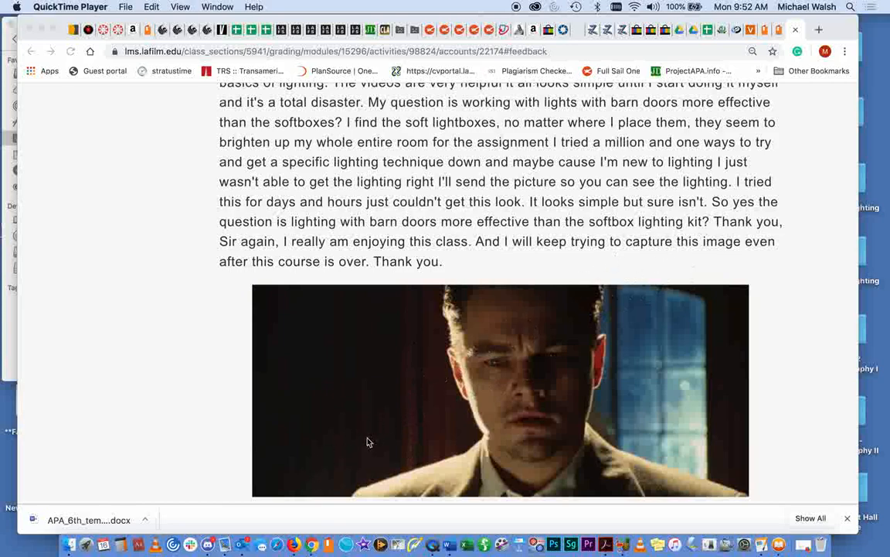
mouse_move(779, 290)
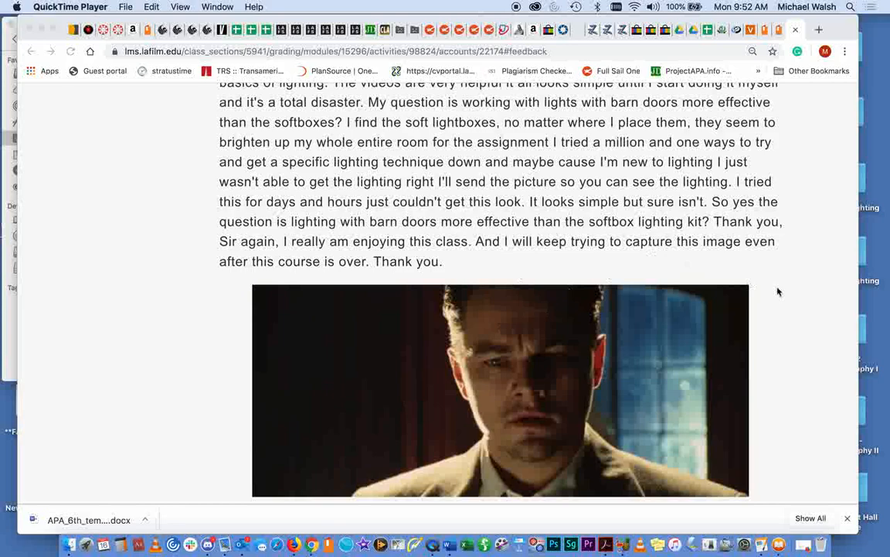
mouse_move(399, 346)
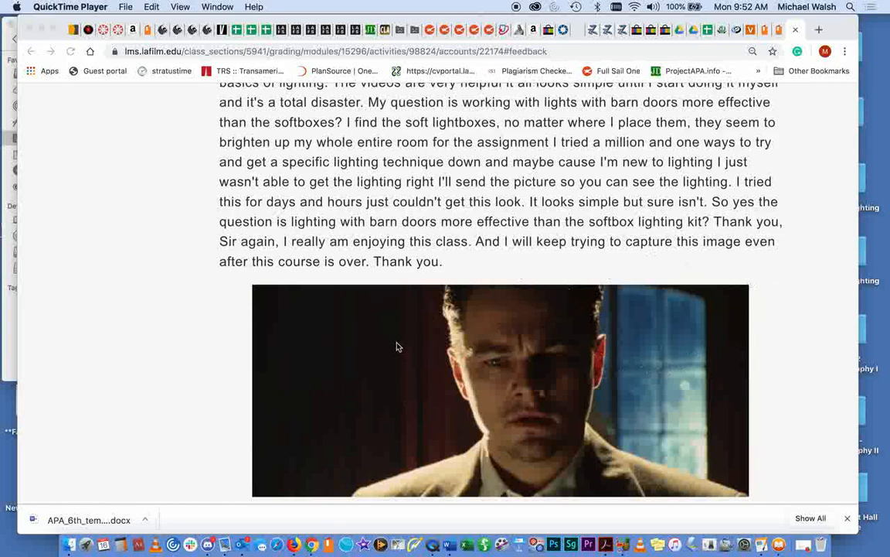
mouse_move(685, 387)
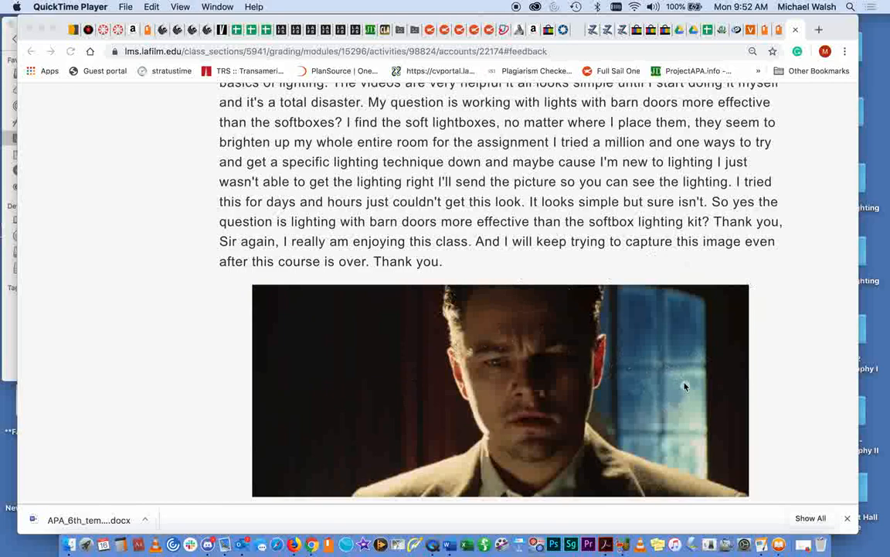
mouse_move(446, 309)
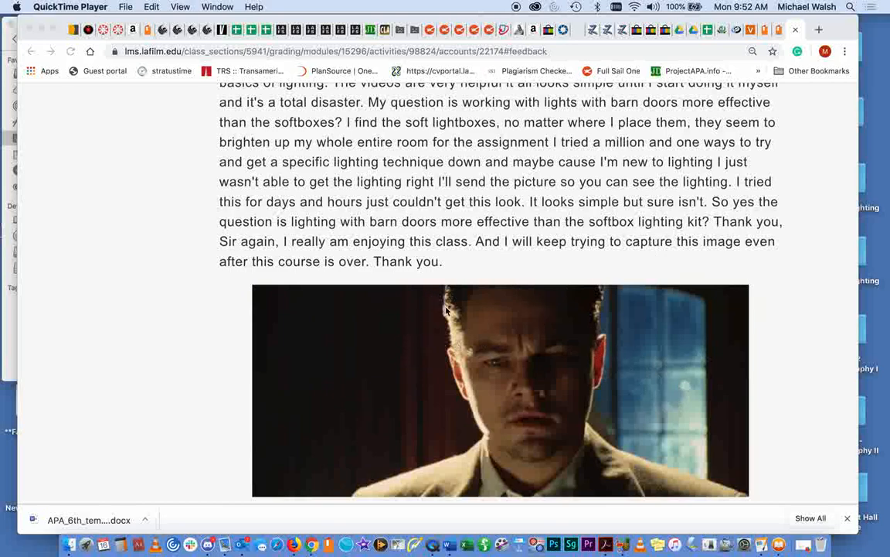
mouse_move(287, 299)
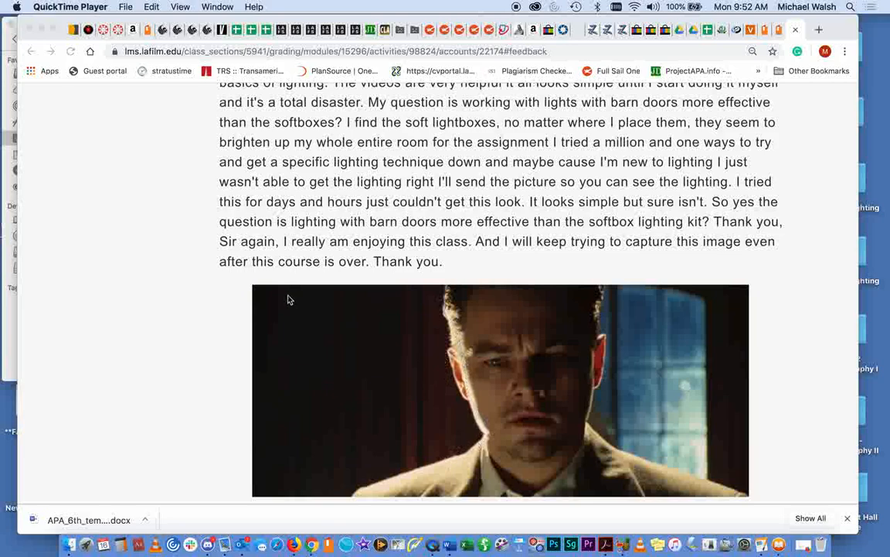
mouse_move(408, 348)
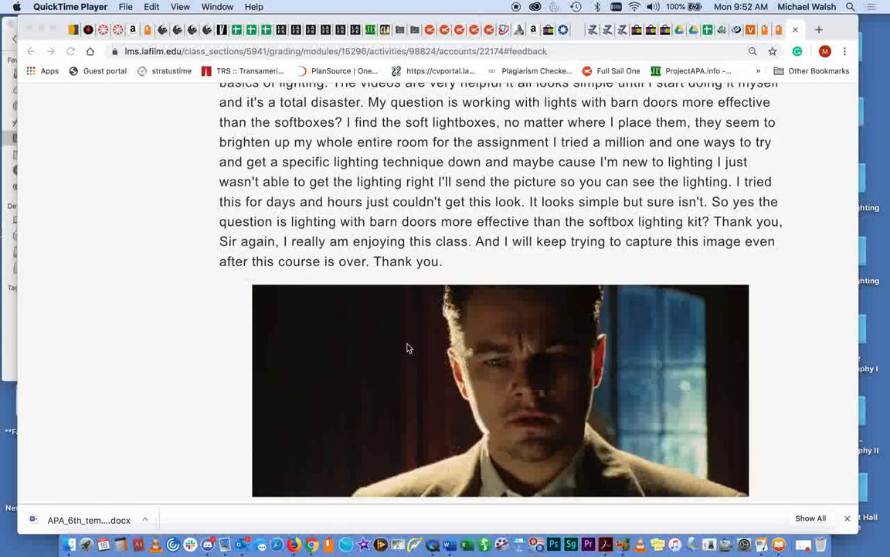
mouse_move(423, 352)
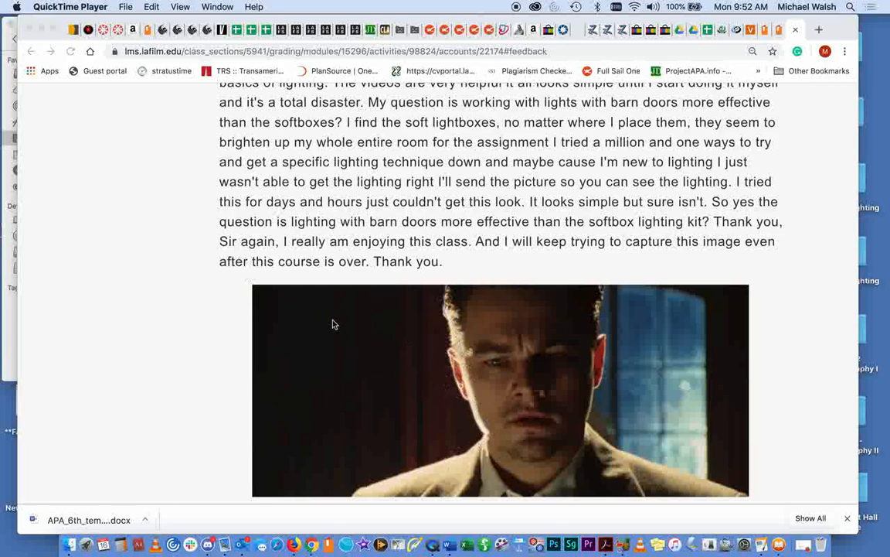
mouse_move(409, 386)
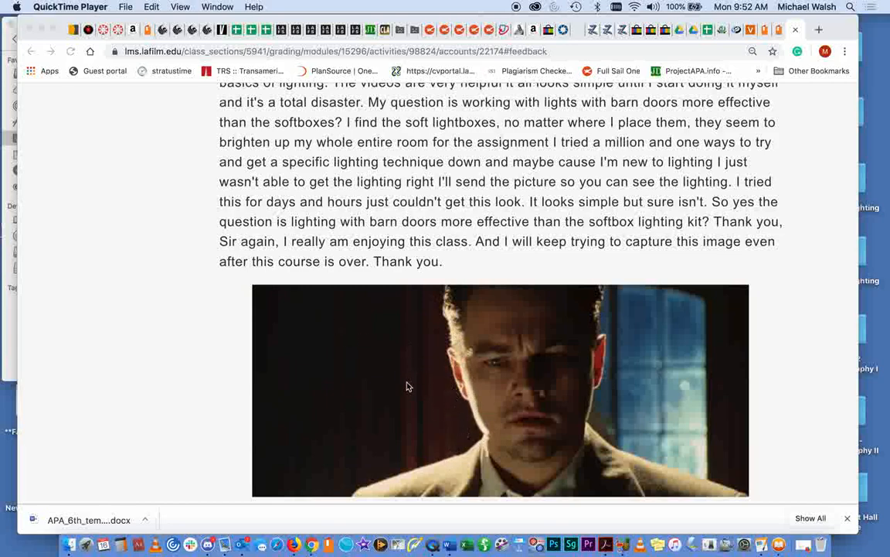
mouse_move(495, 473)
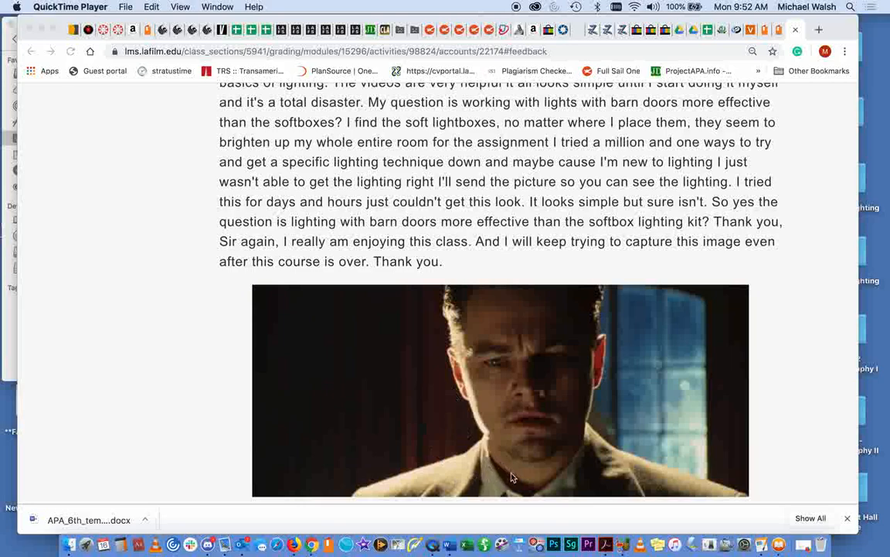
mouse_move(491, 467)
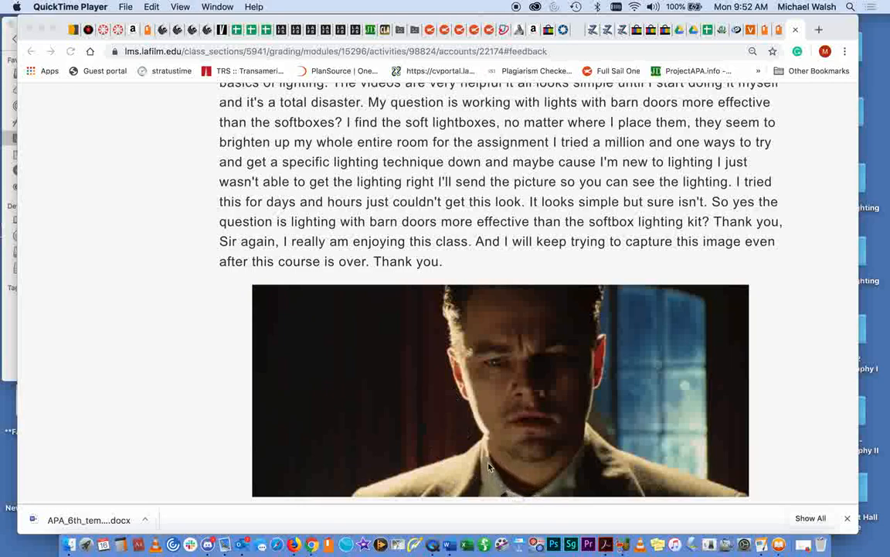
mouse_move(495, 478)
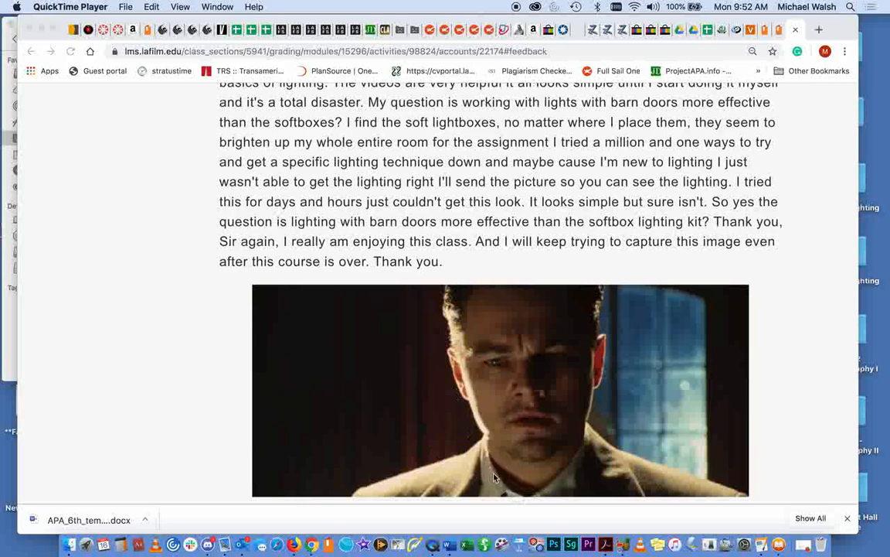
mouse_move(512, 482)
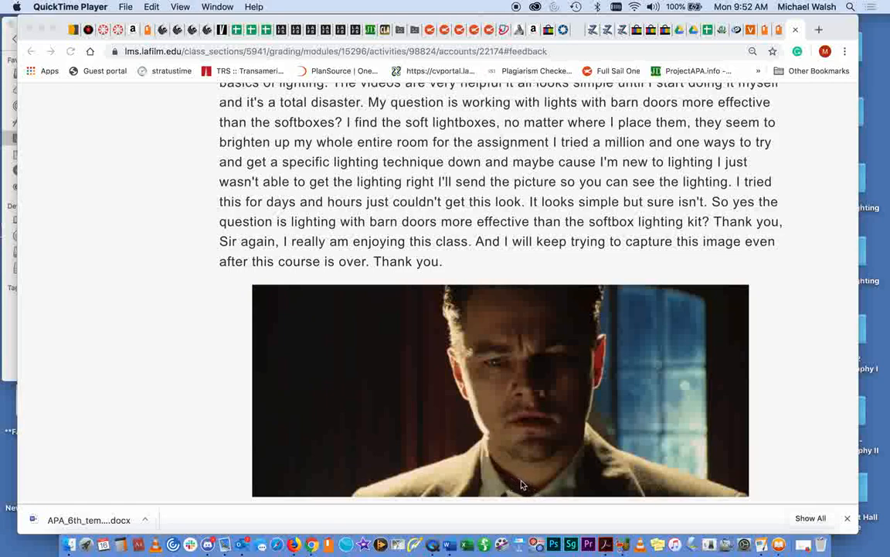
mouse_move(431, 421)
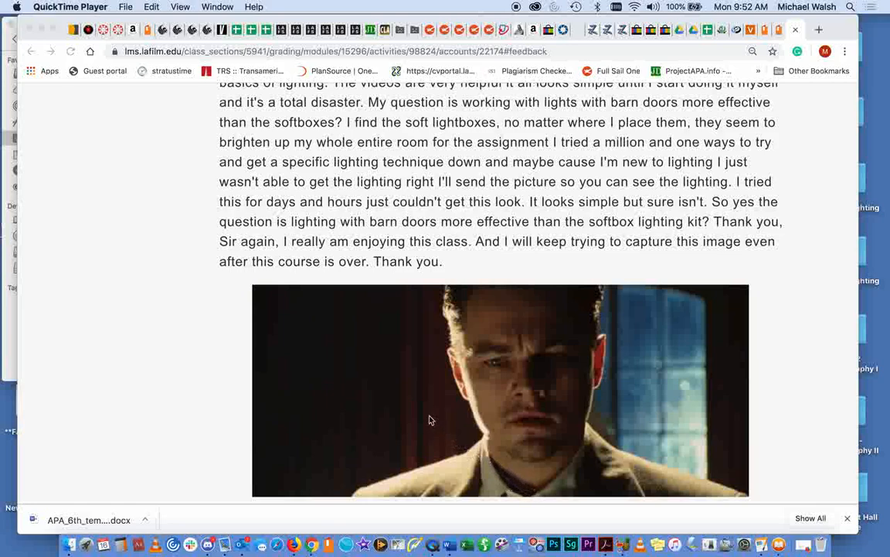
mouse_move(264, 294)
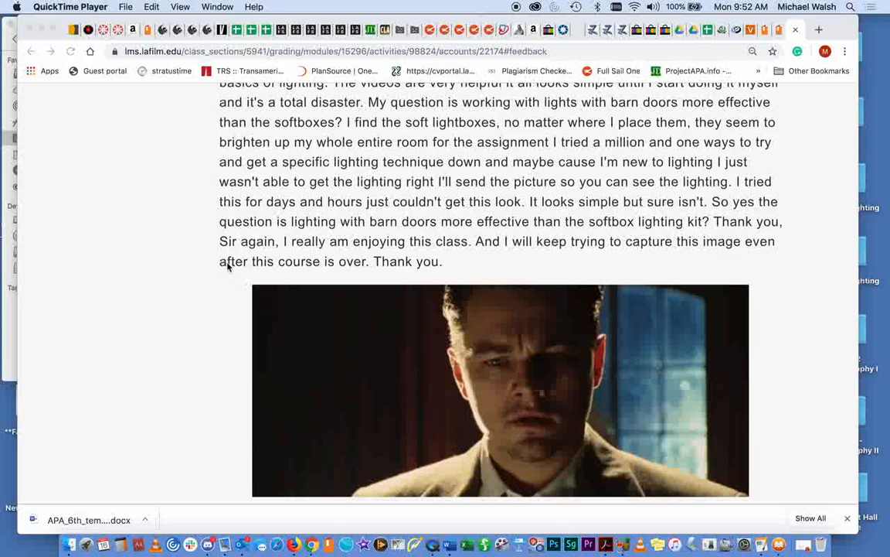
mouse_move(584, 494)
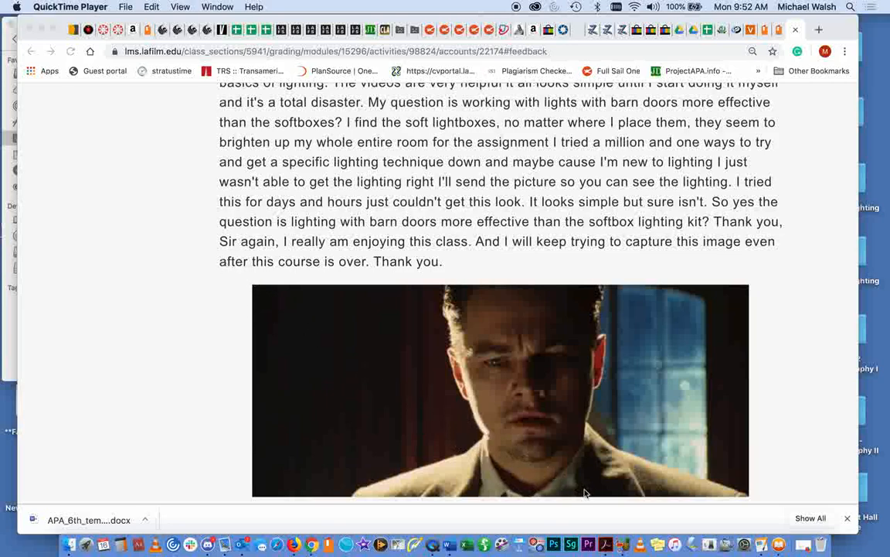
mouse_move(456, 312)
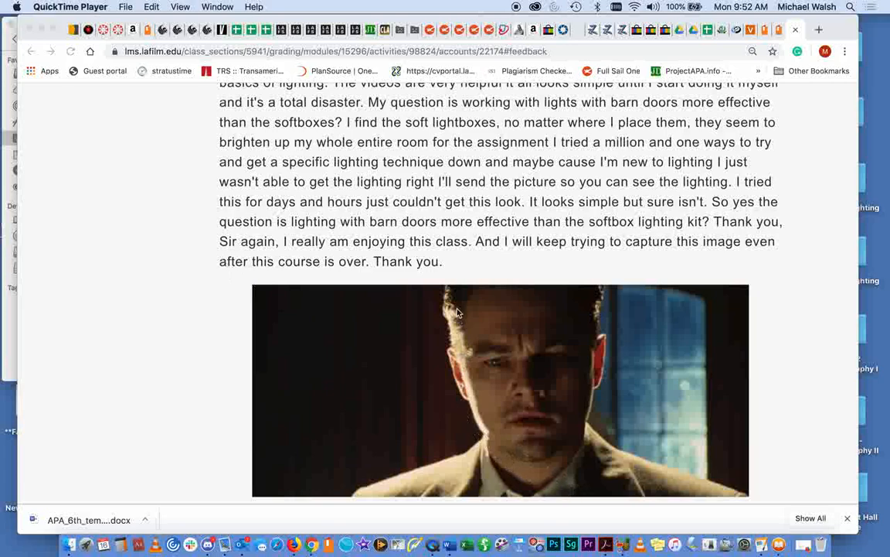
mouse_move(460, 453)
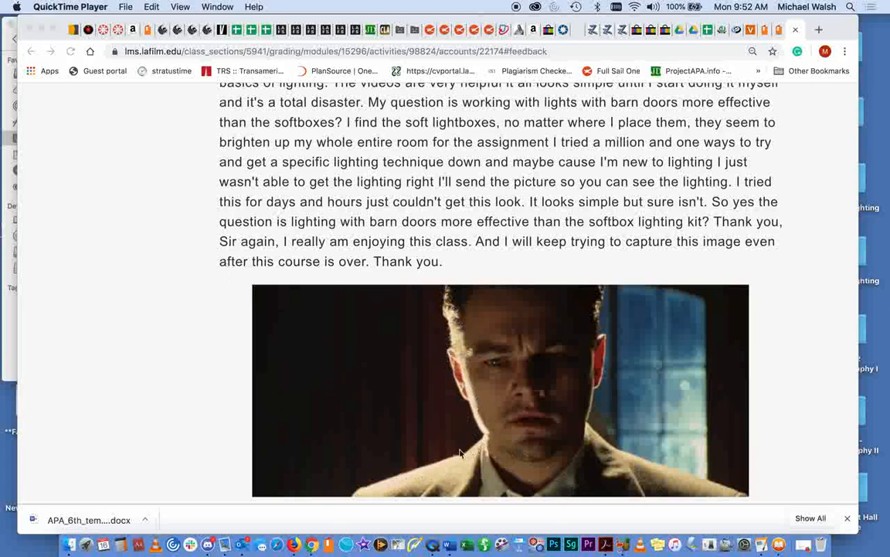
mouse_move(473, 433)
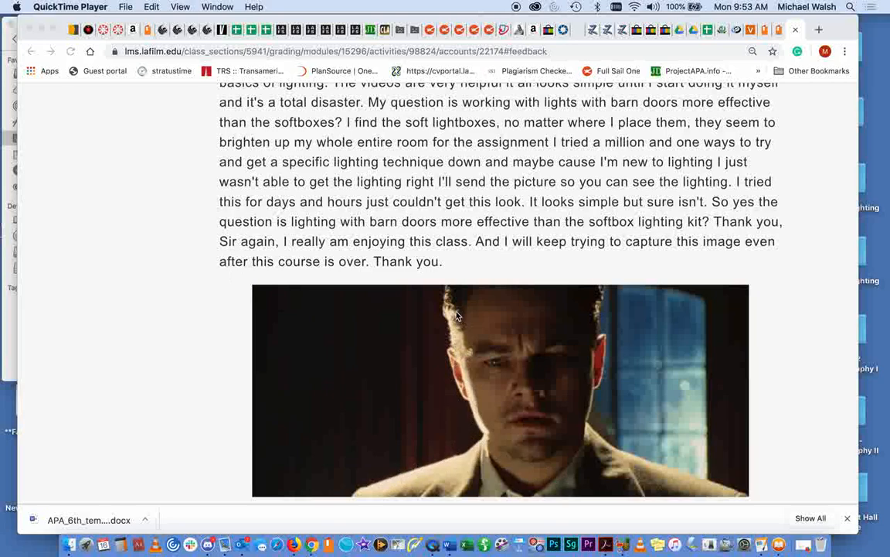
mouse_move(389, 363)
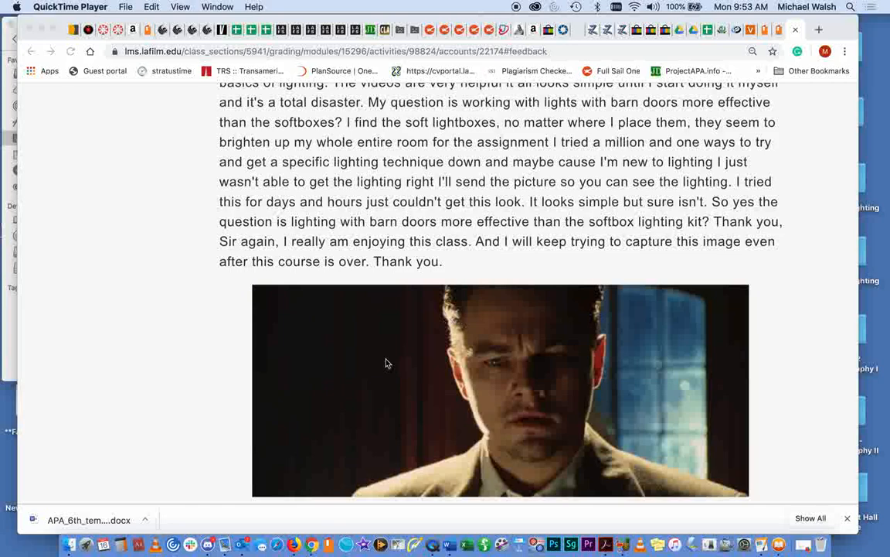
mouse_move(408, 258)
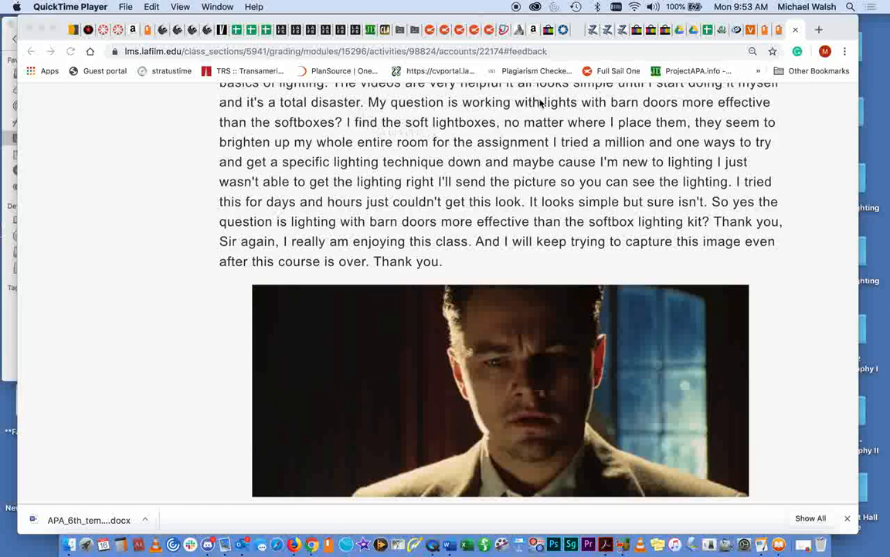
mouse_move(677, 107)
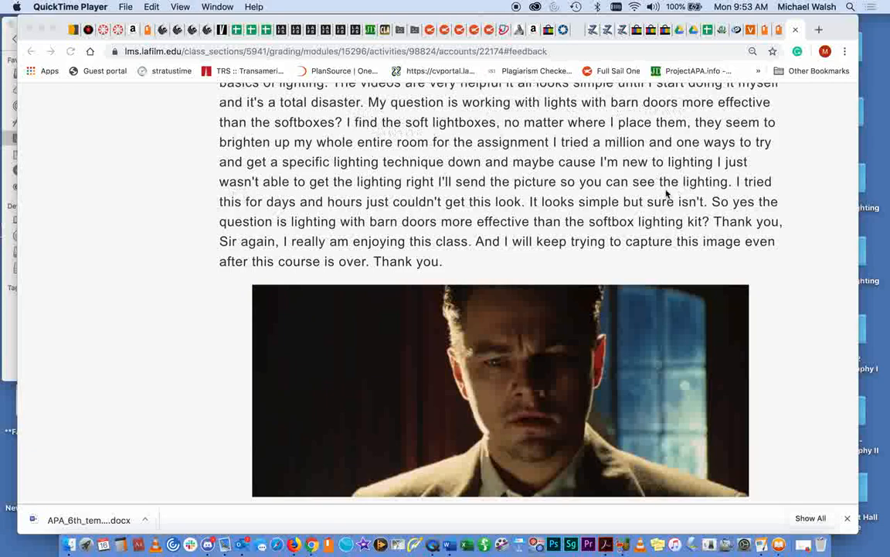
mouse_move(360, 172)
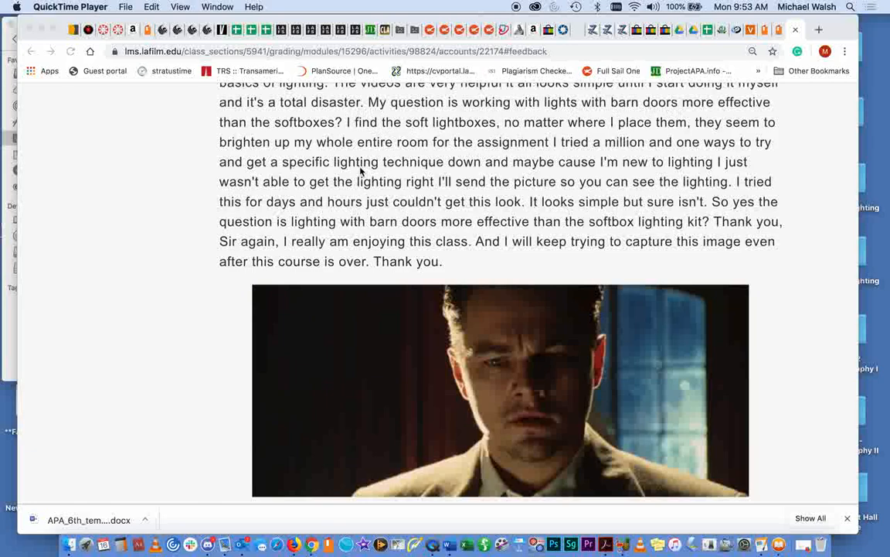
mouse_move(228, 151)
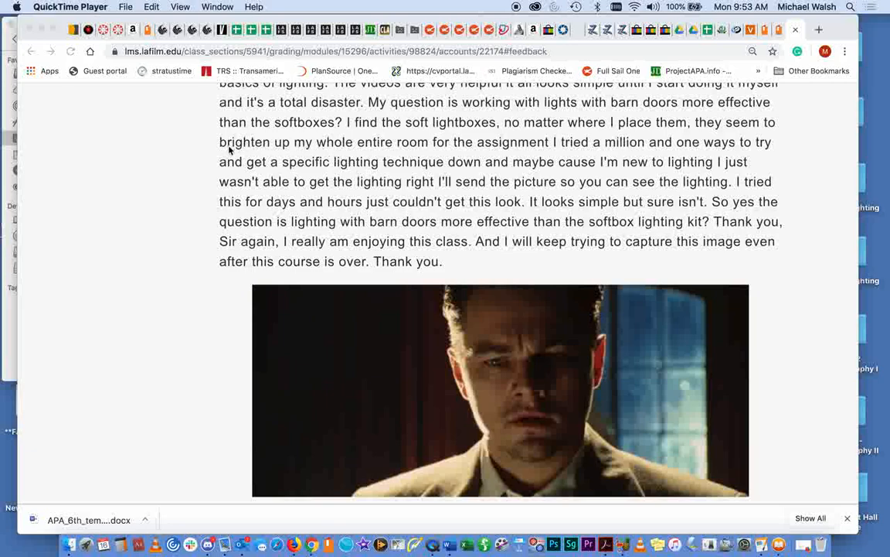
mouse_move(812, 173)
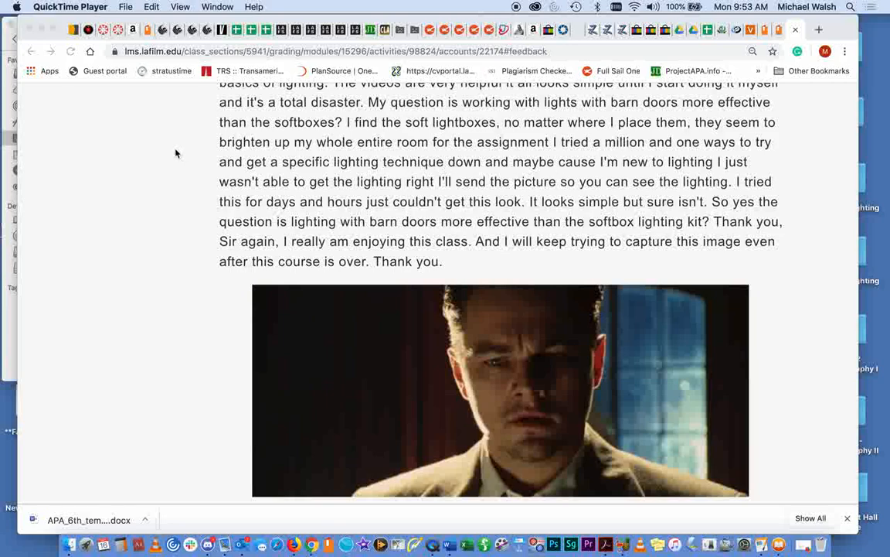
mouse_move(197, 266)
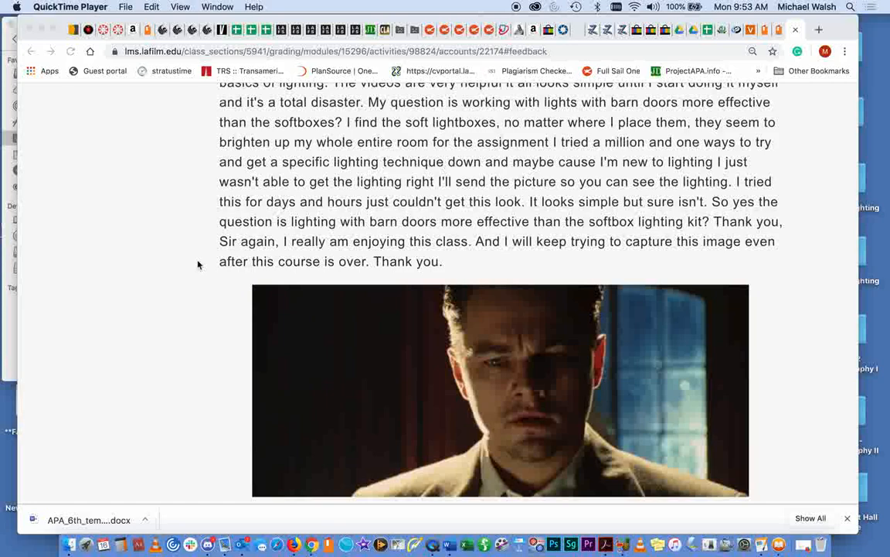
mouse_move(456, 309)
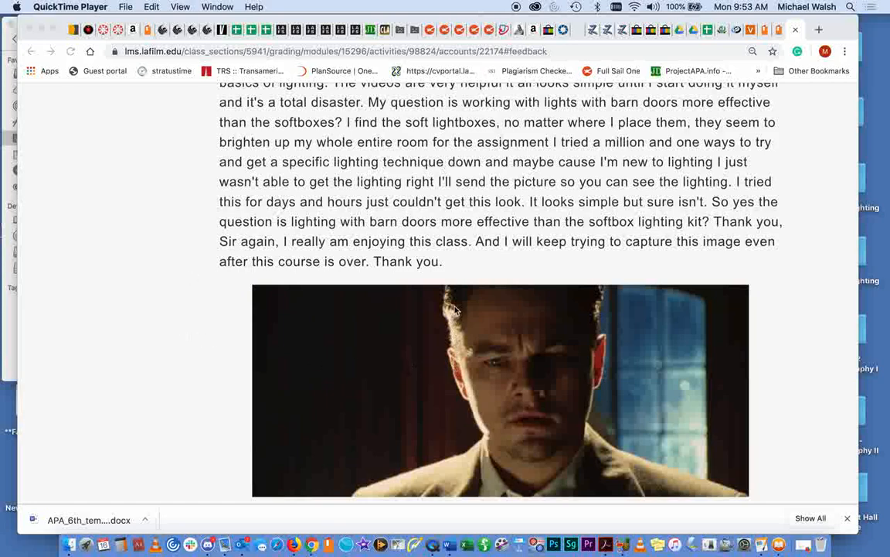
mouse_move(462, 320)
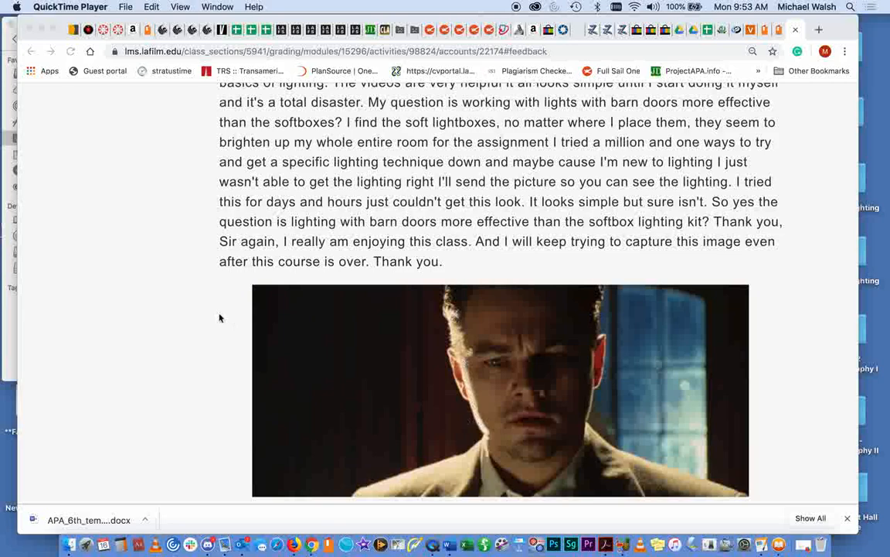
mouse_move(470, 386)
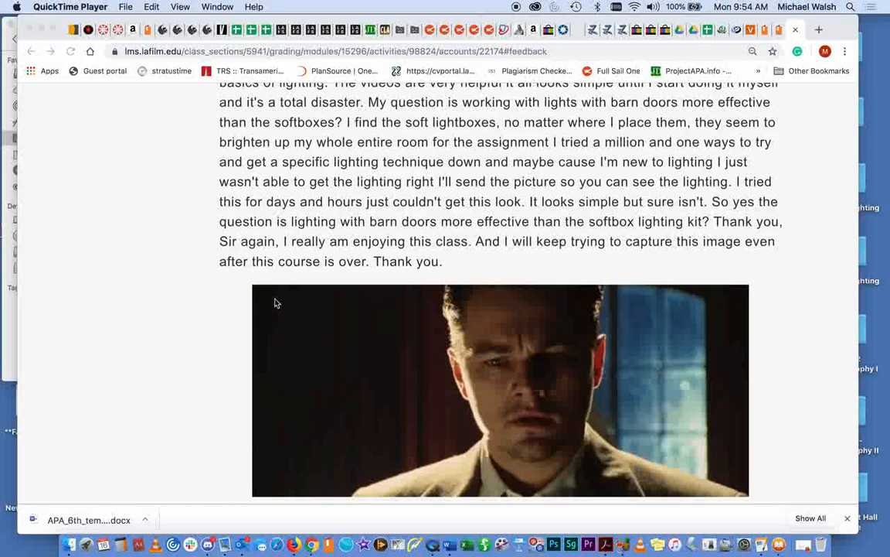
mouse_move(261, 283)
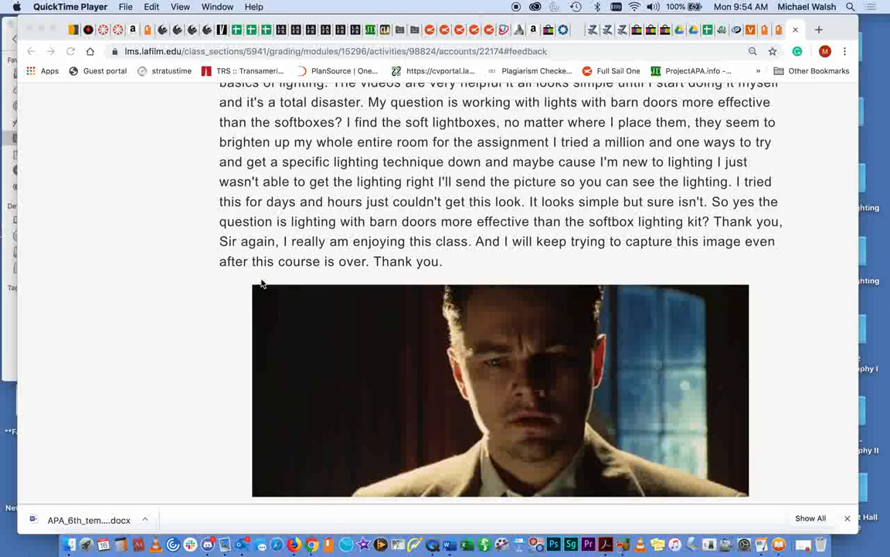
mouse_move(266, 293)
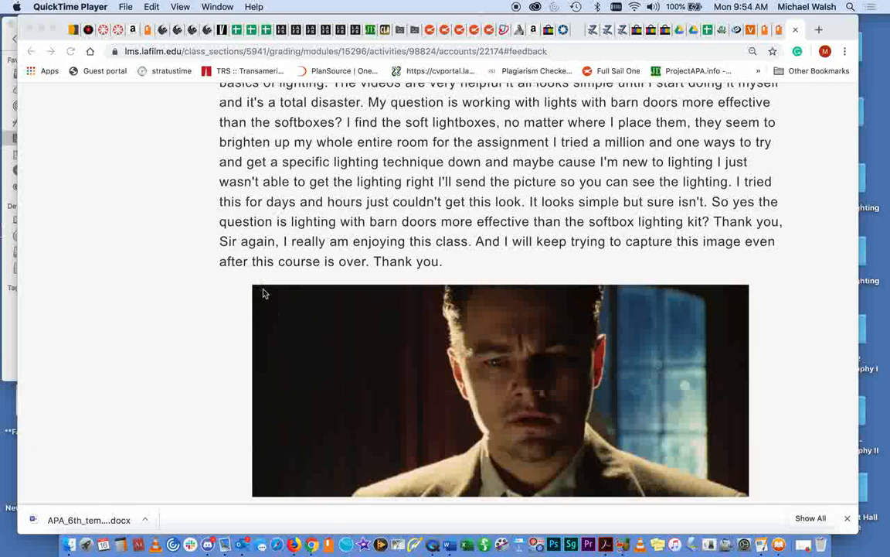
mouse_move(711, 399)
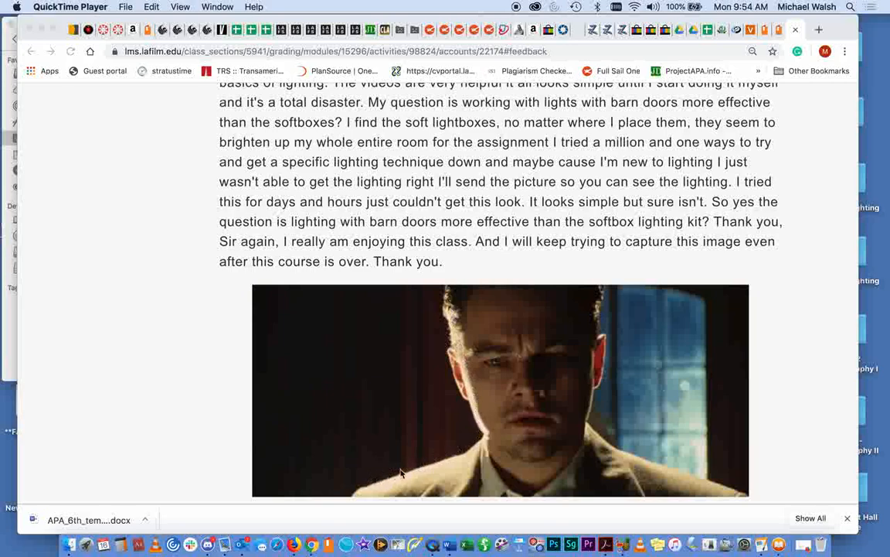
mouse_move(308, 287)
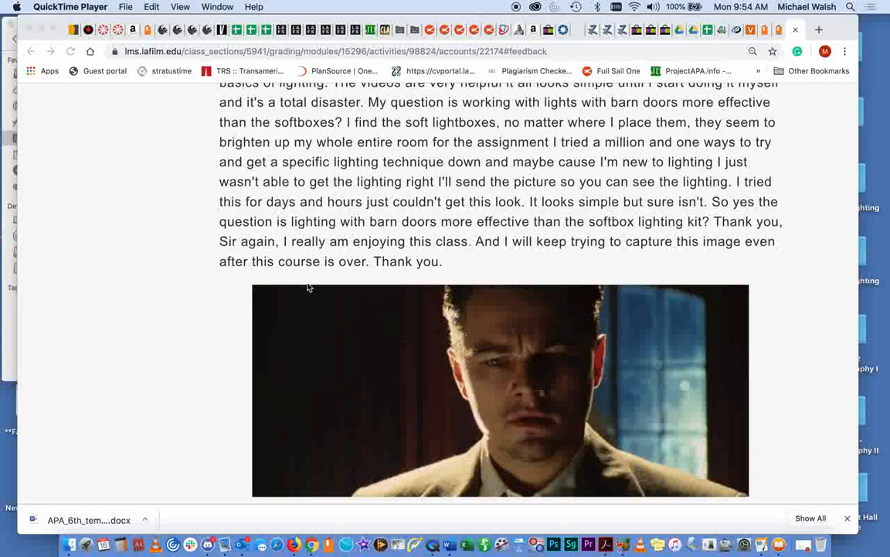
mouse_move(271, 277)
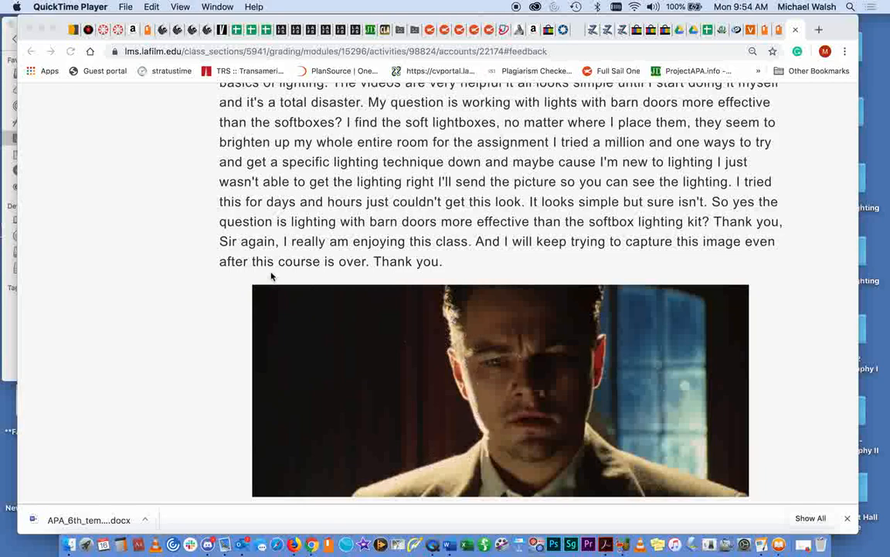
mouse_move(467, 390)
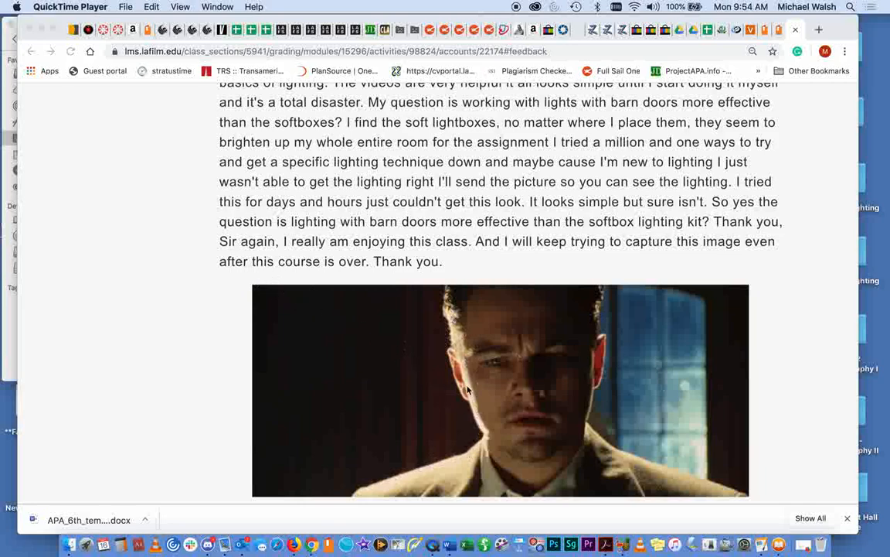
mouse_move(452, 425)
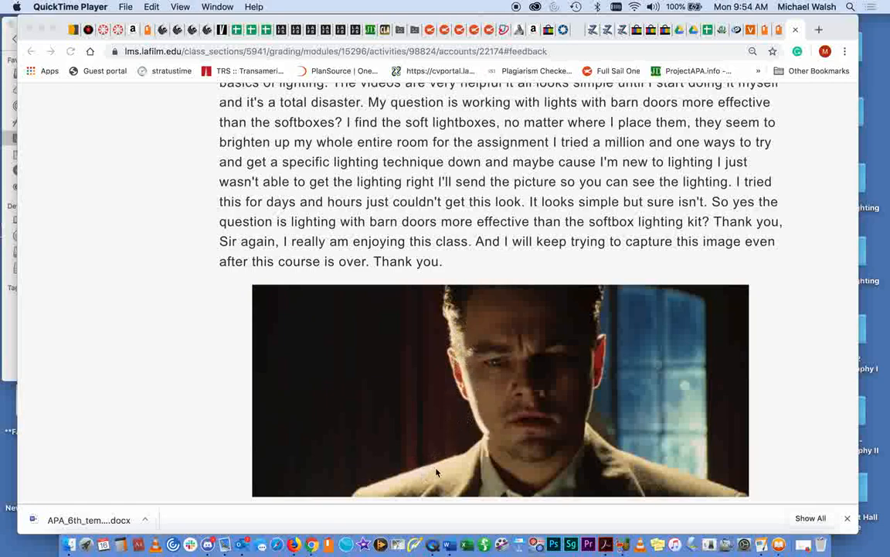
mouse_move(455, 317)
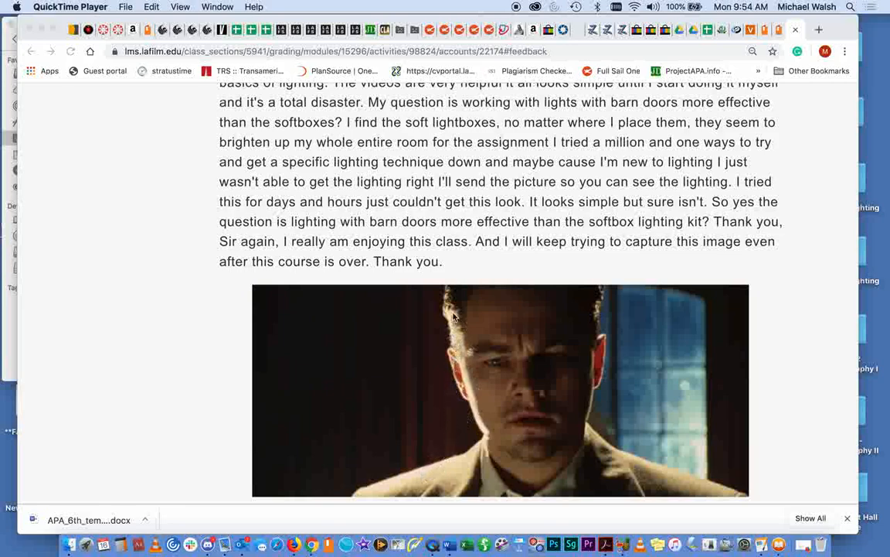
mouse_move(148, 316)
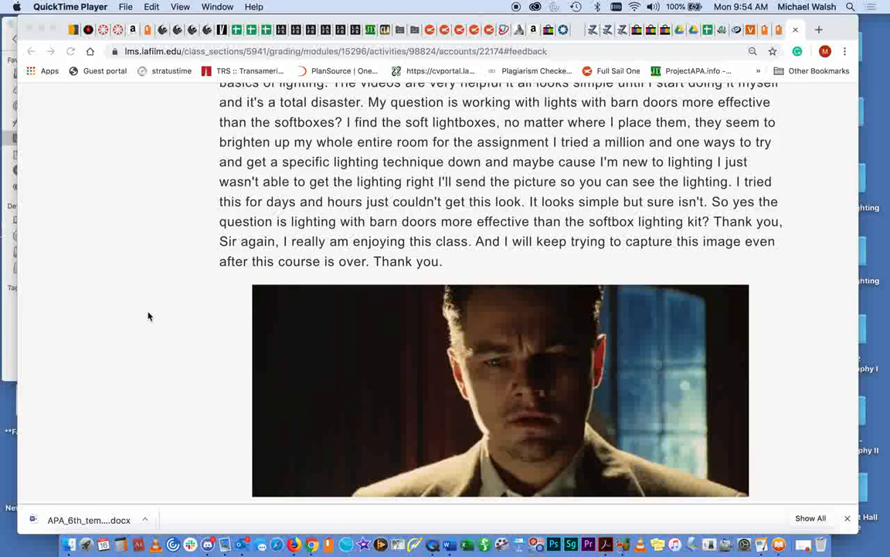
mouse_move(167, 296)
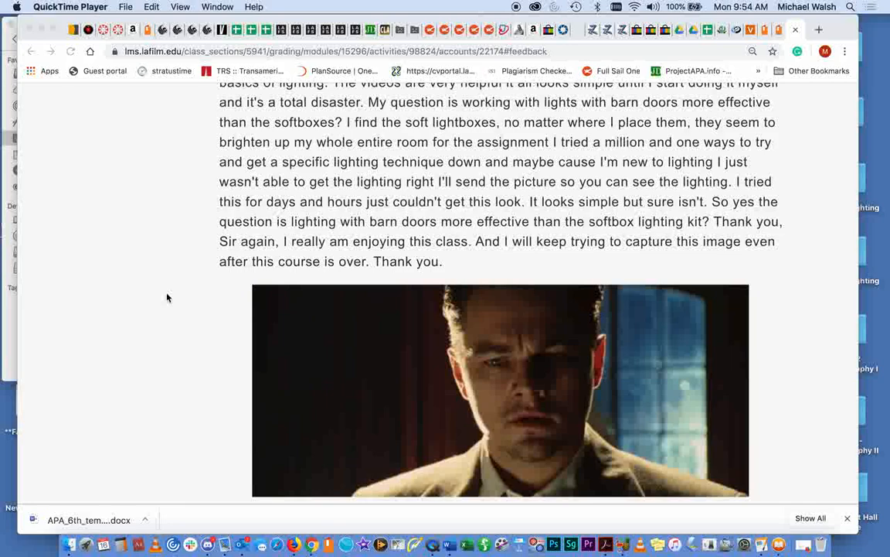
mouse_move(423, 467)
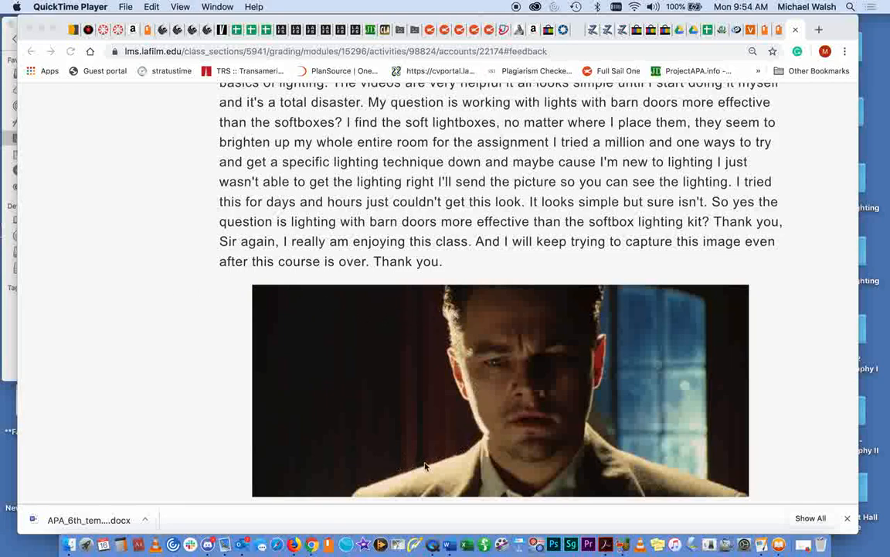
mouse_move(381, 319)
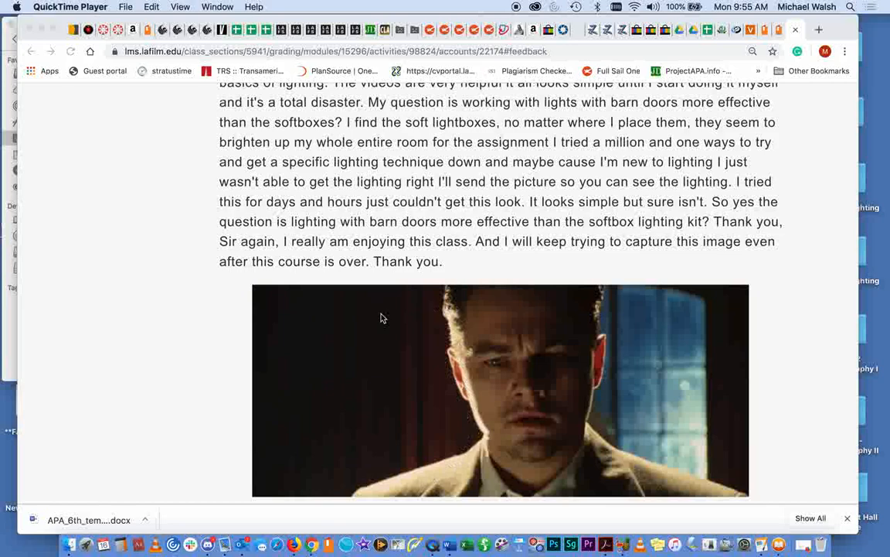
mouse_move(319, 298)
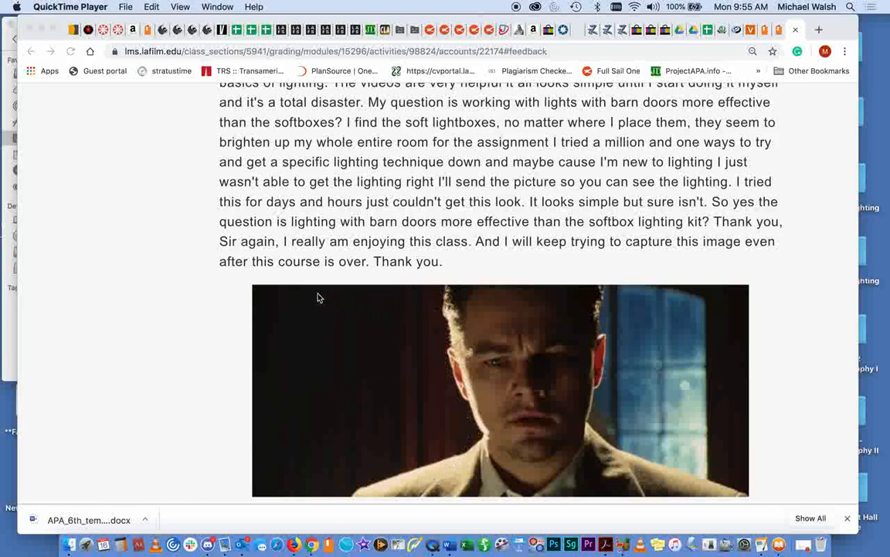
mouse_move(432, 334)
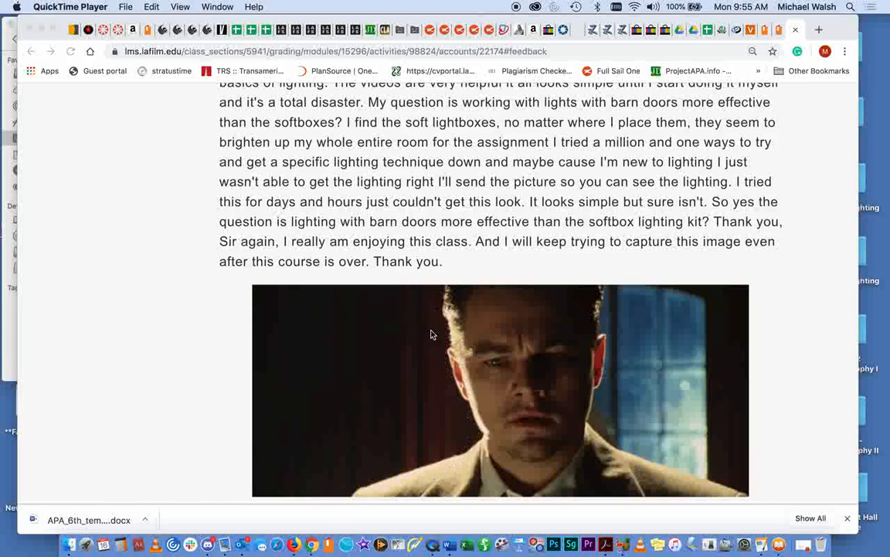
mouse_move(451, 324)
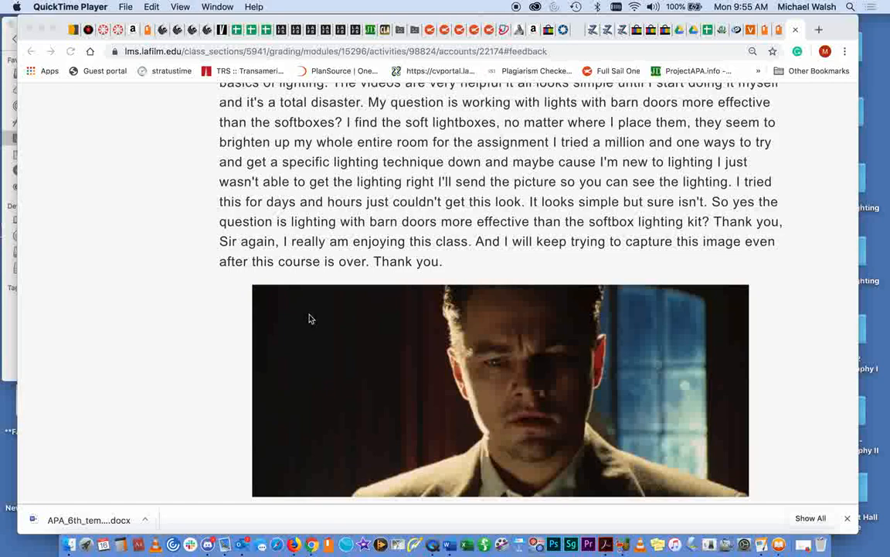
mouse_move(358, 313)
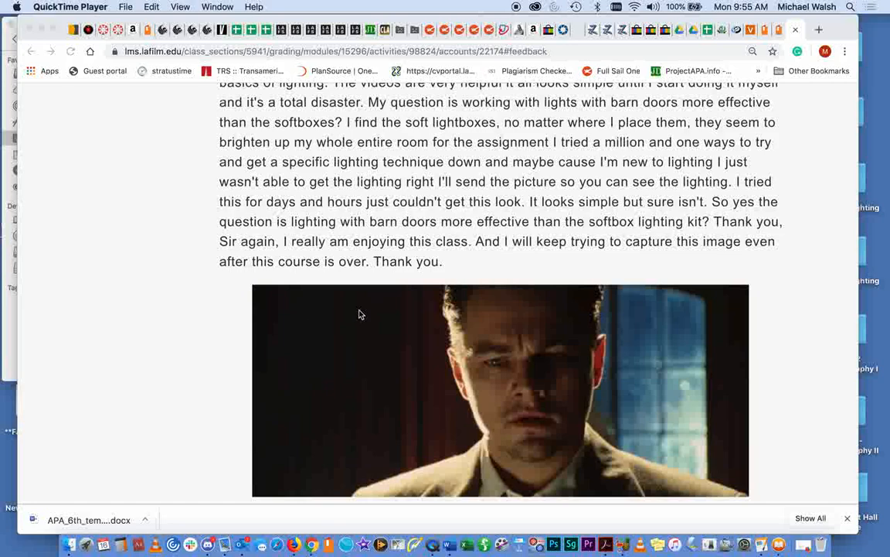
mouse_move(485, 390)
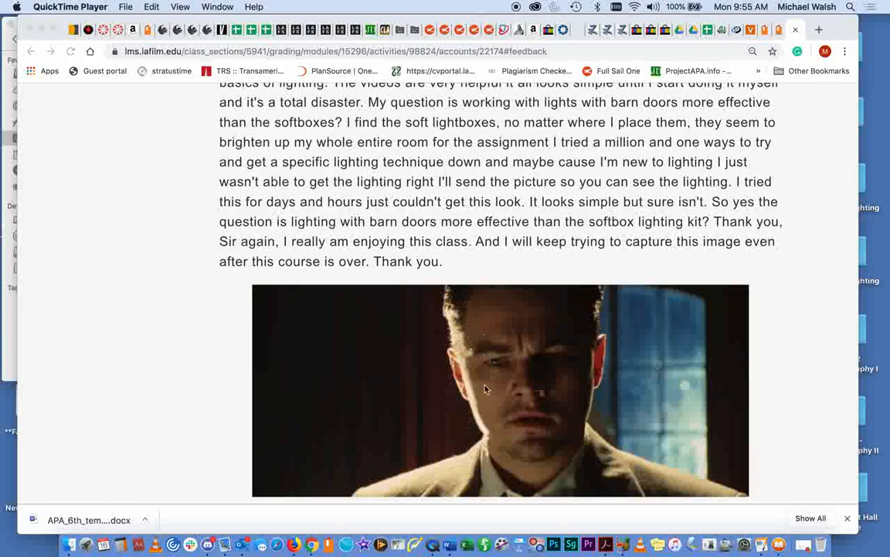
mouse_move(473, 296)
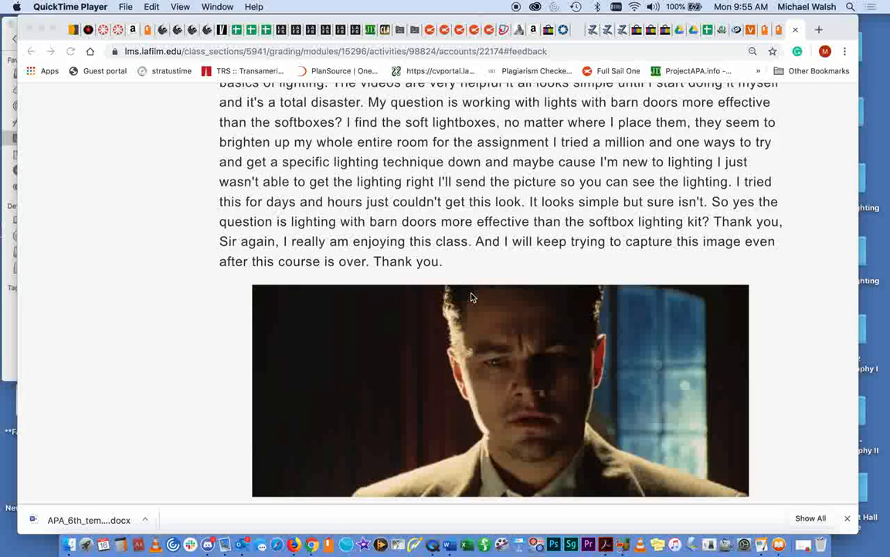
mouse_move(473, 436)
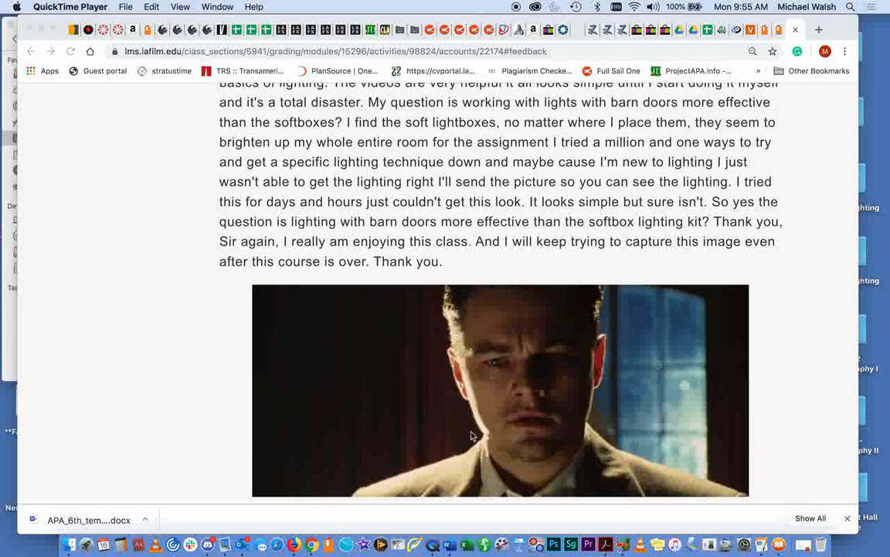
mouse_move(461, 461)
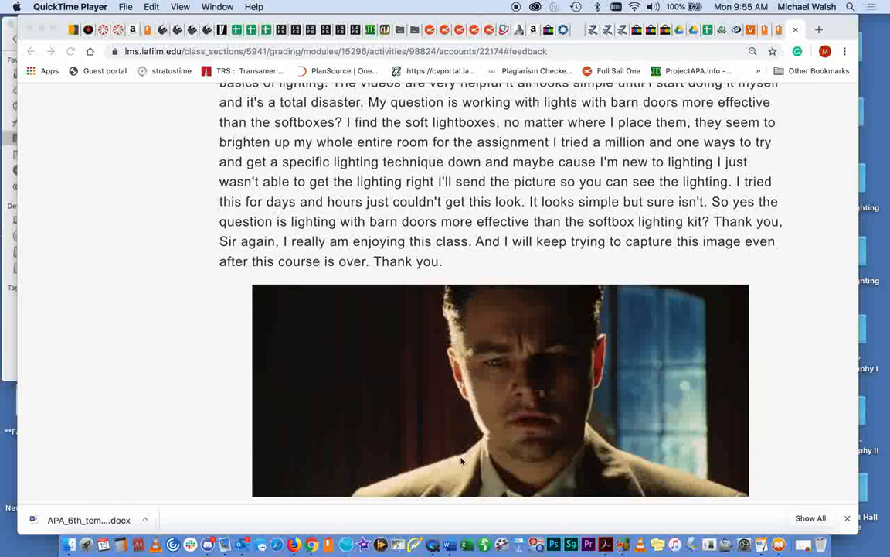
mouse_move(461, 327)
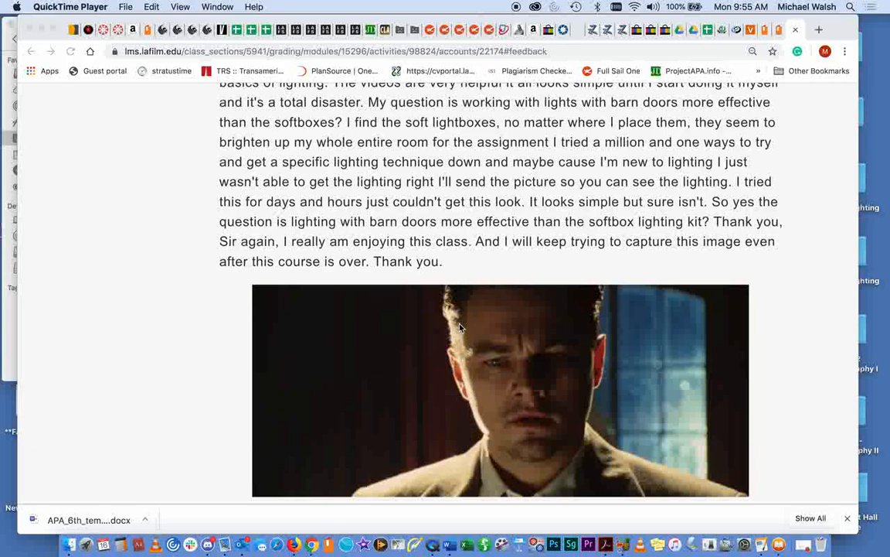
mouse_move(198, 300)
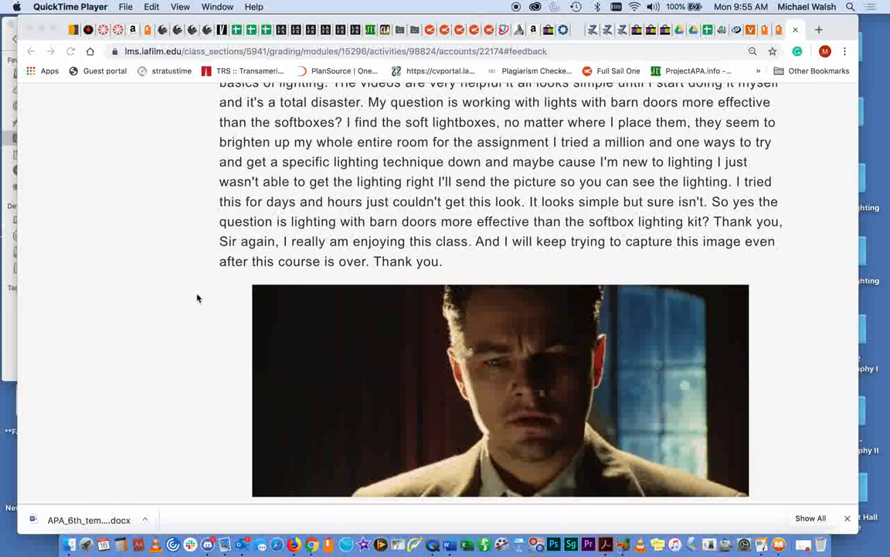
mouse_move(192, 337)
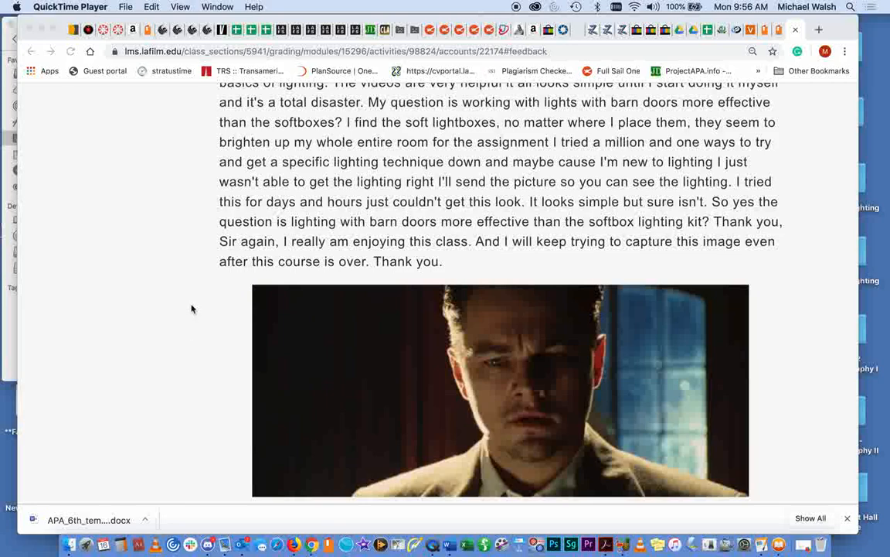
mouse_move(244, 427)
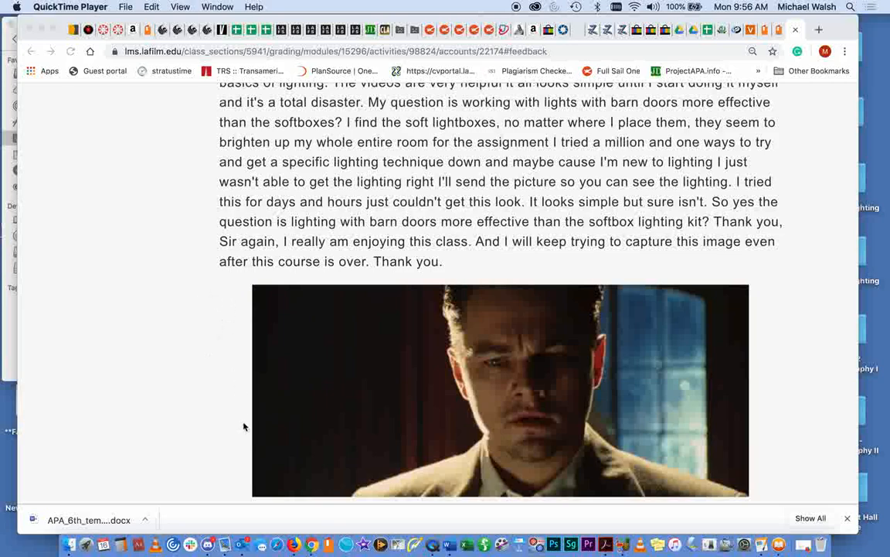
mouse_move(247, 273)
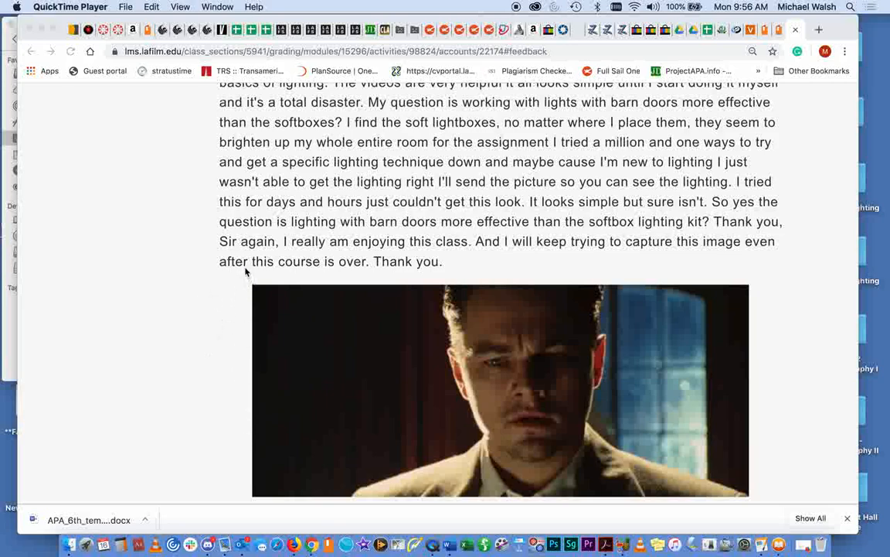
mouse_move(116, 292)
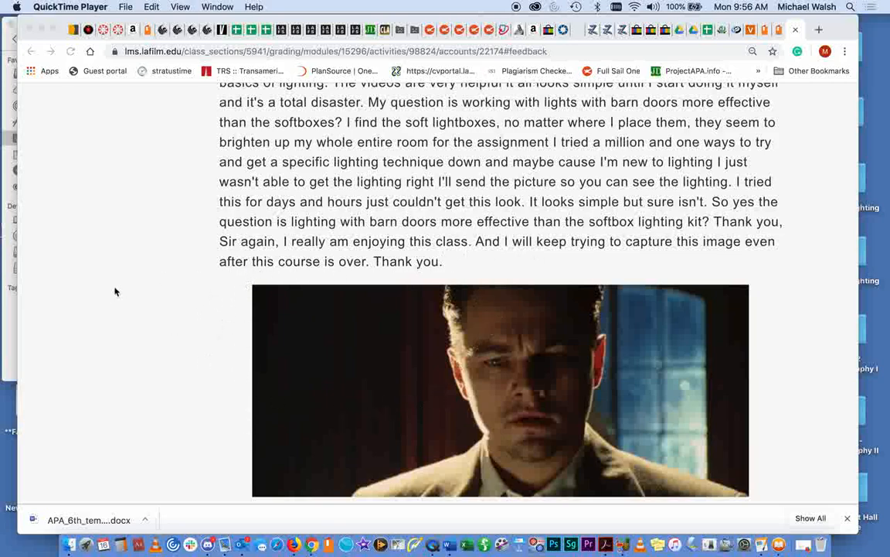
scroll(down, 3)
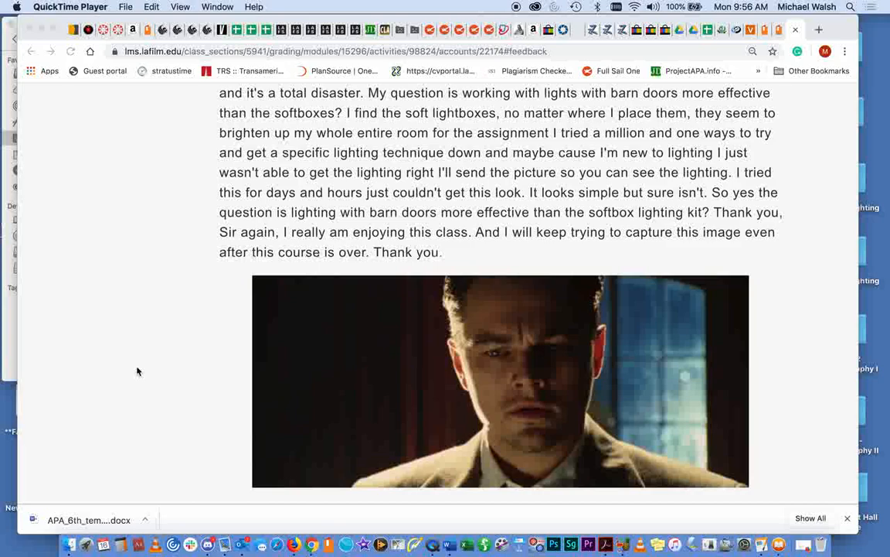
mouse_move(411, 396)
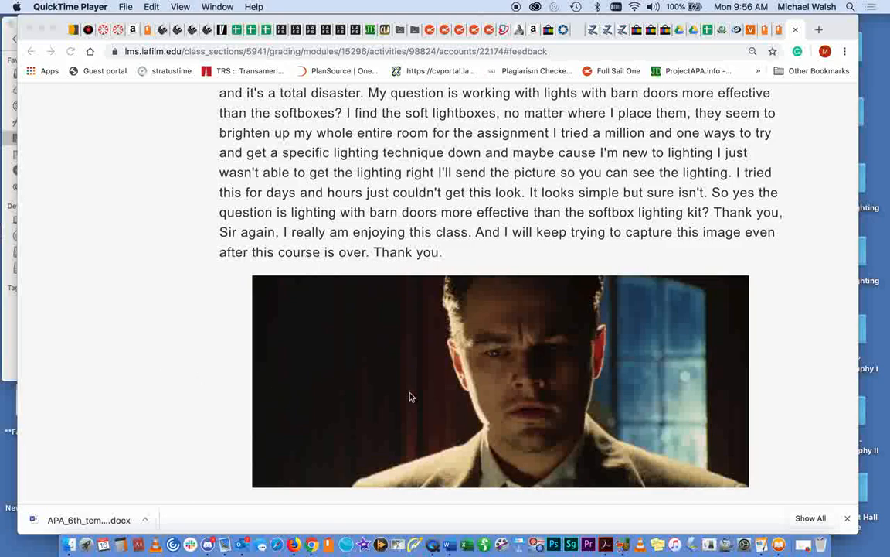
mouse_move(436, 398)
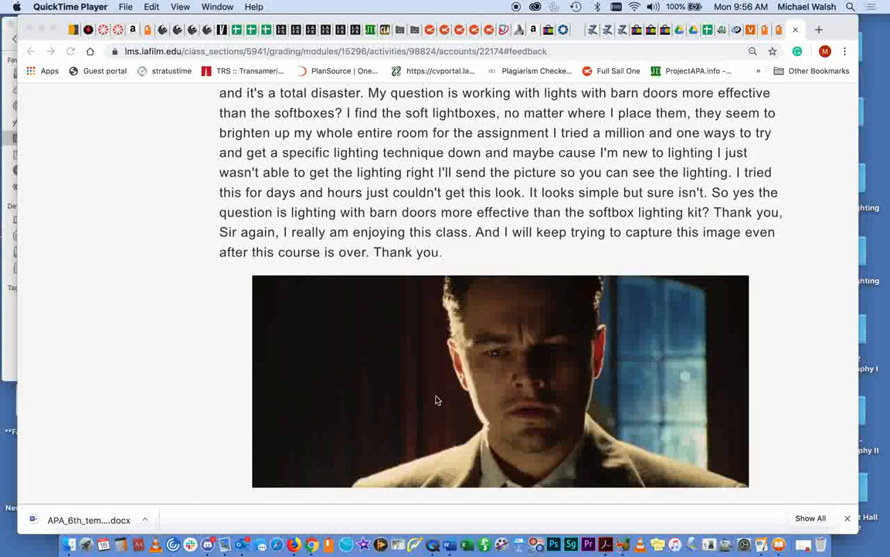
mouse_move(744, 386)
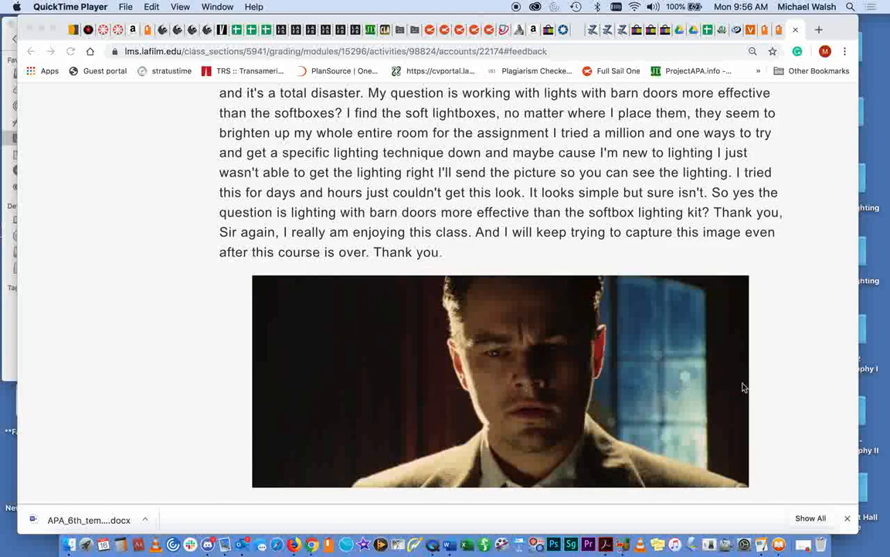
mouse_move(229, 355)
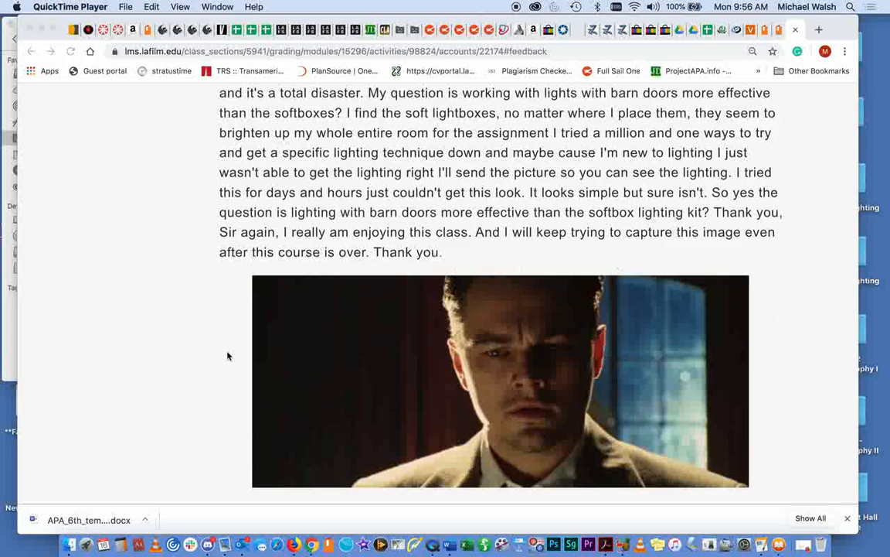
mouse_move(219, 291)
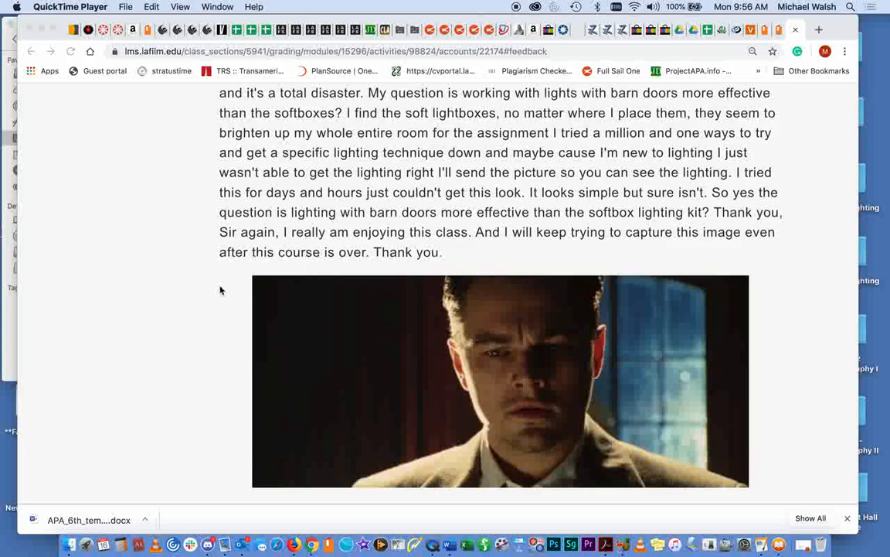
mouse_move(439, 346)
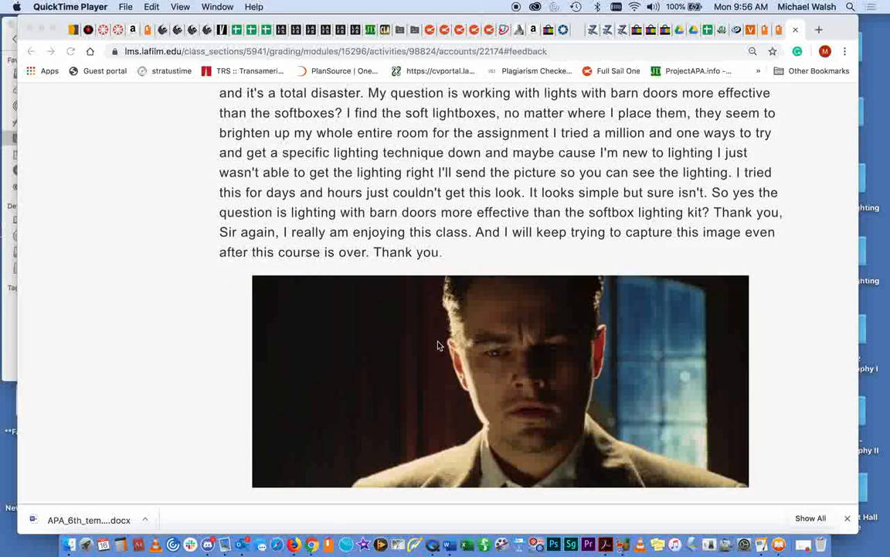
mouse_move(399, 479)
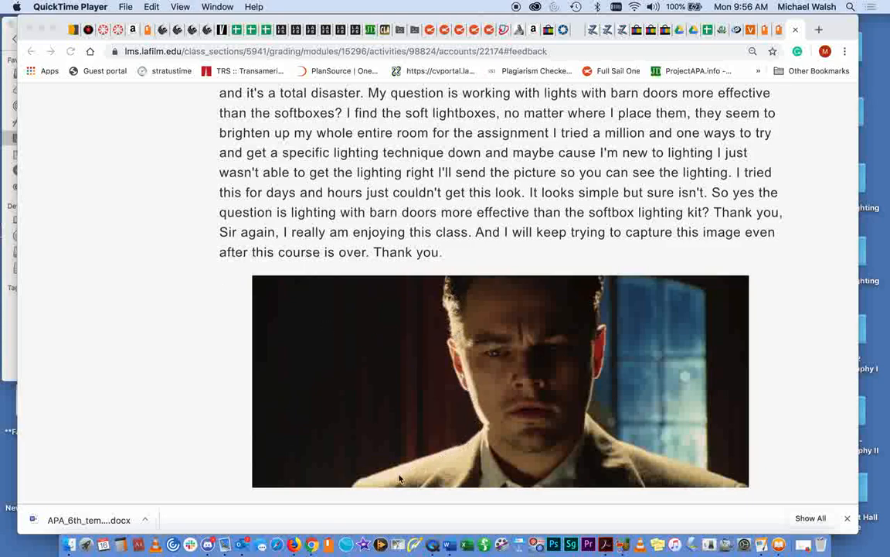
mouse_move(411, 113)
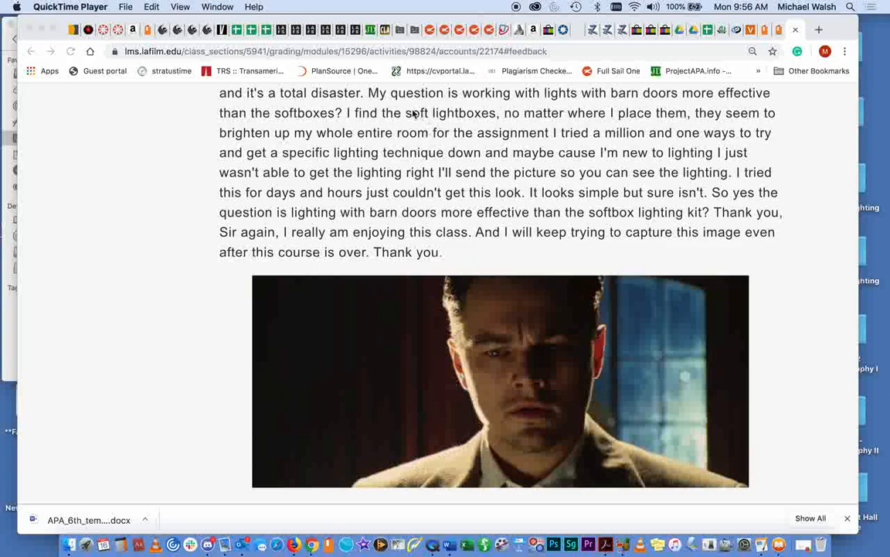
mouse_move(485, 121)
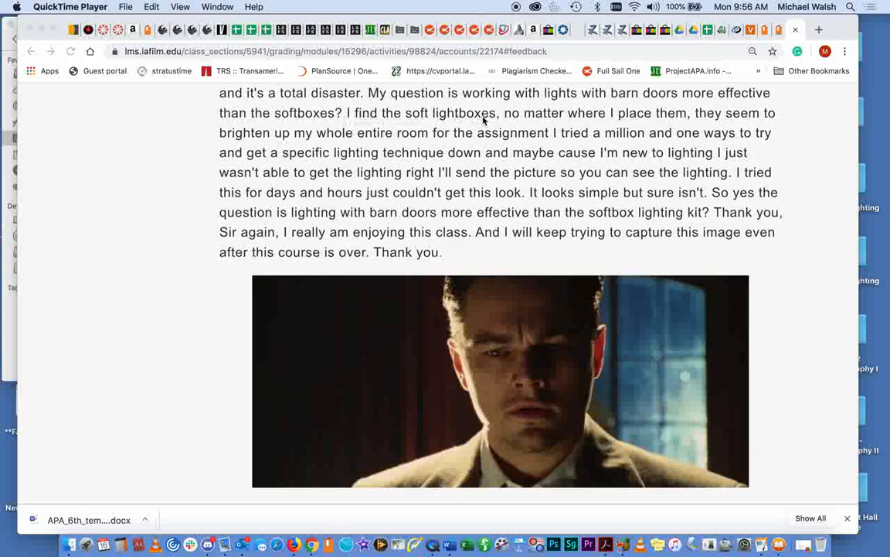
mouse_move(424, 133)
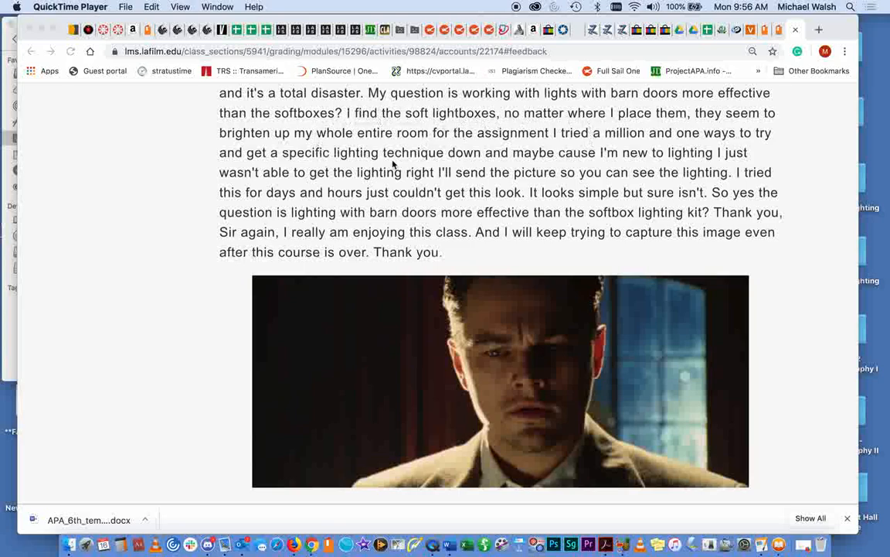
mouse_move(198, 352)
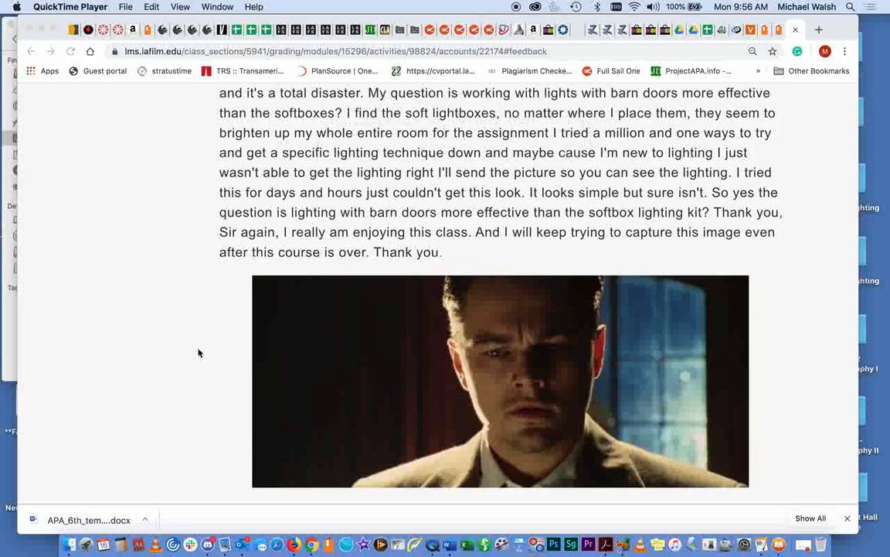
mouse_move(433, 127)
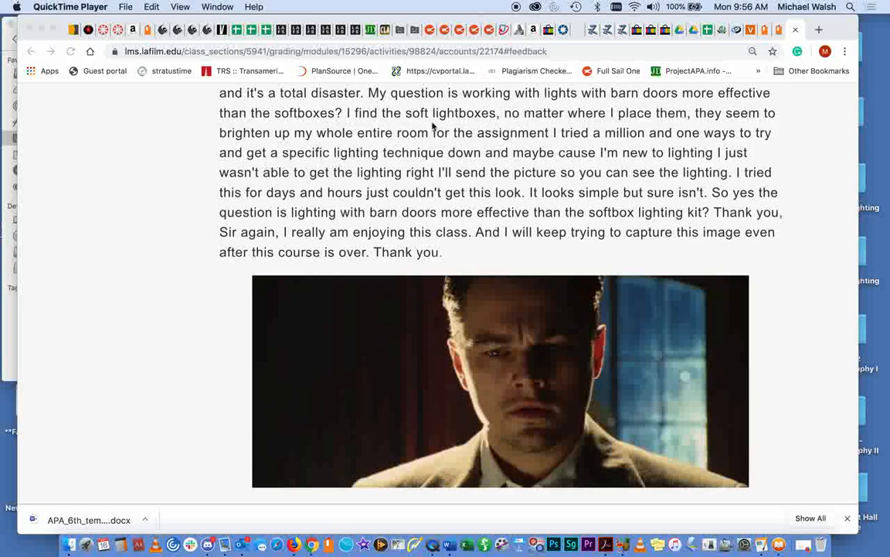
mouse_move(213, 317)
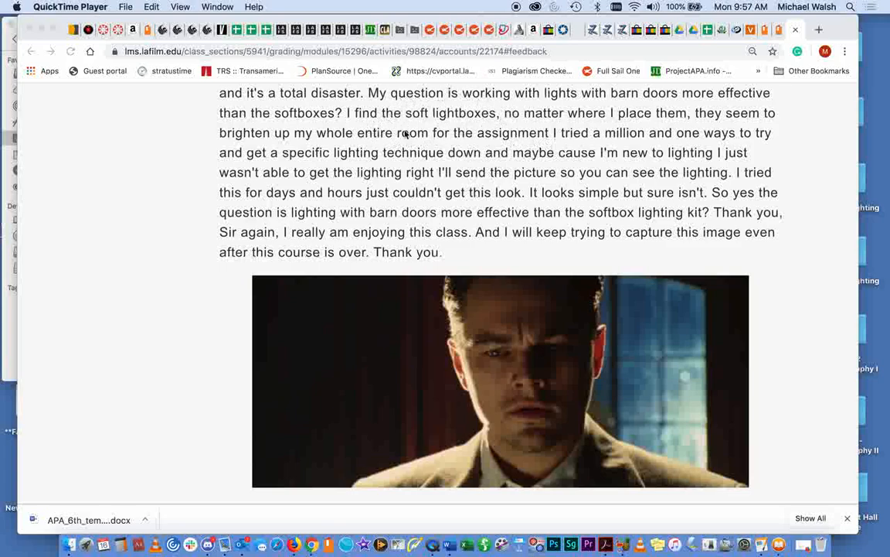
mouse_move(439, 153)
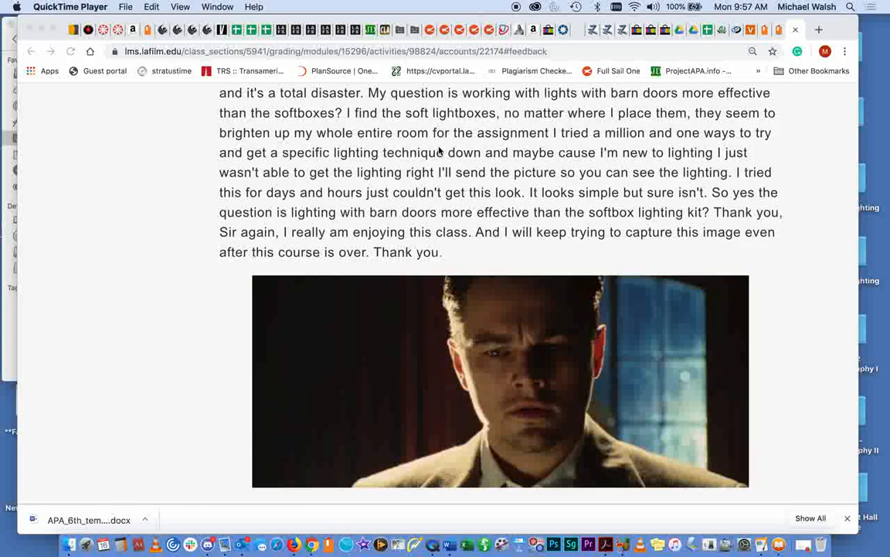
mouse_move(421, 124)
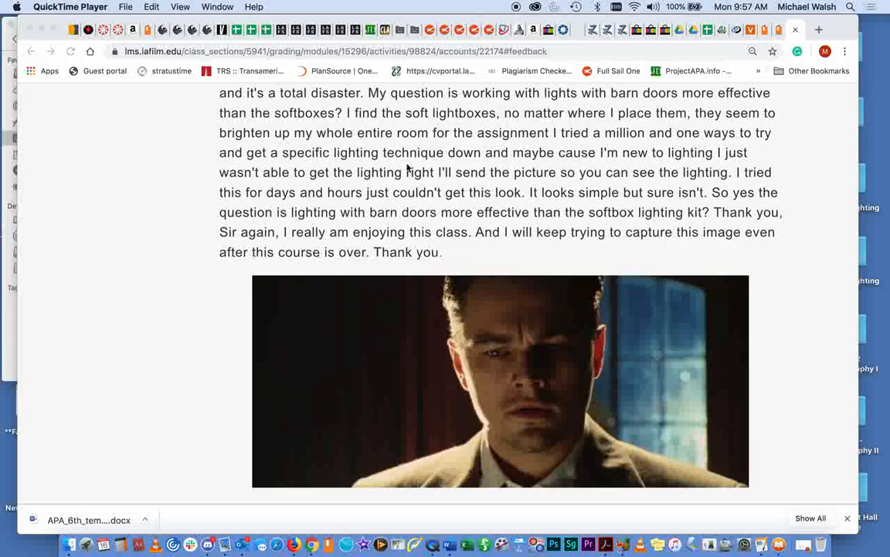
mouse_move(306, 127)
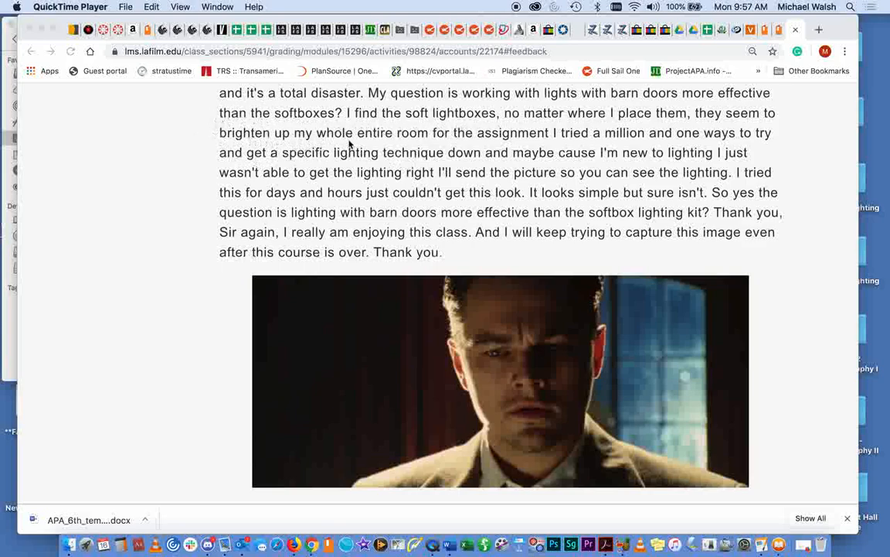
mouse_move(427, 240)
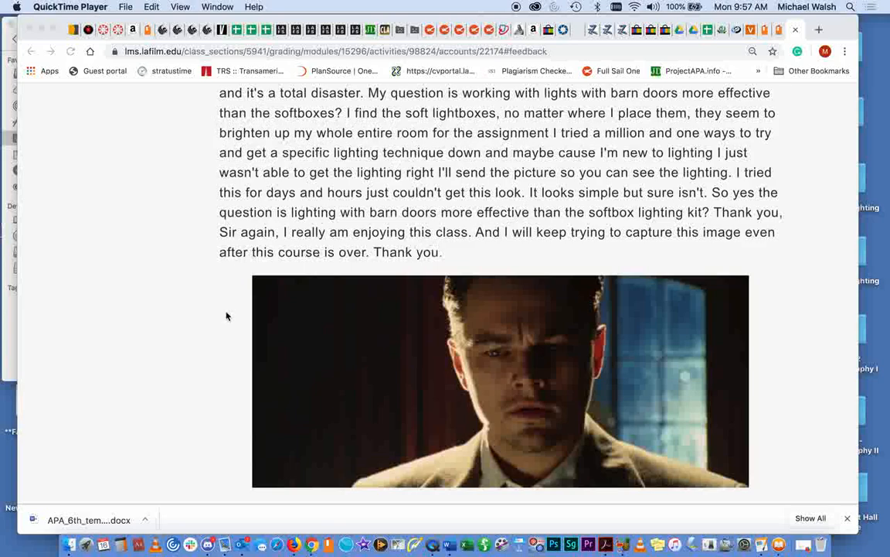
mouse_move(225, 329)
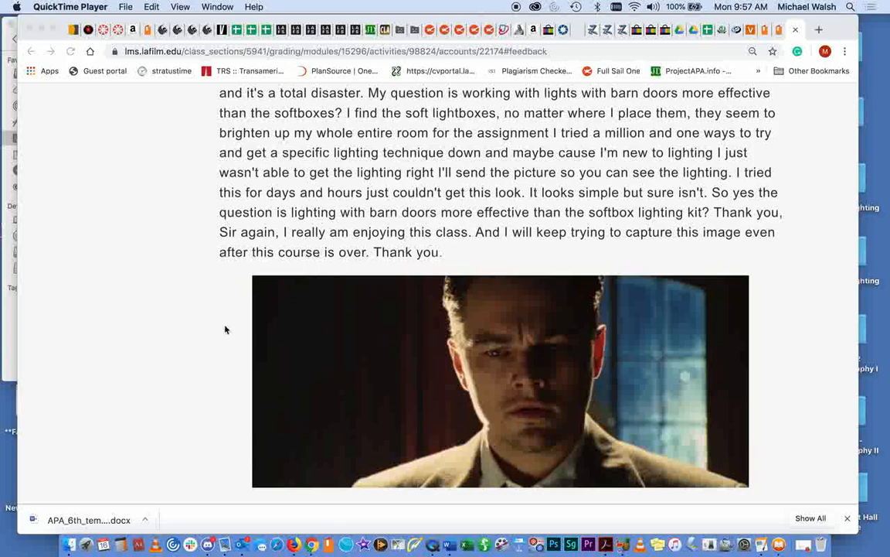
mouse_move(257, 284)
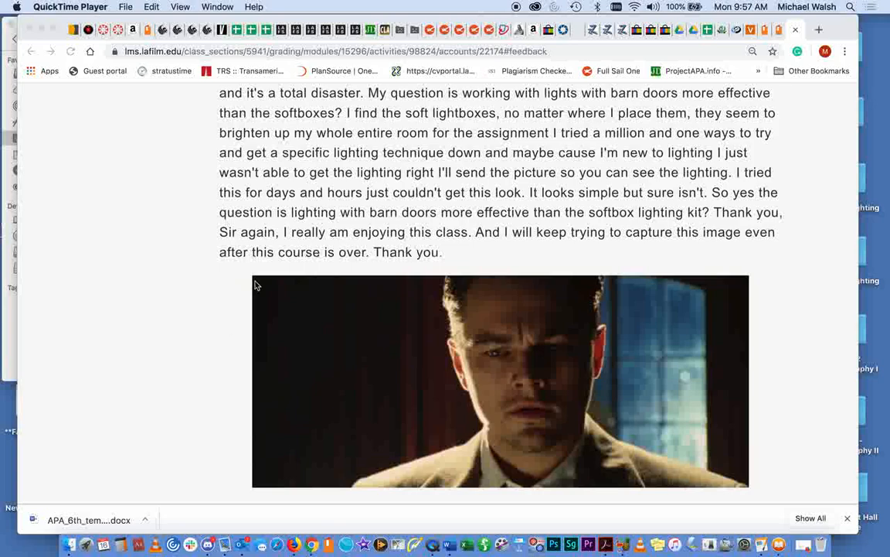
mouse_move(408, 125)
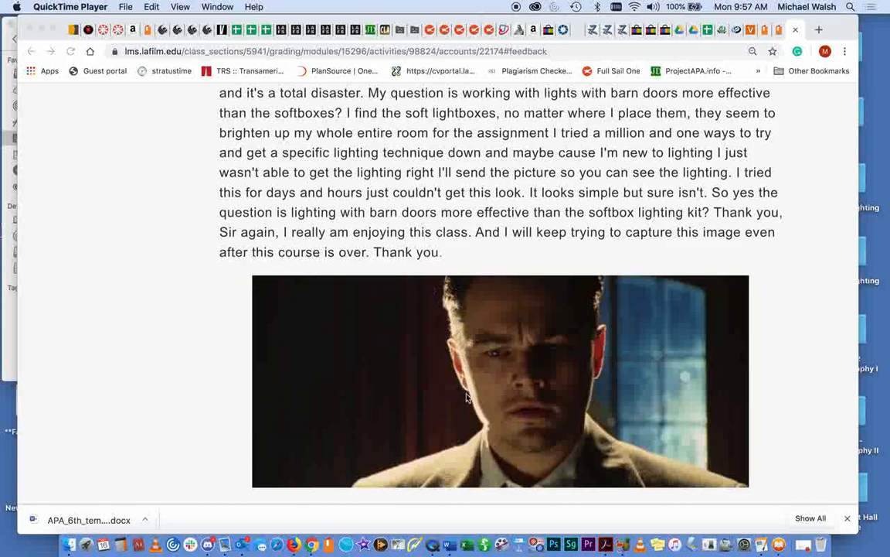
mouse_move(275, 259)
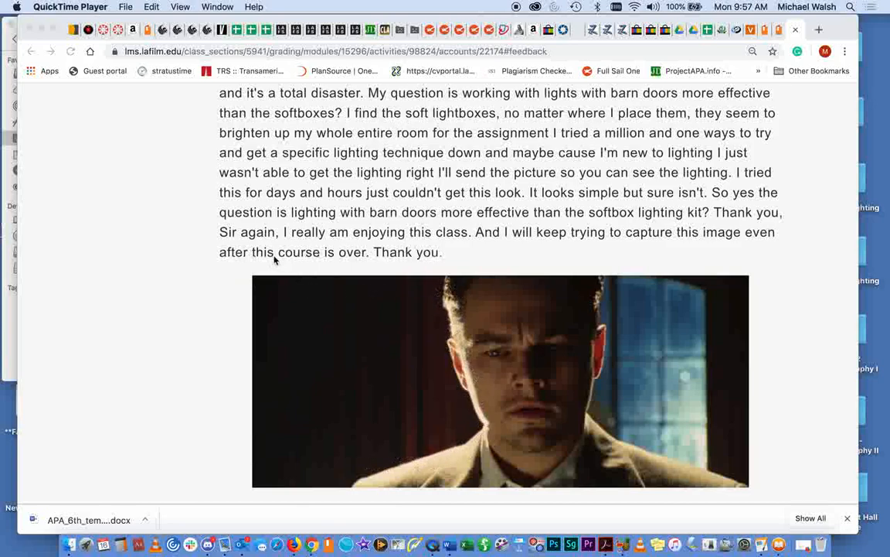
mouse_move(467, 353)
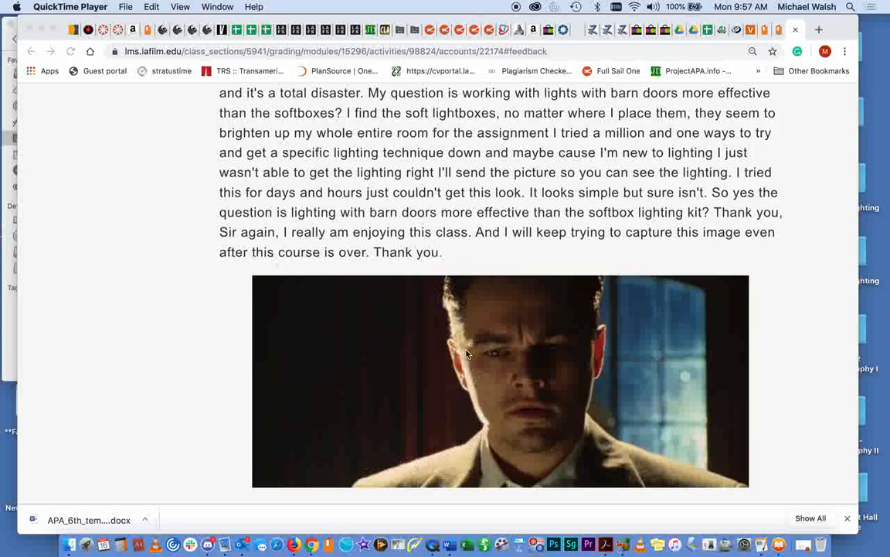
mouse_move(421, 470)
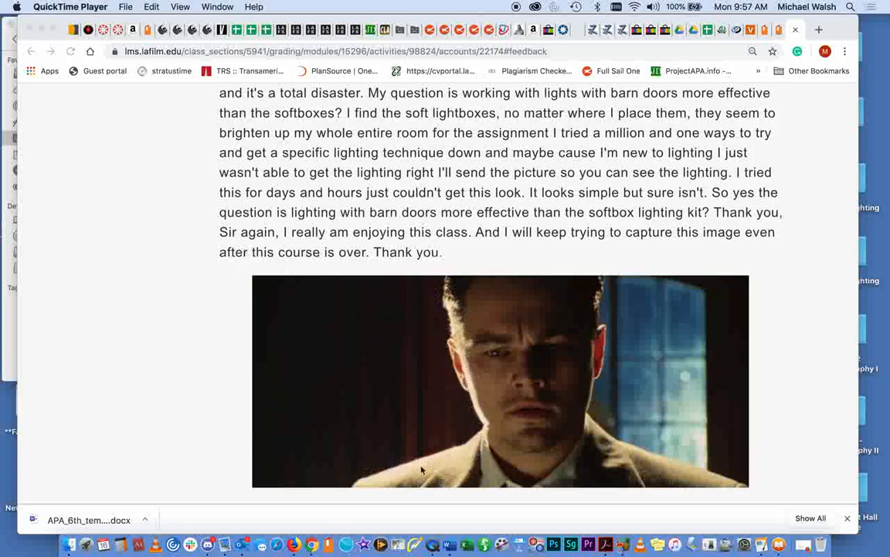
mouse_move(464, 300)
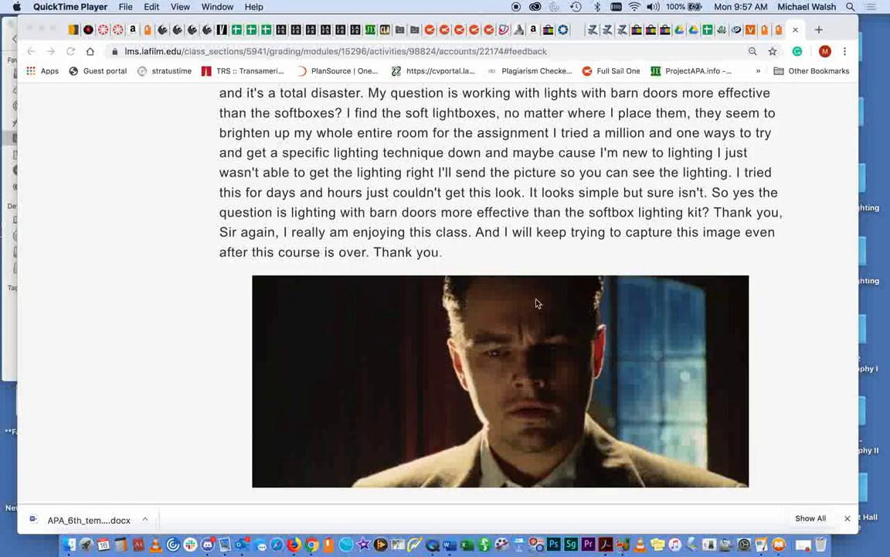
mouse_move(570, 394)
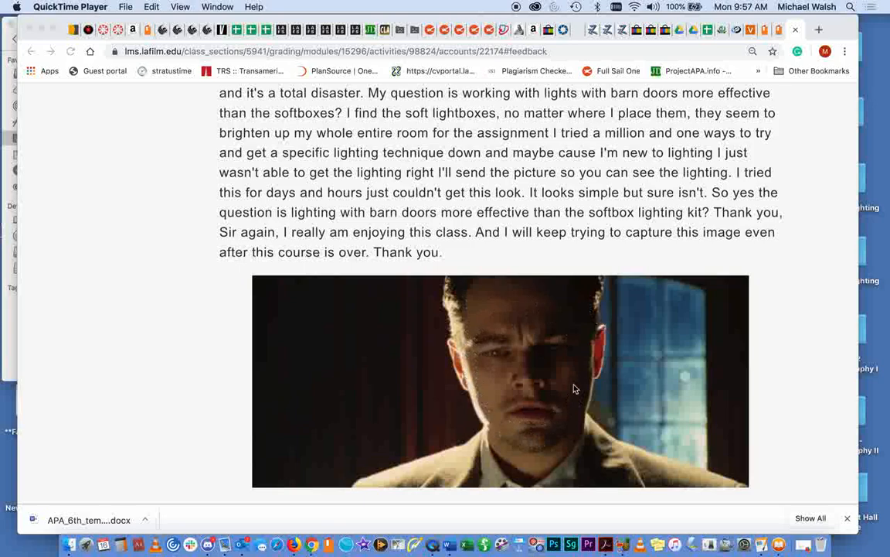
mouse_move(472, 375)
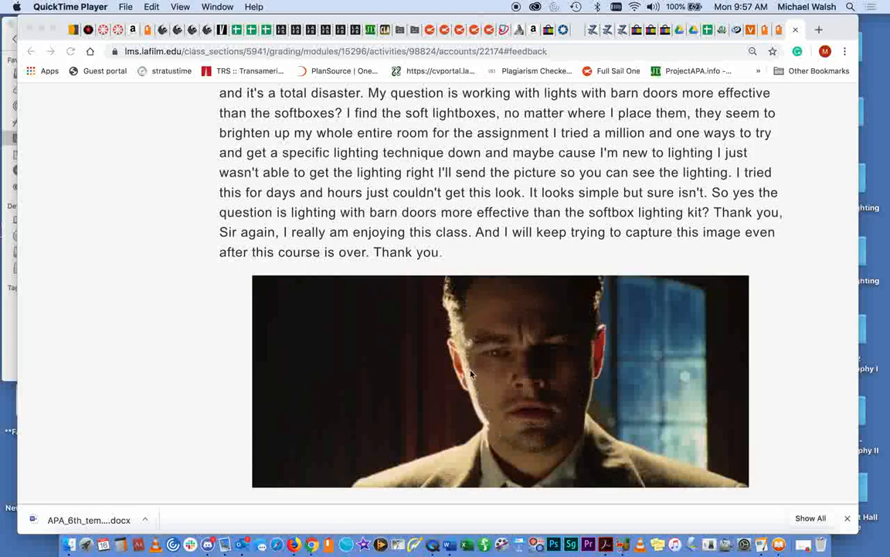
mouse_move(467, 365)
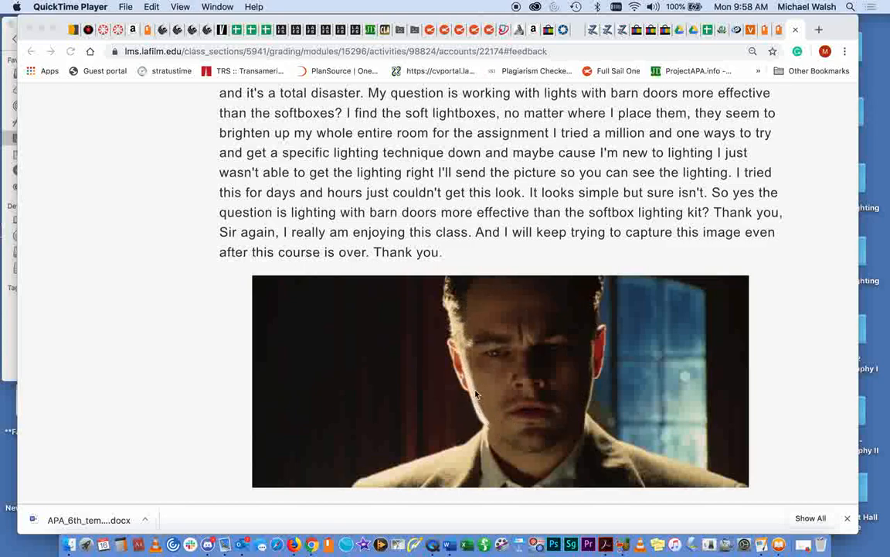
mouse_move(477, 394)
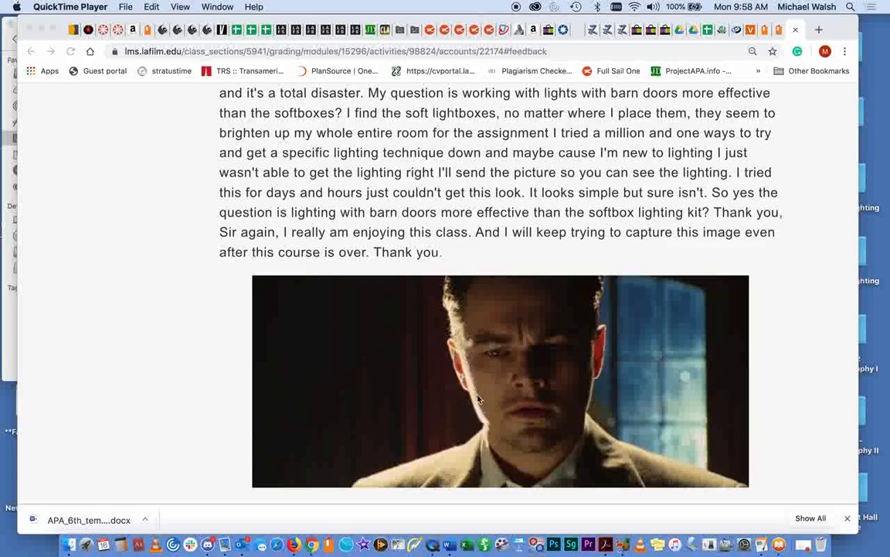
mouse_move(467, 383)
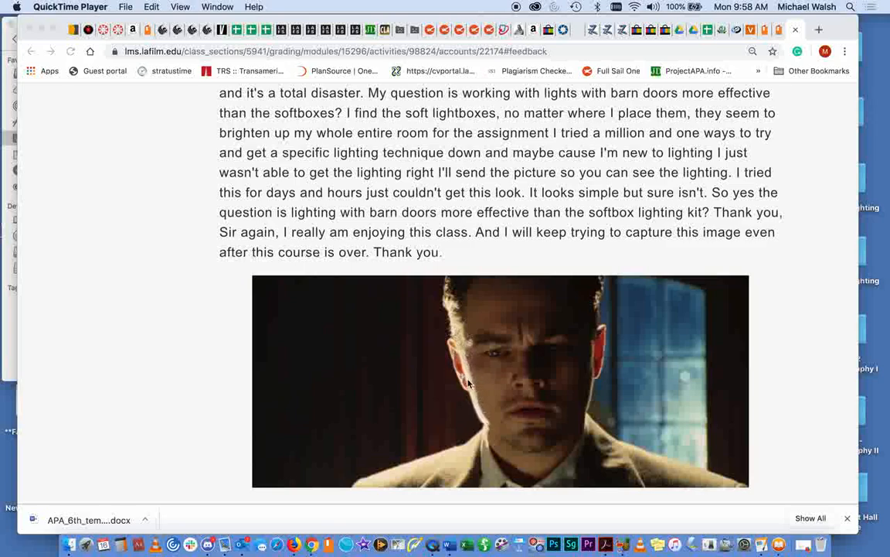
mouse_move(478, 388)
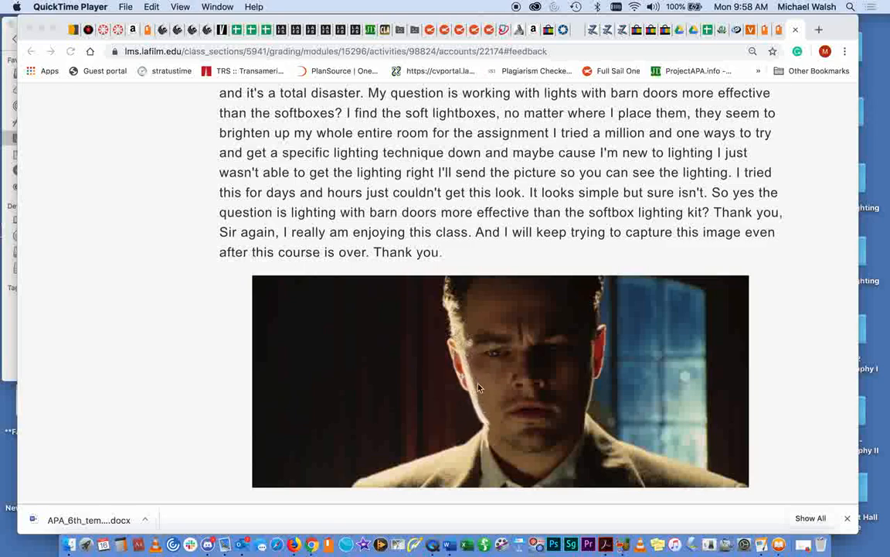
mouse_move(569, 400)
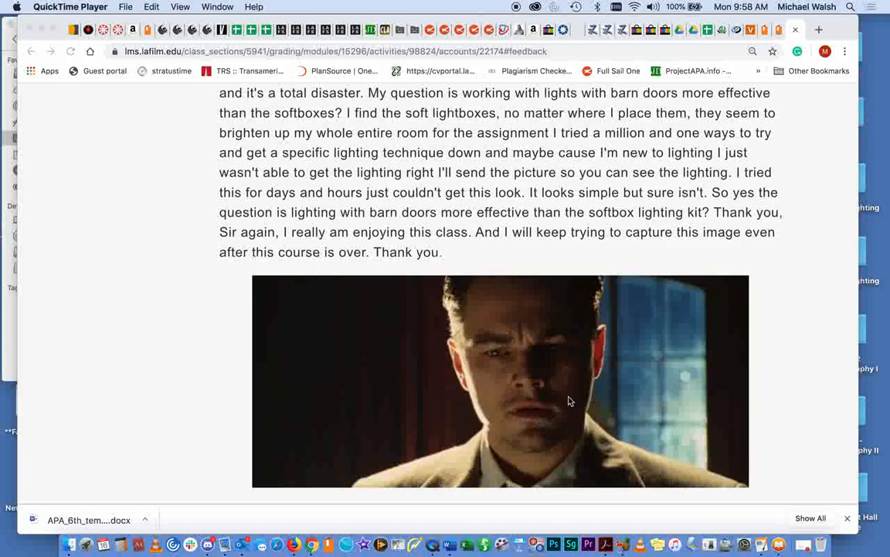
mouse_move(572, 368)
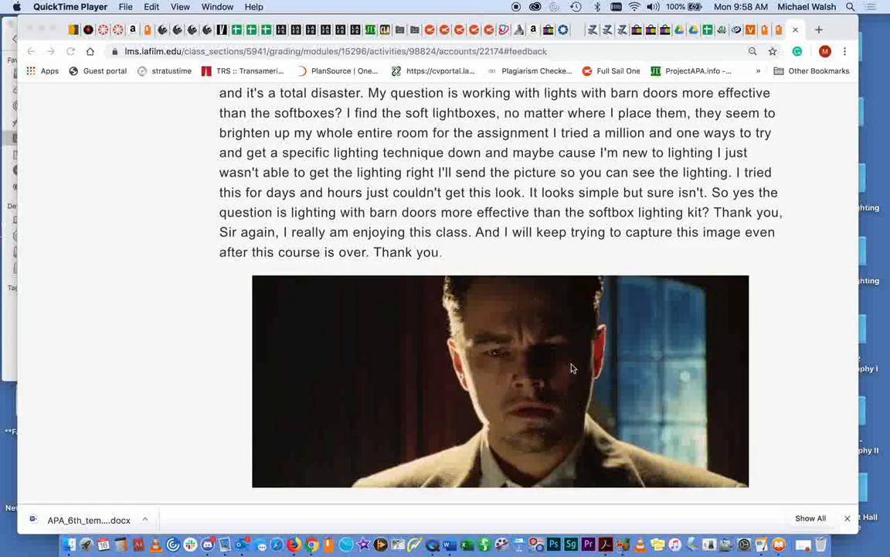
mouse_move(566, 380)
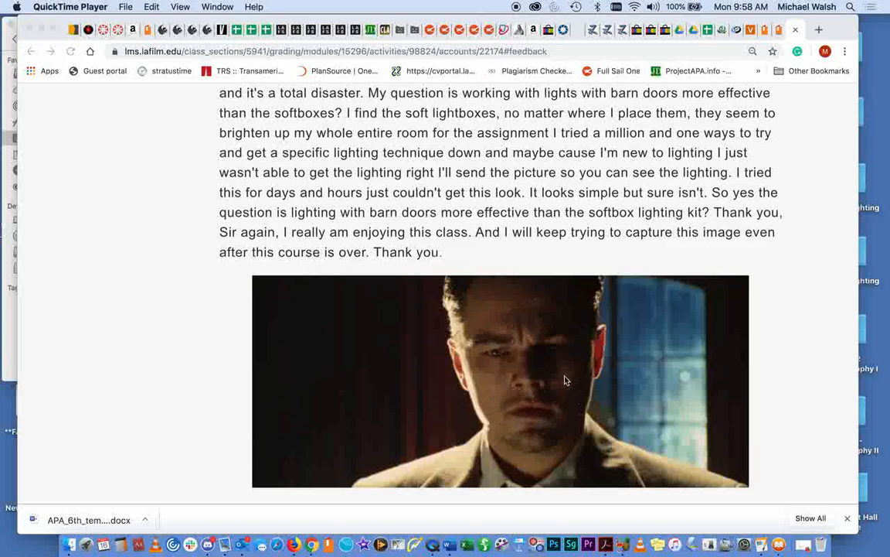
mouse_move(563, 389)
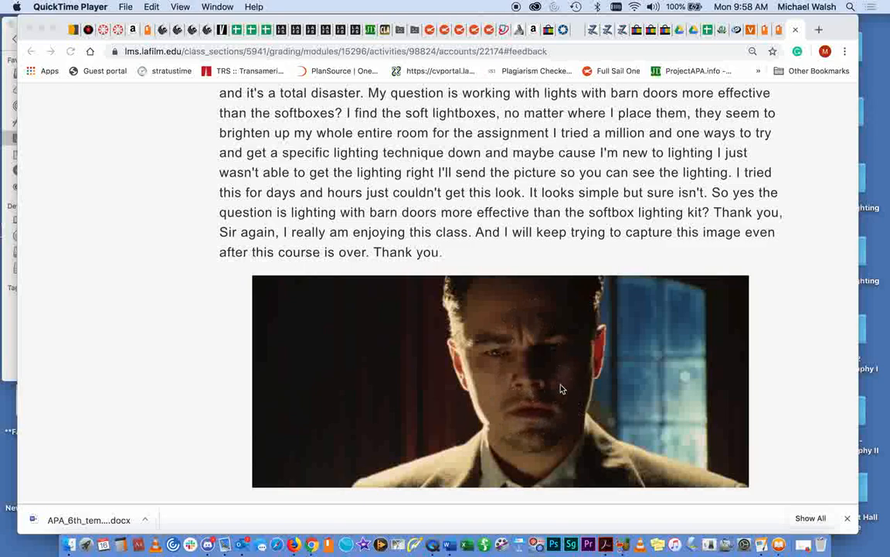
mouse_move(493, 410)
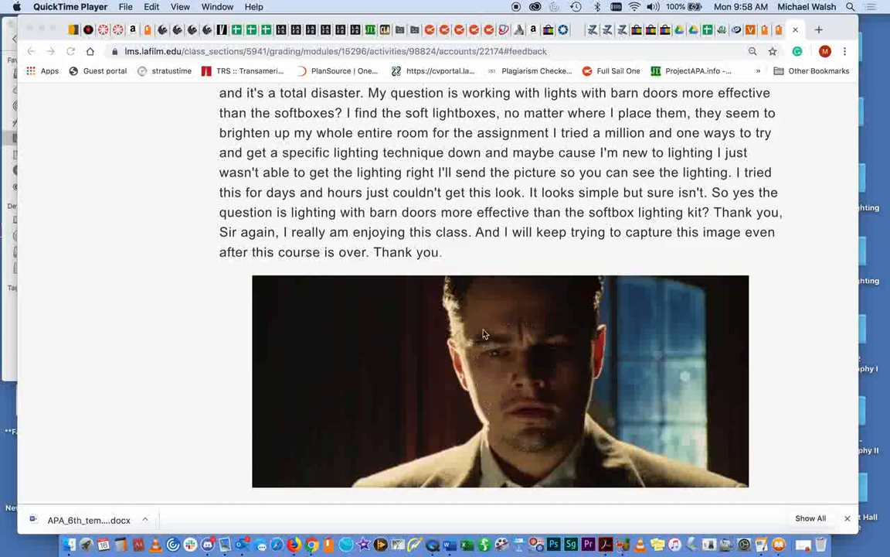
mouse_move(563, 416)
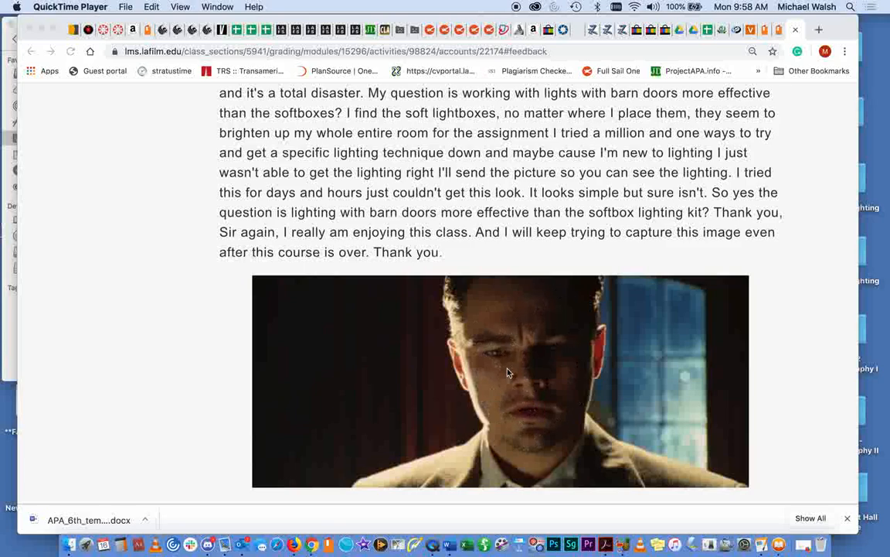
mouse_move(322, 494)
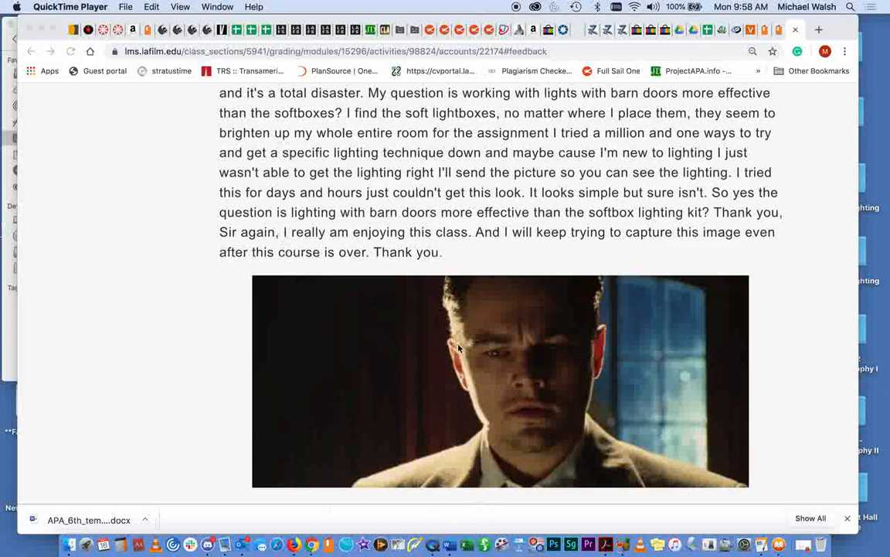
mouse_move(336, 309)
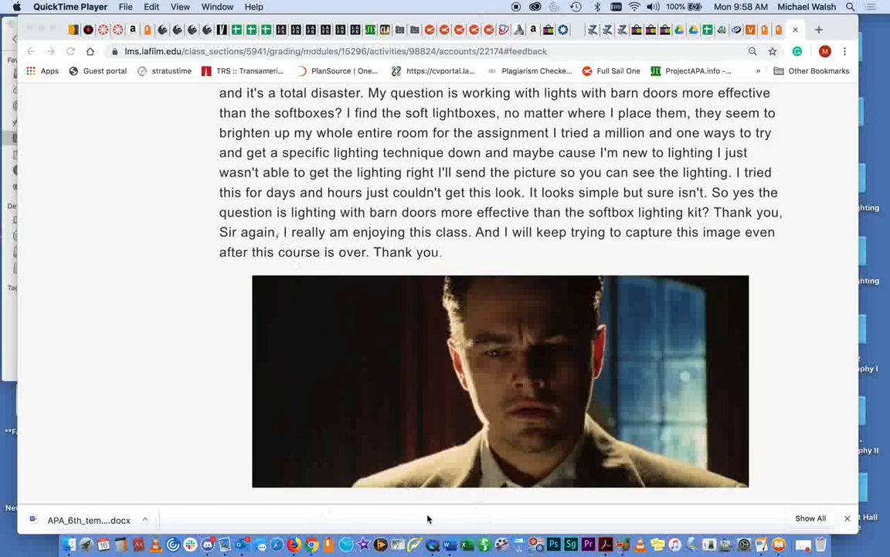
mouse_move(473, 479)
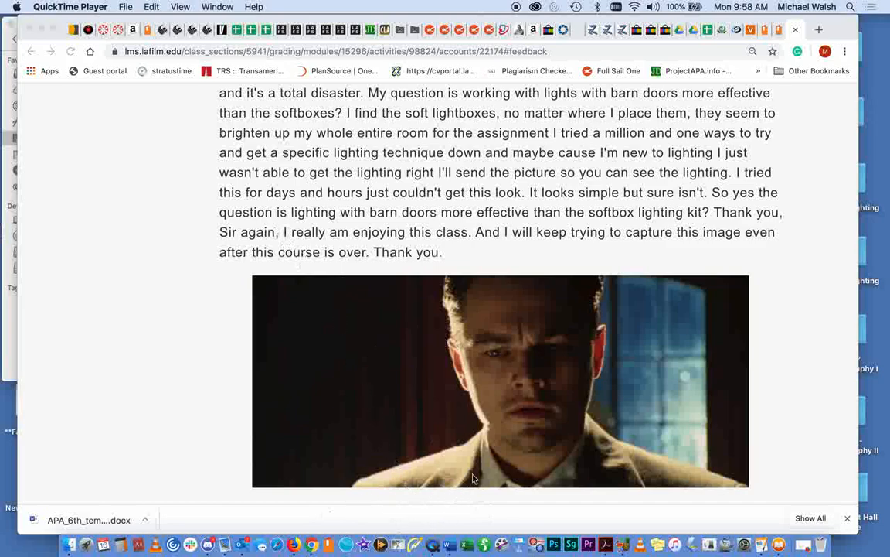
mouse_move(318, 507)
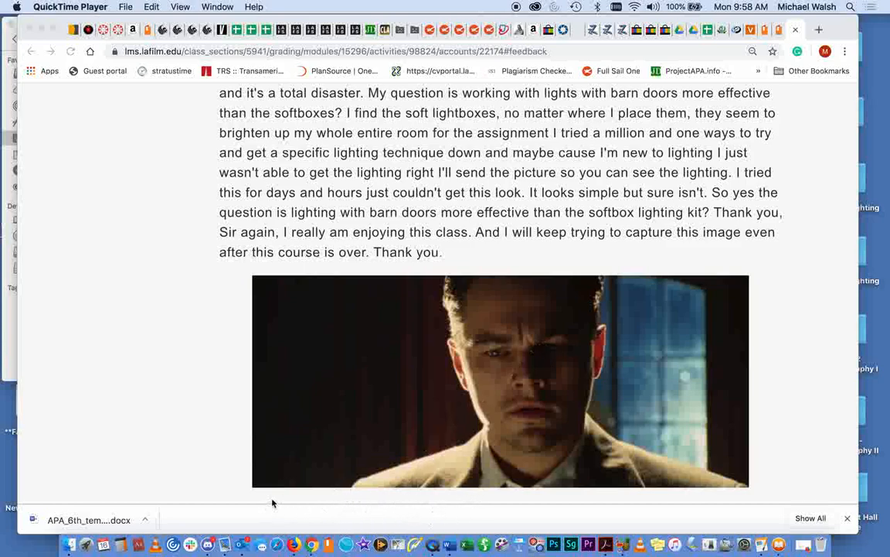
mouse_move(424, 507)
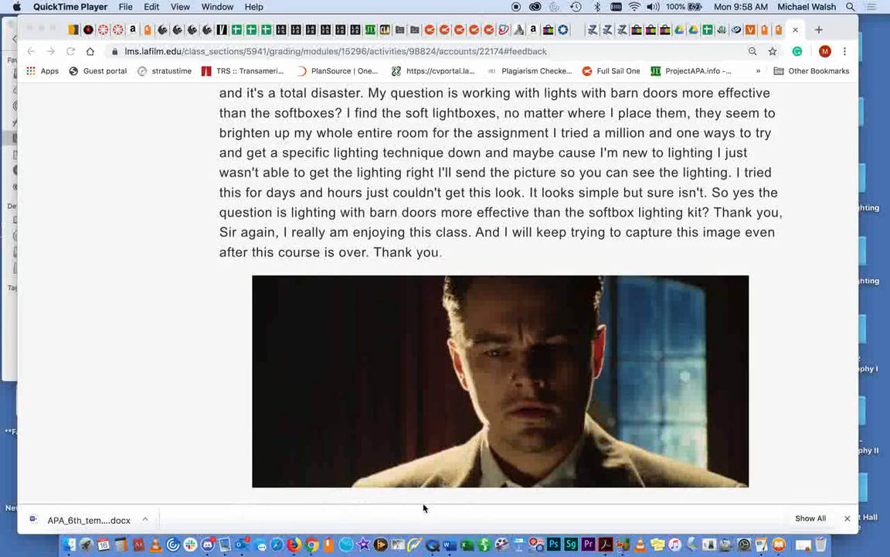
mouse_move(494, 482)
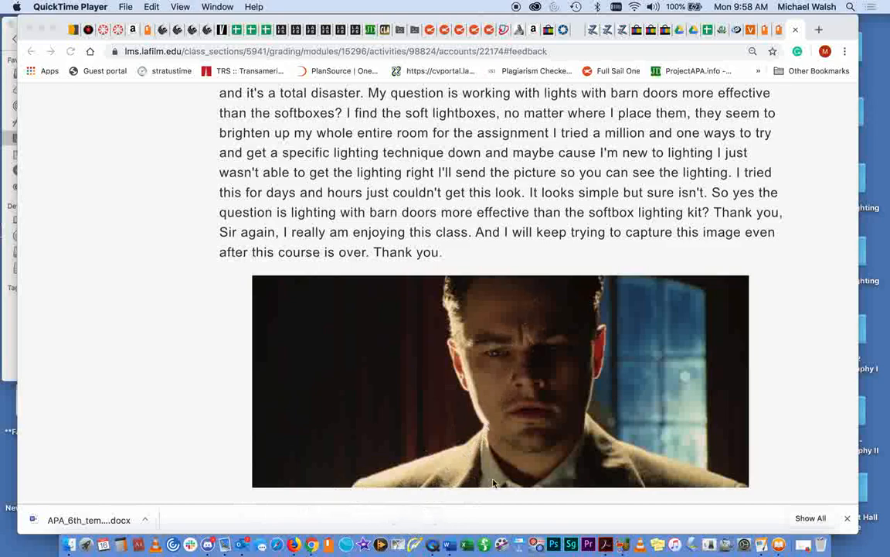
mouse_move(465, 433)
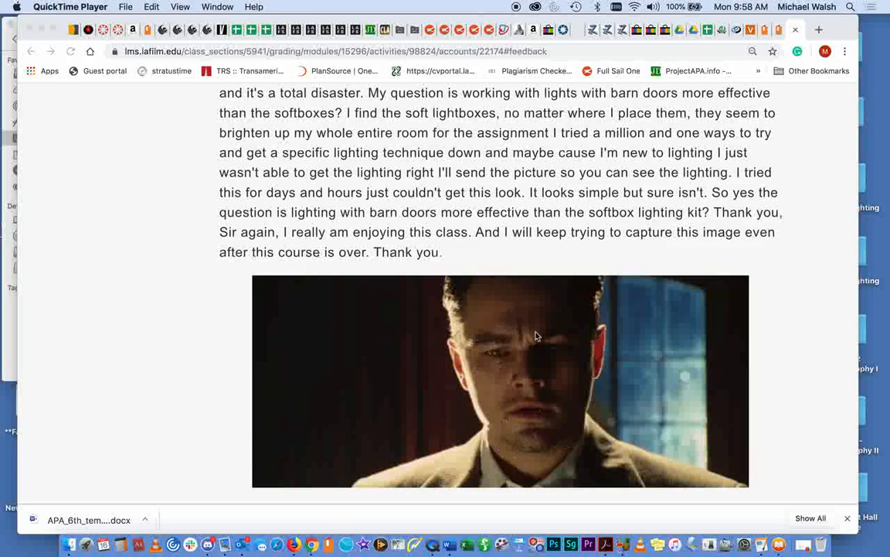
mouse_move(449, 292)
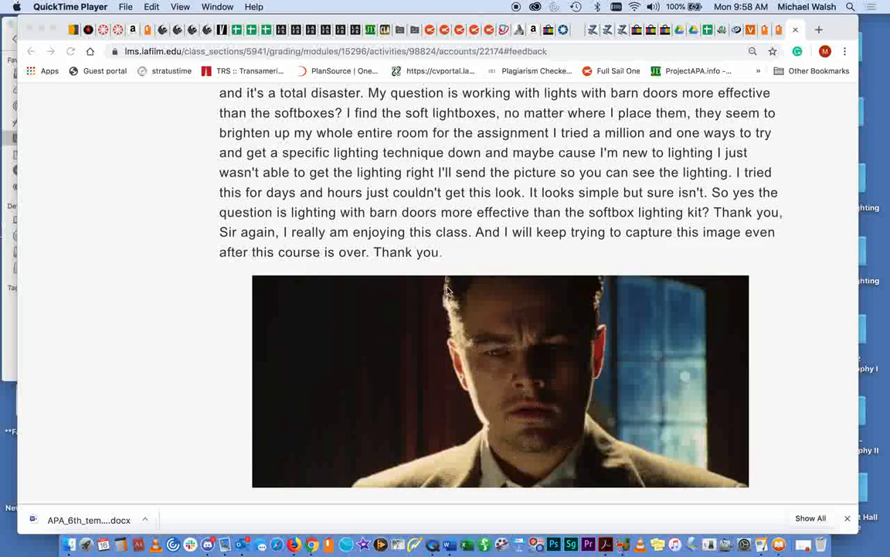
mouse_move(445, 365)
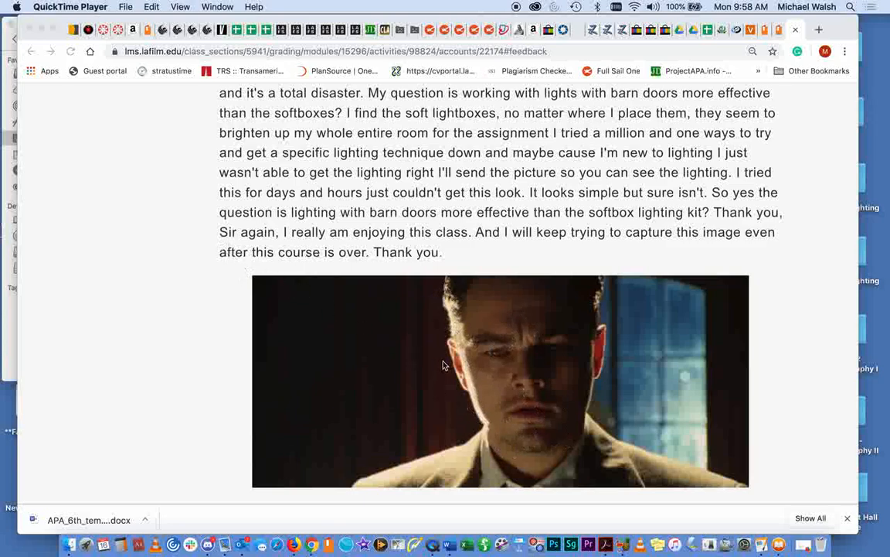
mouse_move(149, 207)
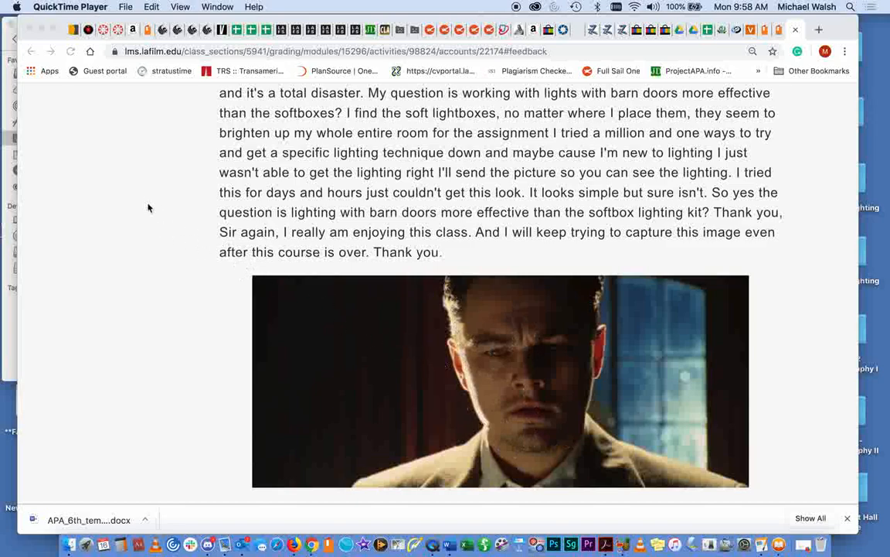
mouse_move(142, 248)
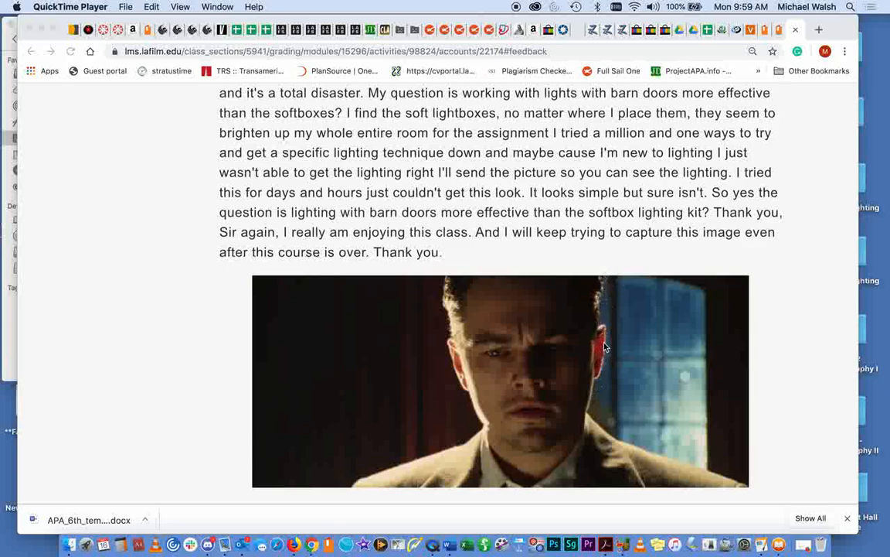
mouse_move(619, 302)
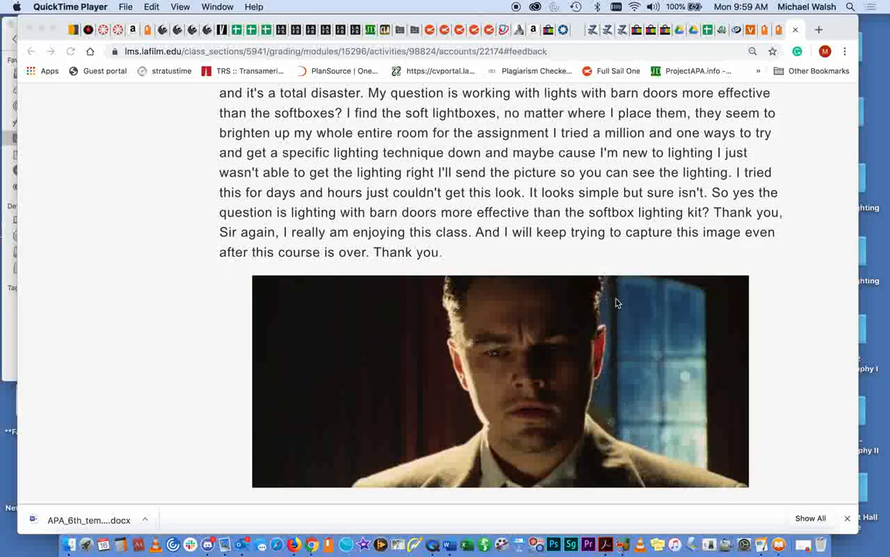
mouse_move(604, 301)
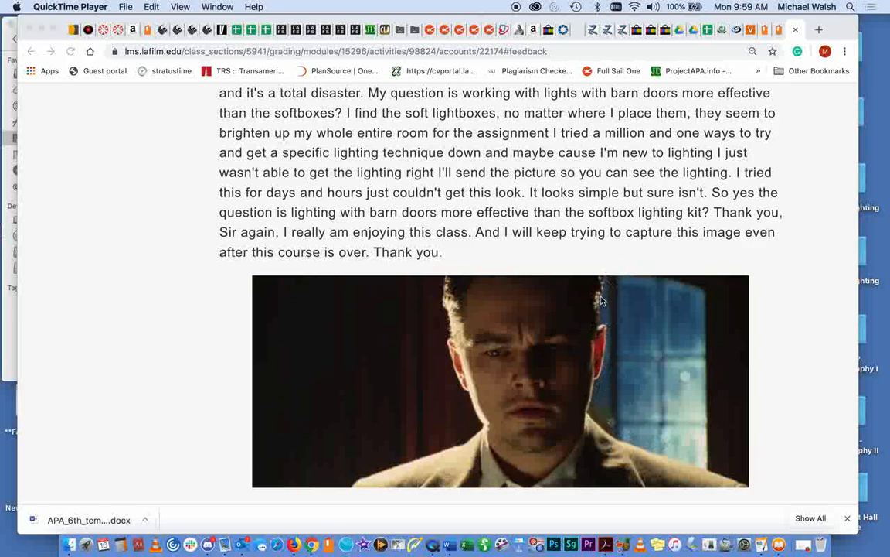
mouse_move(569, 256)
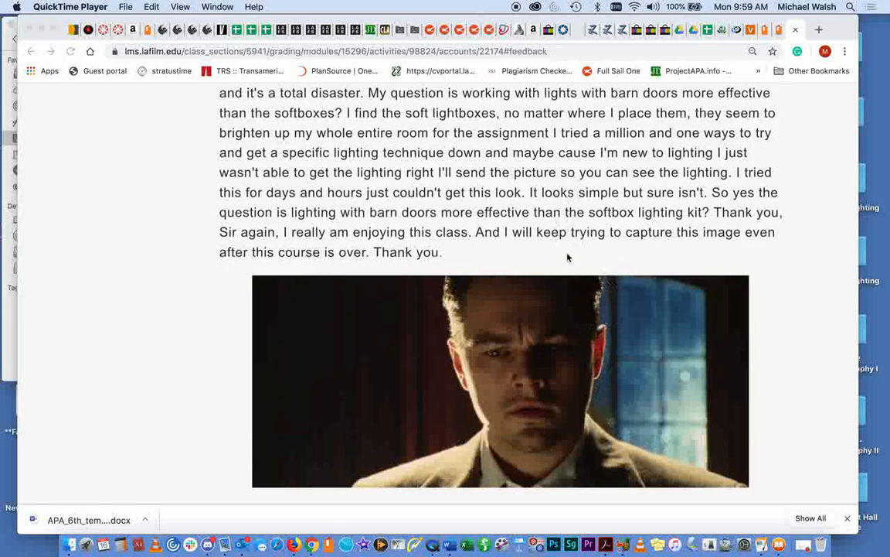
mouse_move(609, 318)
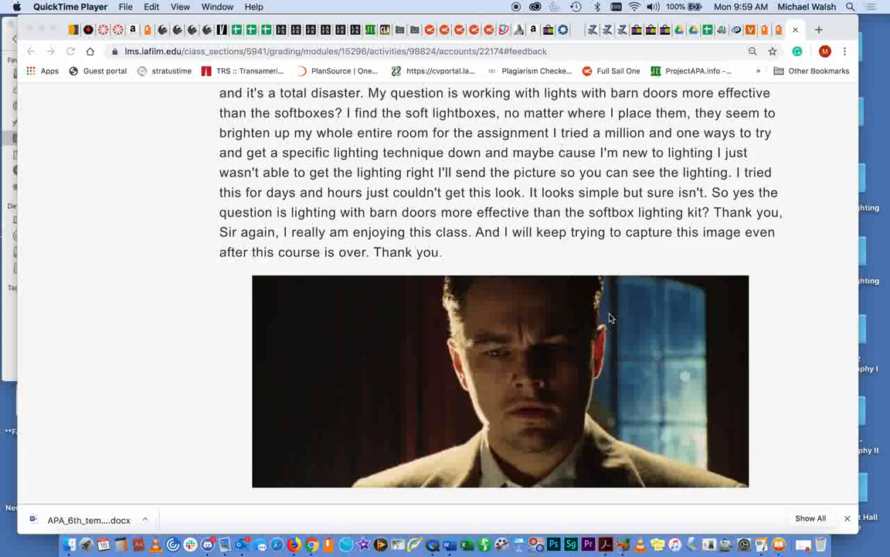
mouse_move(606, 346)
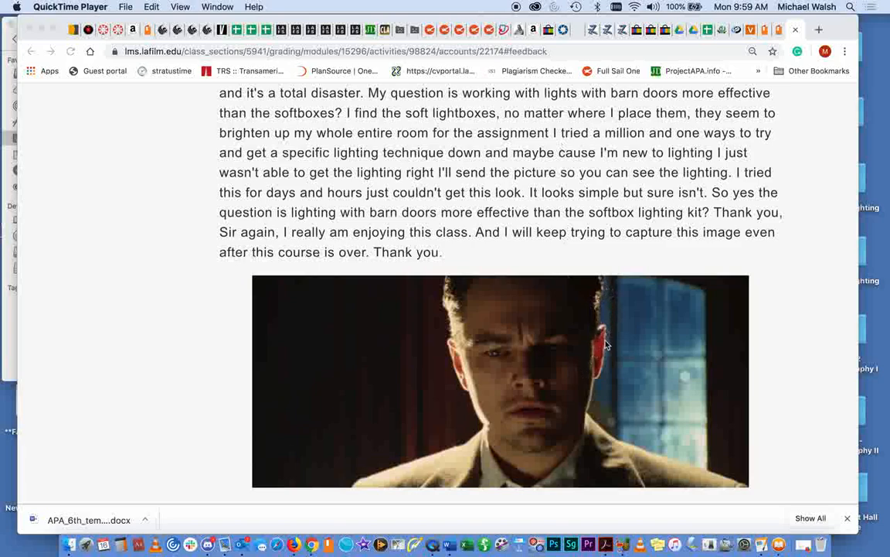
mouse_move(399, 457)
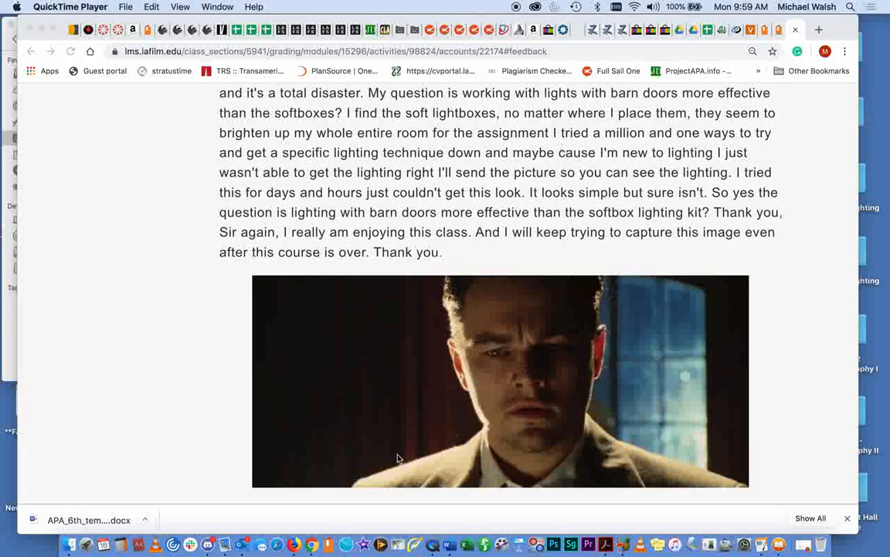
mouse_move(605, 332)
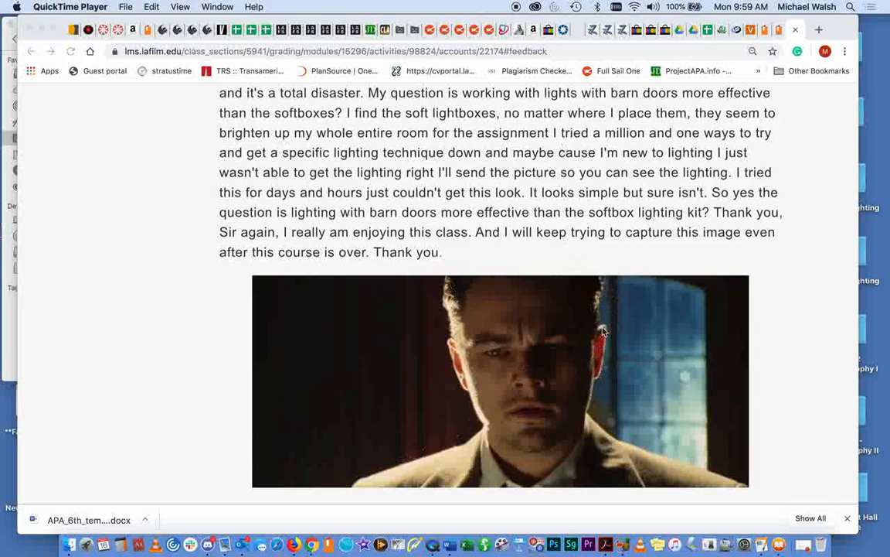
mouse_move(699, 475)
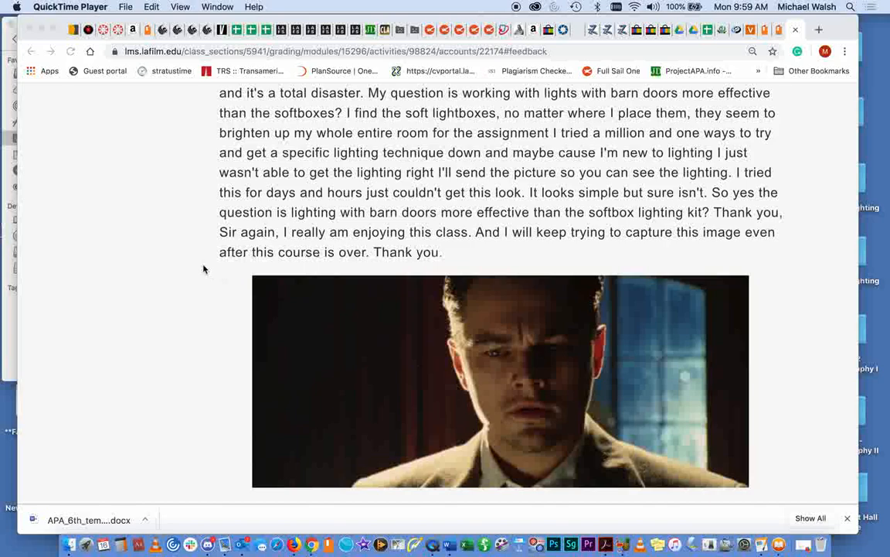
mouse_move(467, 358)
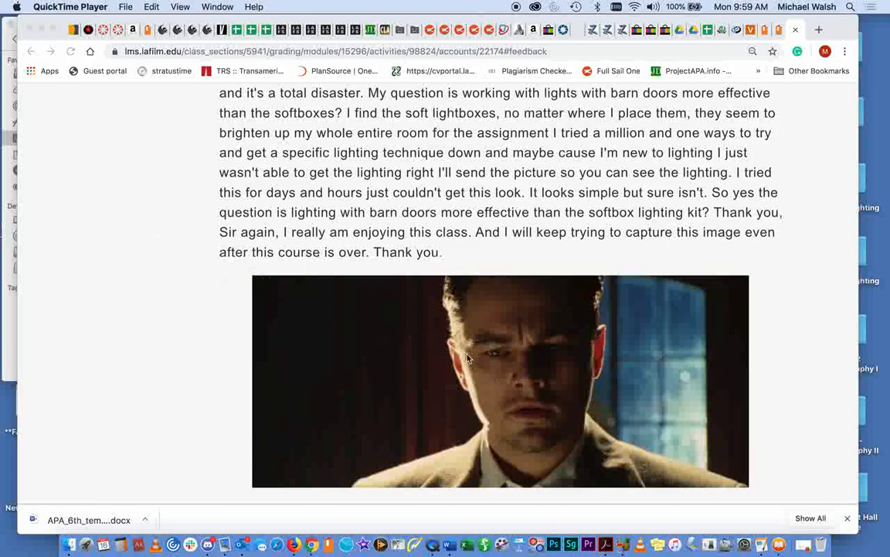
mouse_move(467, 323)
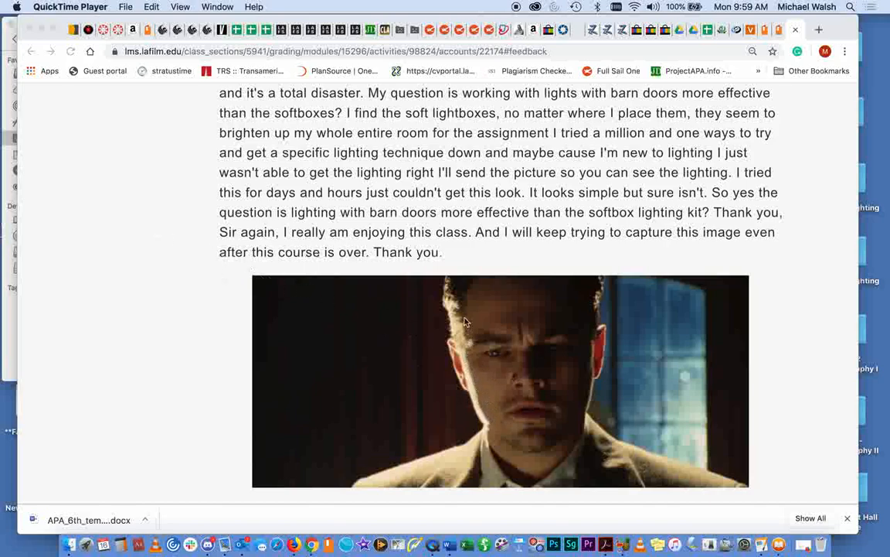
mouse_move(479, 411)
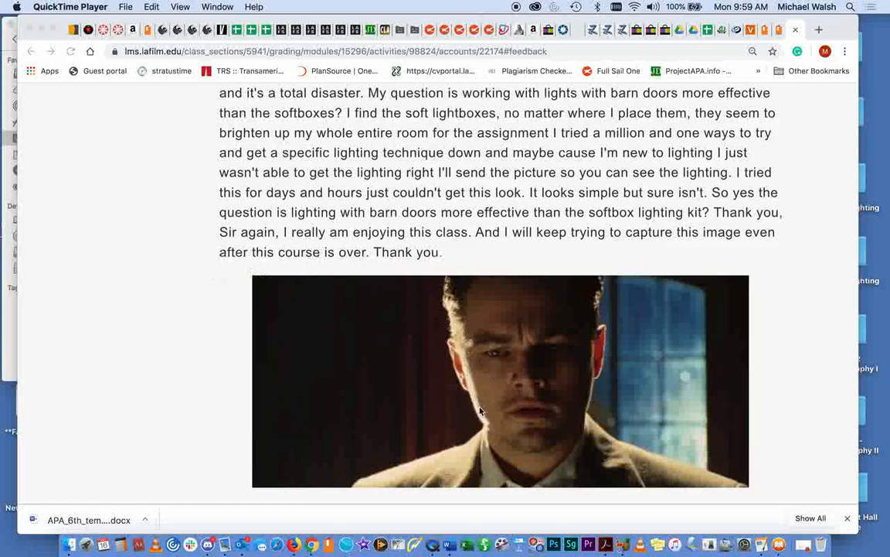
mouse_move(473, 481)
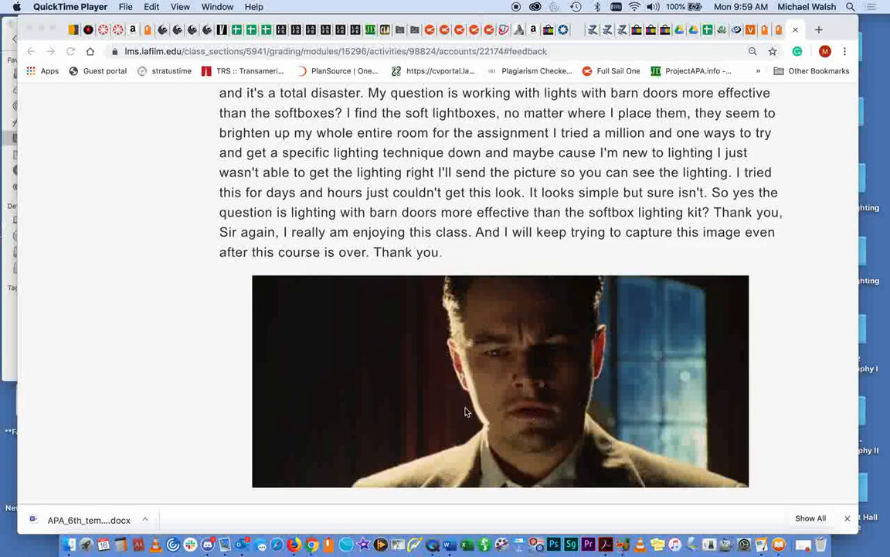
mouse_move(594, 418)
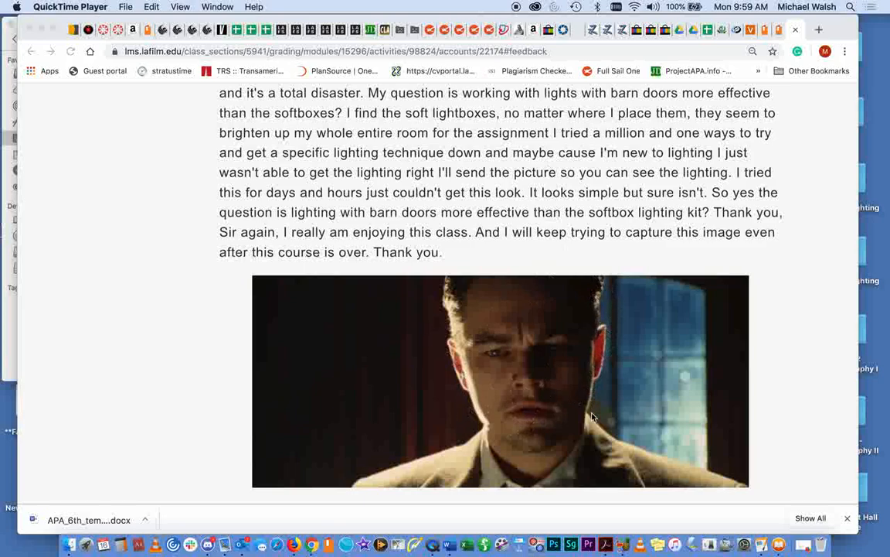
mouse_move(475, 309)
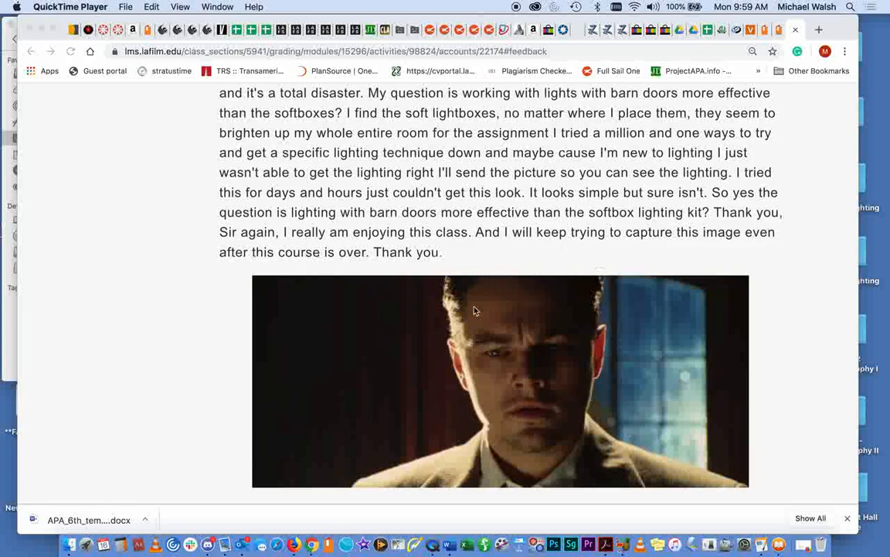
mouse_move(610, 408)
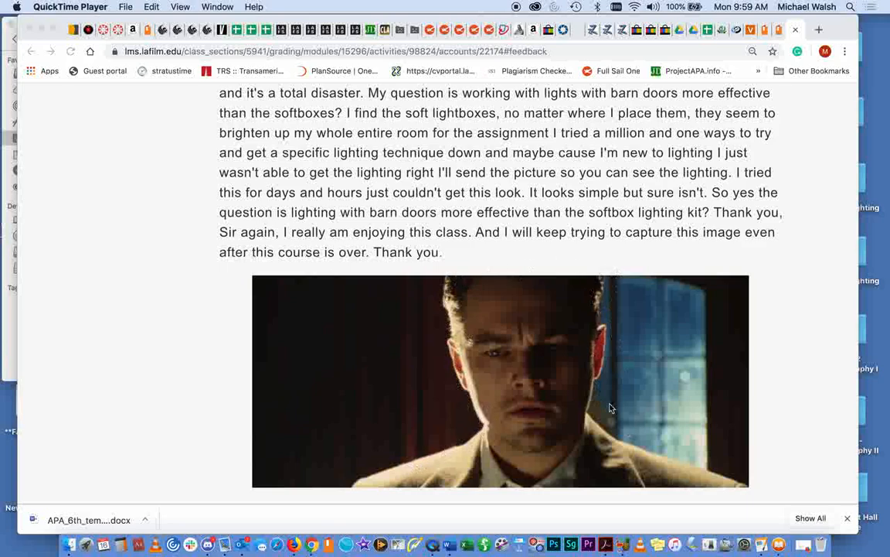
mouse_move(408, 378)
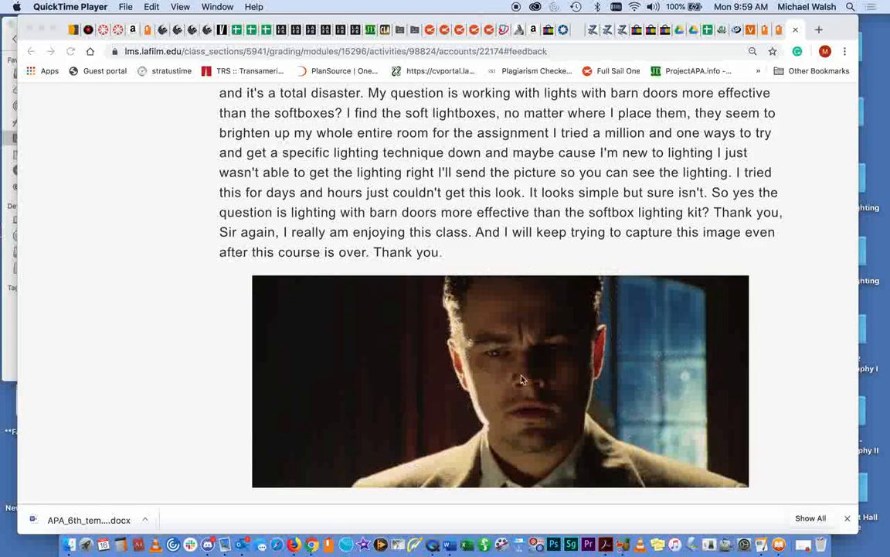
mouse_move(606, 328)
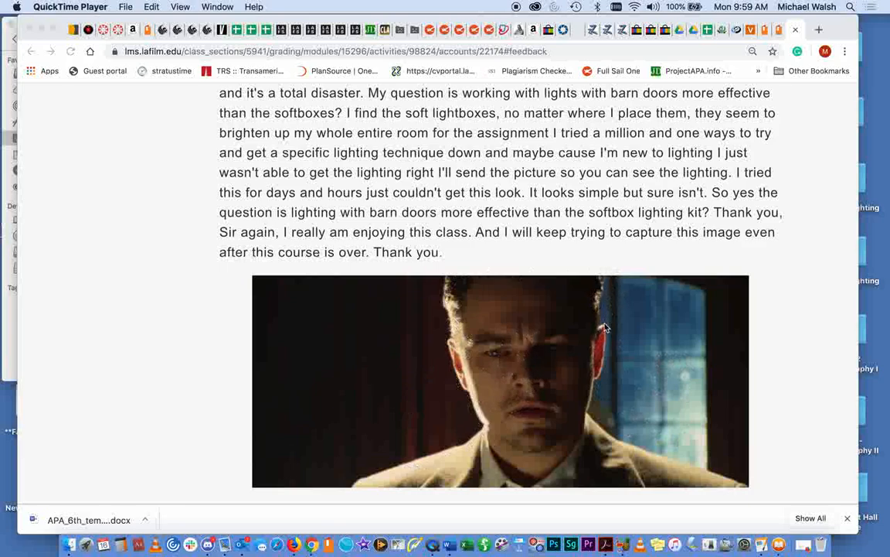
mouse_move(348, 359)
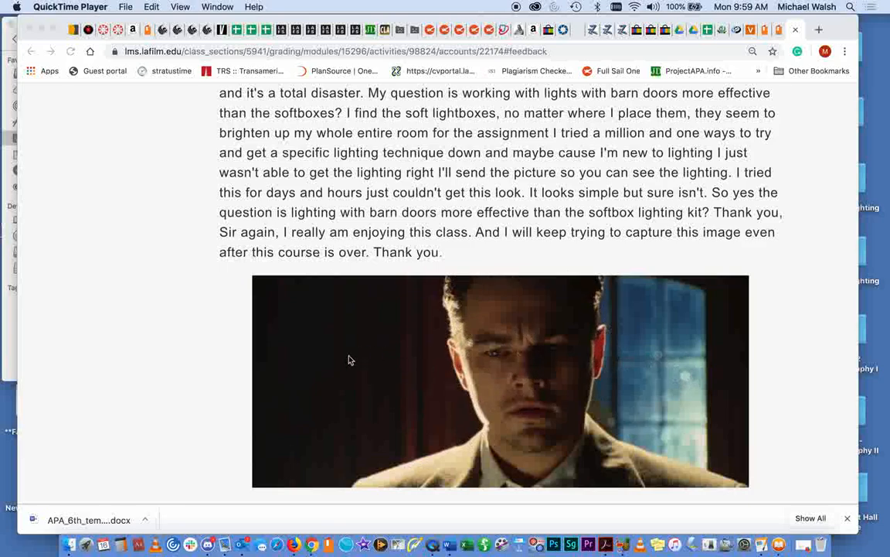
mouse_move(634, 389)
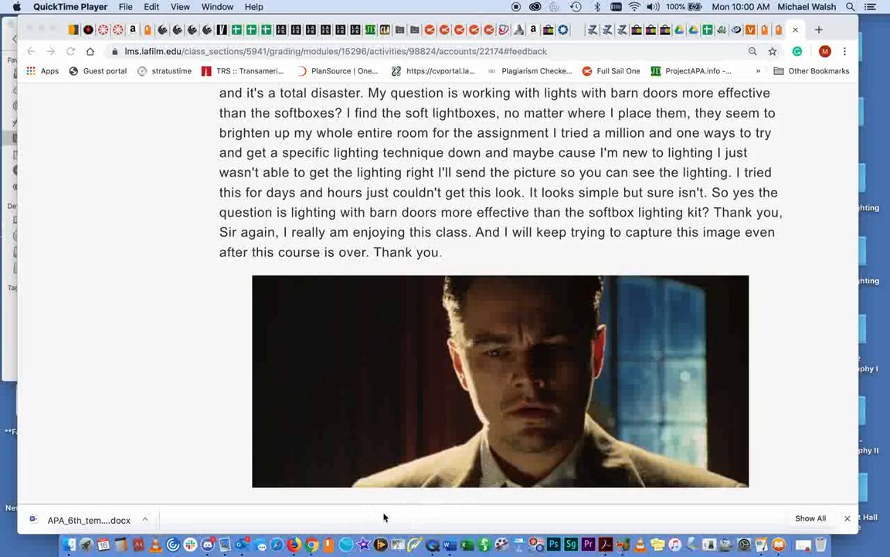
mouse_move(358, 368)
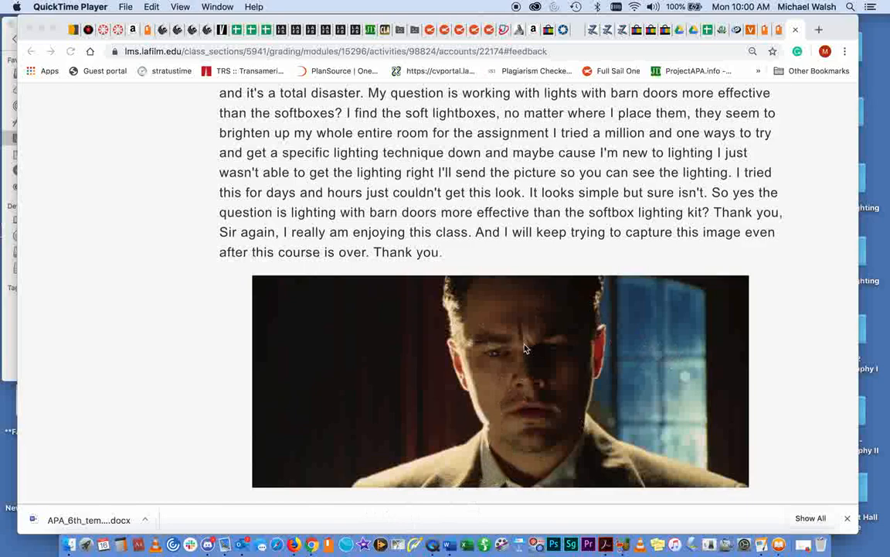
mouse_move(770, 291)
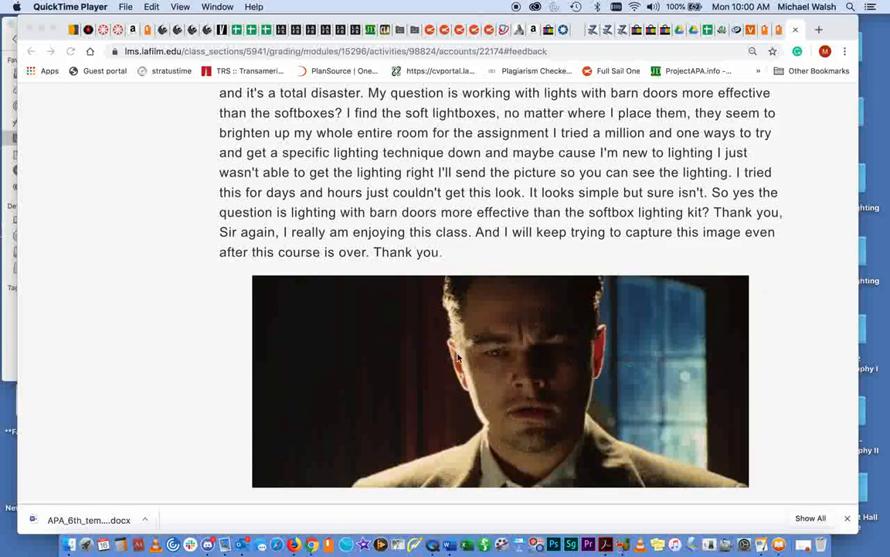
mouse_move(627, 473)
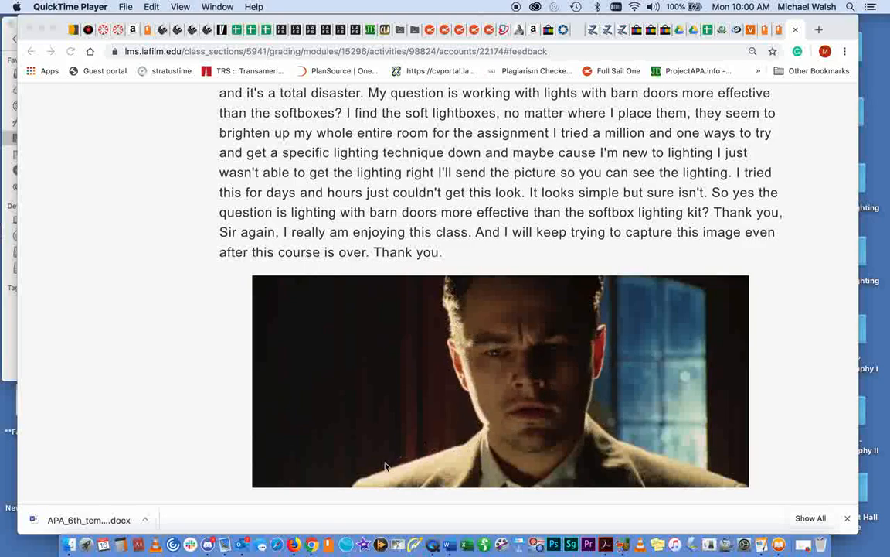
mouse_move(373, 476)
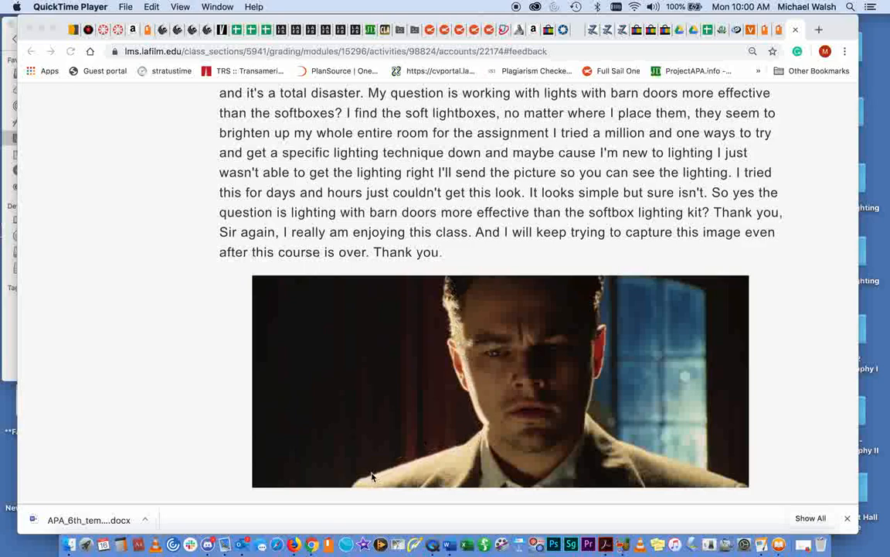
mouse_move(421, 470)
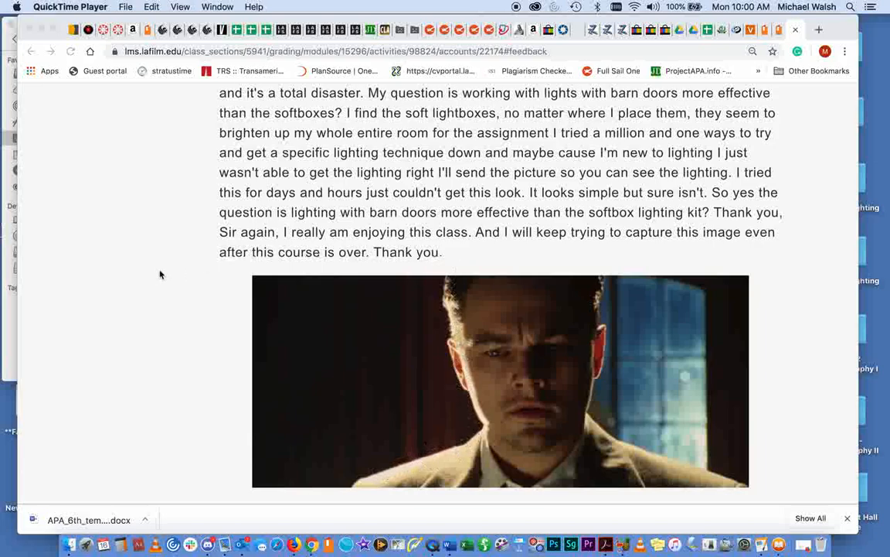
Scroll down the post to the author line and read timestamp.
scroll(down, 3)
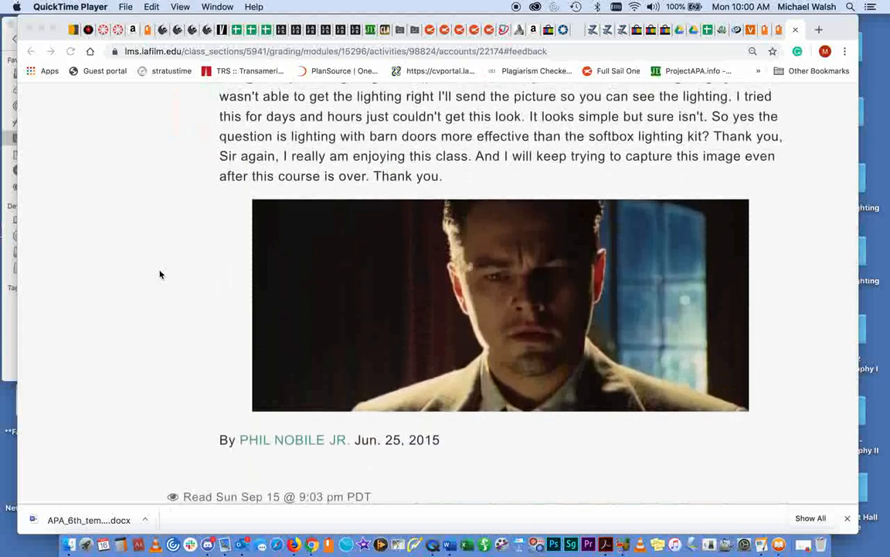
mouse_move(777, 7)
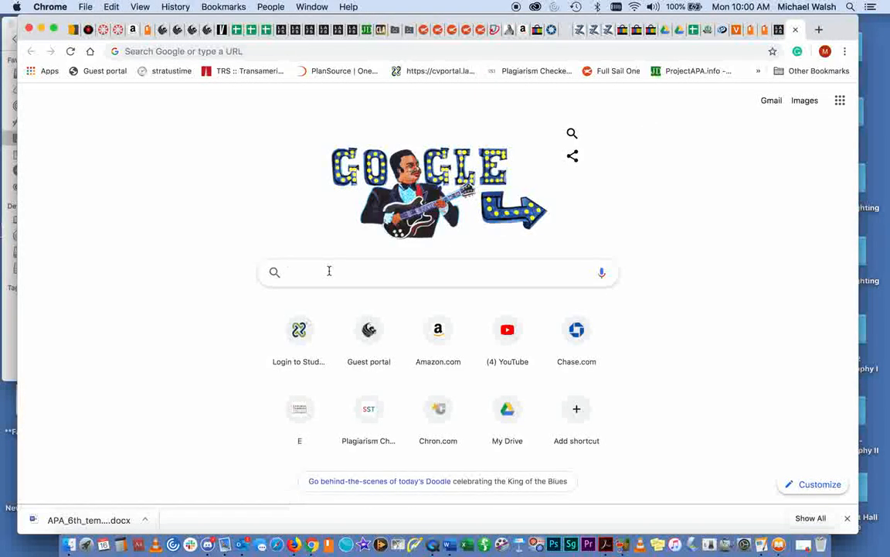
Search Google for 'lighting soft box'.
text(lighting)
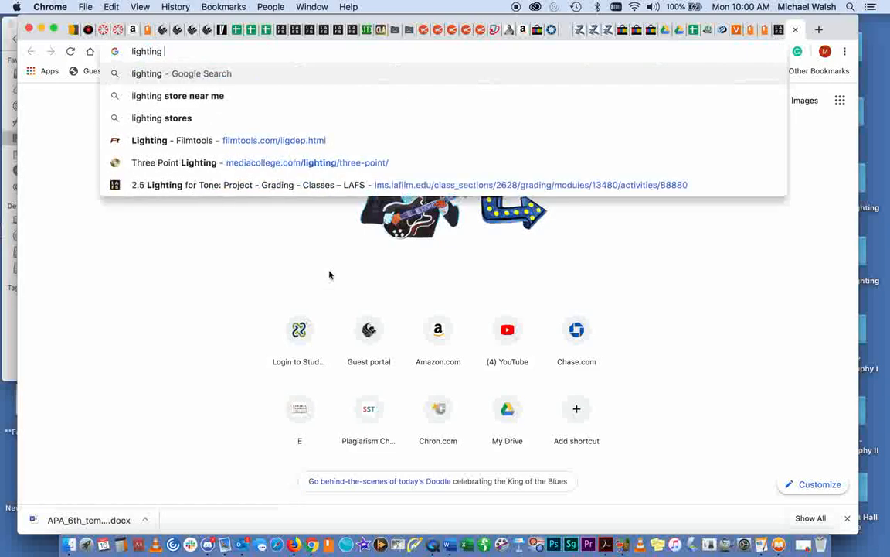
text(soft box)
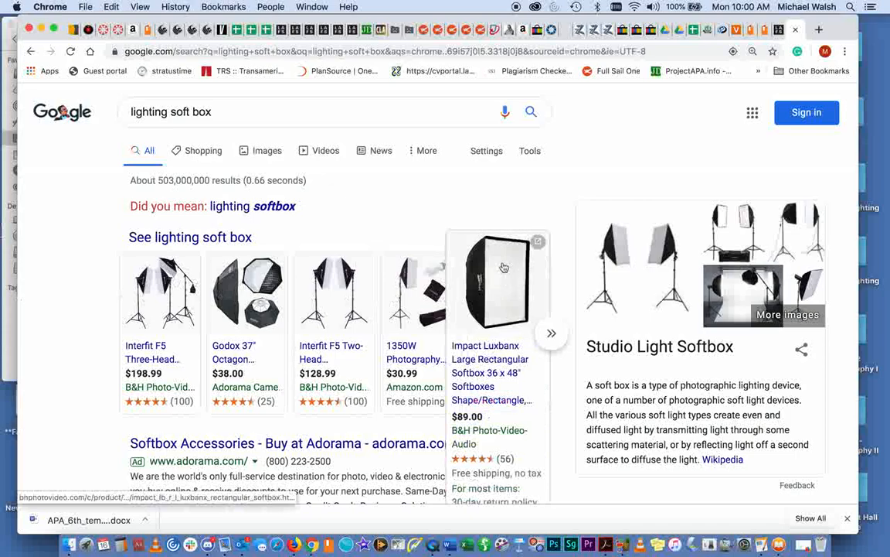
mouse_move(525, 257)
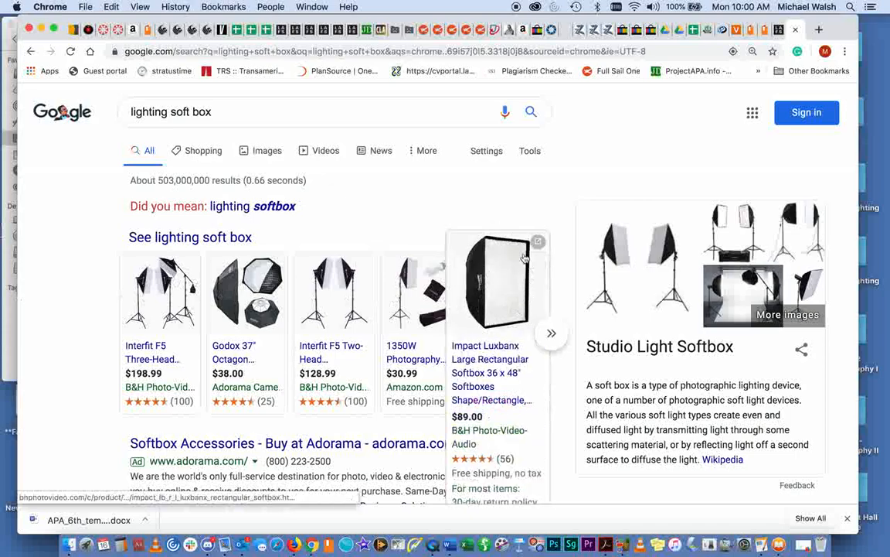
mouse_move(485, 309)
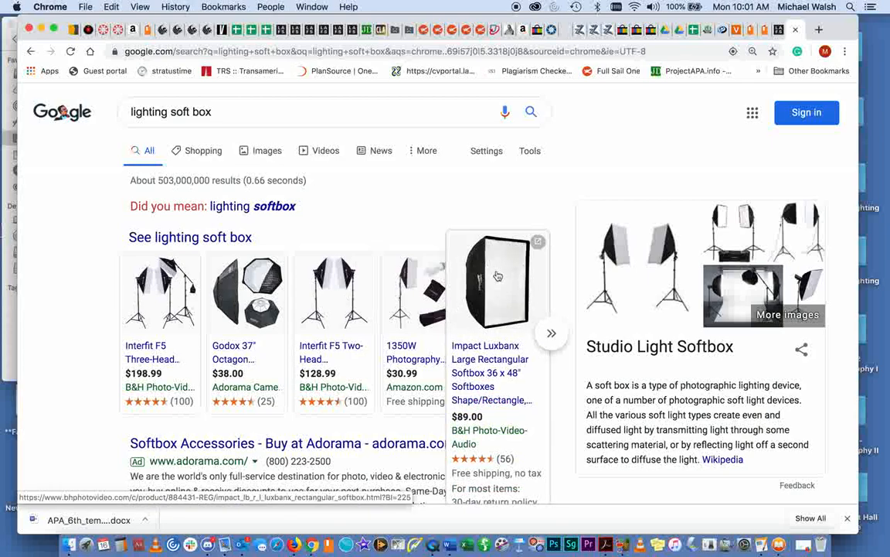
mouse_move(500, 263)
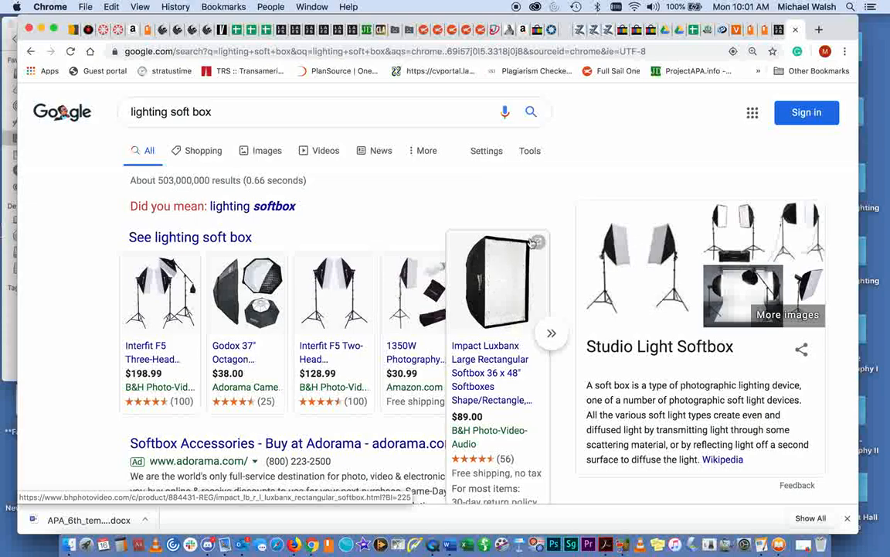
Switch to Images results for 'lighting soft box' and browse the softbox kits.
click(265, 151)
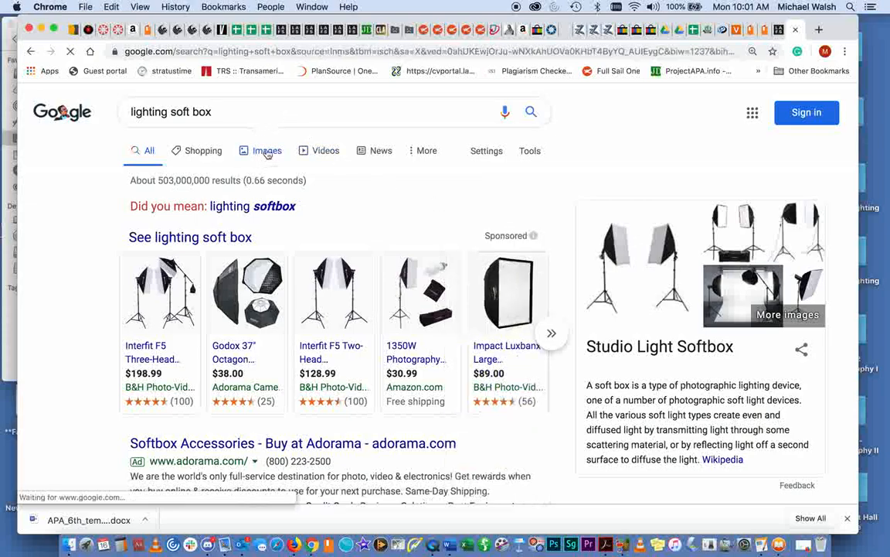
scroll(down, 3)
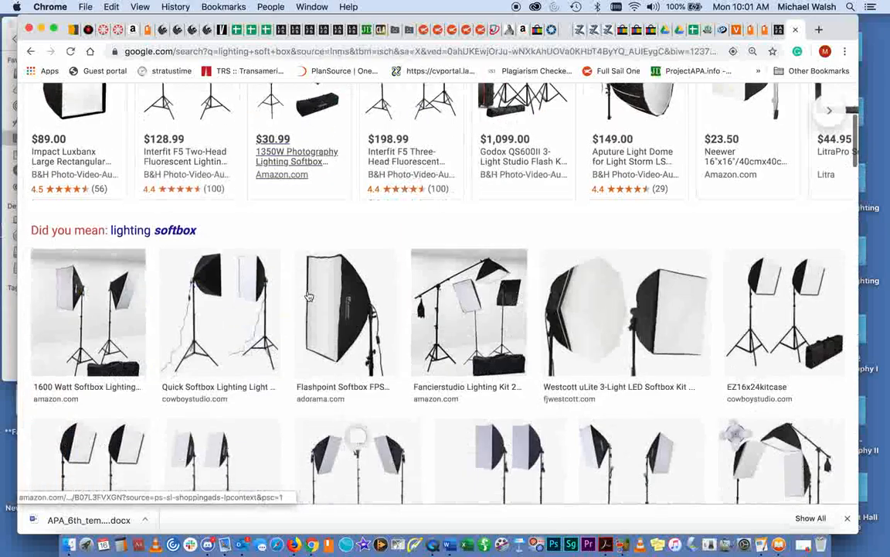
scroll(down, 3)
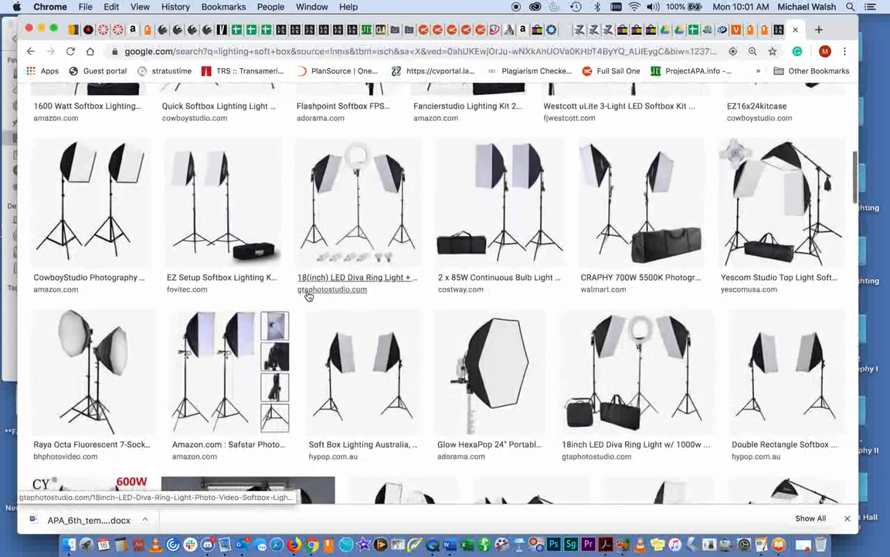
scroll(down, 3)
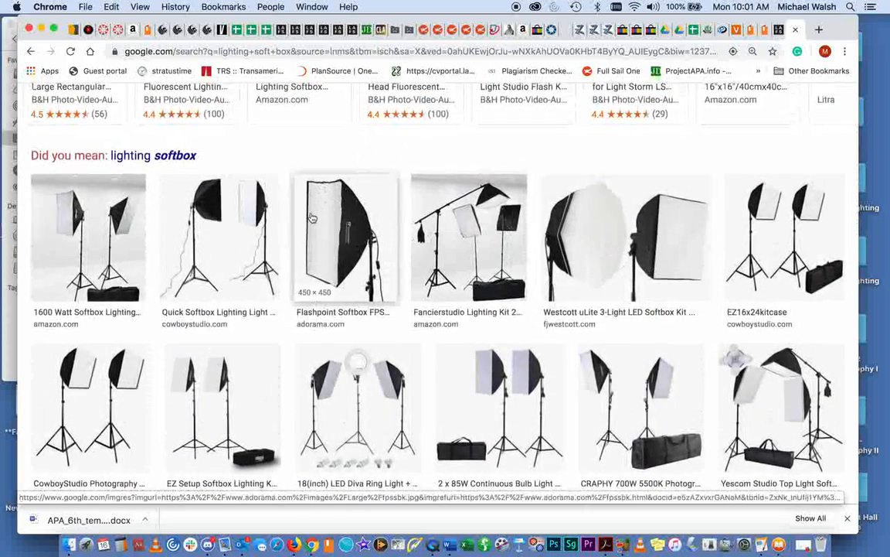
mouse_move(316, 187)
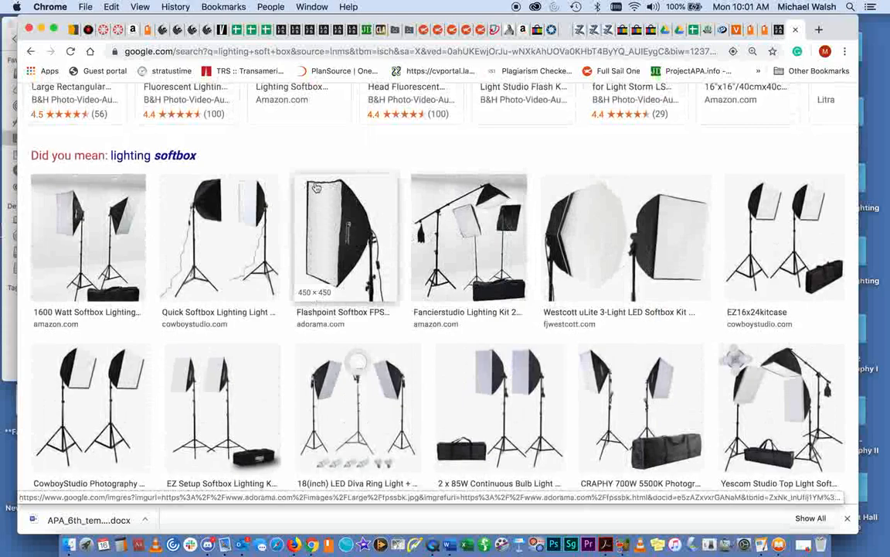
mouse_move(302, 238)
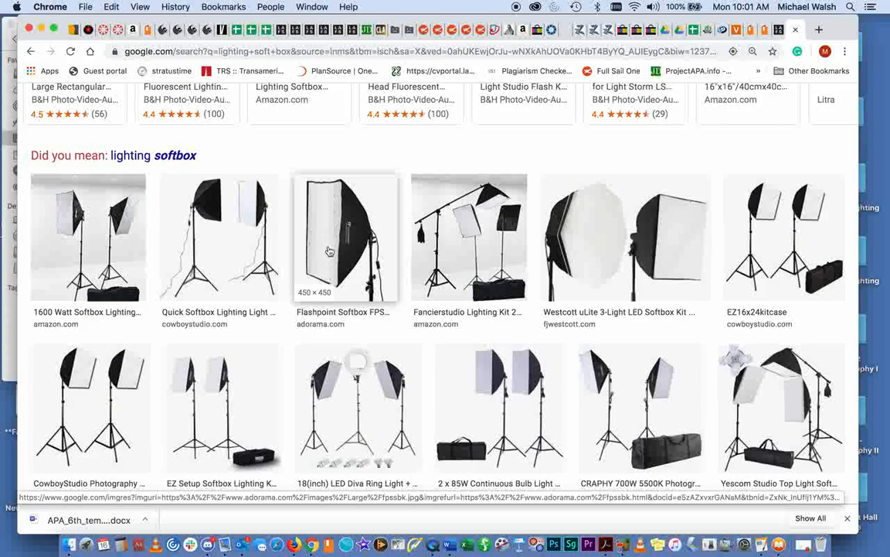
mouse_move(352, 222)
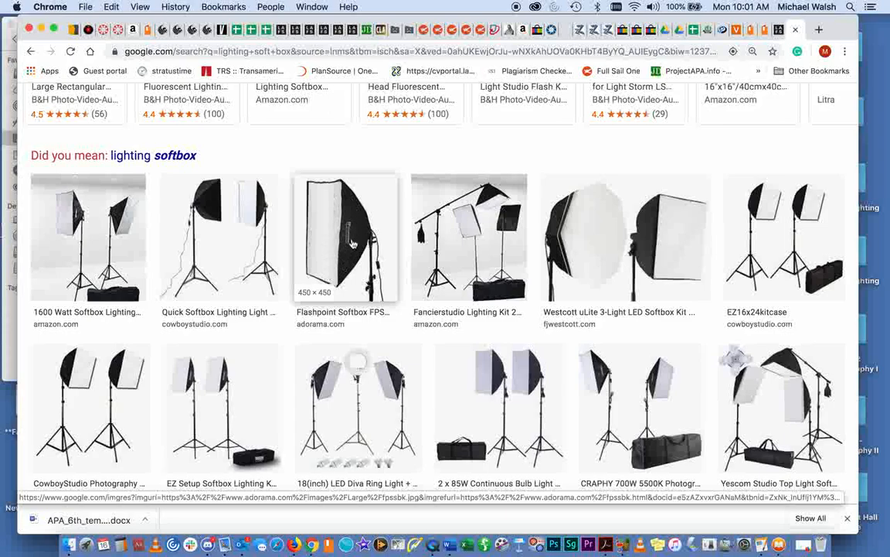
mouse_move(352, 246)
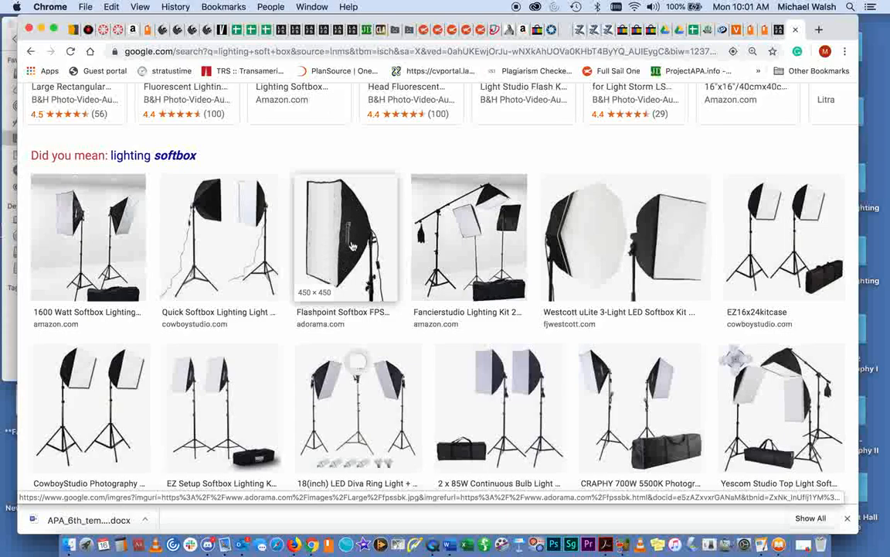
mouse_move(328, 247)
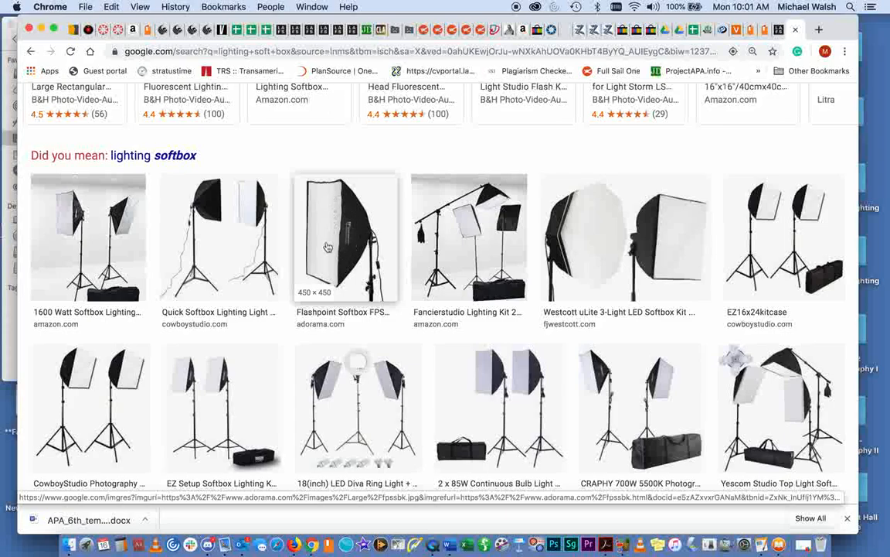
mouse_move(337, 189)
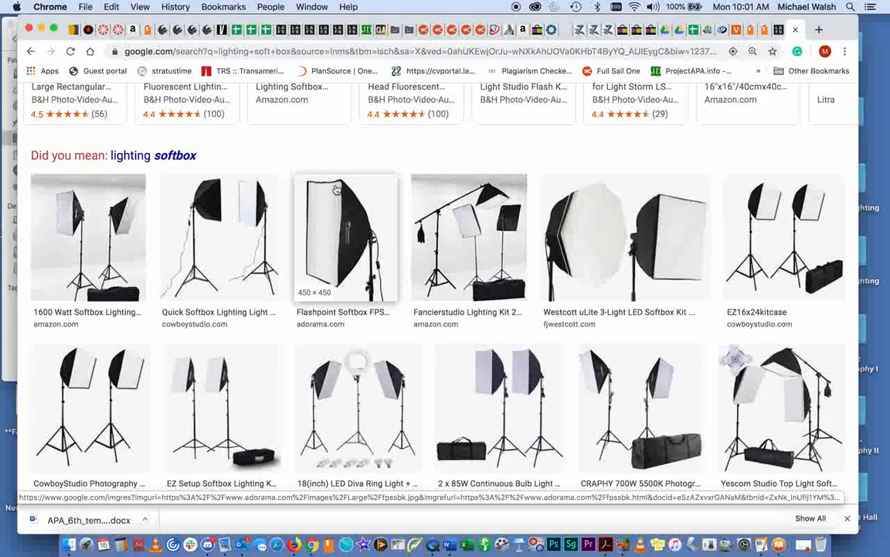
mouse_move(323, 204)
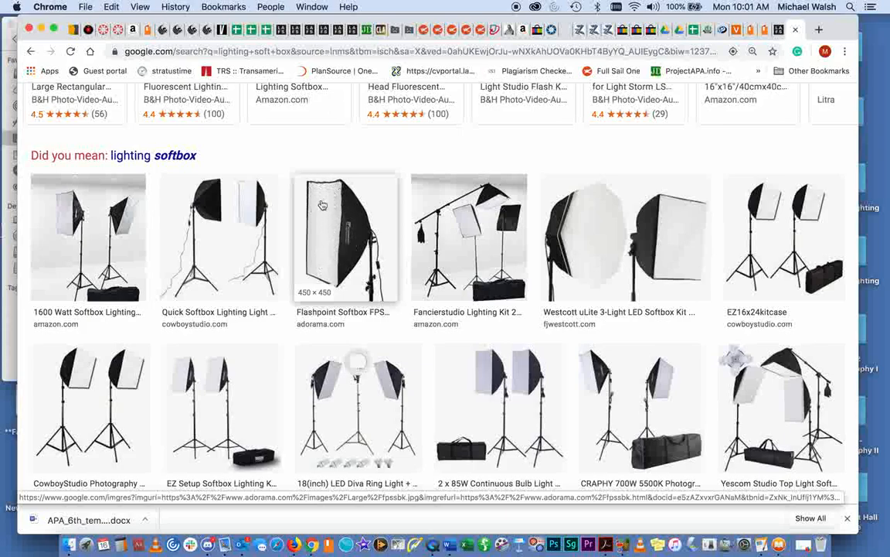
mouse_move(318, 269)
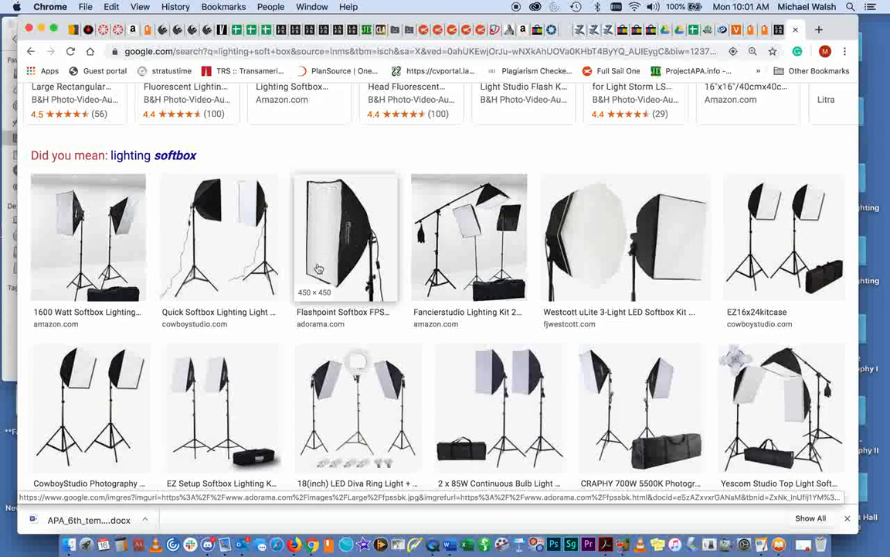
mouse_move(338, 290)
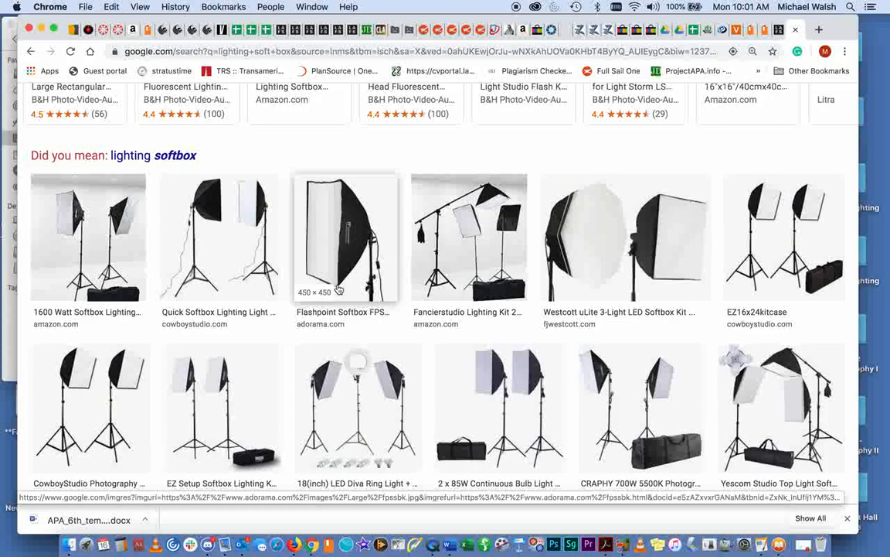
mouse_move(329, 247)
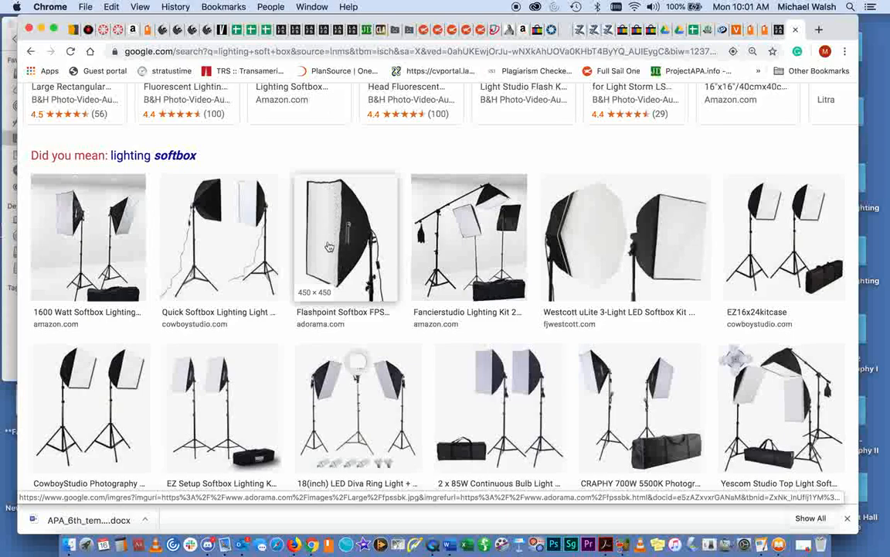
mouse_move(337, 197)
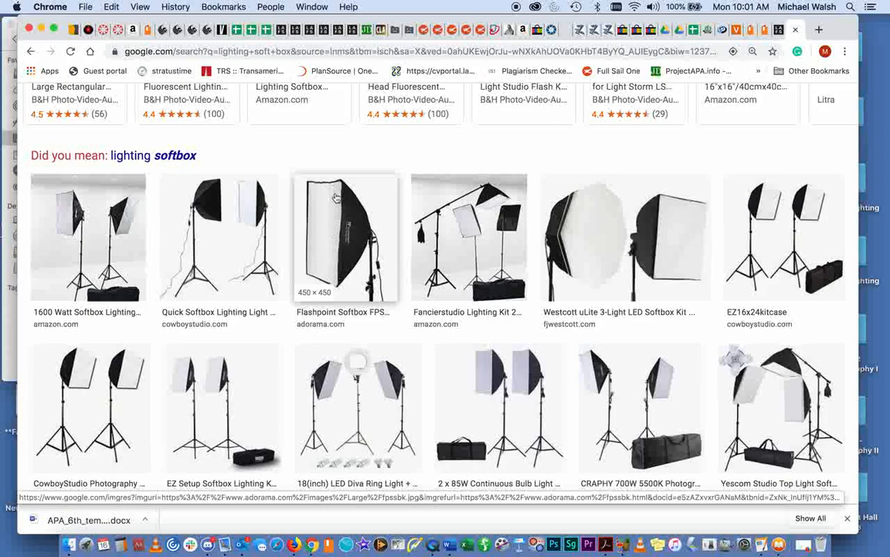
mouse_move(337, 297)
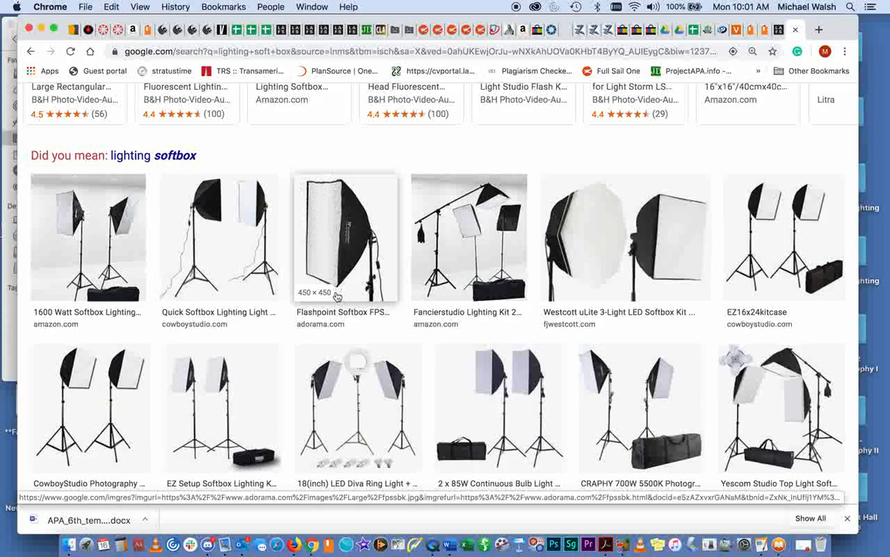
mouse_move(353, 198)
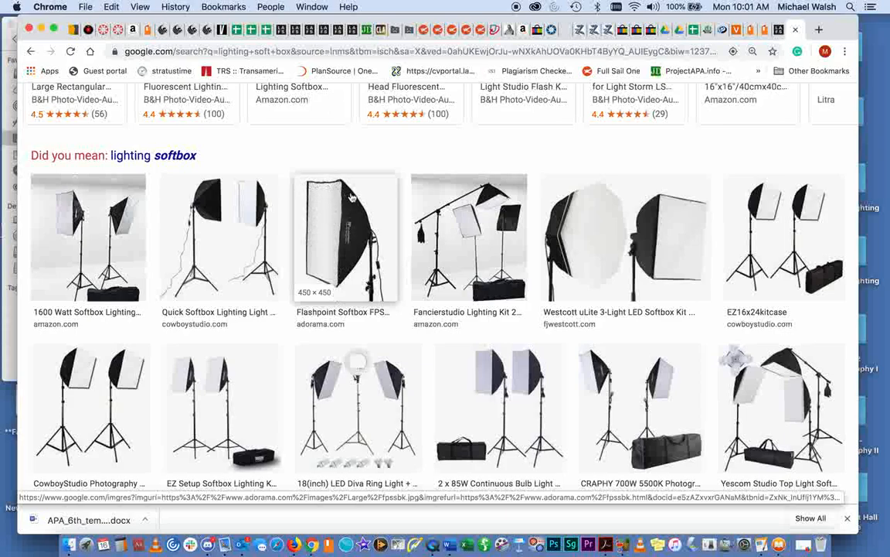
mouse_move(347, 256)
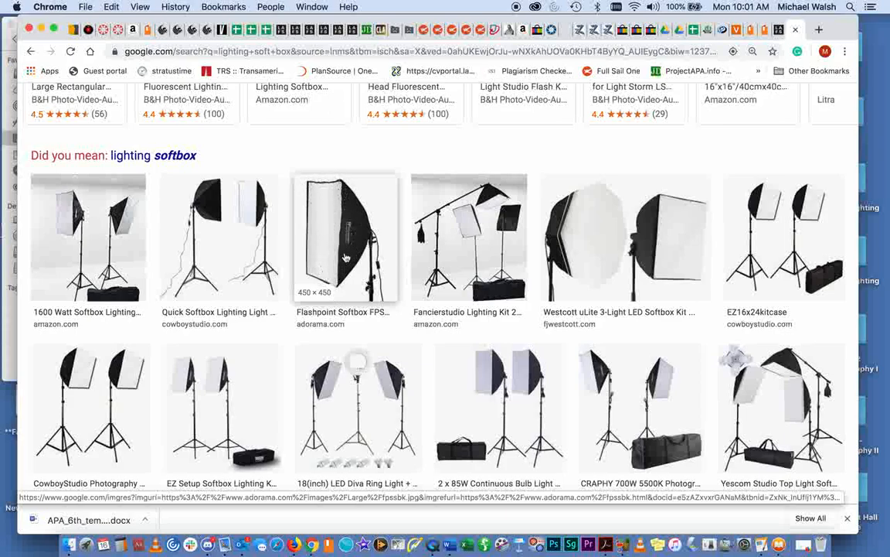
mouse_move(337, 220)
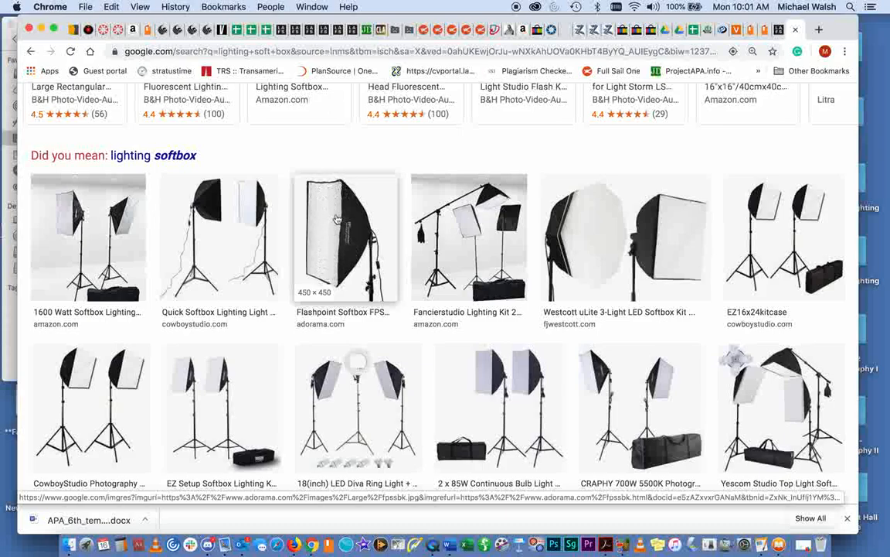
mouse_move(337, 275)
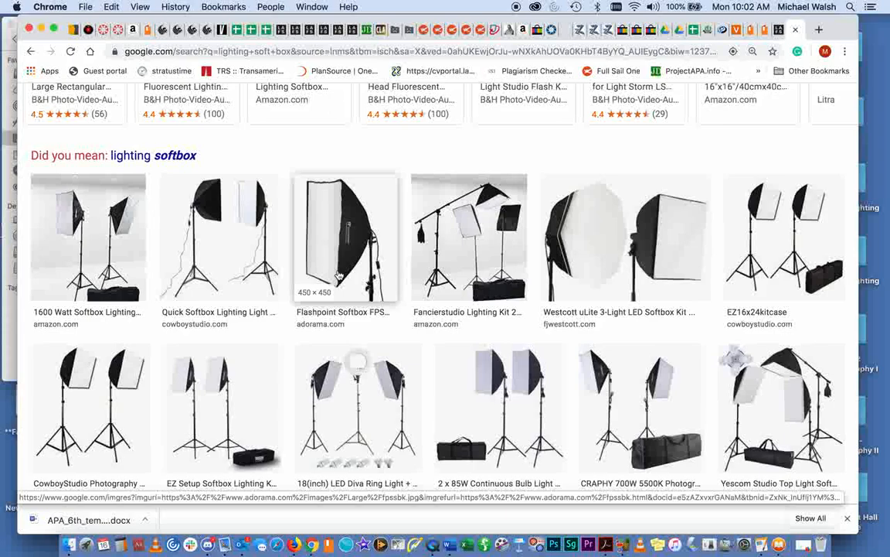
mouse_move(327, 289)
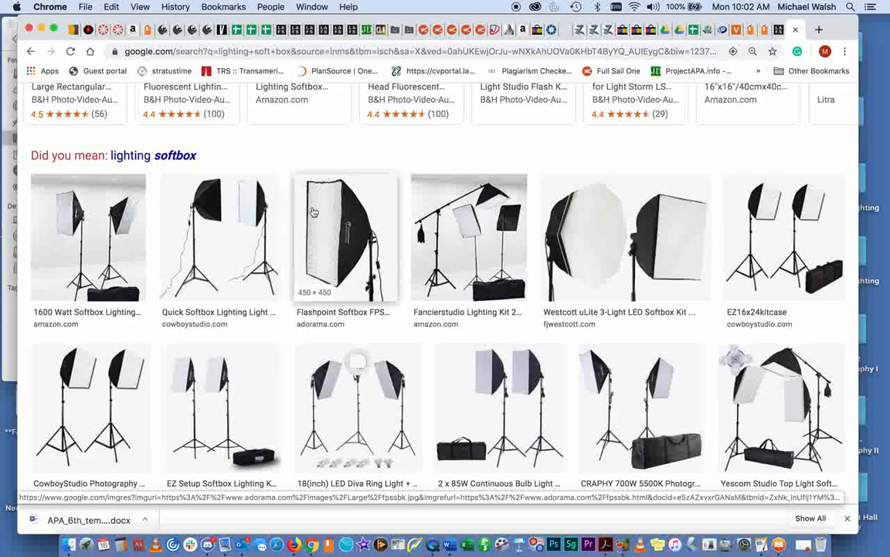
mouse_move(331, 286)
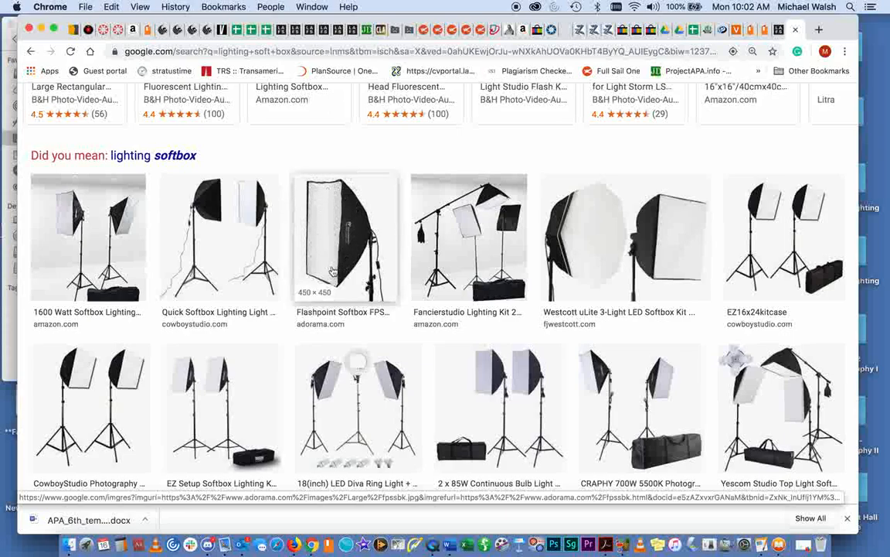
Scroll further through the softbox images toward the Neewer 1600W studio kit.
scroll(down, 3)
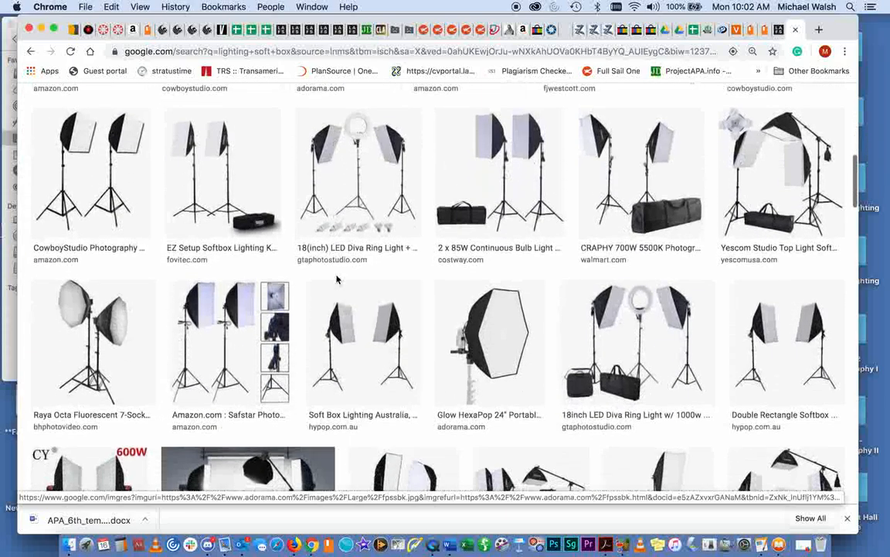
scroll(down, 3)
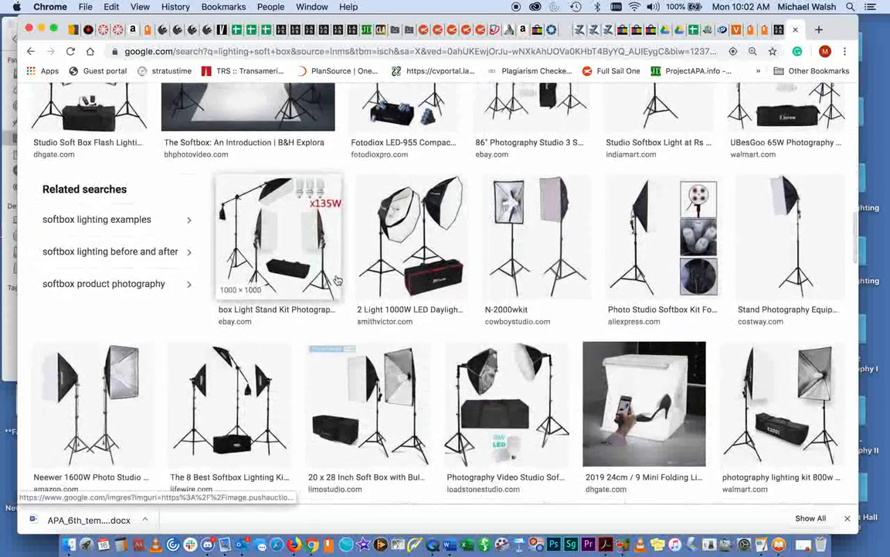
mouse_move(507, 235)
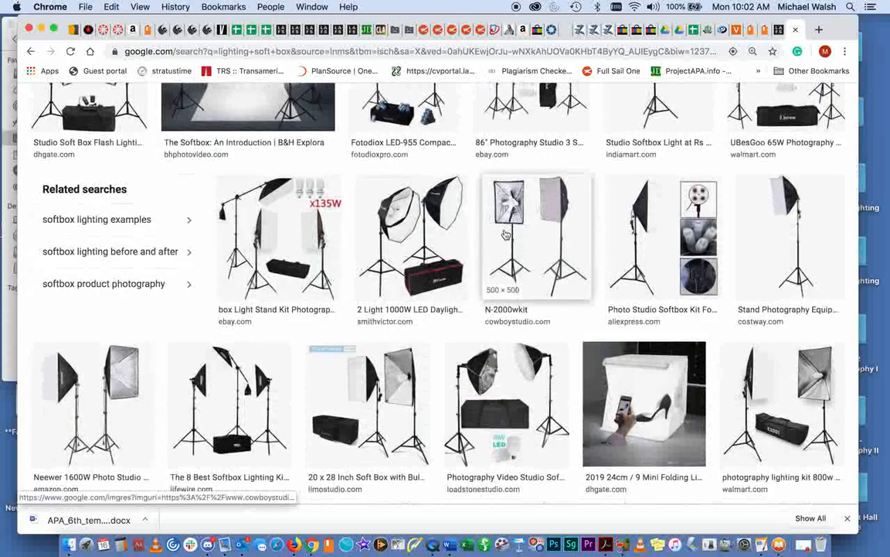
mouse_move(93, 402)
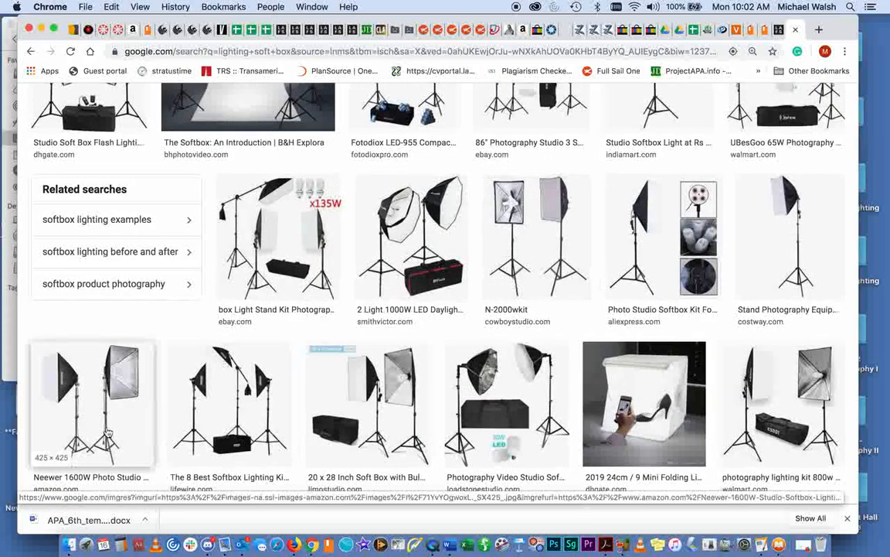
scroll(down, 3)
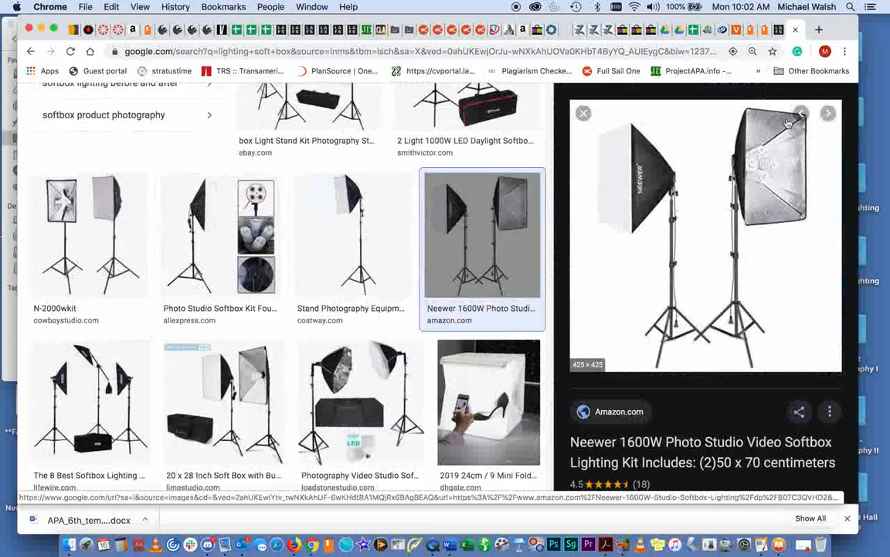
mouse_move(785, 149)
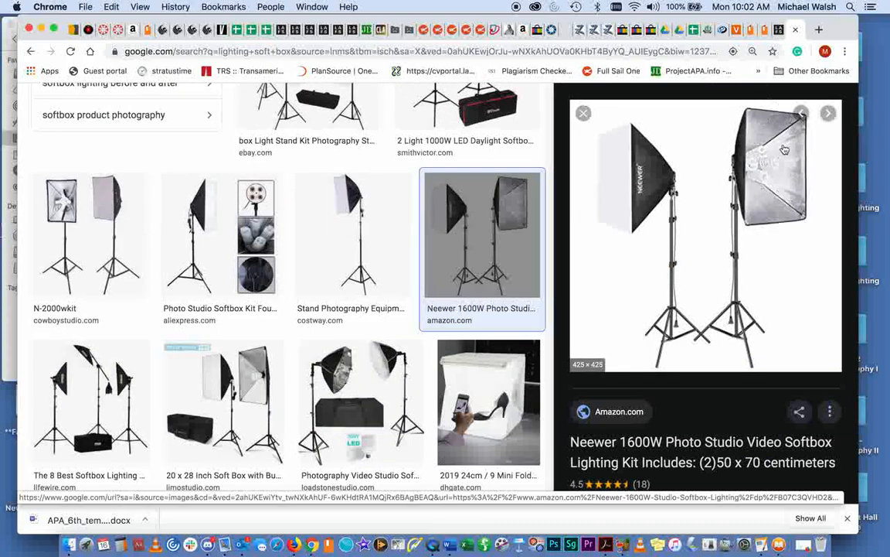
mouse_move(757, 214)
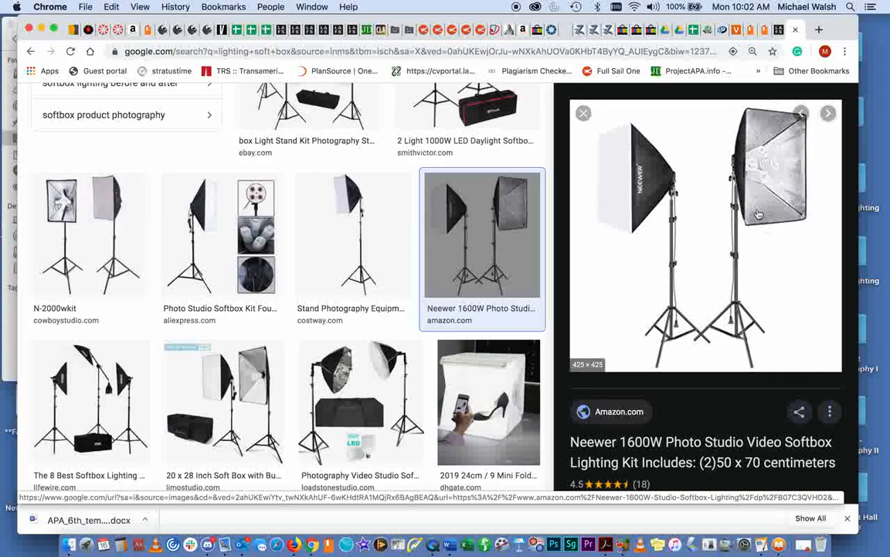
mouse_move(613, 167)
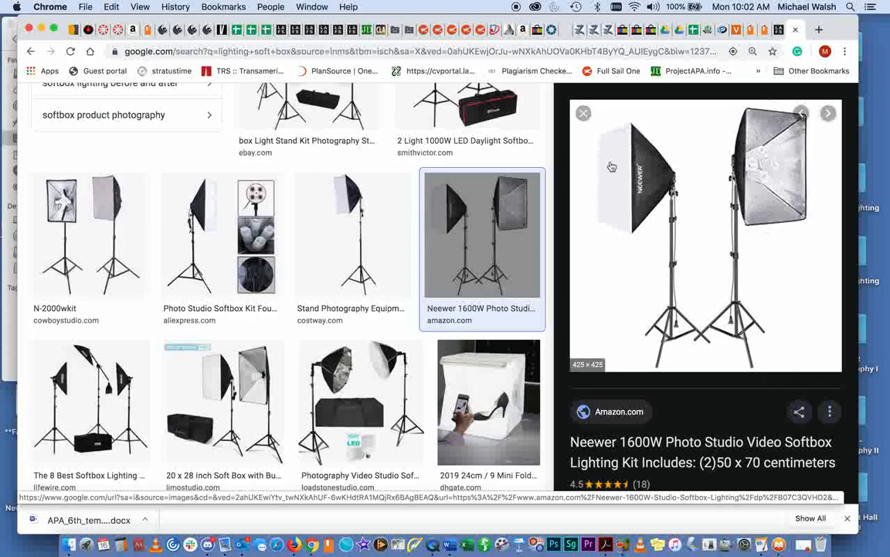
mouse_move(603, 199)
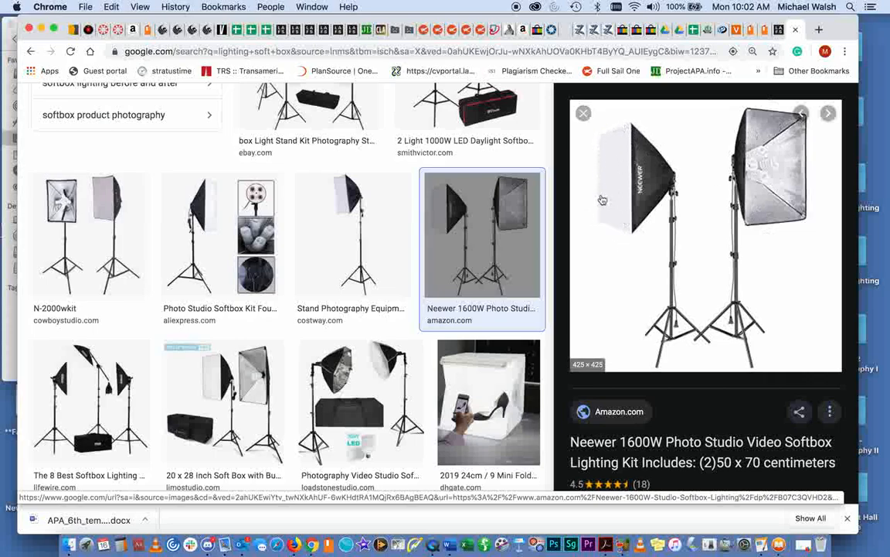
mouse_move(624, 221)
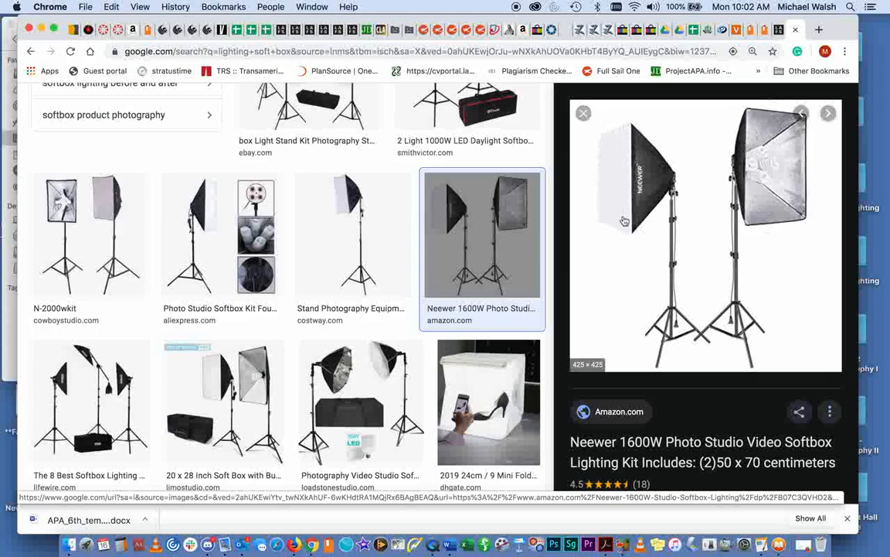
mouse_move(776, 127)
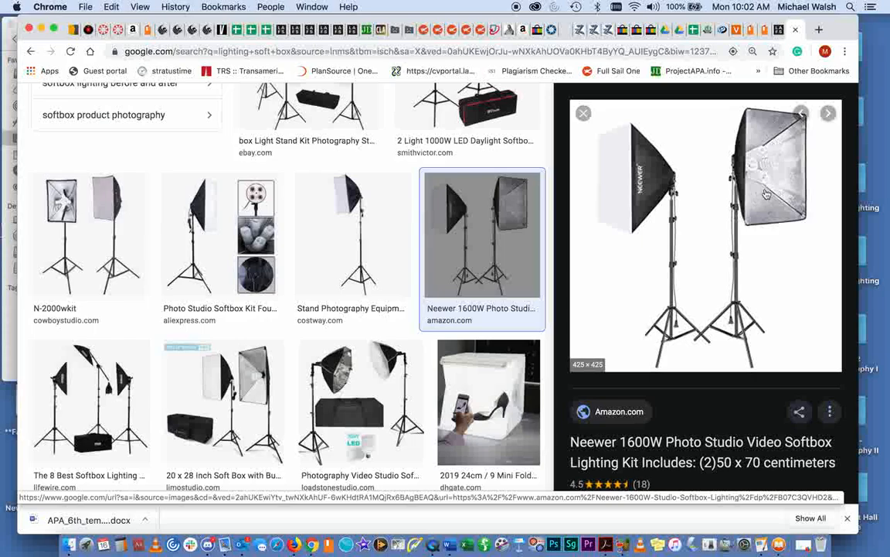
Preview the Julius Studio 20 x 28 inch softbox kit from Limostudio.
click(222, 402)
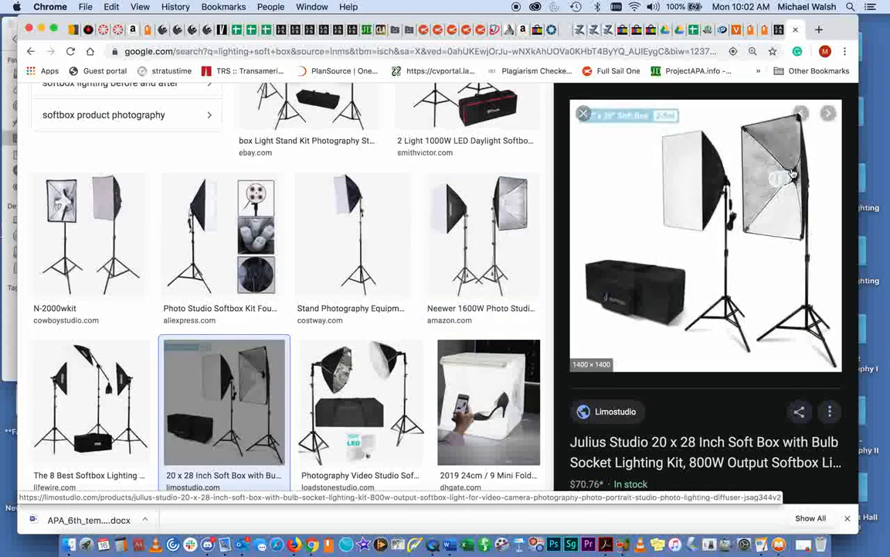
mouse_move(782, 200)
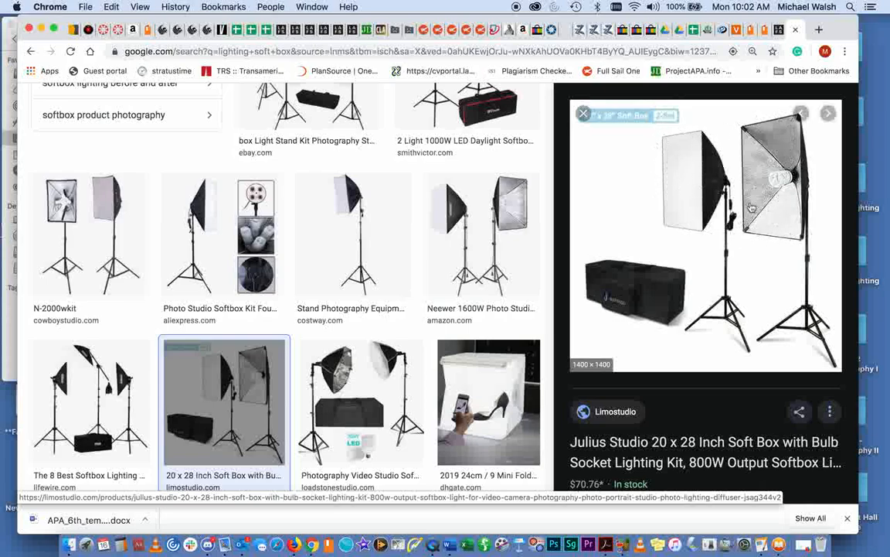
mouse_move(772, 247)
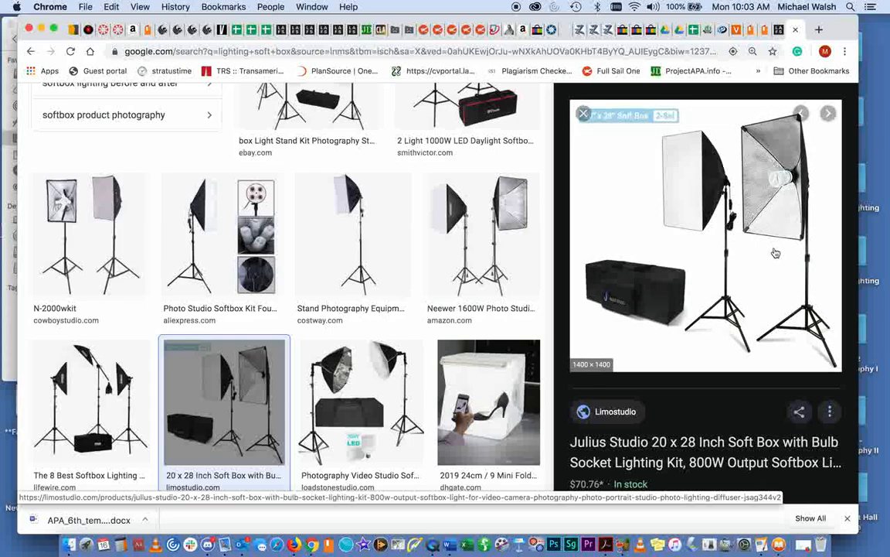
mouse_move(761, 109)
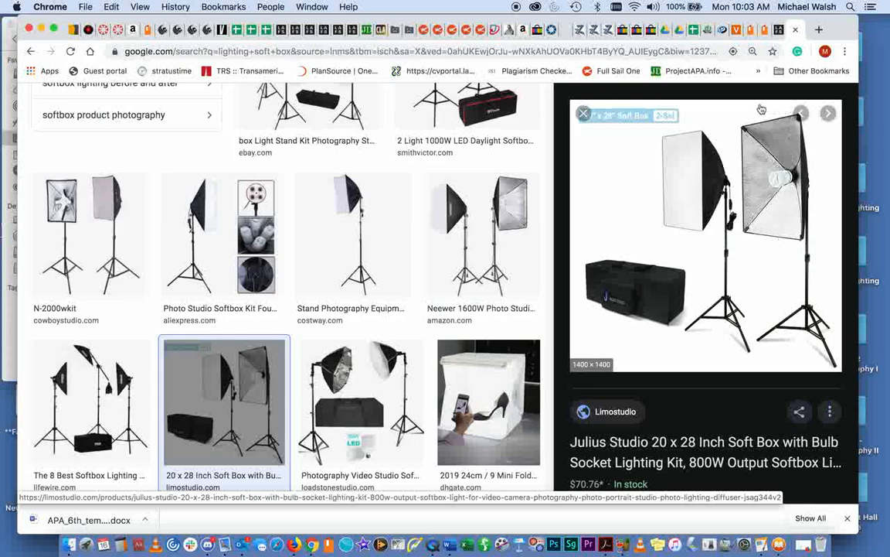
mouse_move(785, 250)
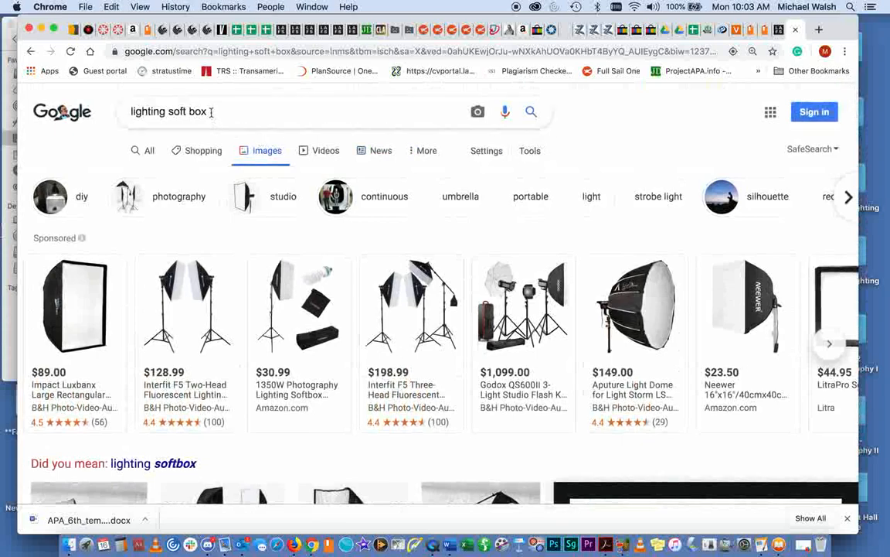
Search Google Images for 'grip flag' and browse the flag kits and floppy cutters.
text(grip fl)
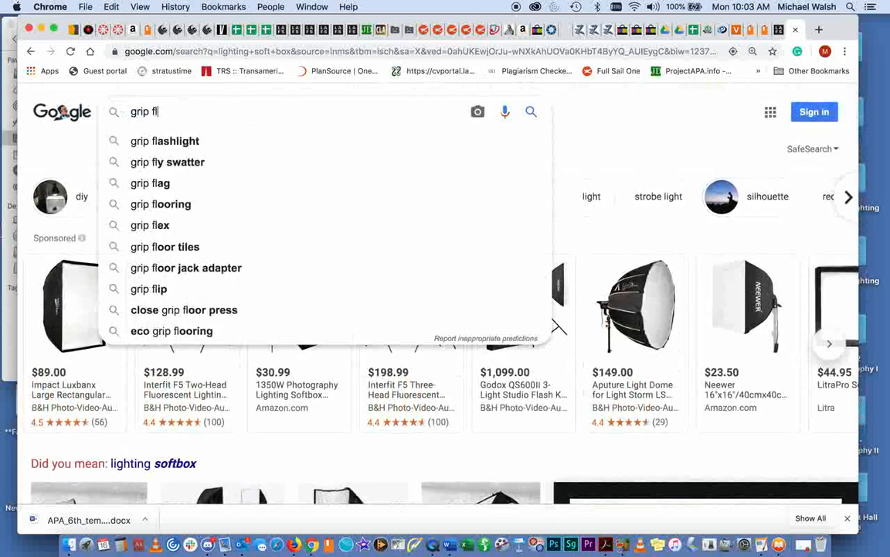
click(150, 182)
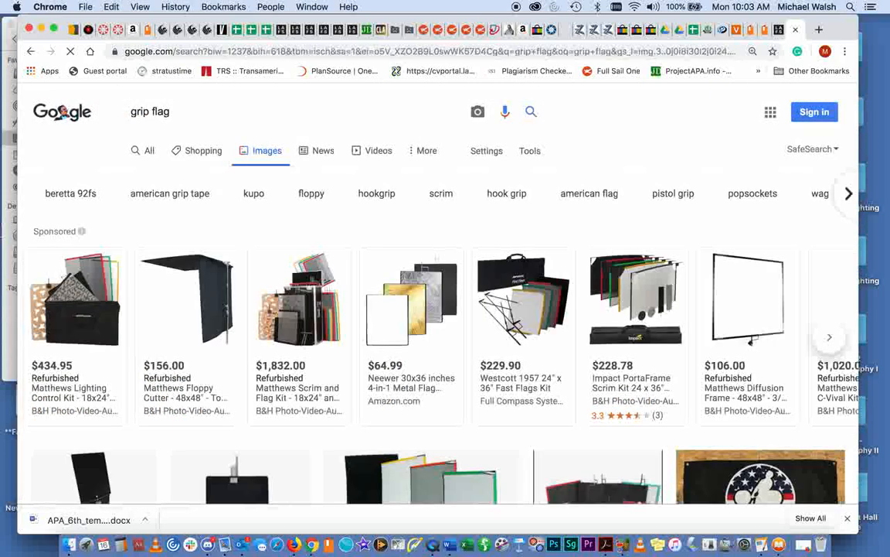
scroll(down, 3)
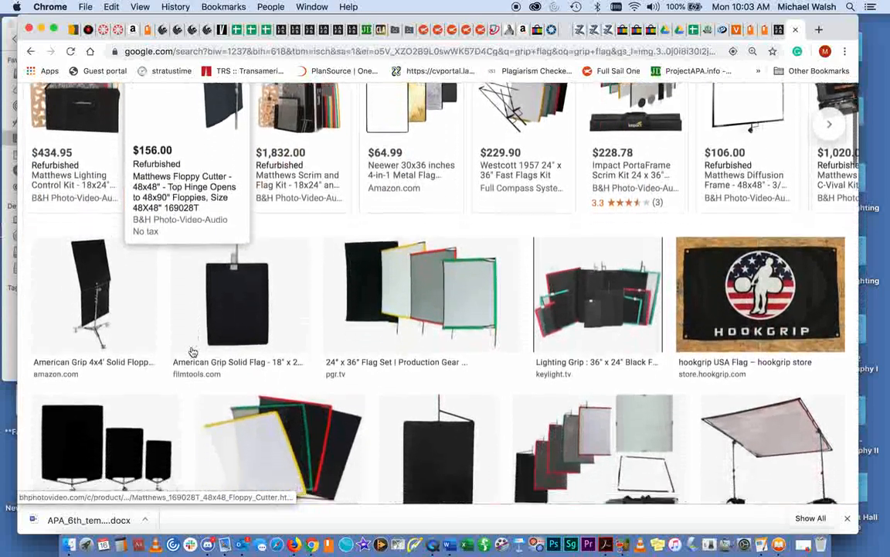
mouse_move(99, 266)
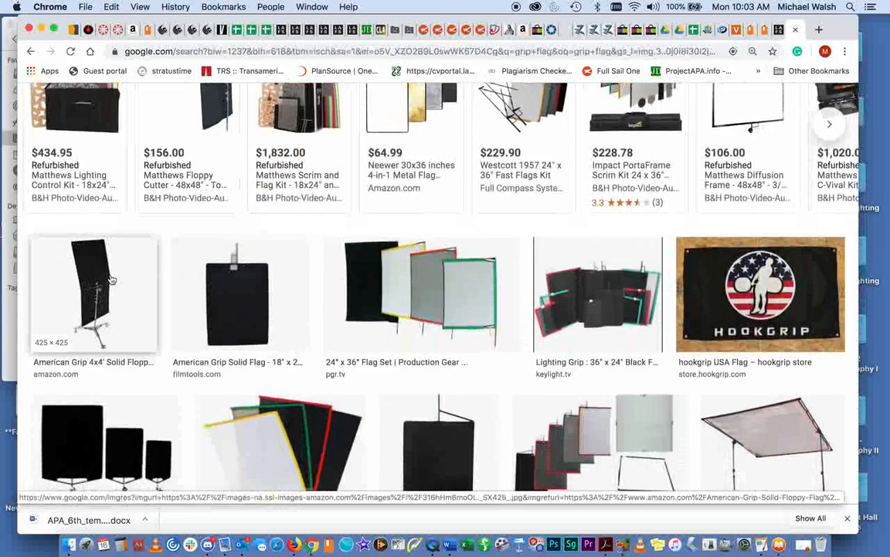
mouse_move(99, 309)
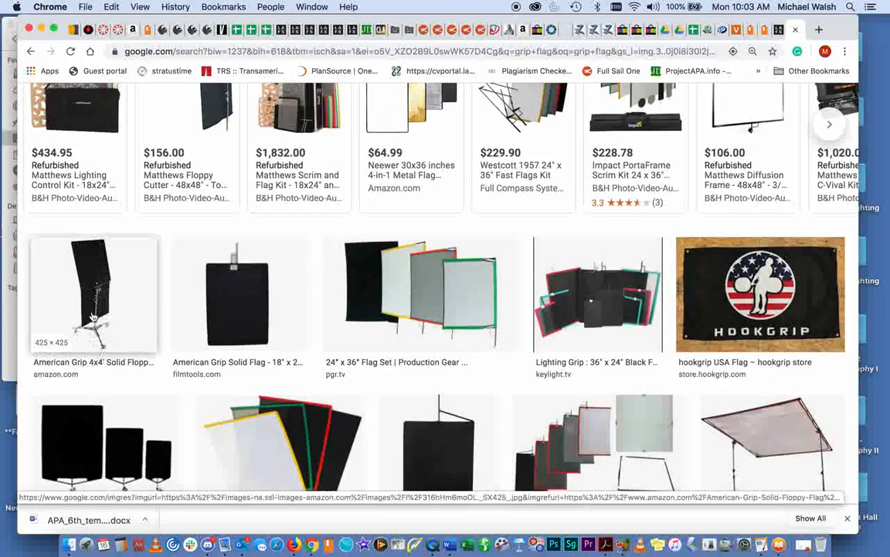
scroll(down, 3)
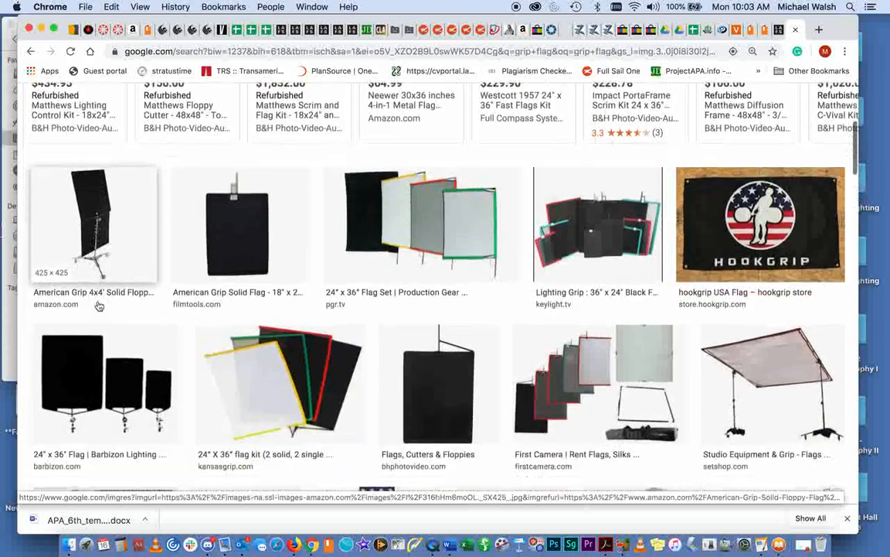
scroll(down, 3)
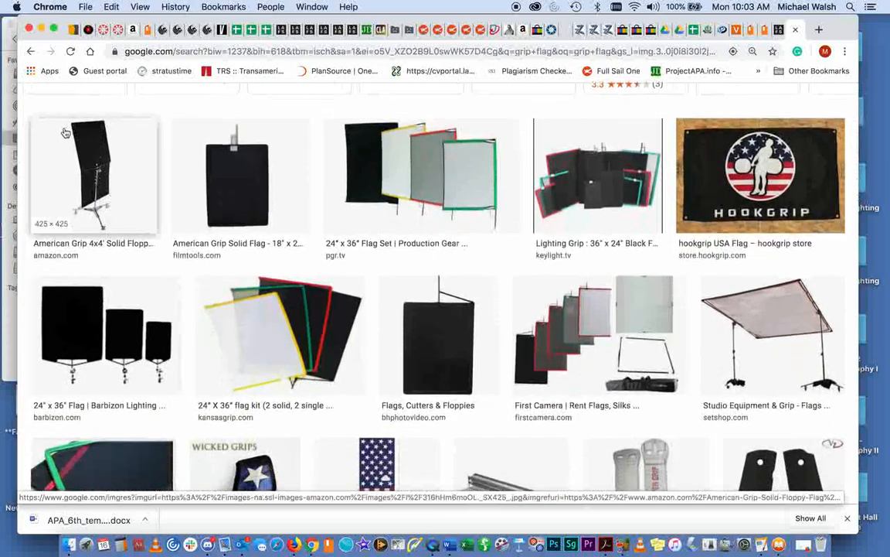
mouse_move(97, 131)
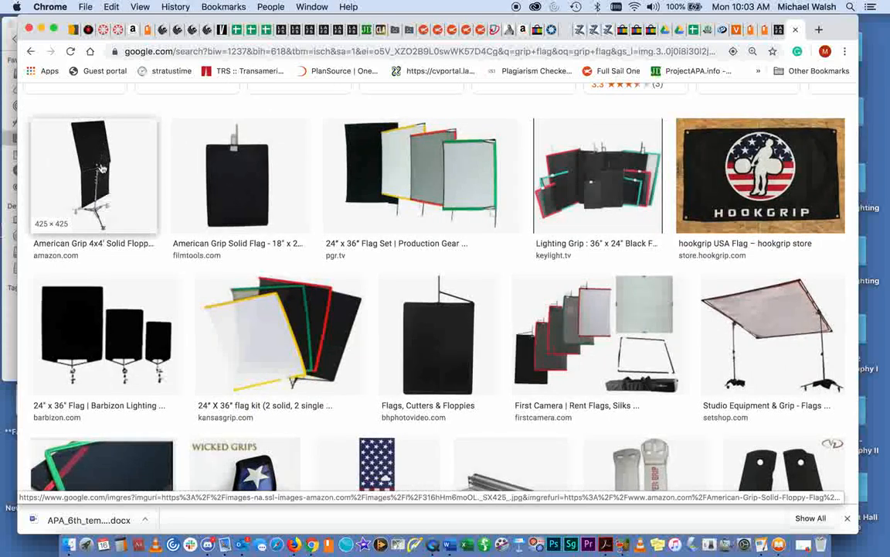
mouse_move(89, 140)
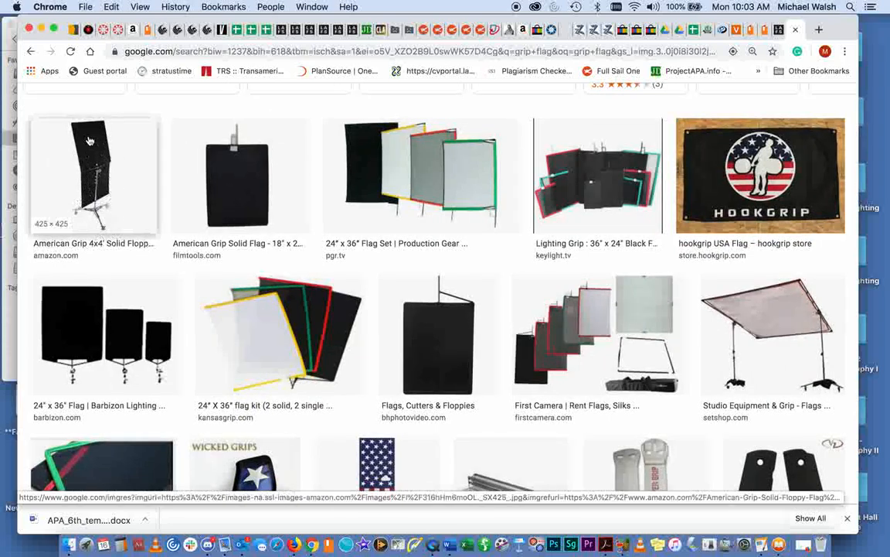
mouse_move(102, 148)
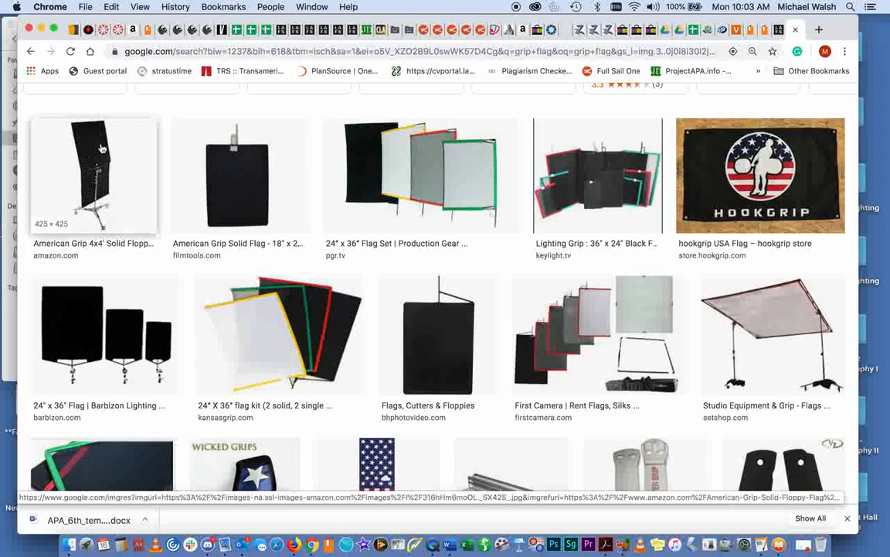
mouse_move(90, 209)
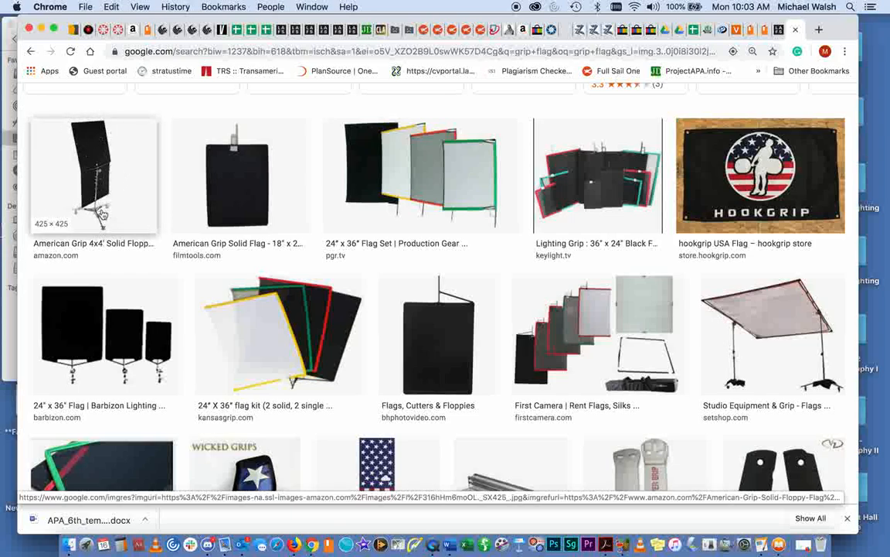
mouse_move(77, 163)
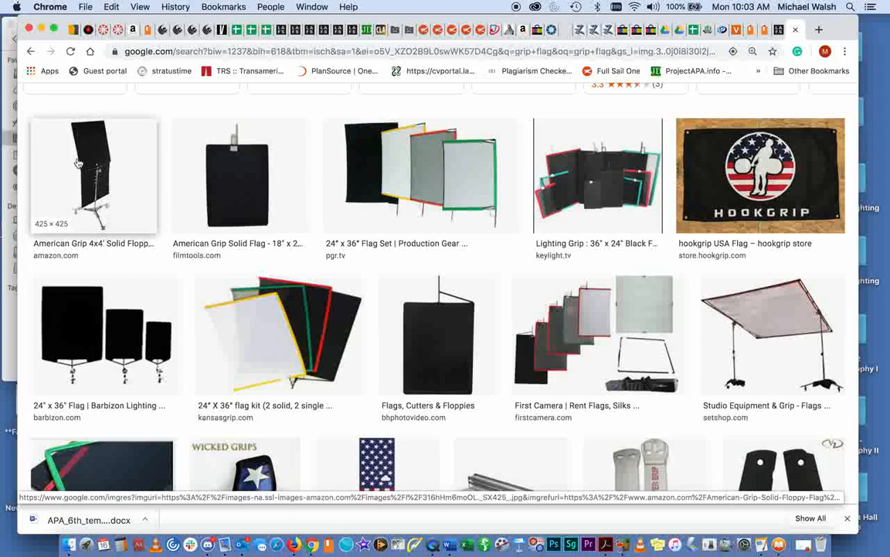
mouse_move(115, 343)
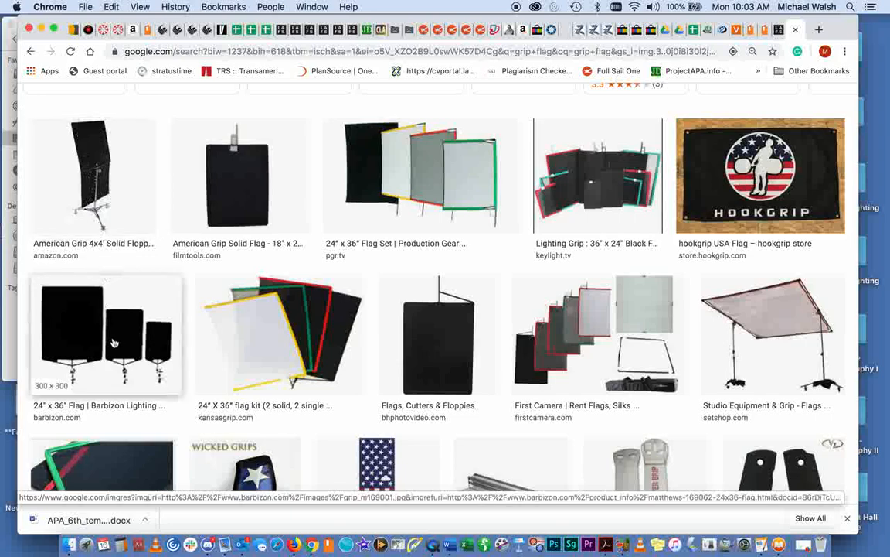
mouse_move(235, 179)
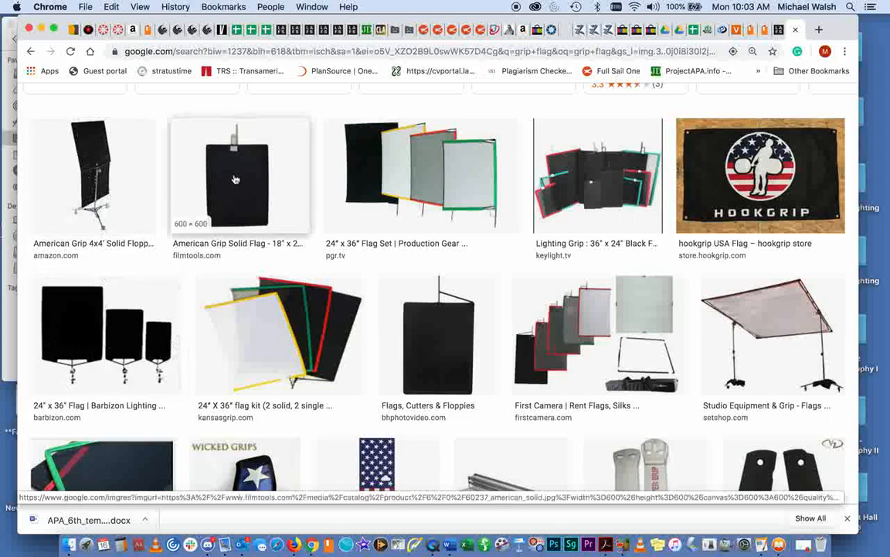
mouse_move(257, 145)
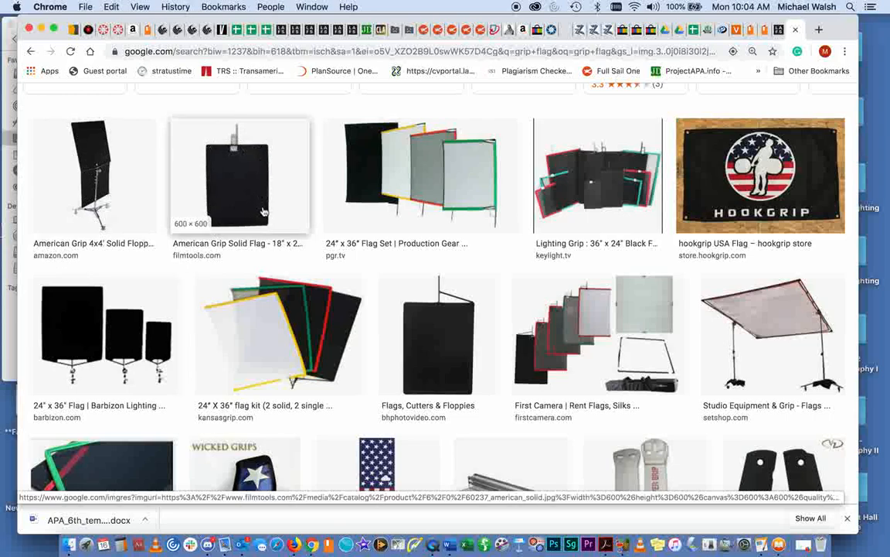
mouse_move(207, 210)
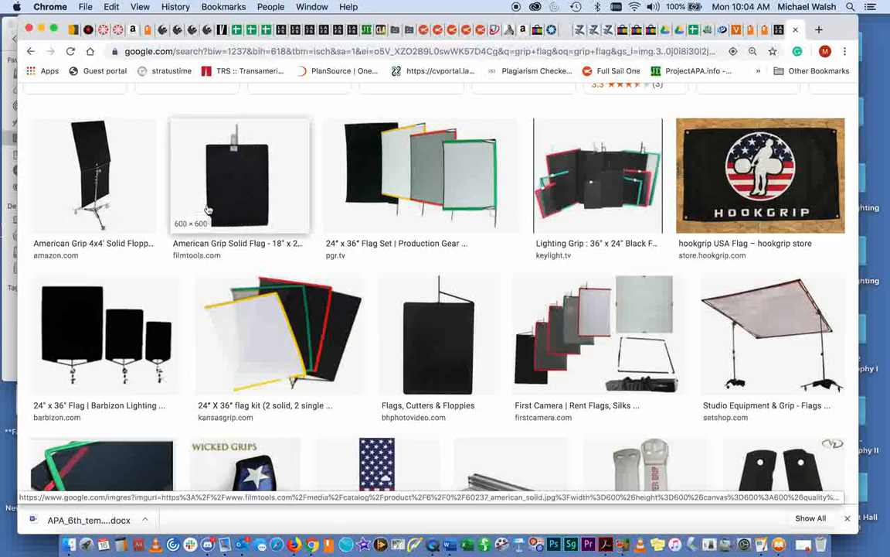
mouse_move(269, 222)
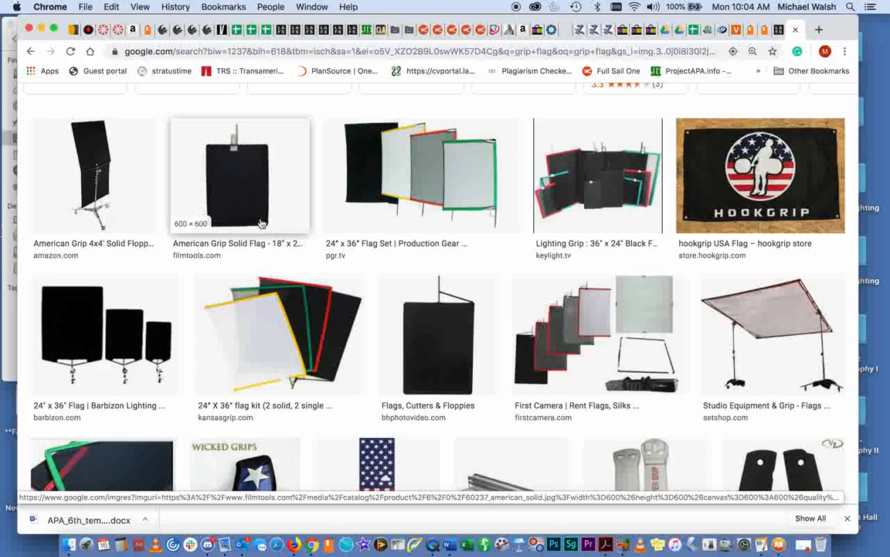
mouse_move(244, 130)
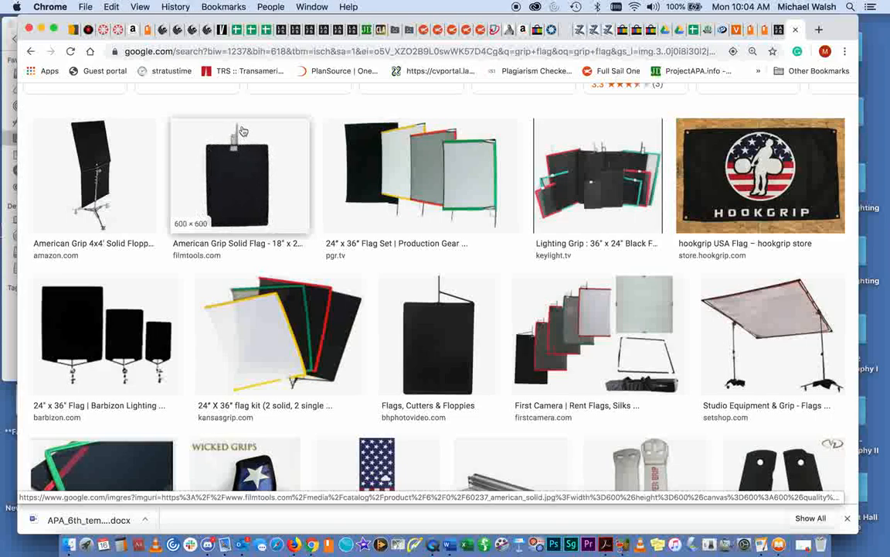
mouse_move(355, 249)
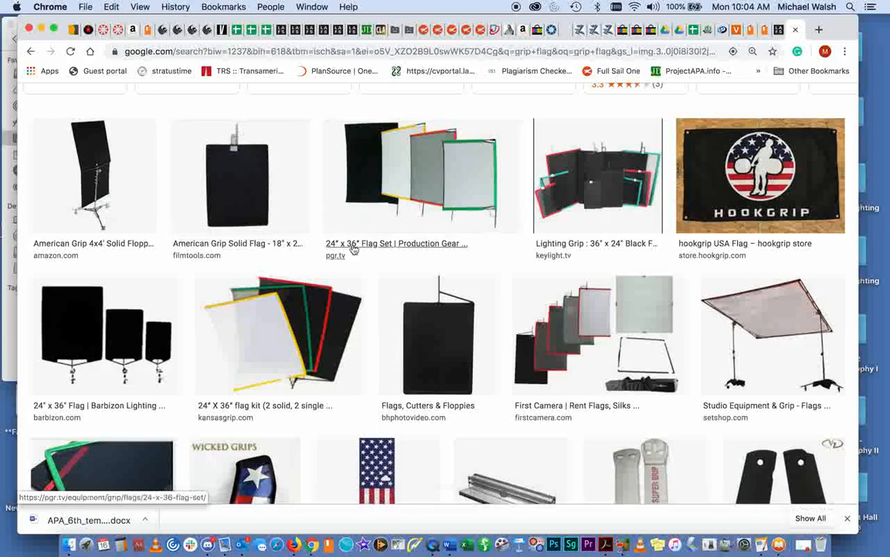
scroll(down, 3)
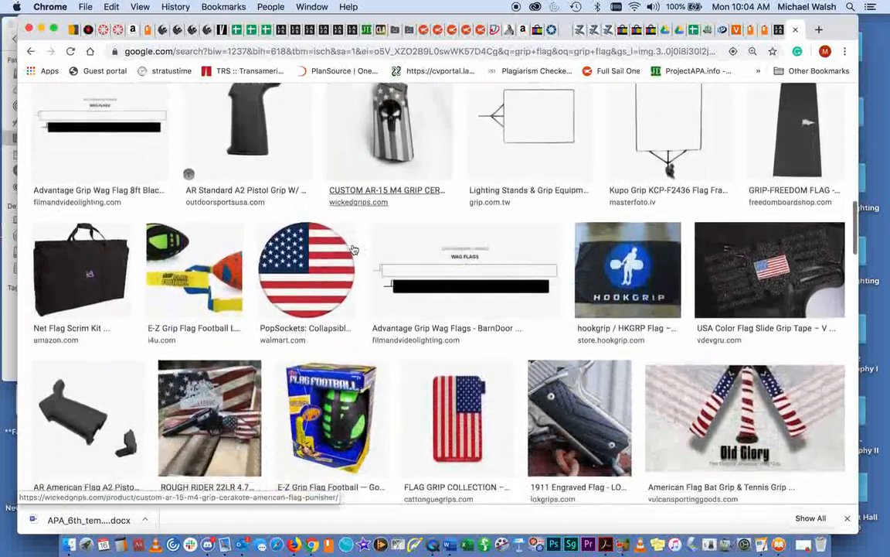
scroll(down, 3)
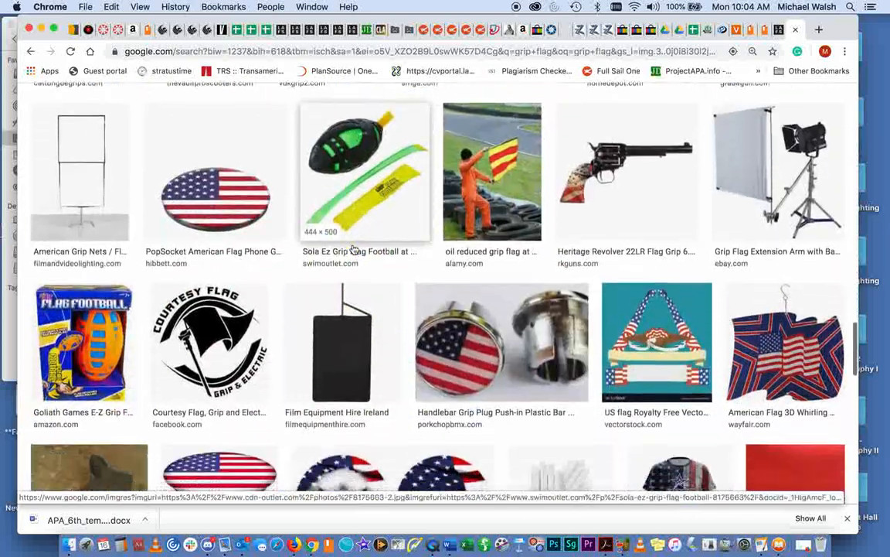
scroll(down, 3)
text(grip flag in c-stand)
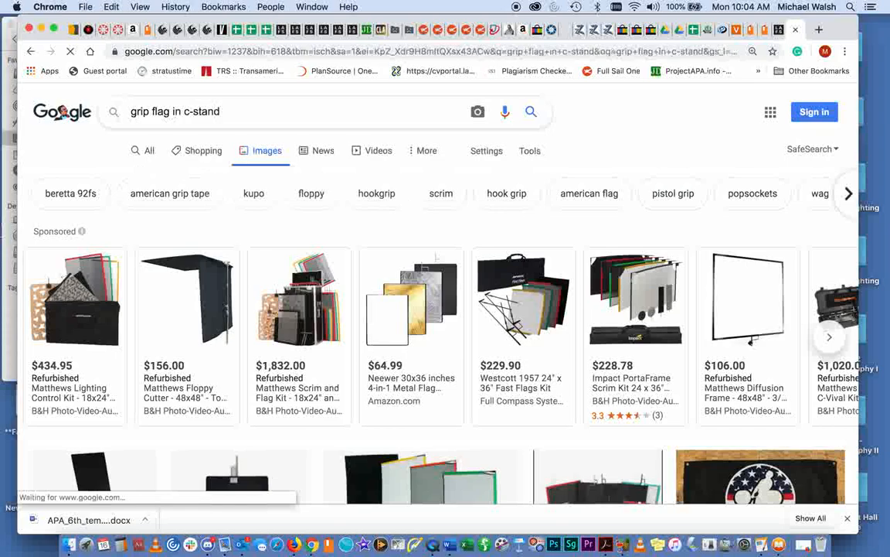
scroll(down, 3)
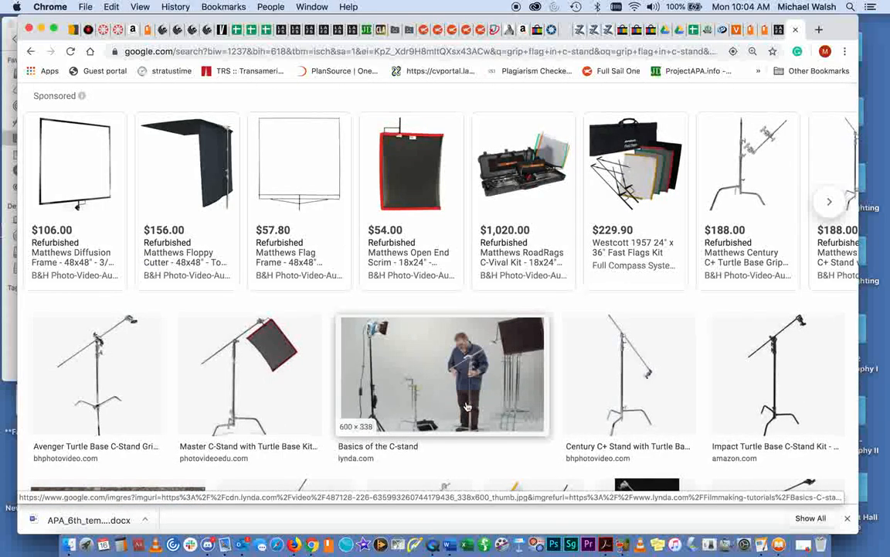
scroll(down, 3)
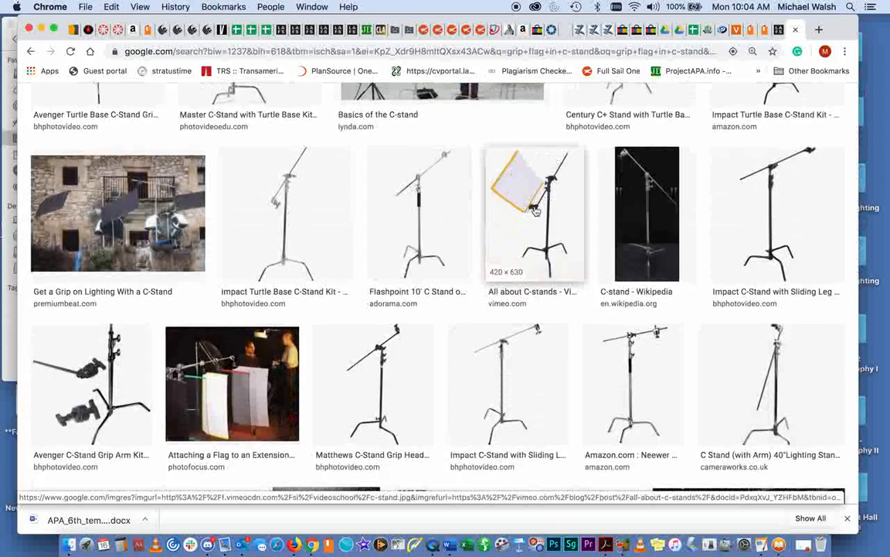
mouse_move(553, 199)
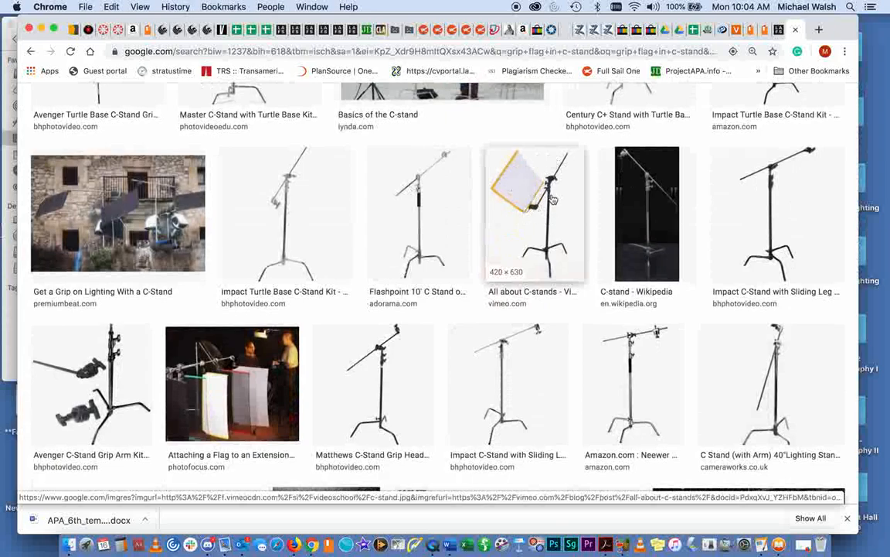
mouse_move(519, 241)
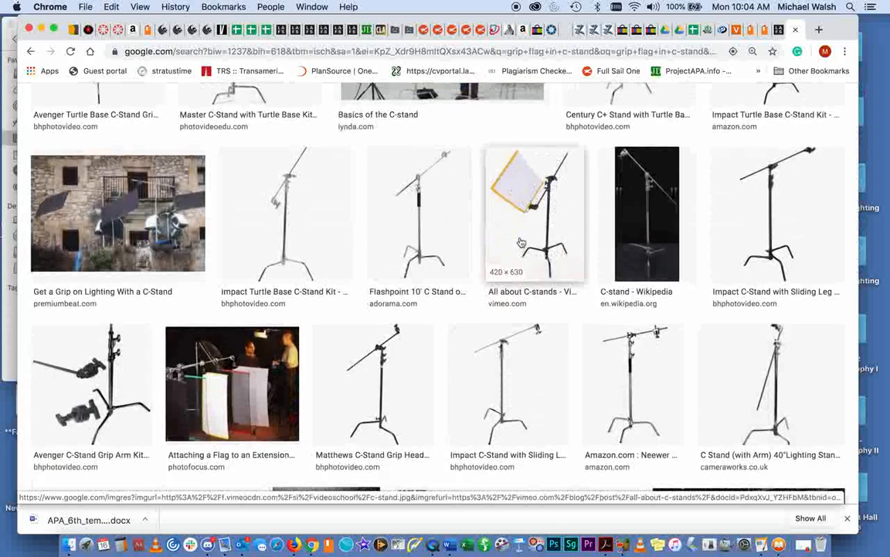
mouse_move(538, 226)
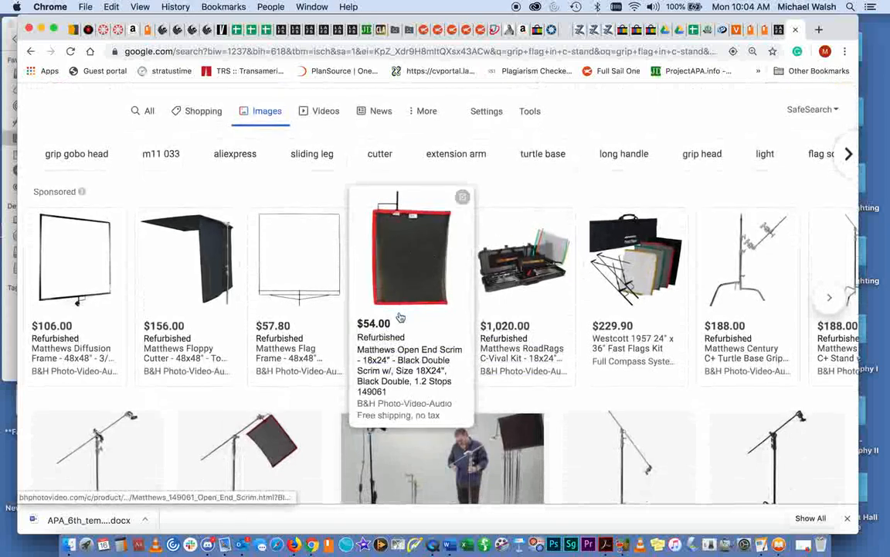
scroll(down, 3)
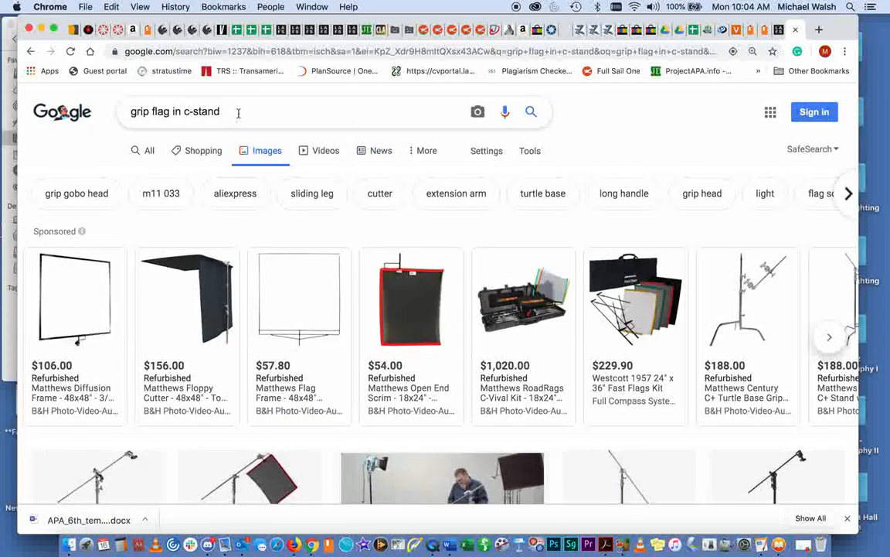
mouse_move(234, 111)
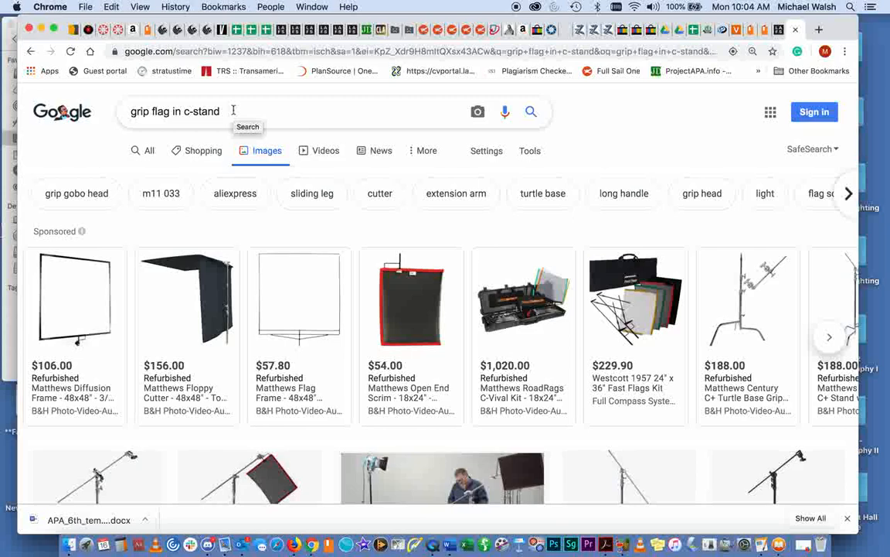
Replace the query with 'foam core' and browse white and black foam core board images.
double_click(164, 111)
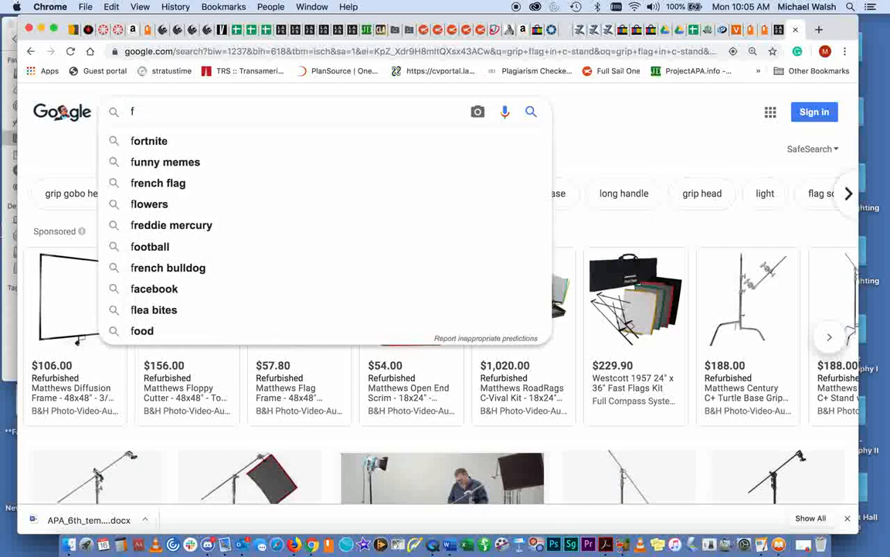
text(foam core)
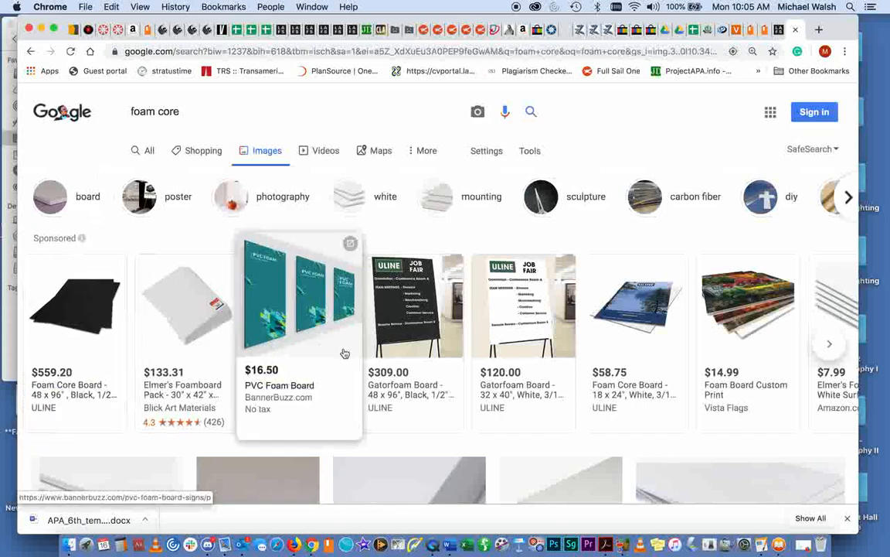
scroll(down, 3)
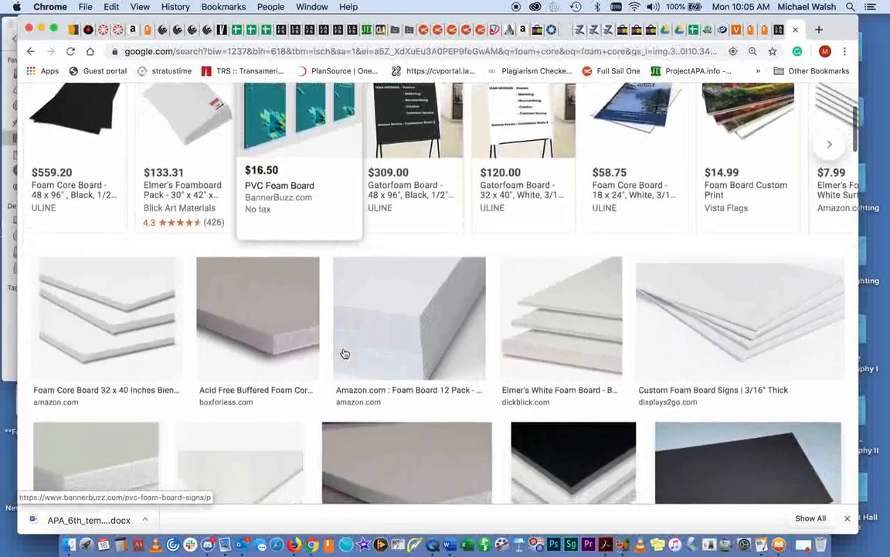
scroll(down, 3)
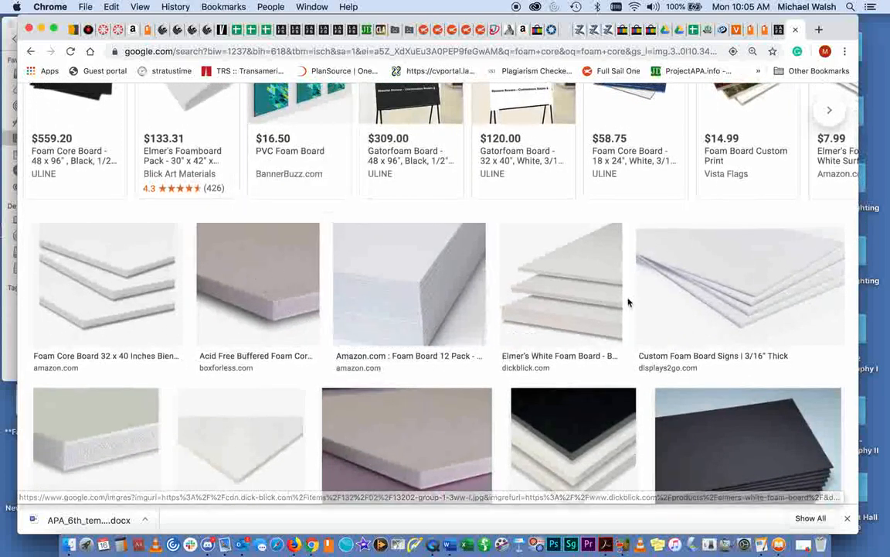
scroll(down, 3)
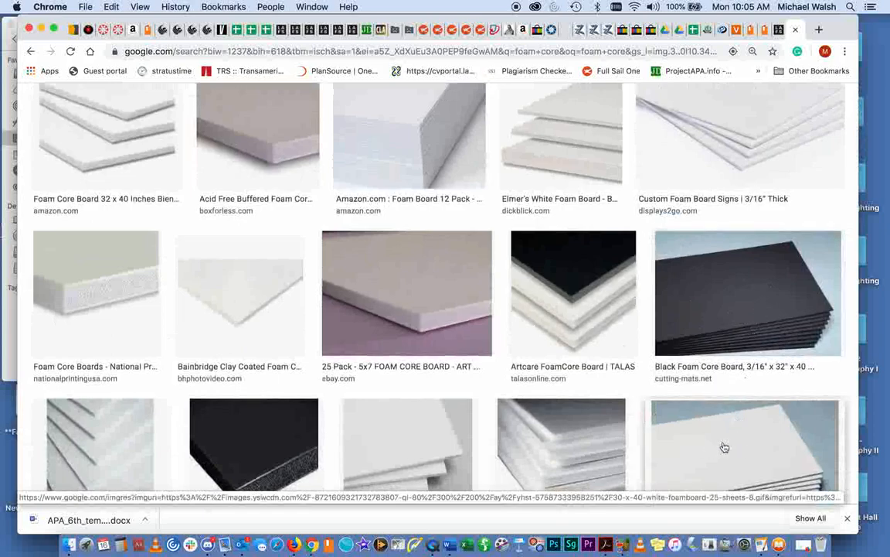
mouse_move(733, 442)
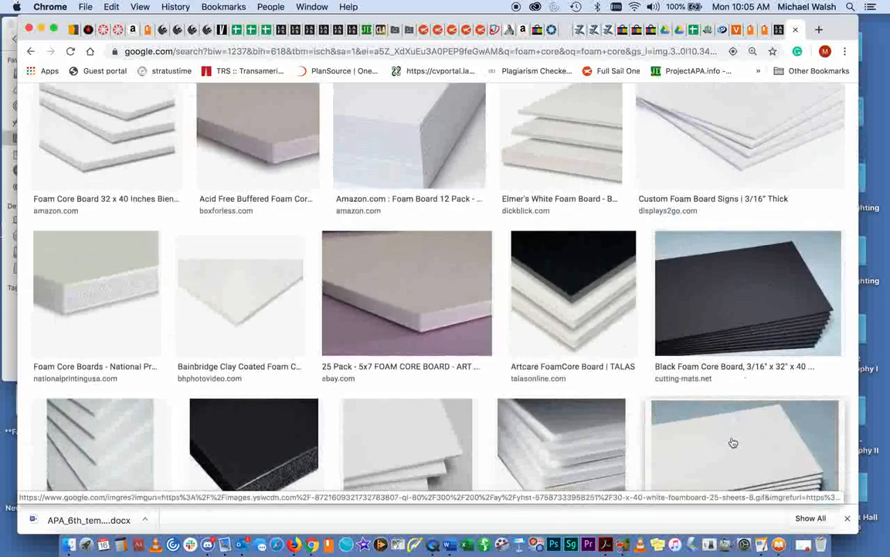
mouse_move(470, 312)
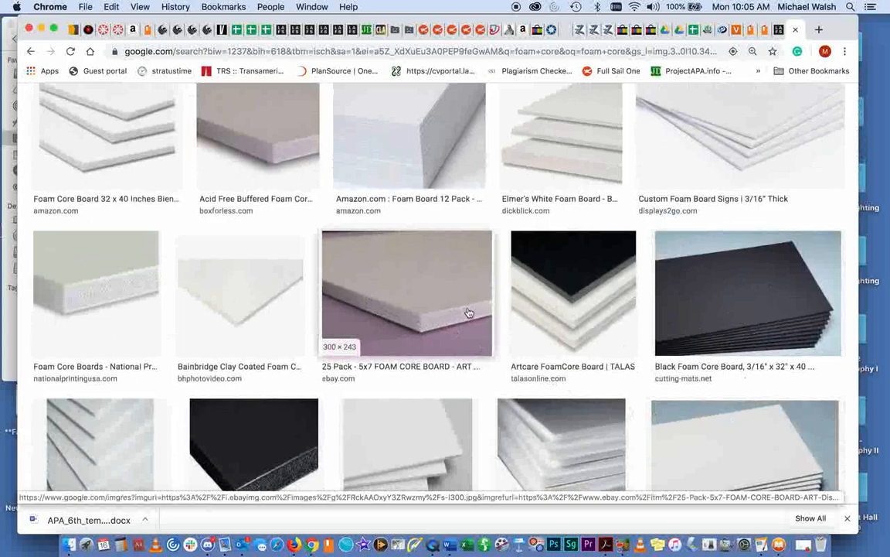
mouse_move(450, 318)
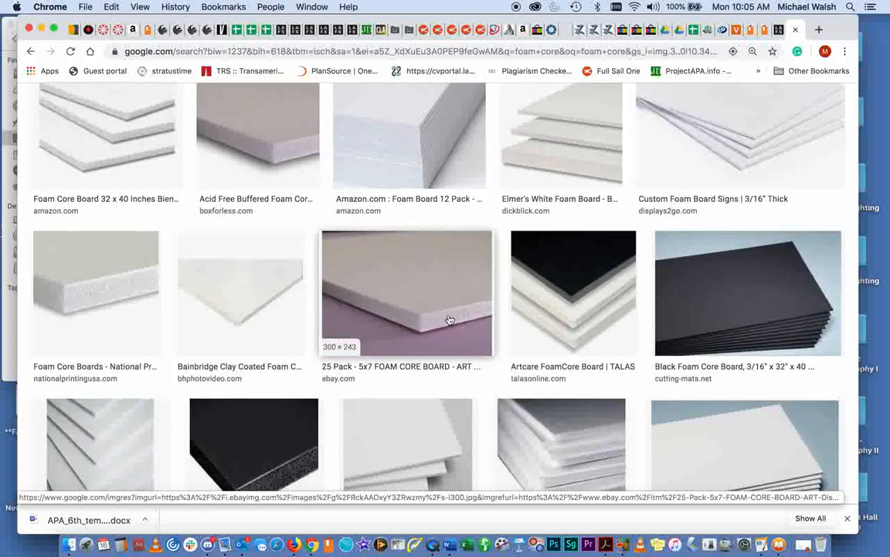
mouse_move(485, 316)
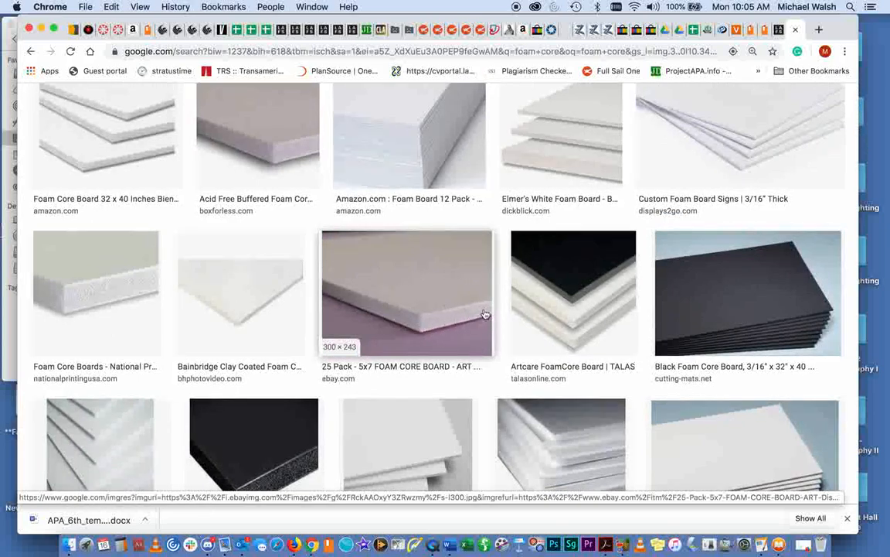
mouse_move(482, 309)
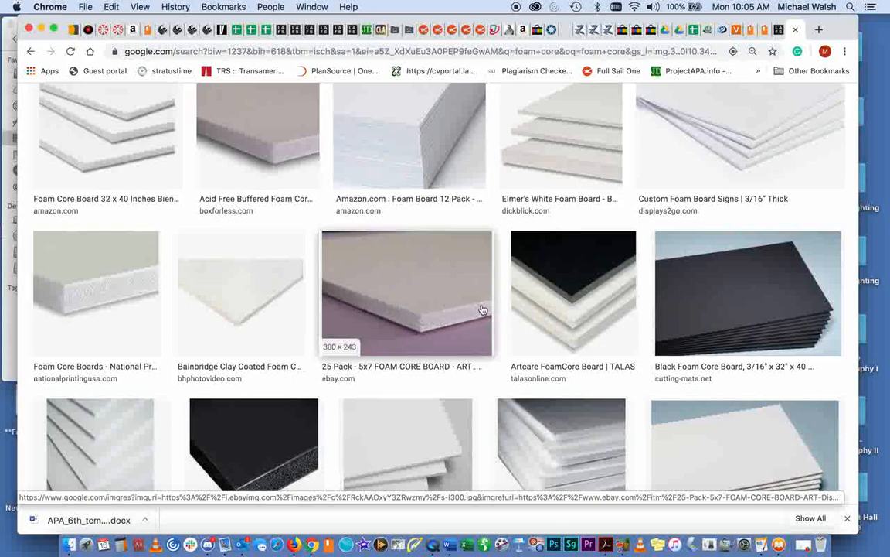
mouse_move(473, 314)
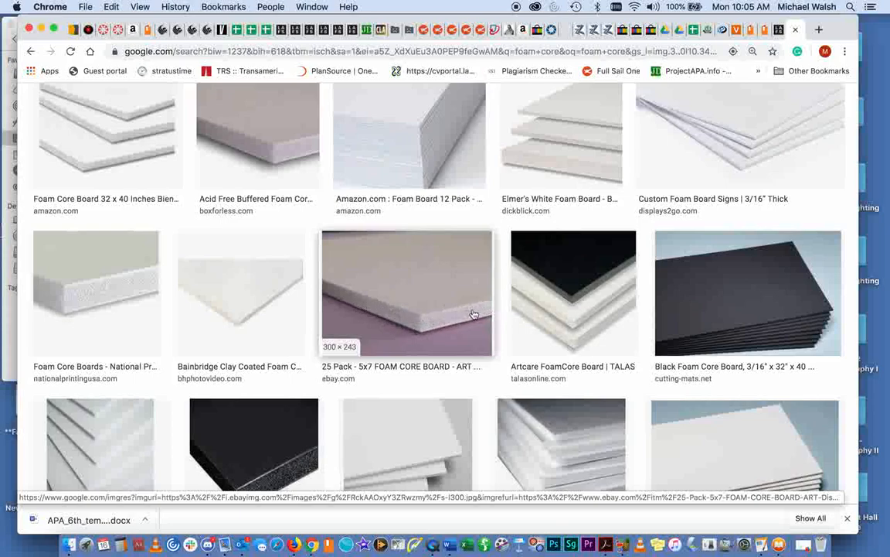
mouse_move(427, 297)
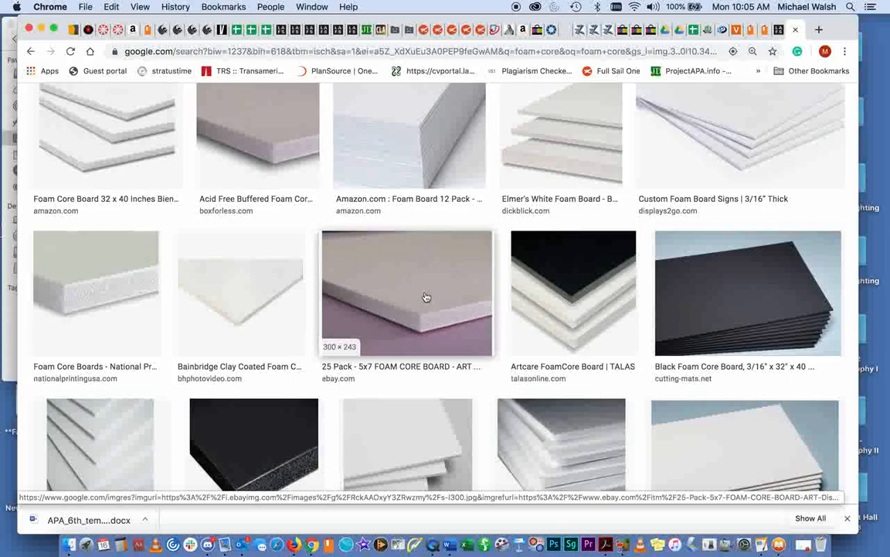
mouse_move(376, 286)
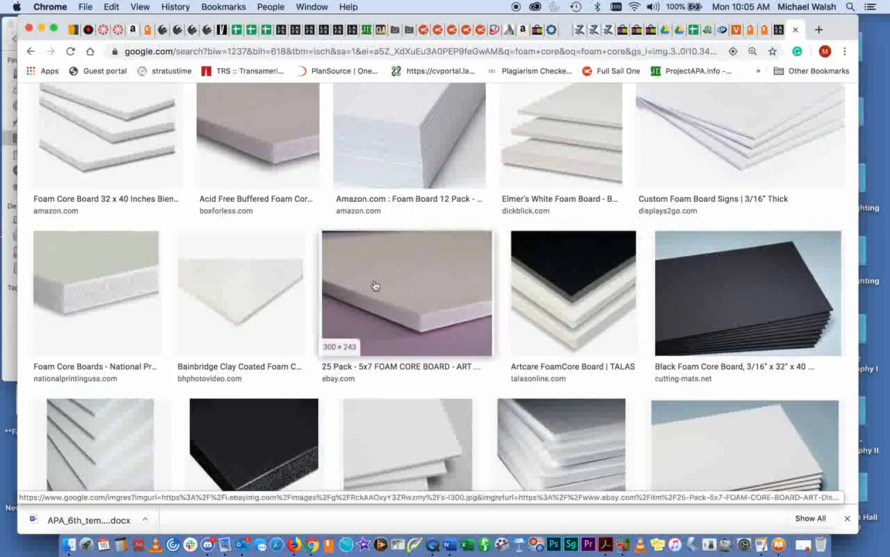
mouse_move(401, 260)
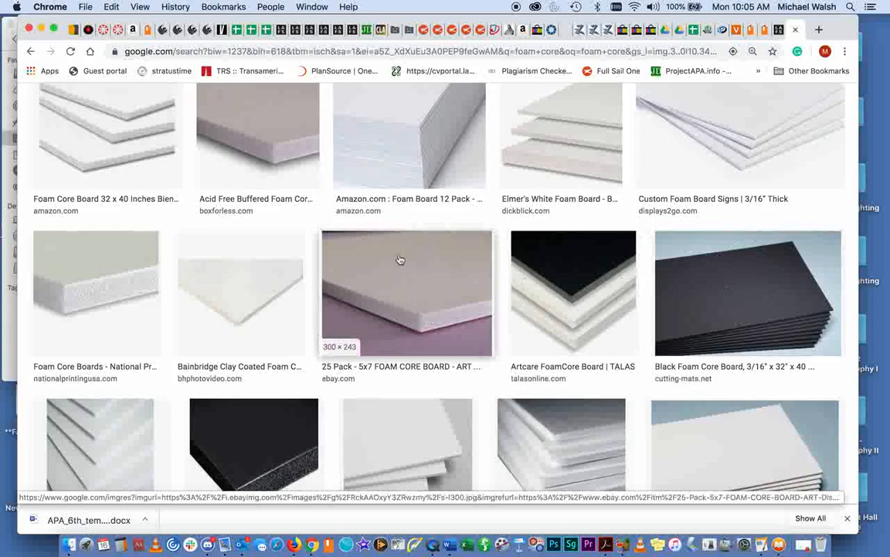
mouse_move(420, 274)
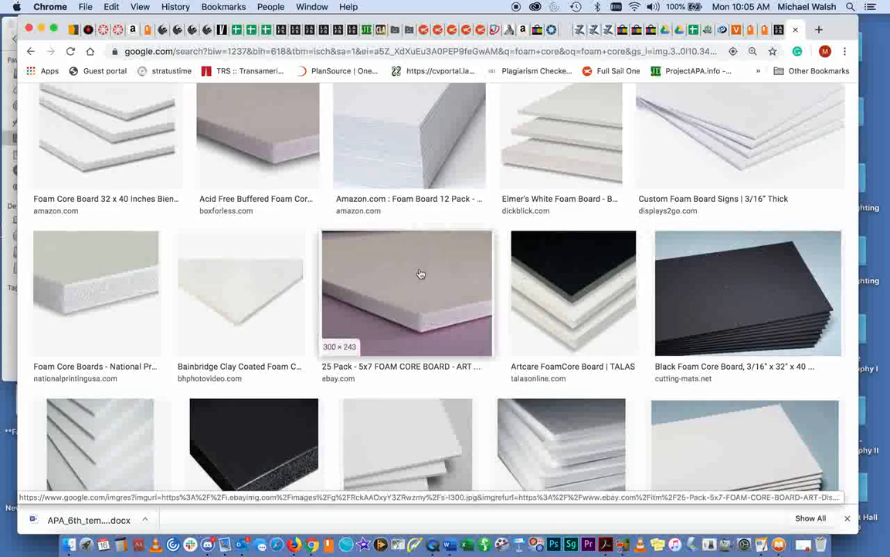
mouse_move(405, 339)
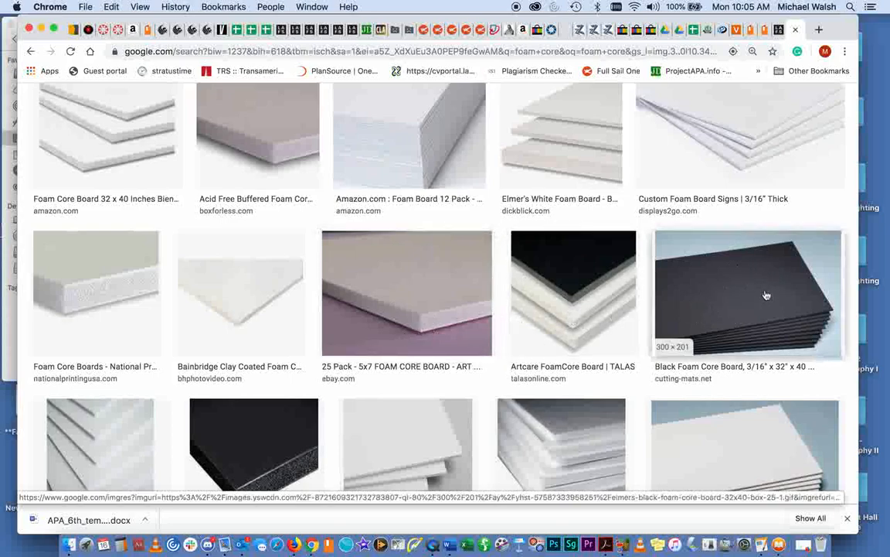
mouse_move(766, 300)
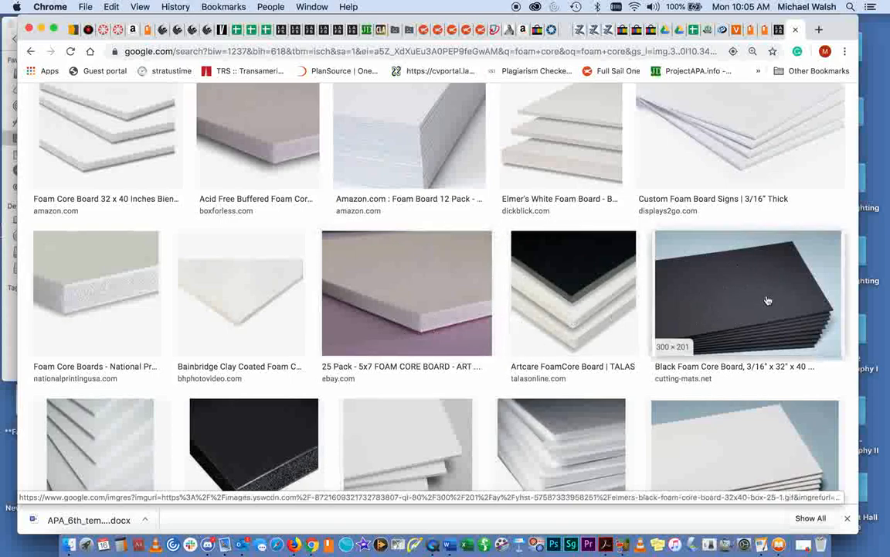
mouse_move(770, 274)
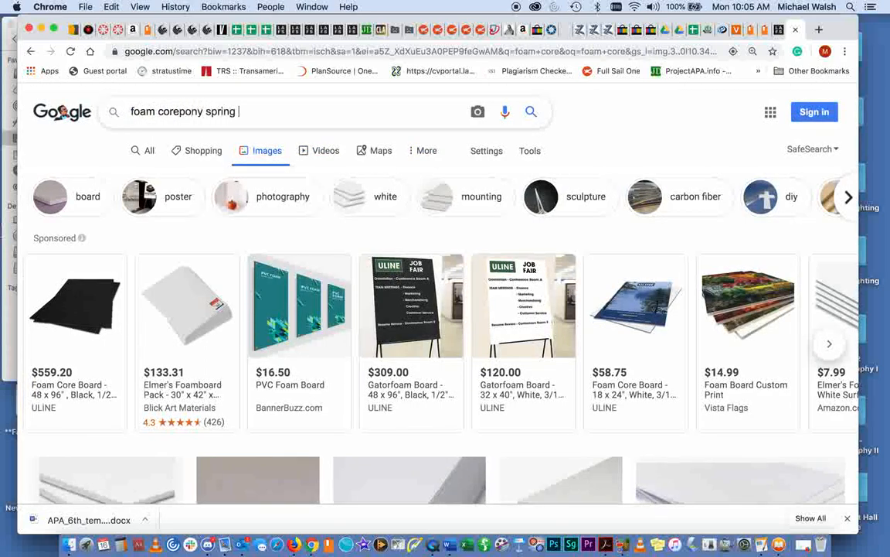
Search 'foam core pony spring clip' and view the pony clamp and spring clip images.
text(clip)
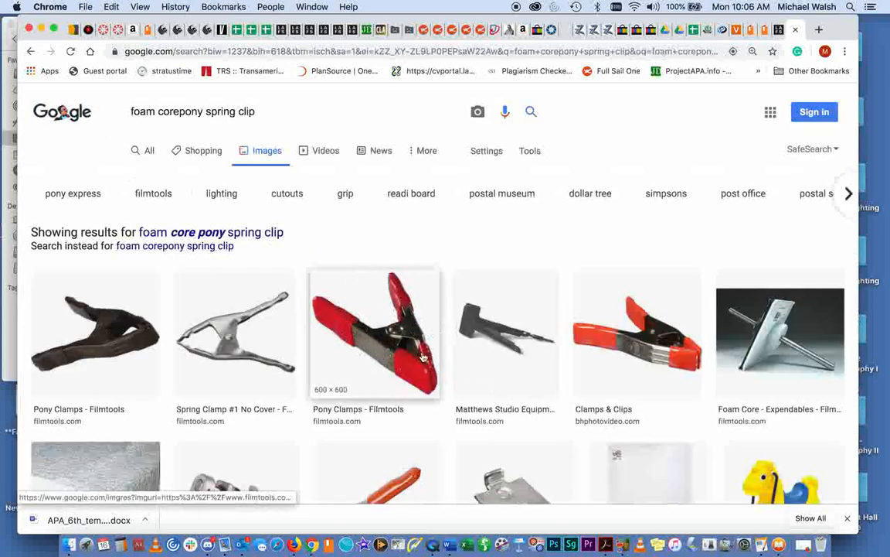
mouse_move(395, 354)
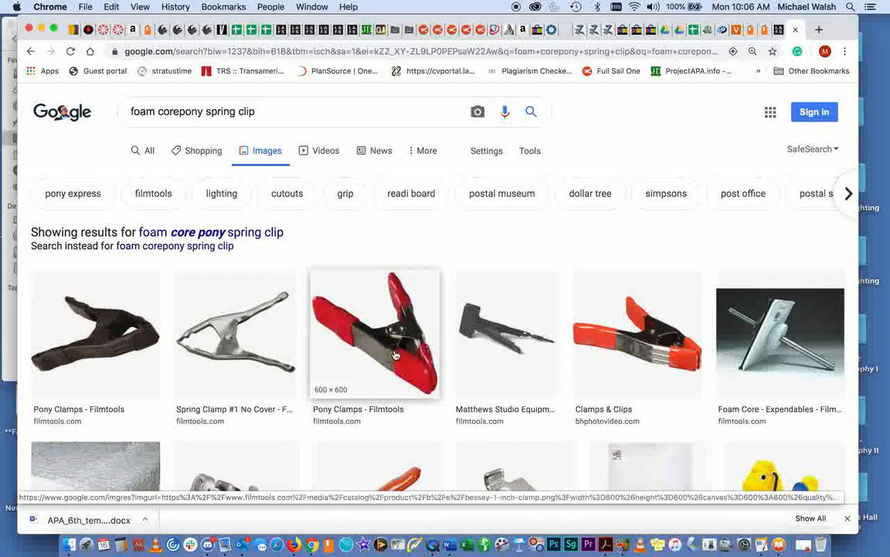
scroll(down, 3)
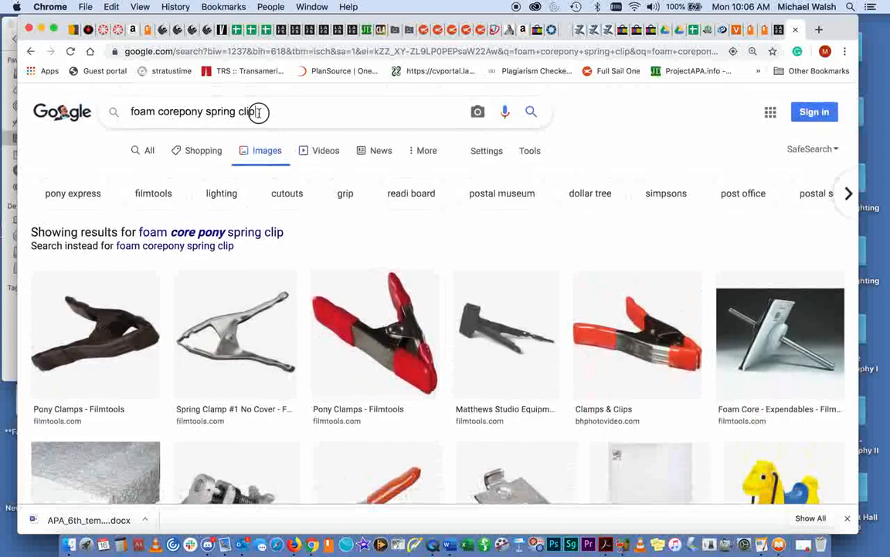
text(g)
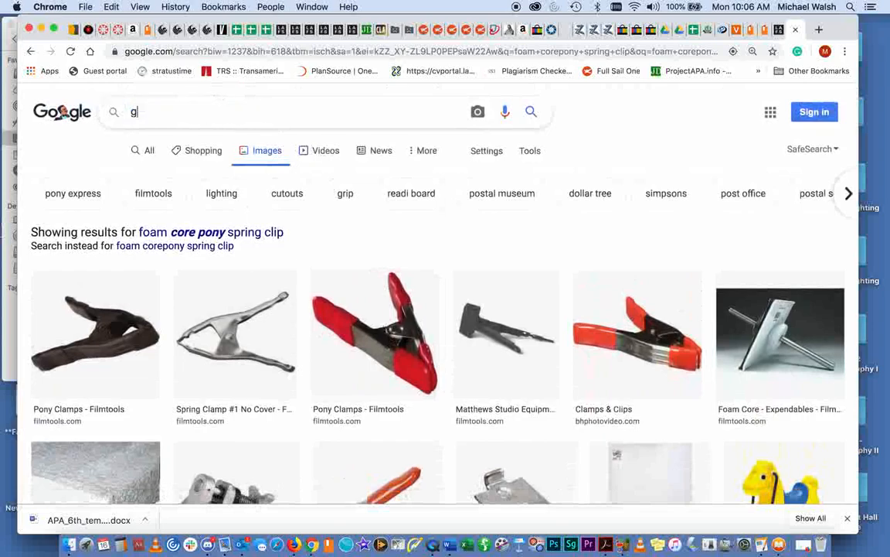
text(rip fla)
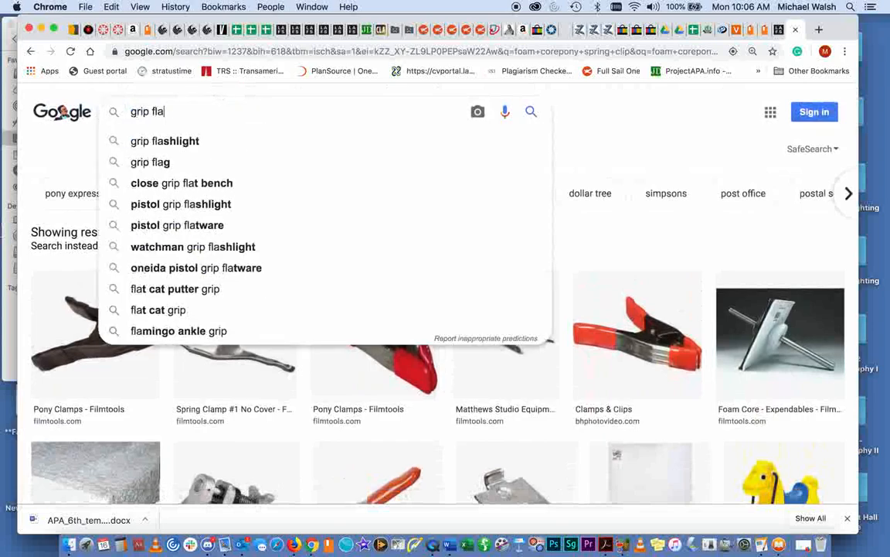
click(150, 162)
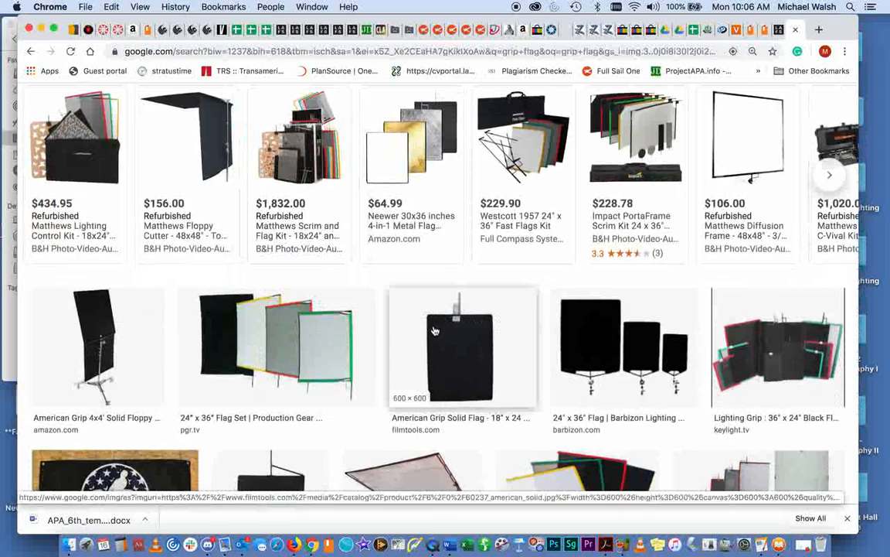
mouse_move(494, 320)
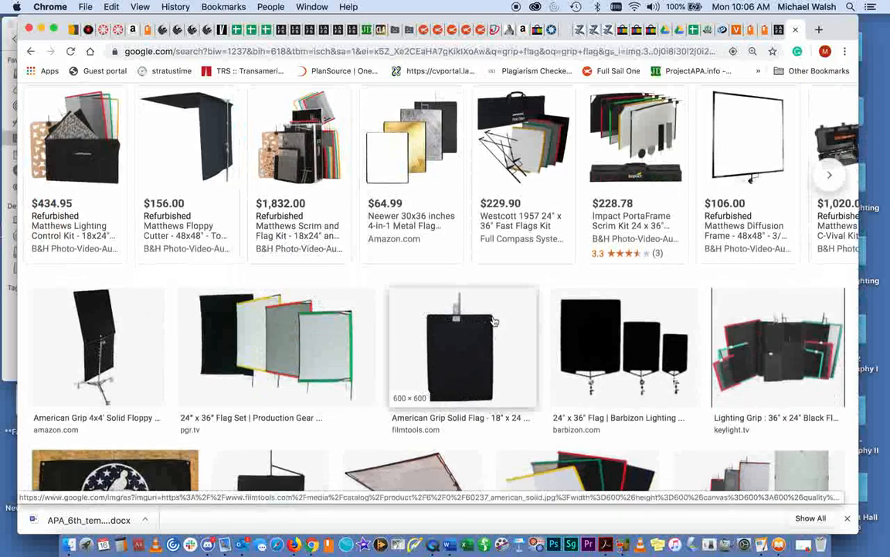
scroll(down, 3)
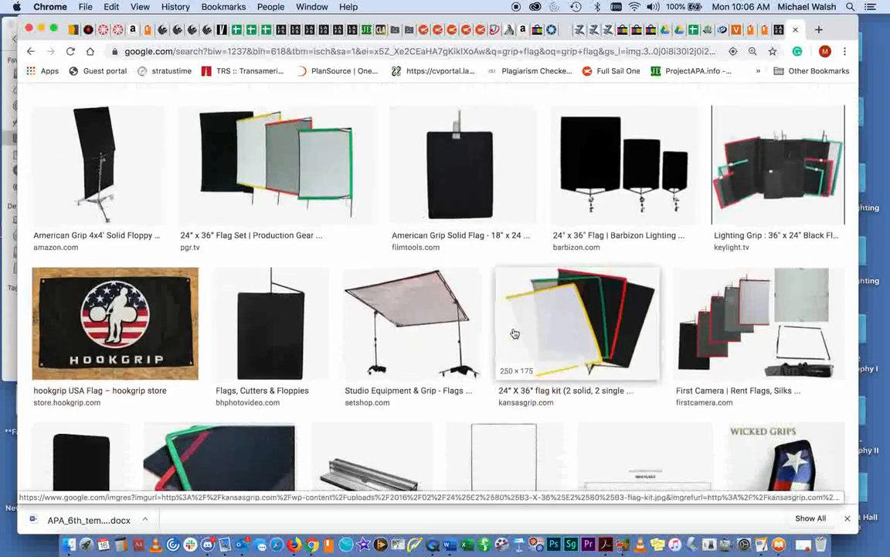
scroll(down, 3)
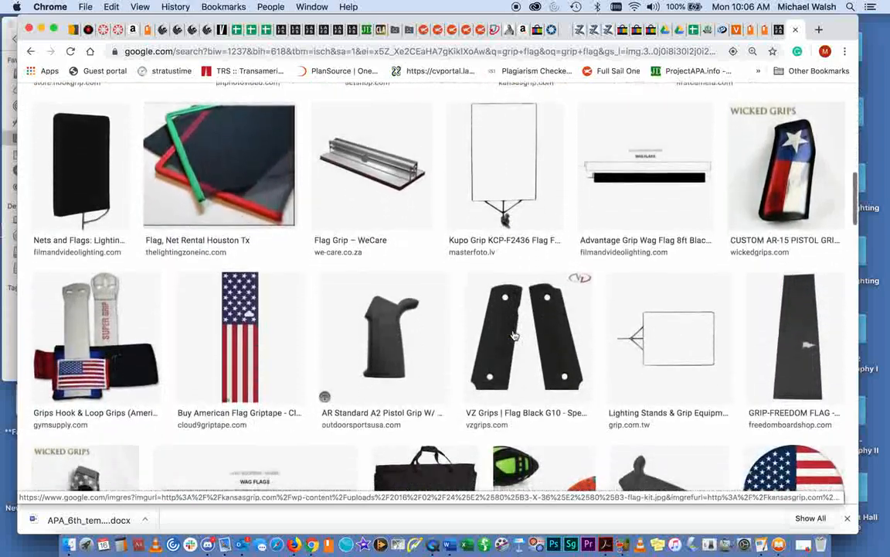
scroll(down, 3)
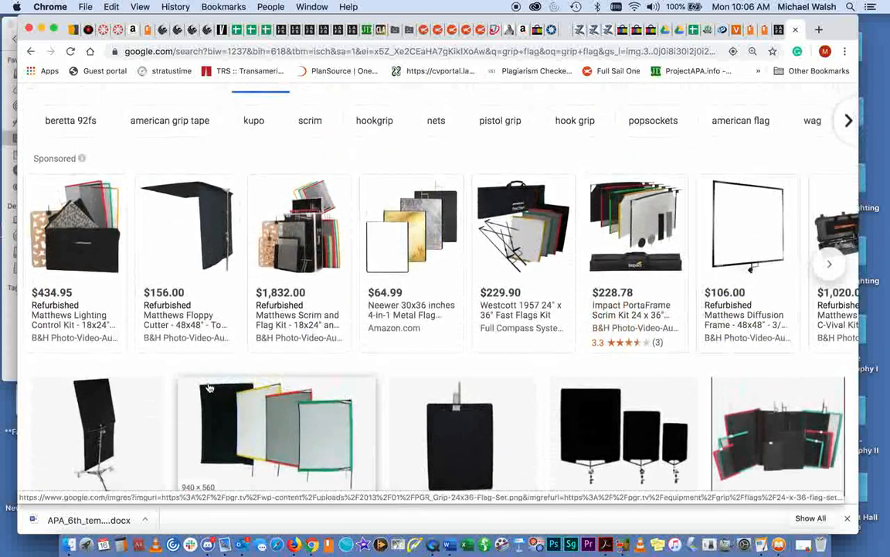
mouse_move(519, 361)
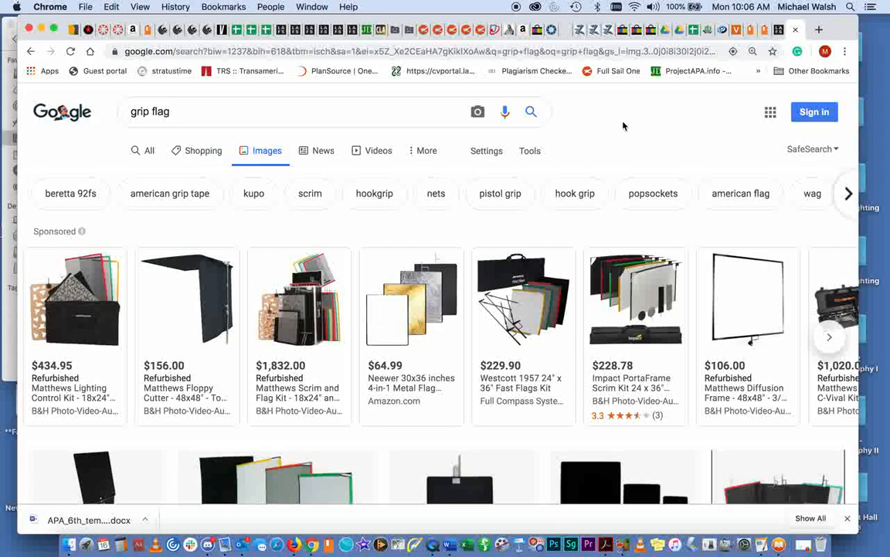
mouse_move(770, 48)
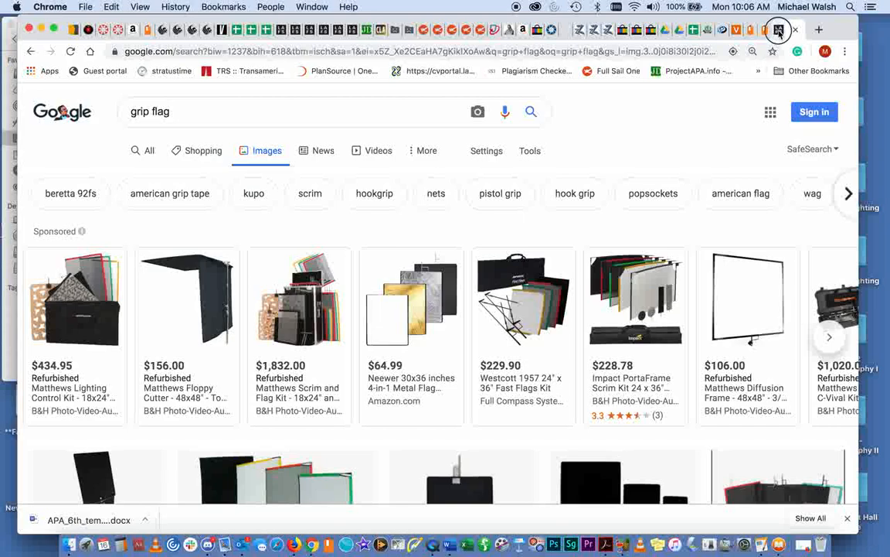
Switch to the LMS tab showing the student's barn-door versus softbox discussion post.
click(766, 29)
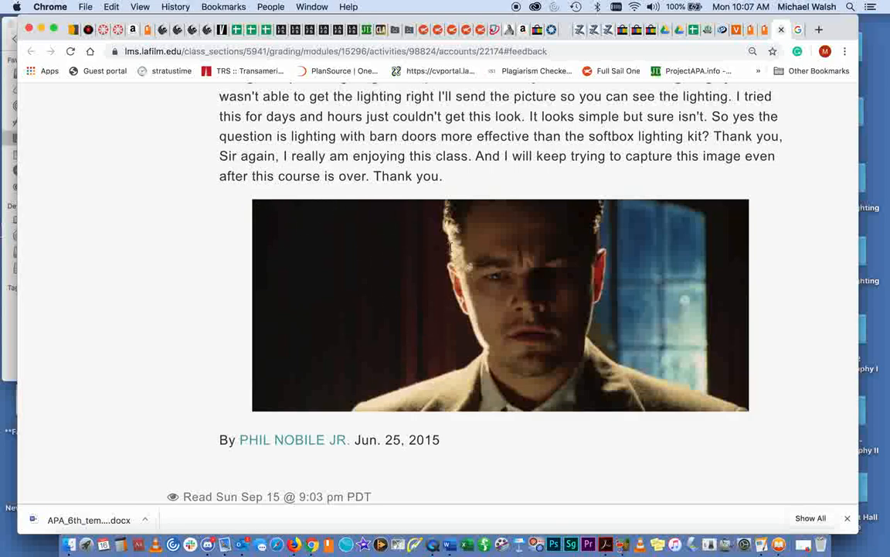
mouse_move(162, 272)
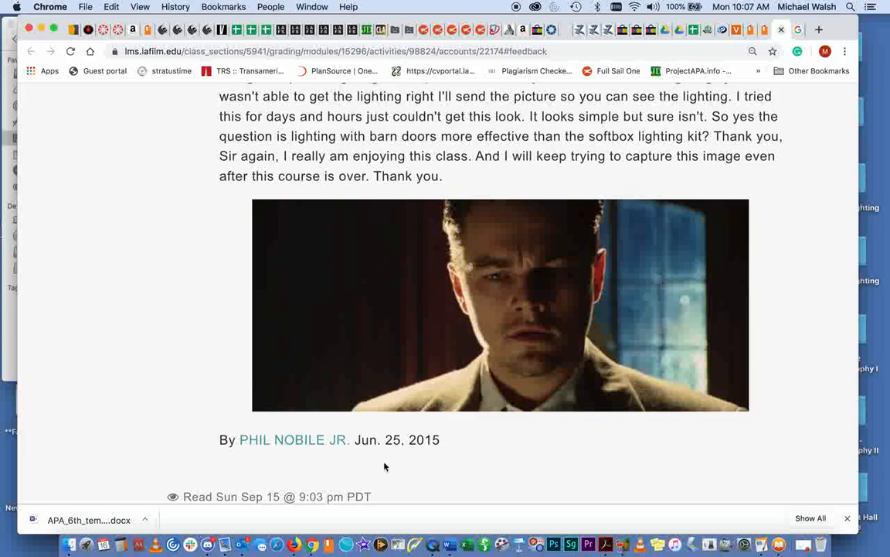
mouse_move(315, 439)
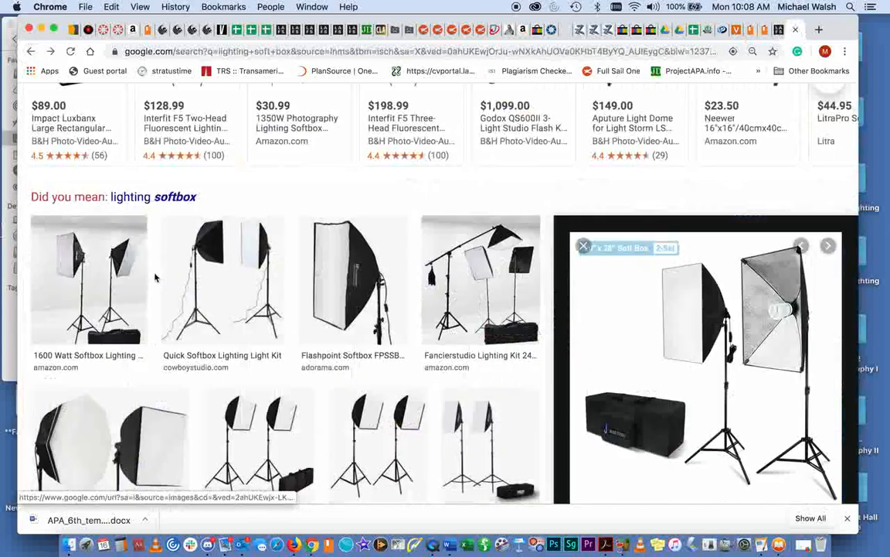
Scroll through the 'lighting soft box' results with the Julius Studio softbox kit preview.
scroll(down, 3)
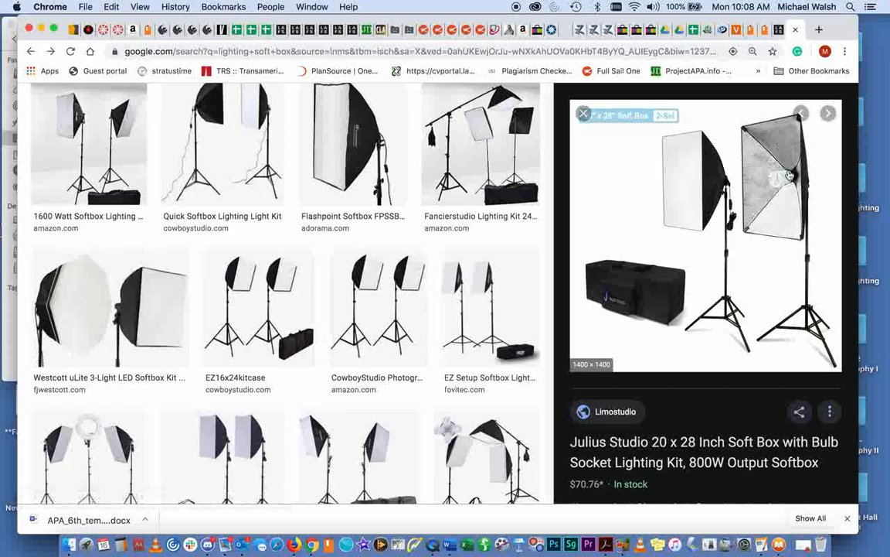
mouse_move(786, 187)
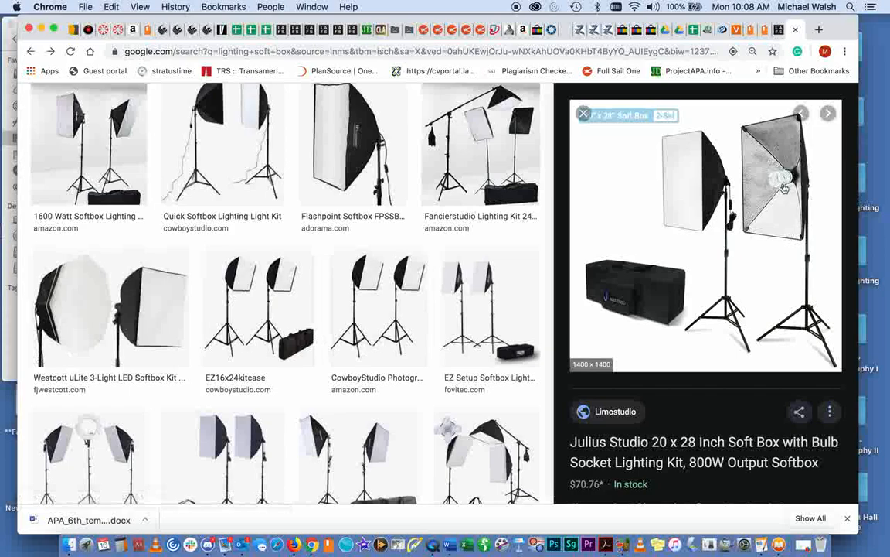
mouse_move(378, 306)
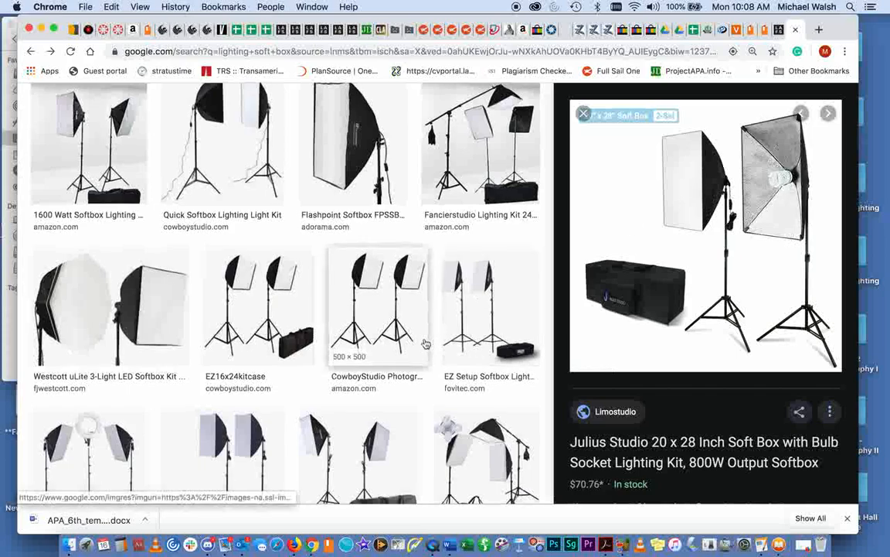
scroll(down, 3)
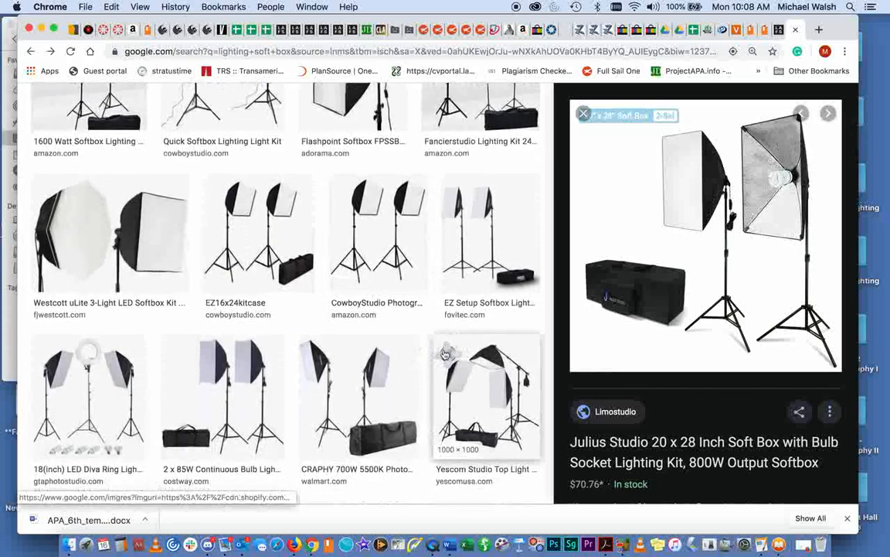
mouse_move(446, 359)
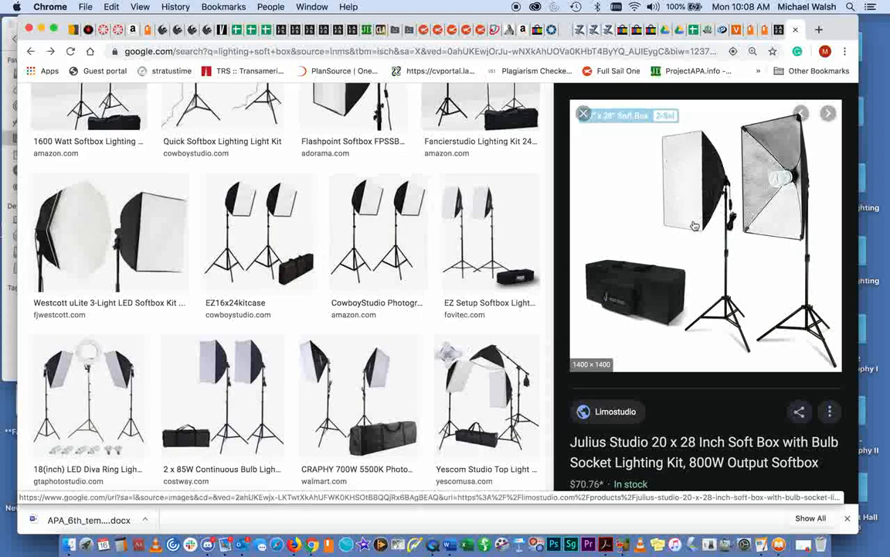
mouse_move(436, 324)
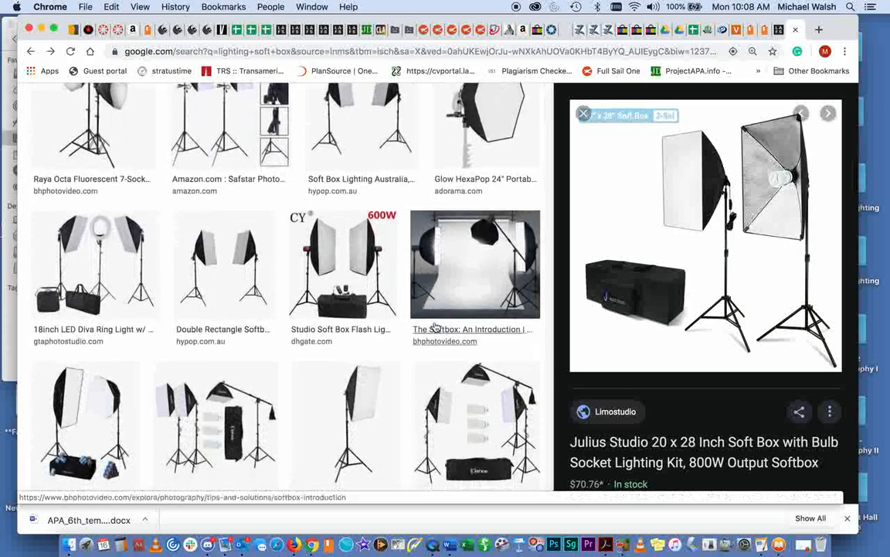
scroll(down, 3)
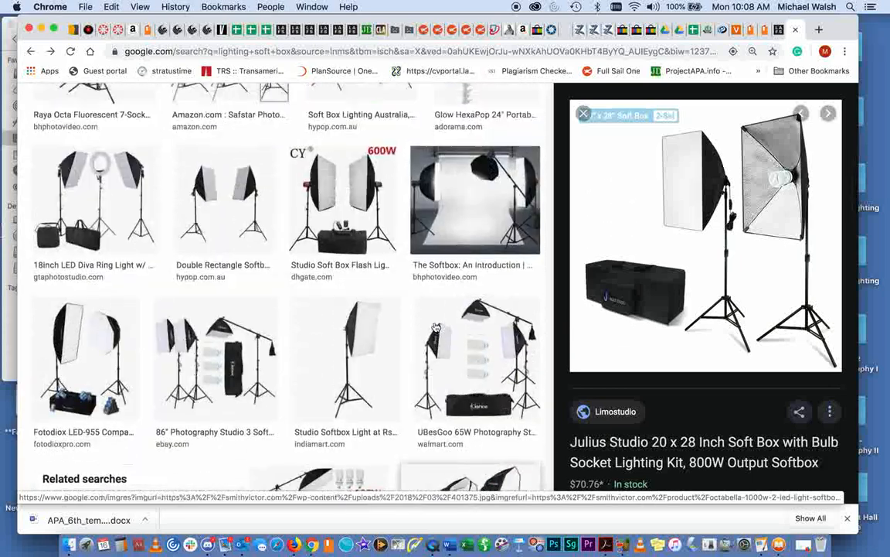
scroll(down, 3)
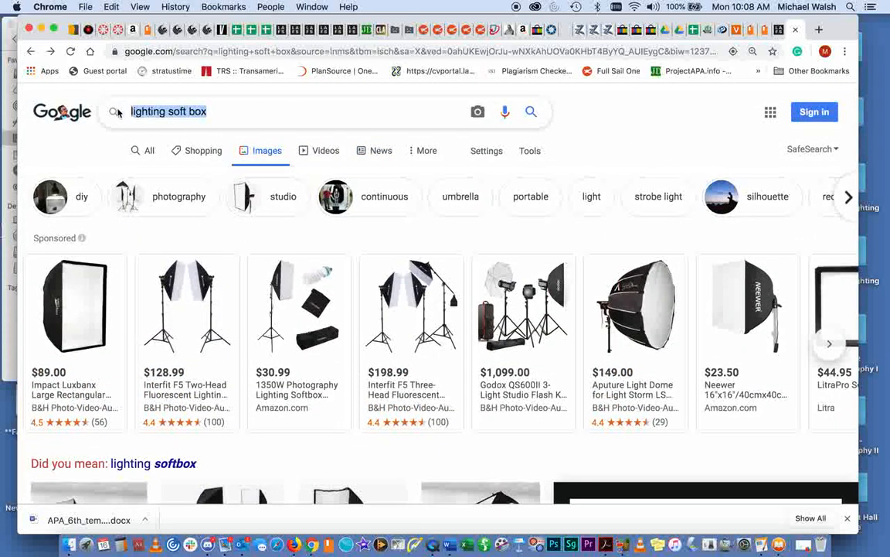
Search Google Images for 'cinefoil' and scroll the matte black foil roll results.
text(c)
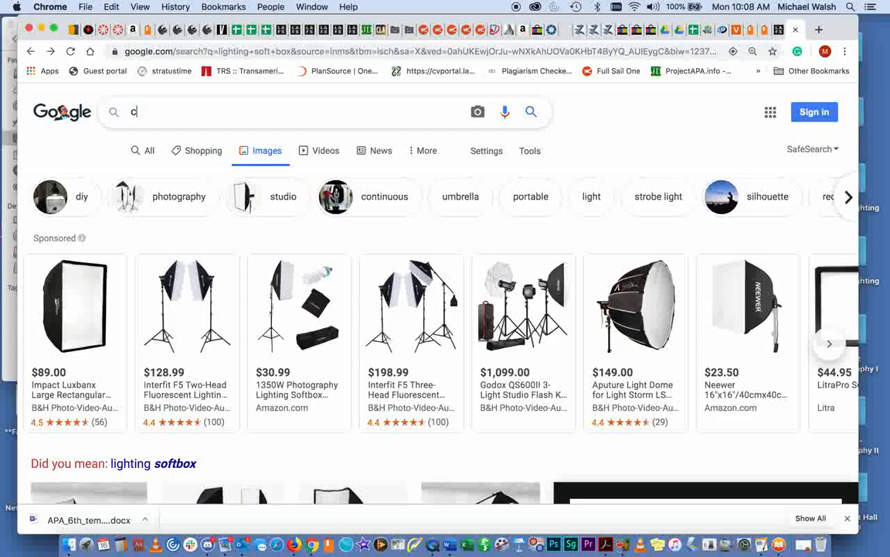
text(inefoil)
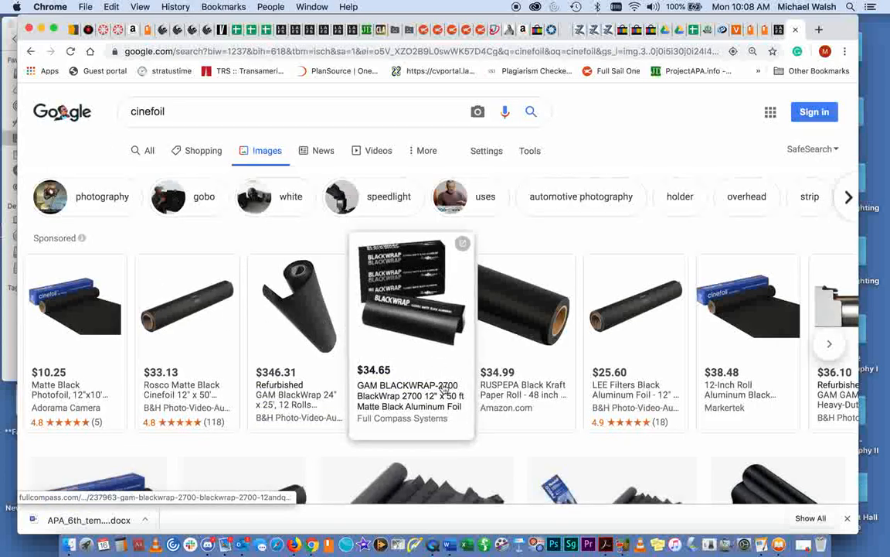
scroll(down, 3)
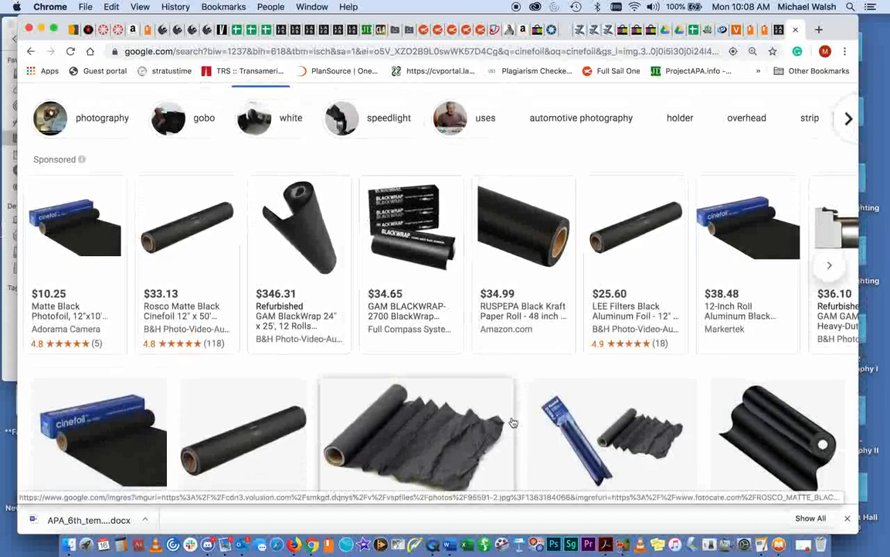
scroll(down, 3)
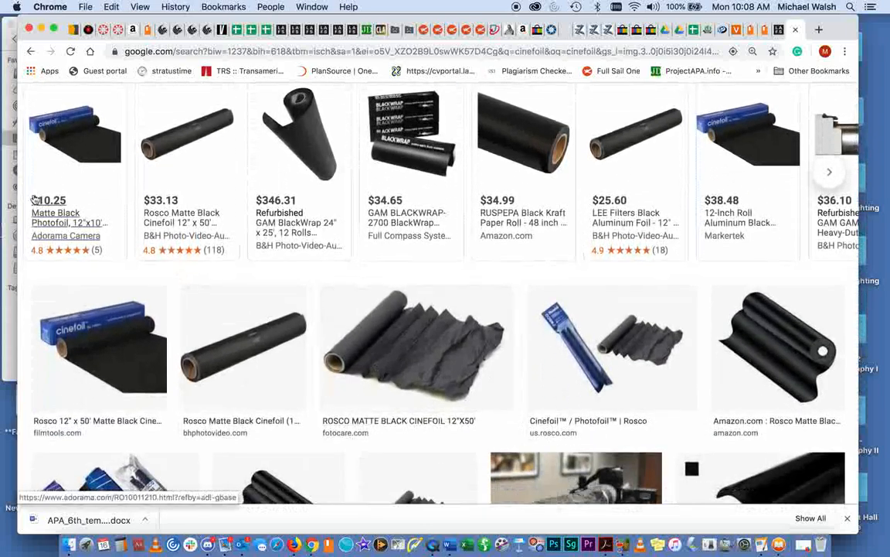
mouse_move(74, 136)
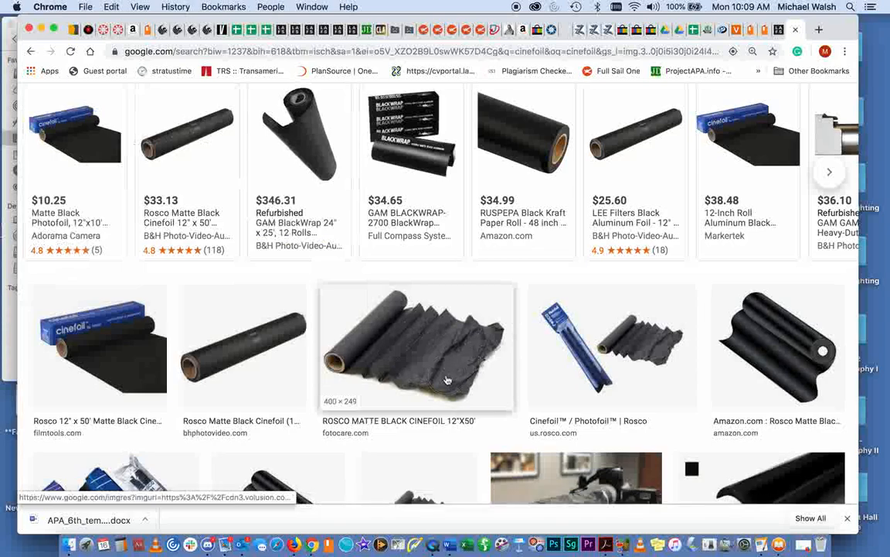
Preview the crumpled Rosco Matte Black Cinefoil image and its Fotocare $36.95 product details.
click(418, 346)
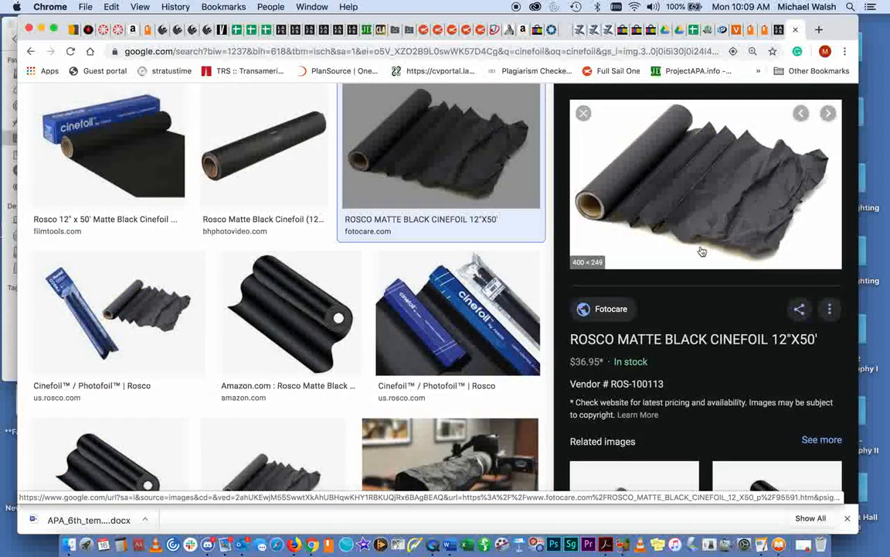
scroll(down, 3)
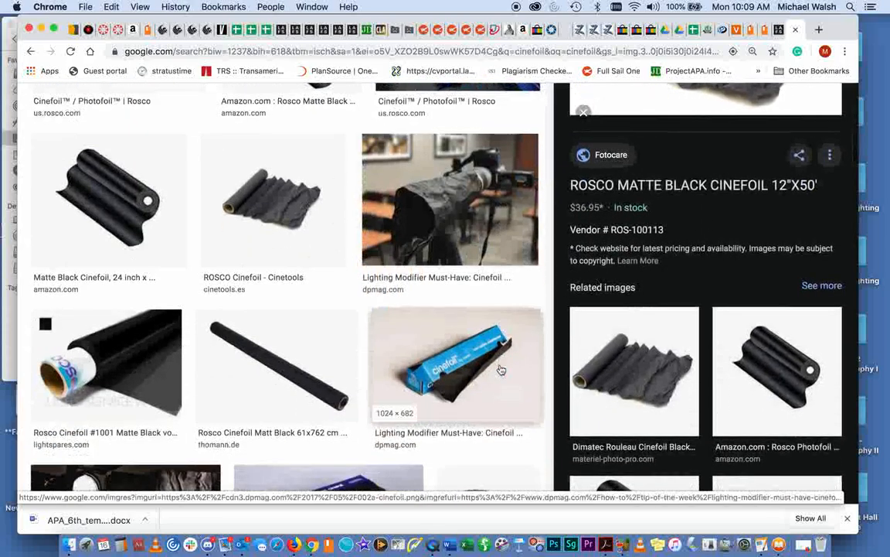
scroll(down, 3)
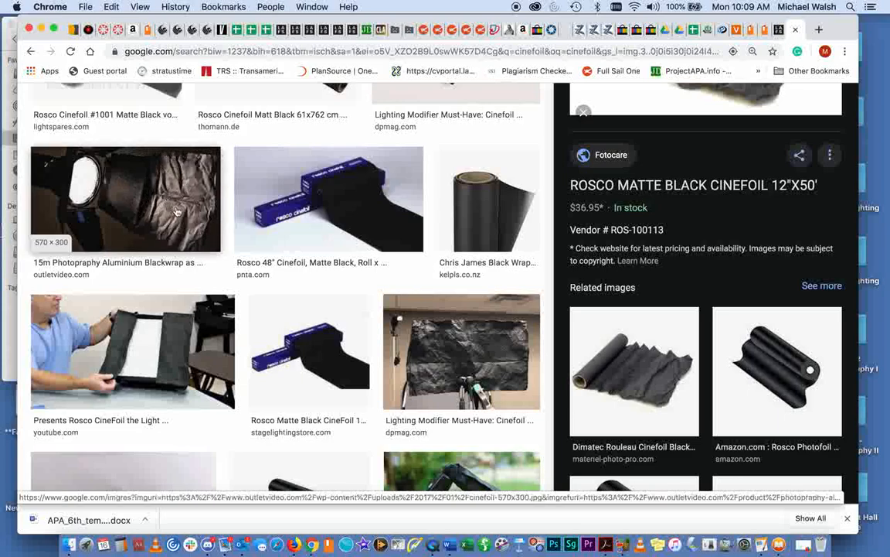
scroll(down, 3)
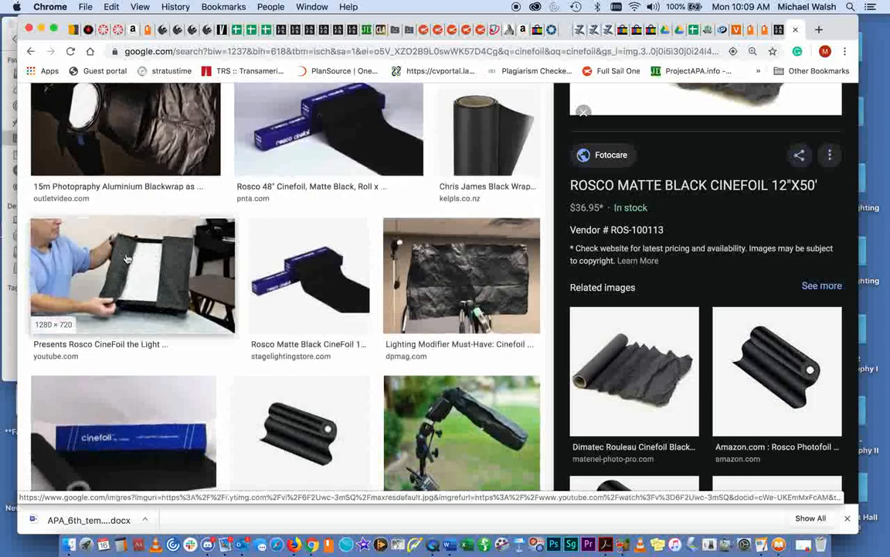
mouse_move(160, 256)
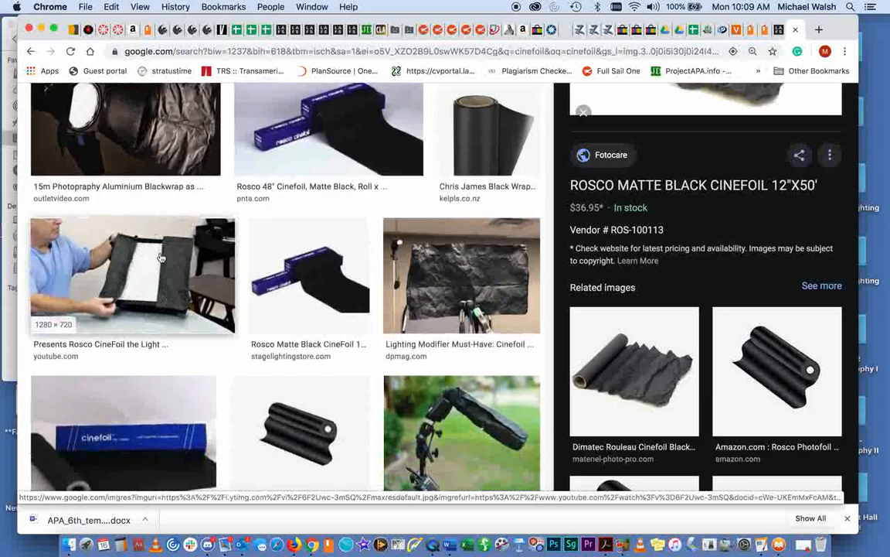
mouse_move(179, 329)
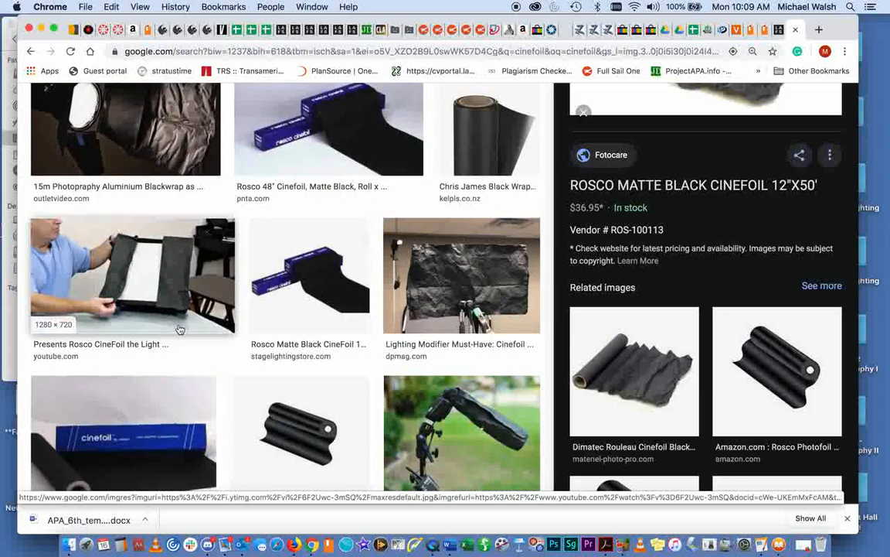
scroll(down, 3)
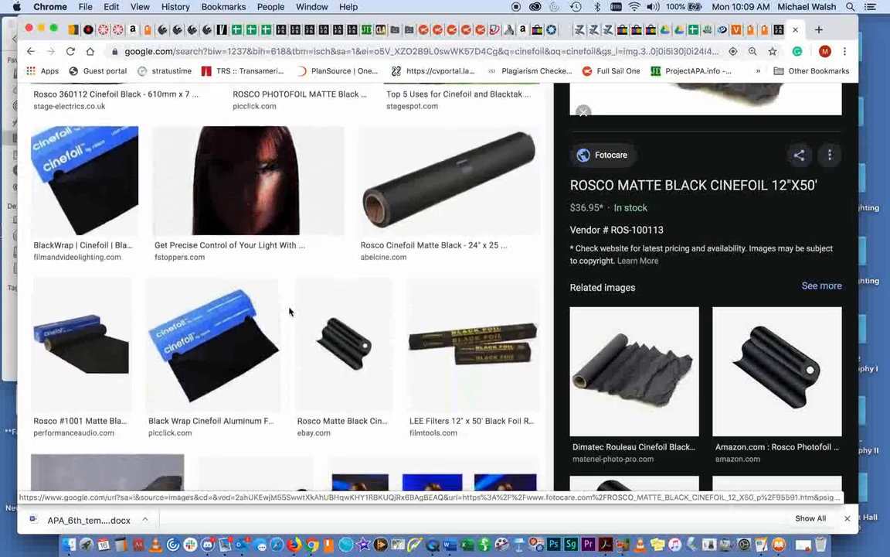
scroll(down, 3)
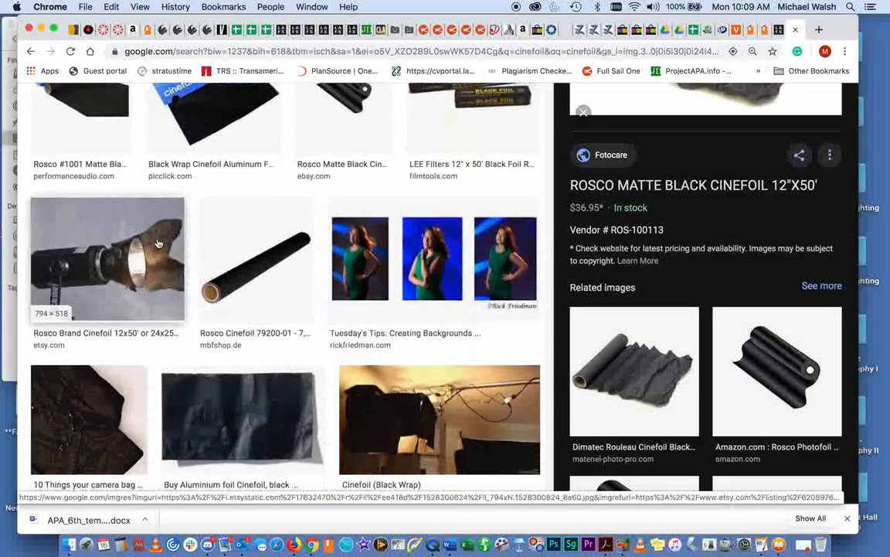
Scroll through further cinefoil examples from Rosco, GAM BlackWrap and other retailers.
scroll(down, 3)
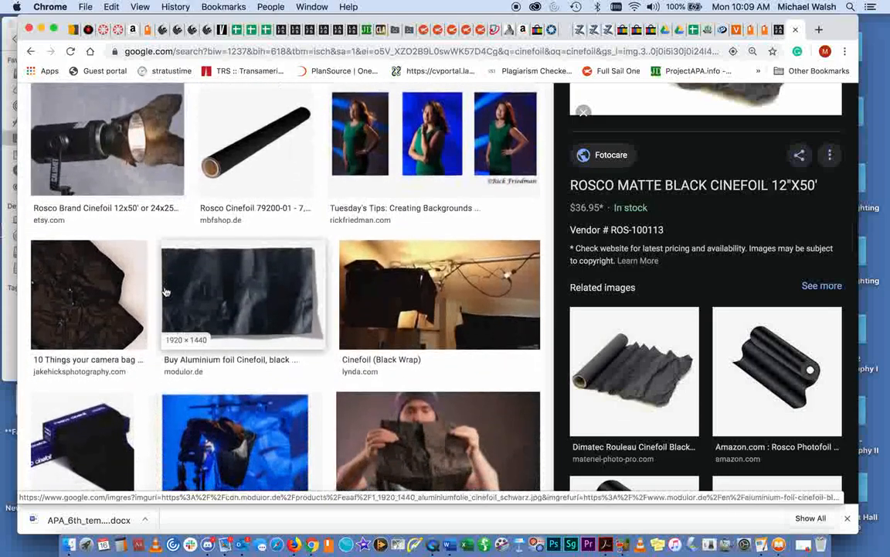
scroll(down, 3)
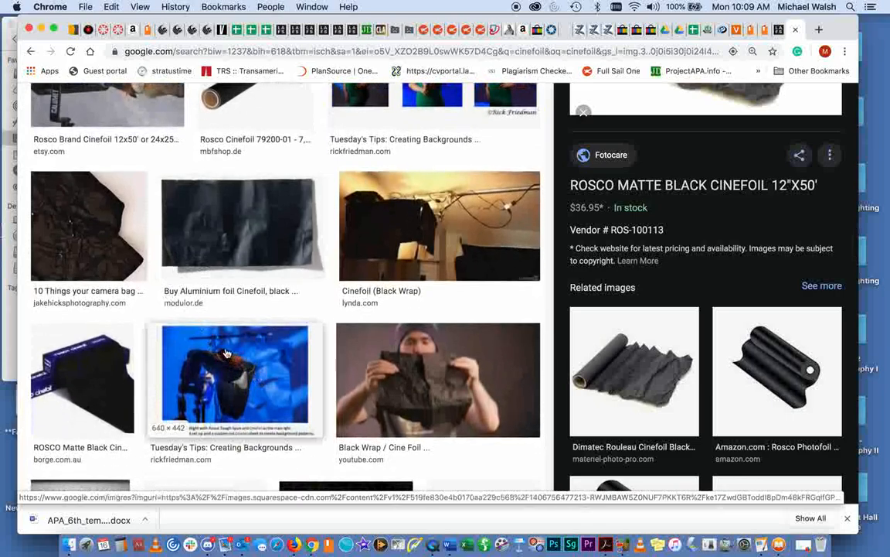
scroll(down, 3)
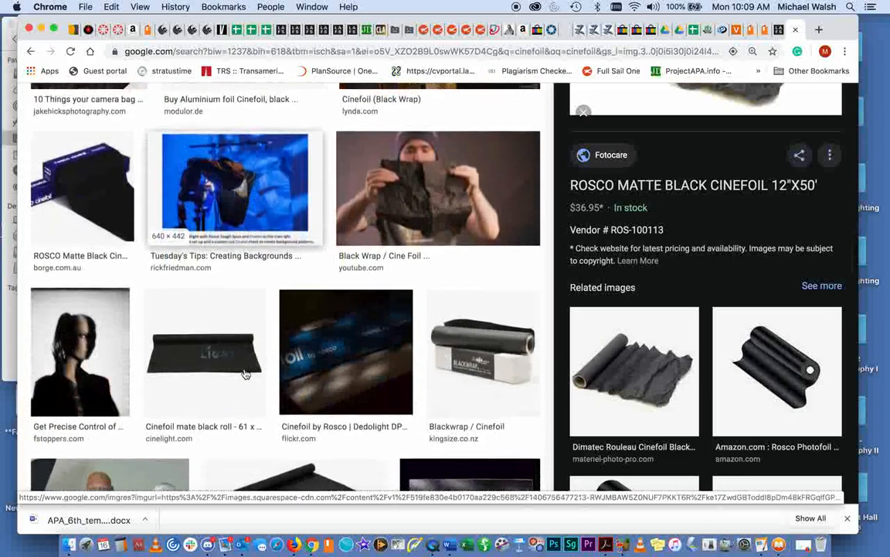
scroll(down, 3)
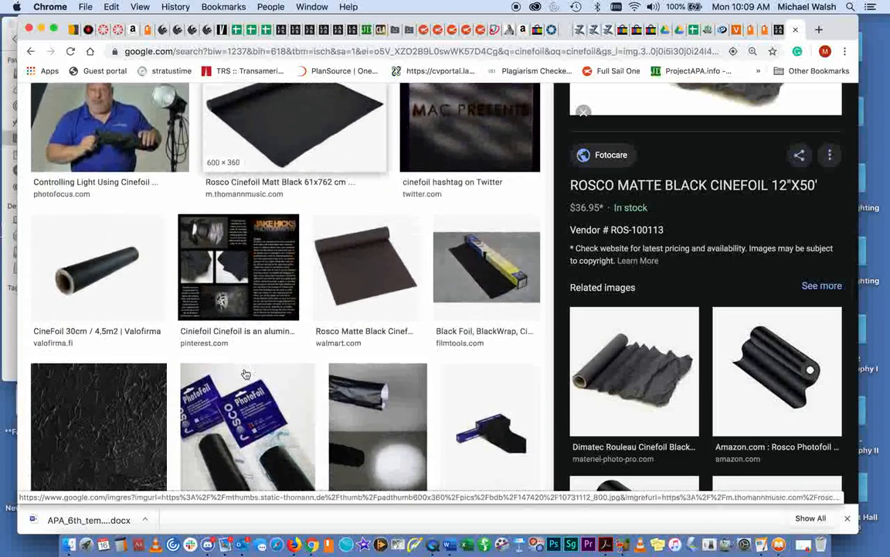
scroll(down, 3)
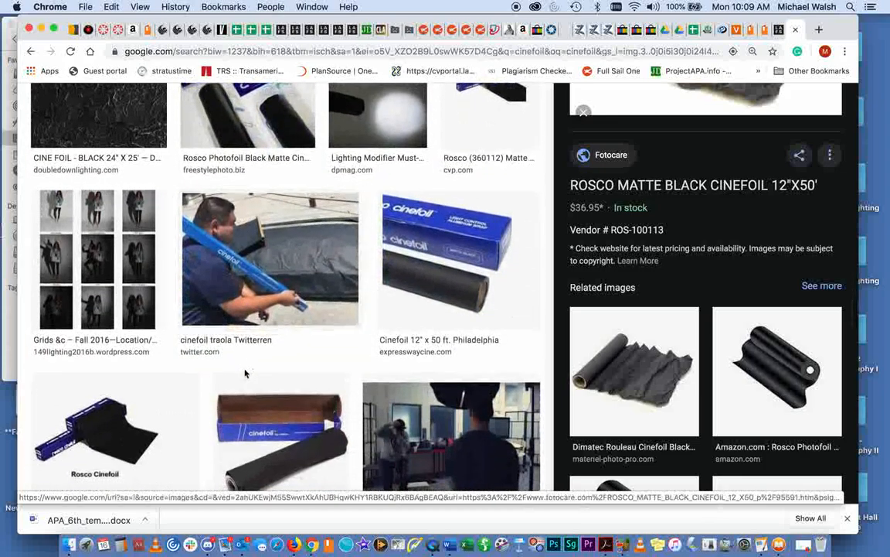
scroll(down, 3)
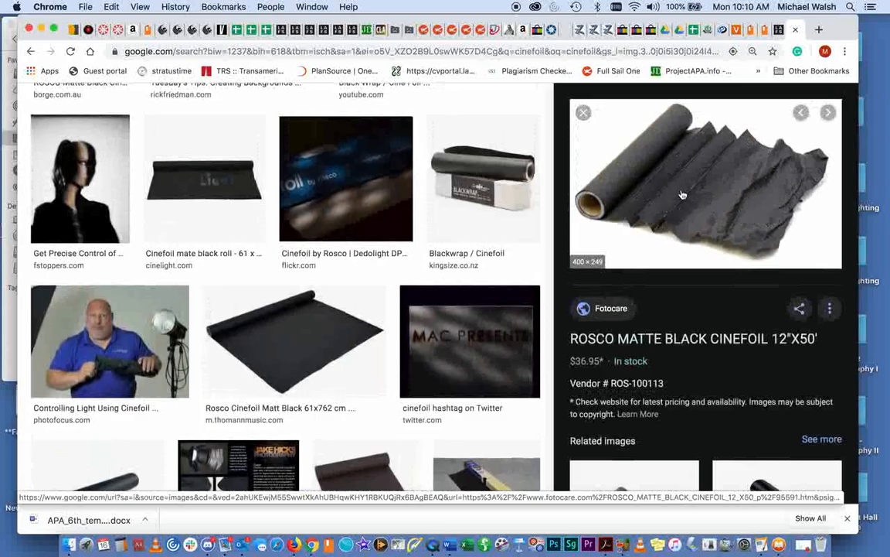
scroll(down, 3)
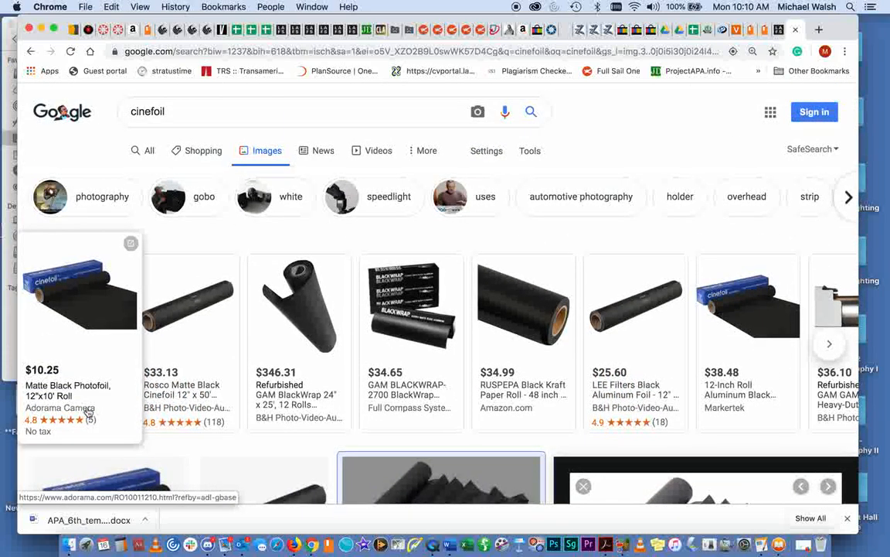
mouse_move(80, 275)
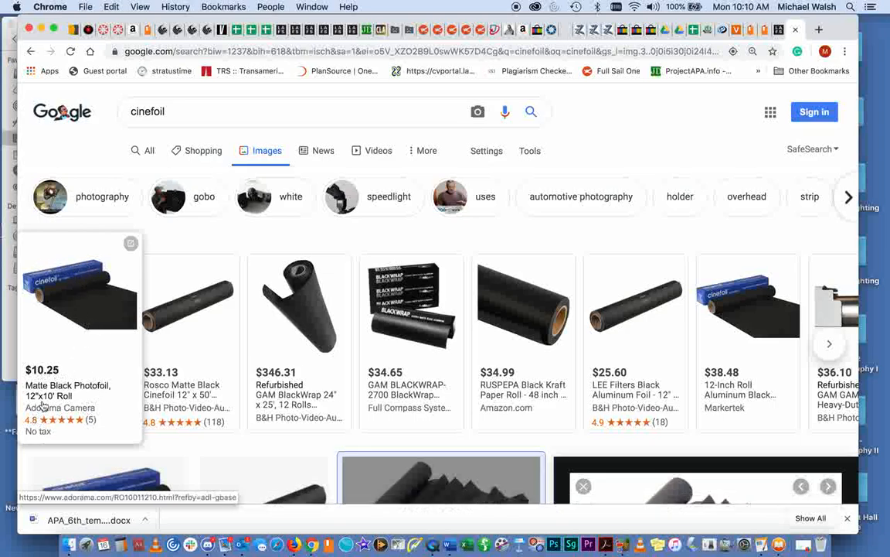
mouse_move(124, 325)
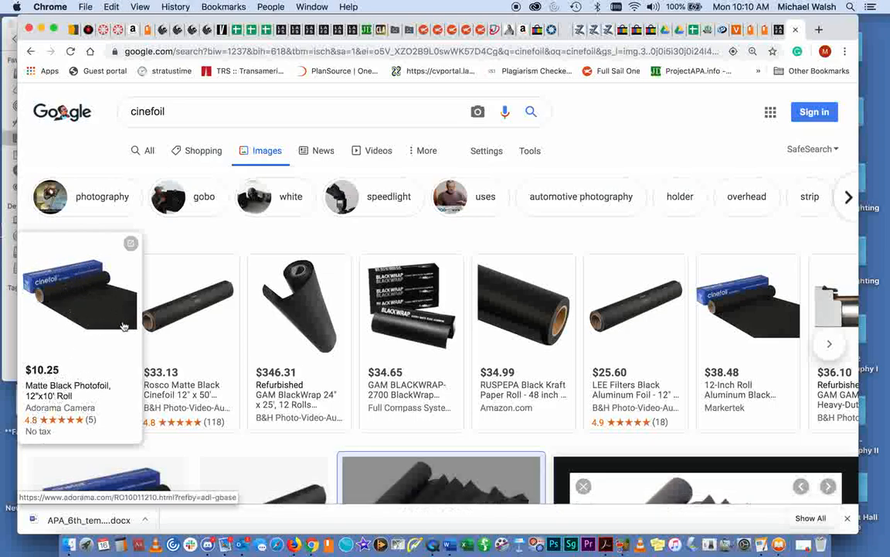
mouse_move(124, 275)
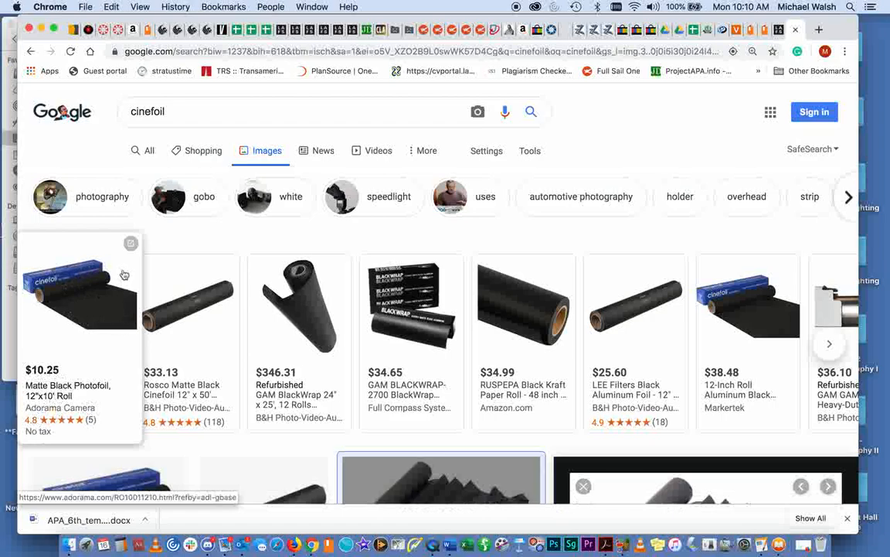
mouse_move(54, 313)
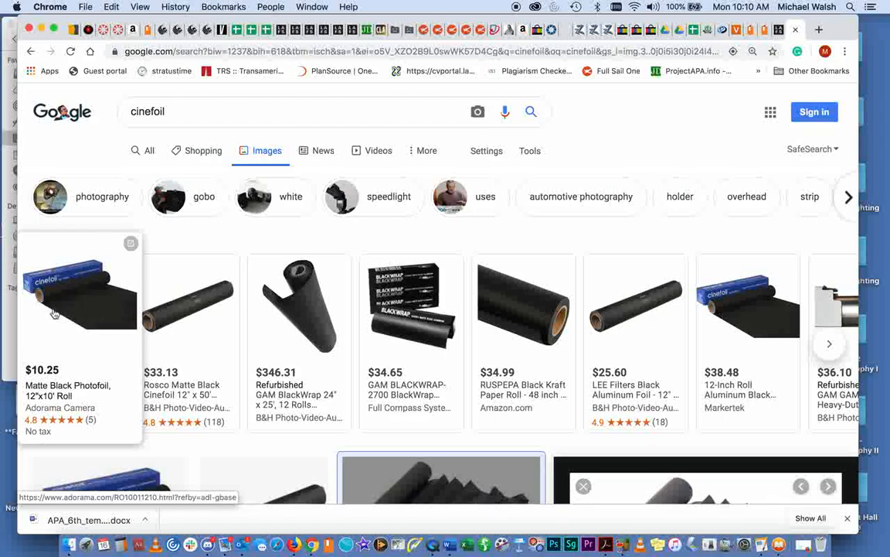
scroll(down, 3)
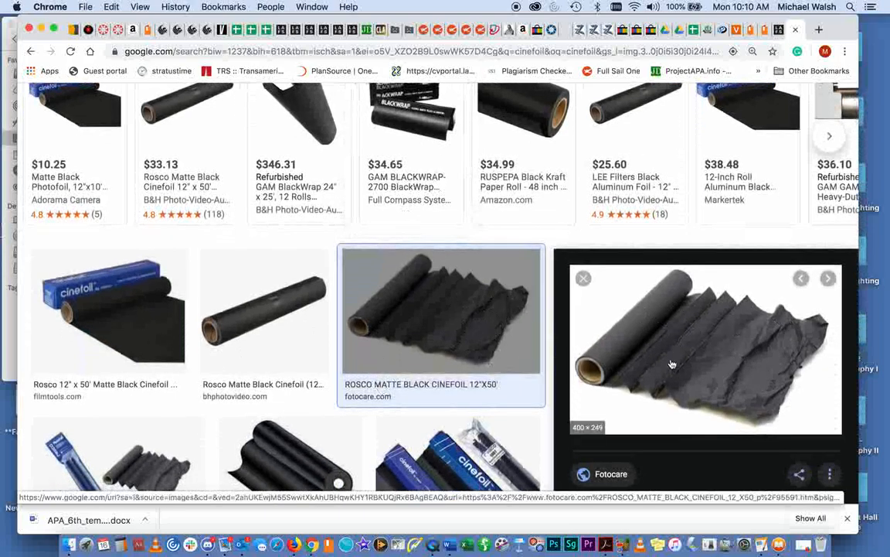
mouse_move(615, 354)
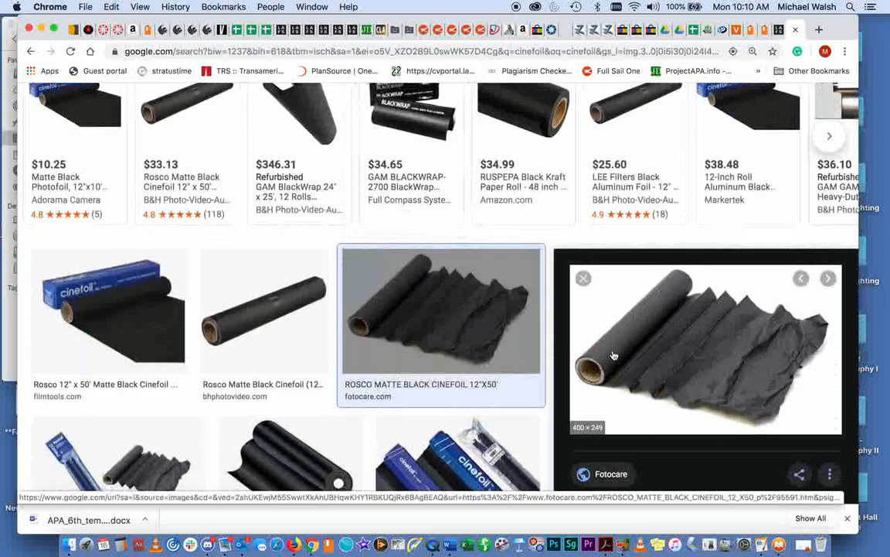
mouse_move(789, 351)
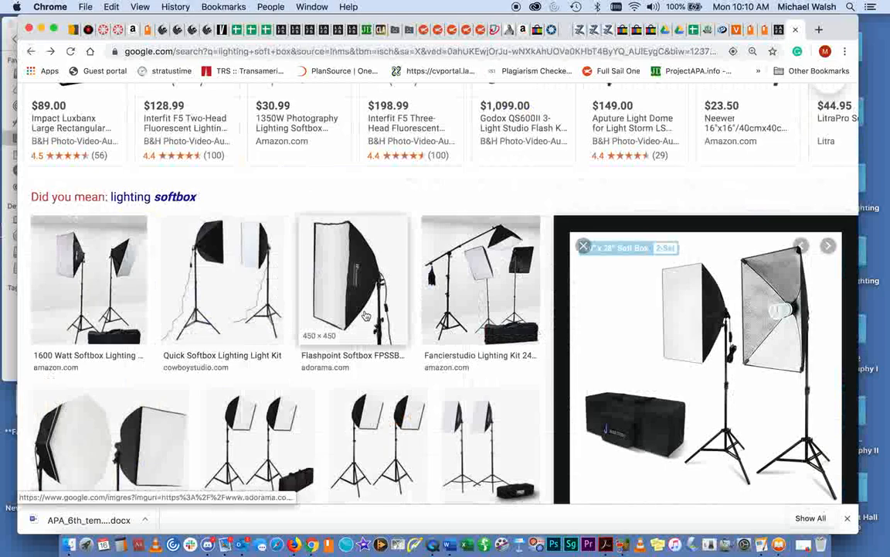
Scroll the 'lighting soft box' results previewing the Julius Studio 20x28 softbox kit.
scroll(down, 3)
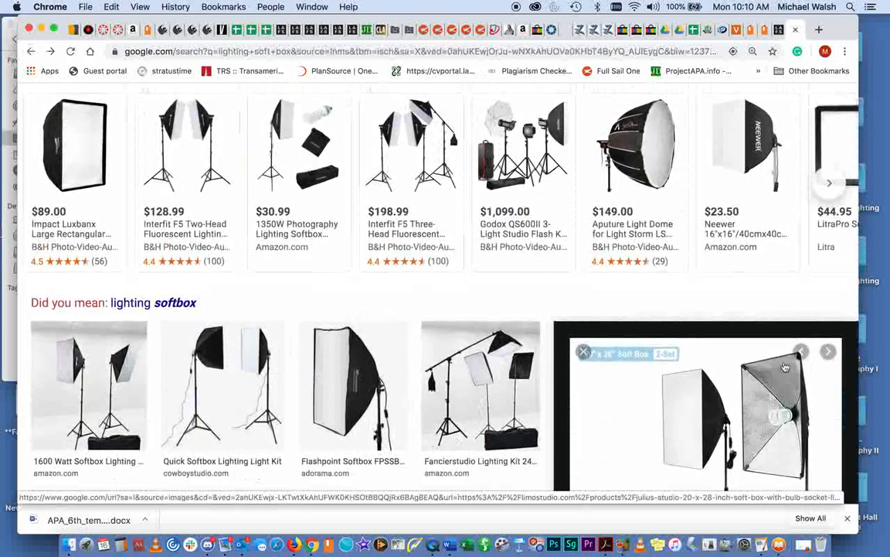
mouse_move(785, 427)
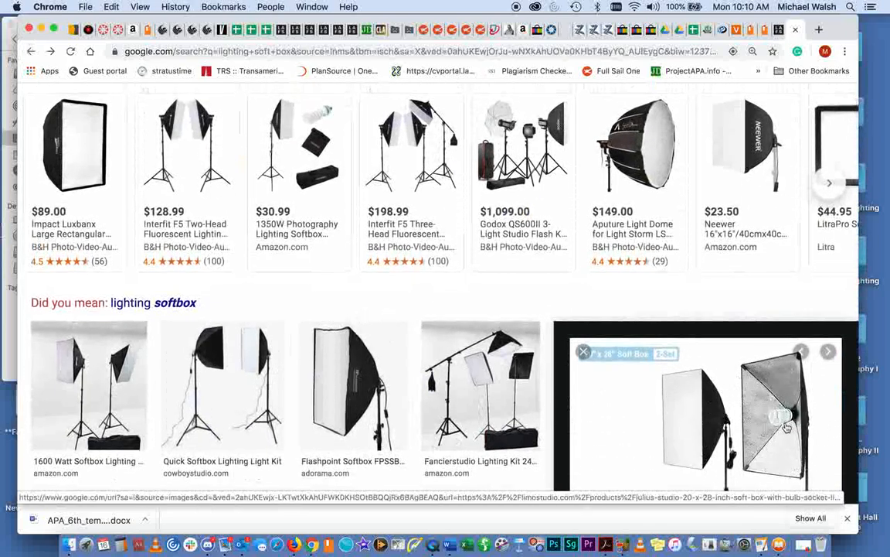
mouse_move(602, 433)
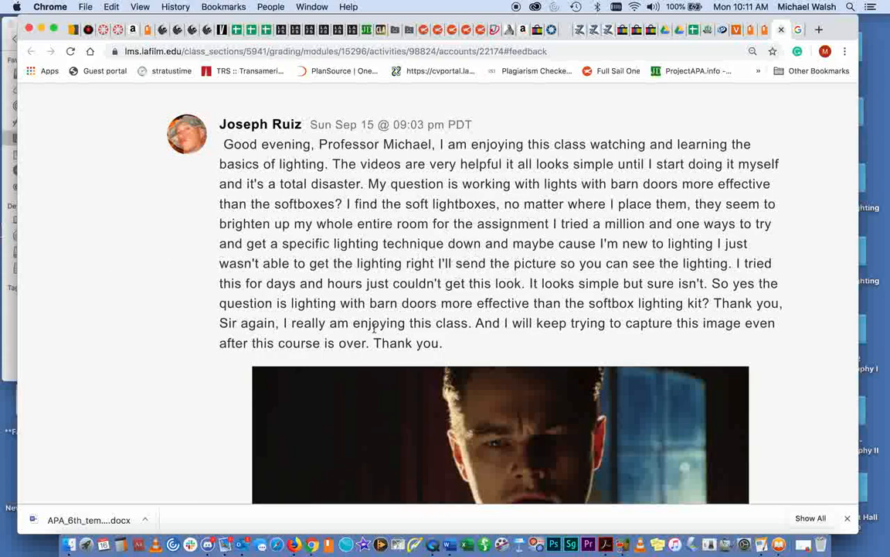
Scroll through the student's barn-door question and the attached reference film still.
scroll(down, 3)
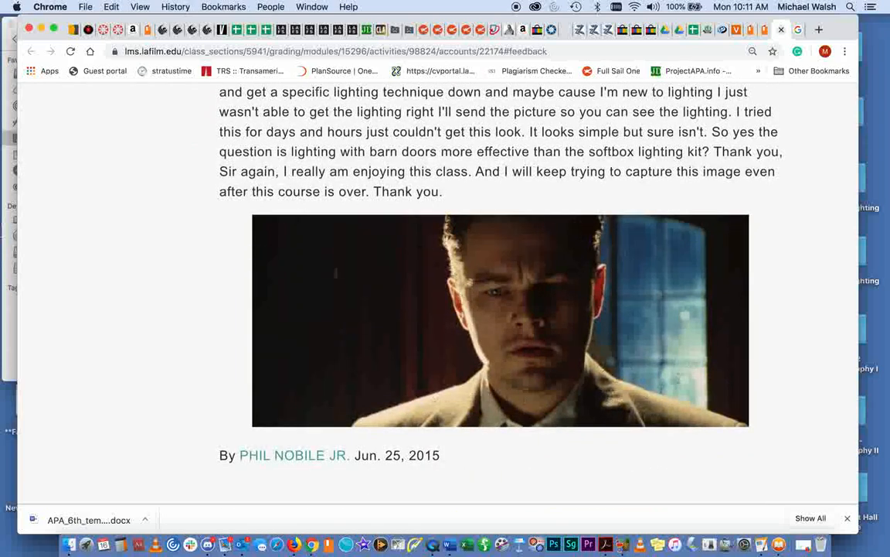
scroll(up, 3)
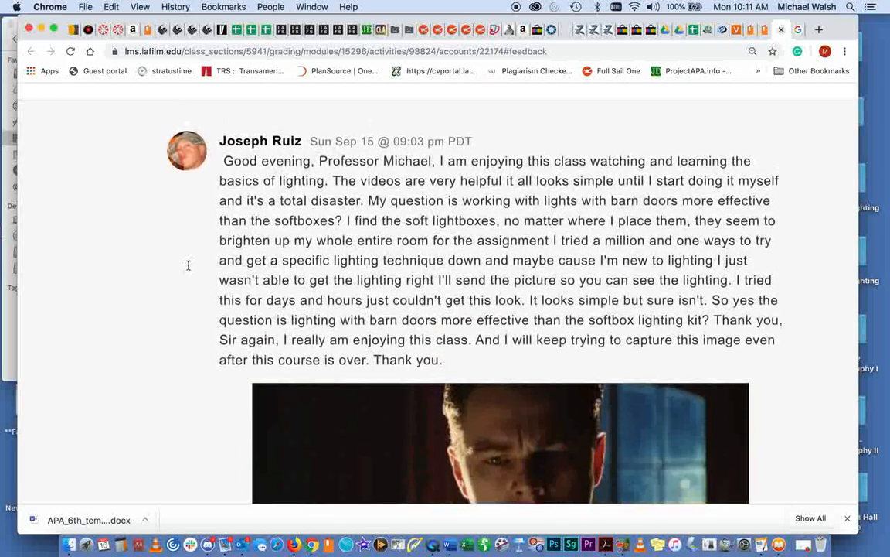
mouse_move(161, 309)
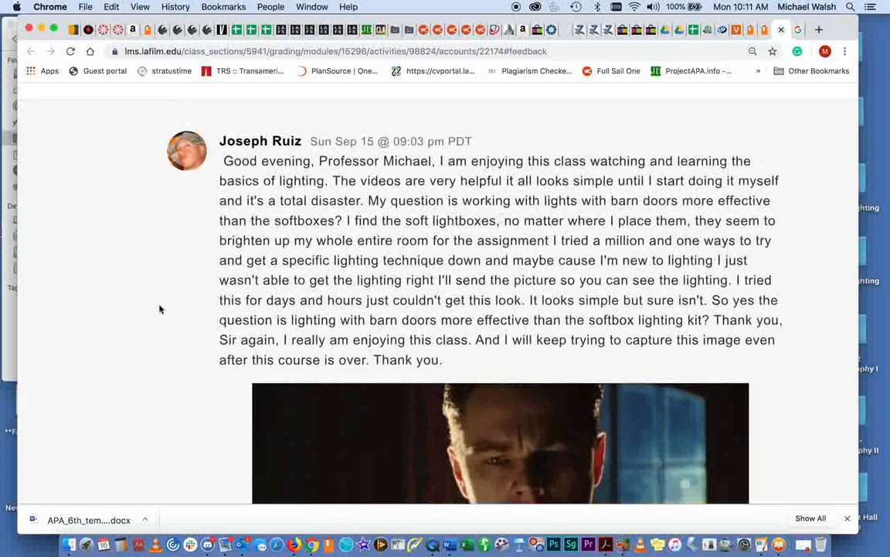
scroll(down, 3)
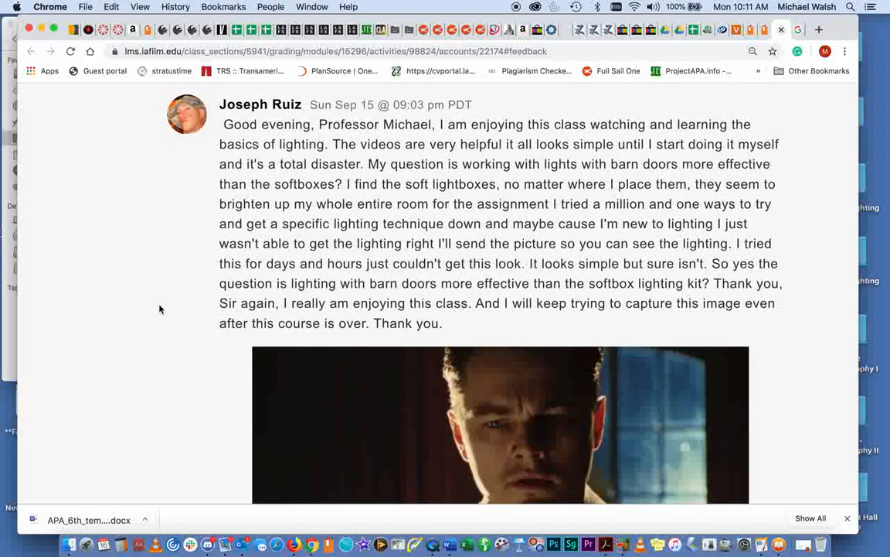
mouse_move(666, 240)
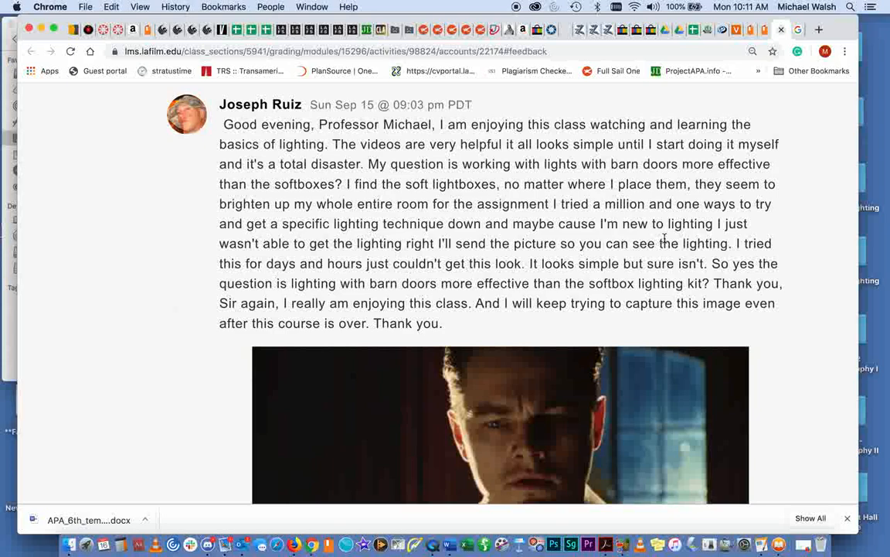
mouse_move(558, 183)
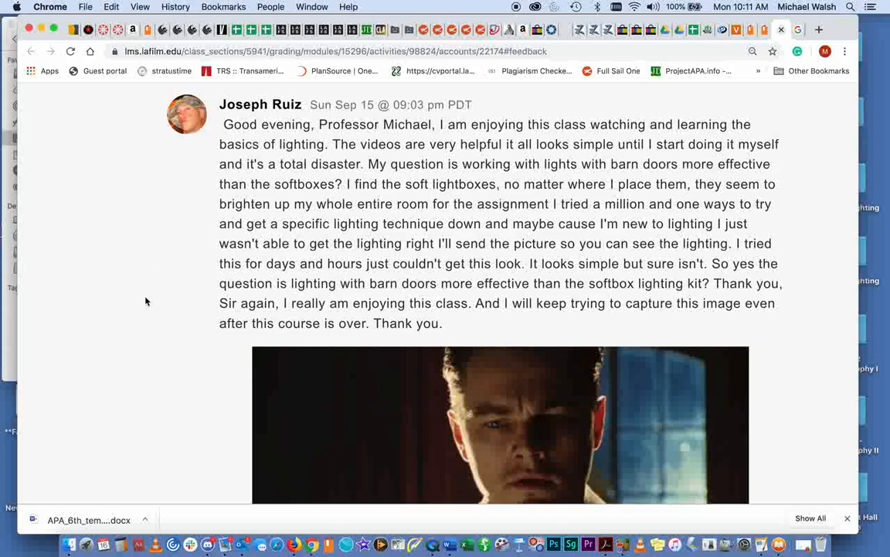
scroll(down, 3)
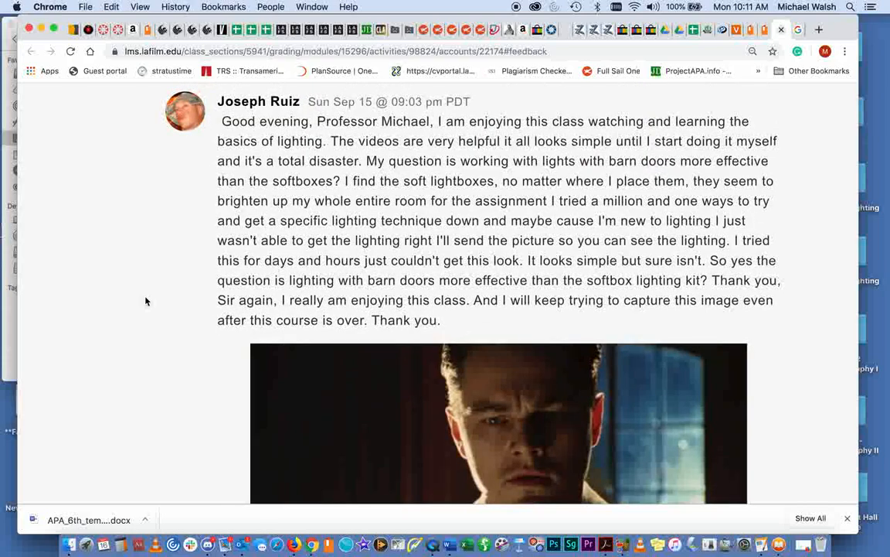
mouse_move(185, 301)
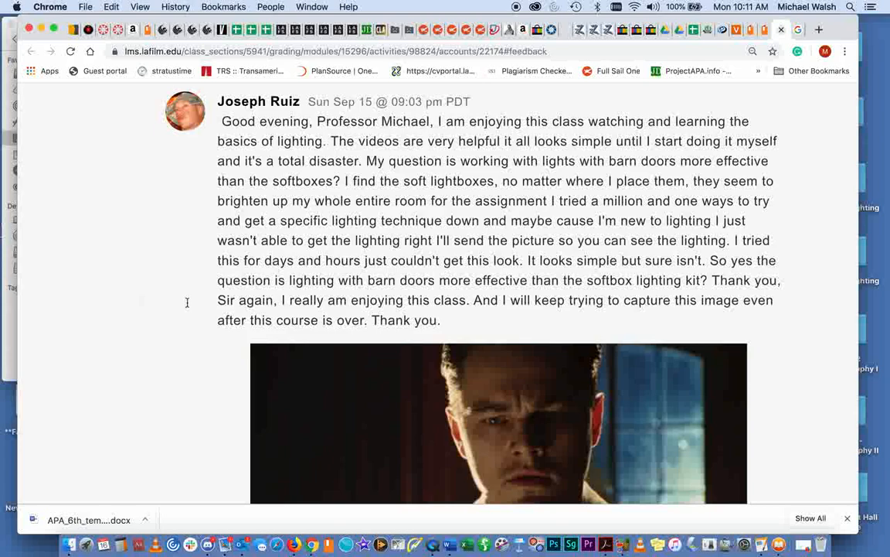
mouse_move(110, 167)
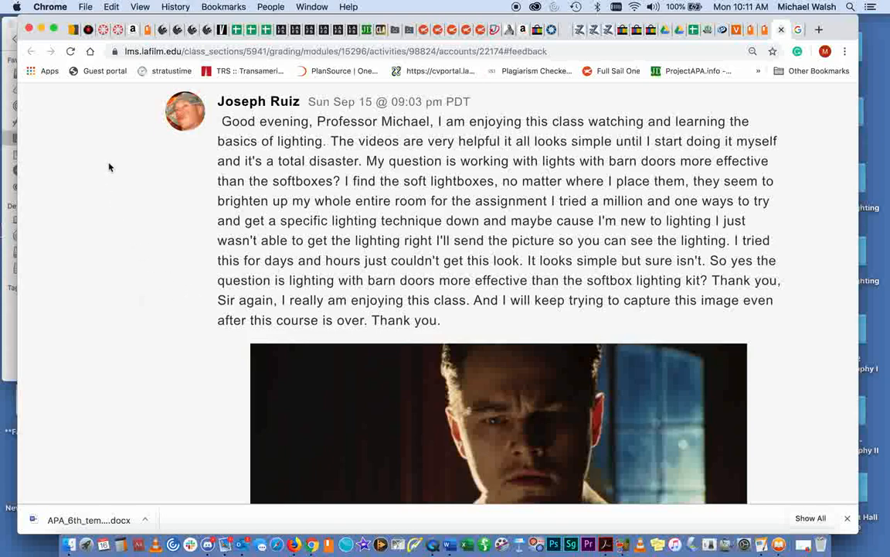
mouse_move(294, 544)
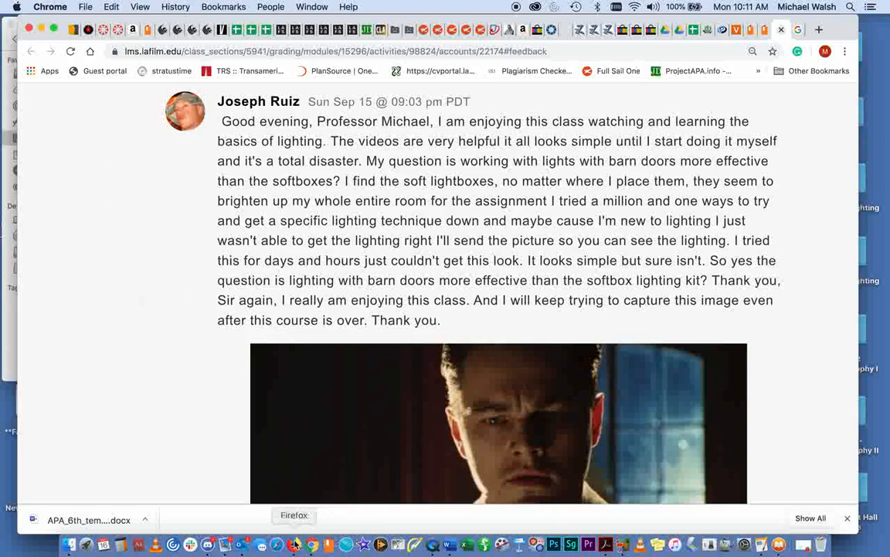
mouse_move(432, 544)
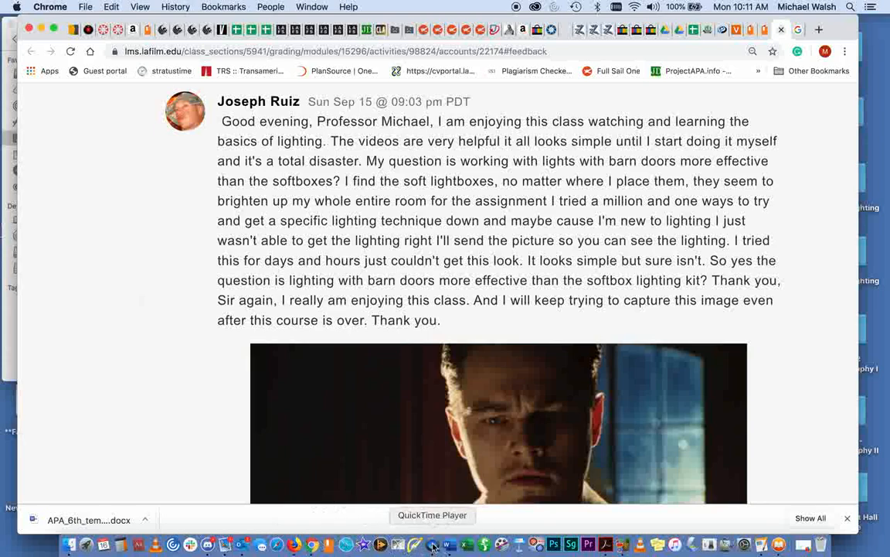